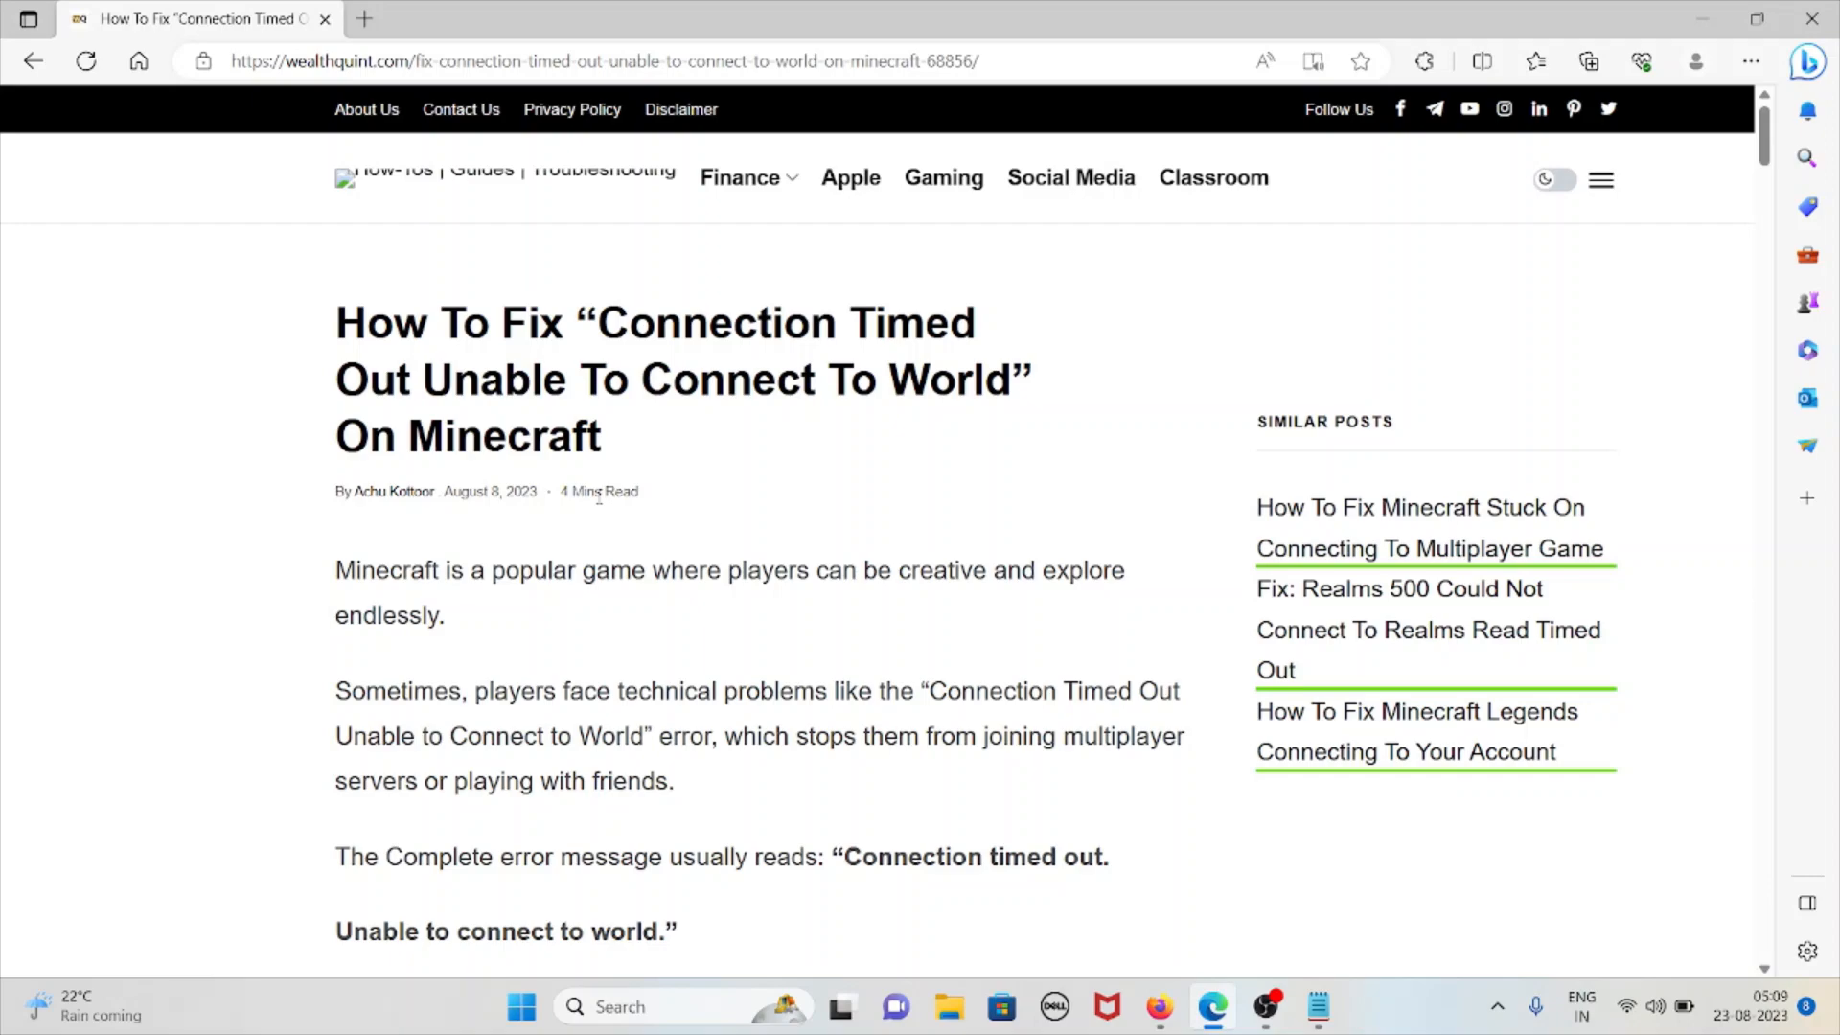
Step: Scroll down to the 'What Causes' heading with the in-game 'Connection timed out' screenshot
scroll(down, 3)
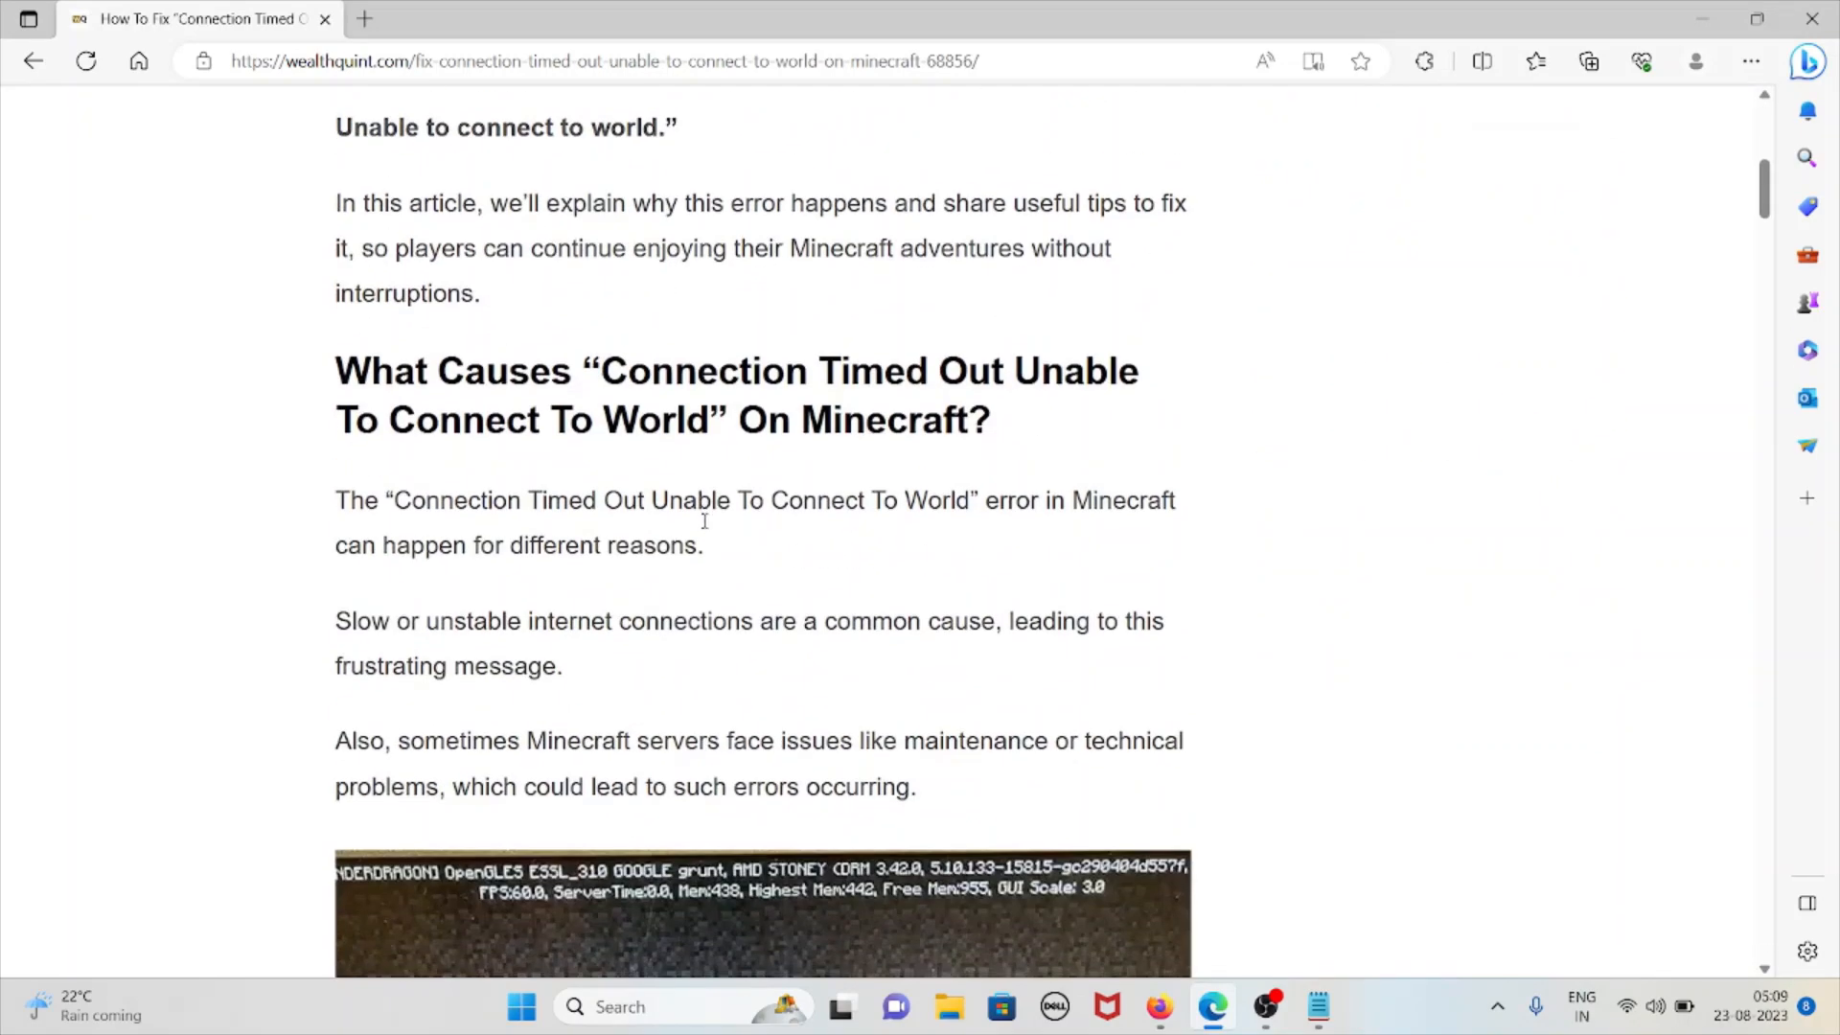
scroll(down, 3)
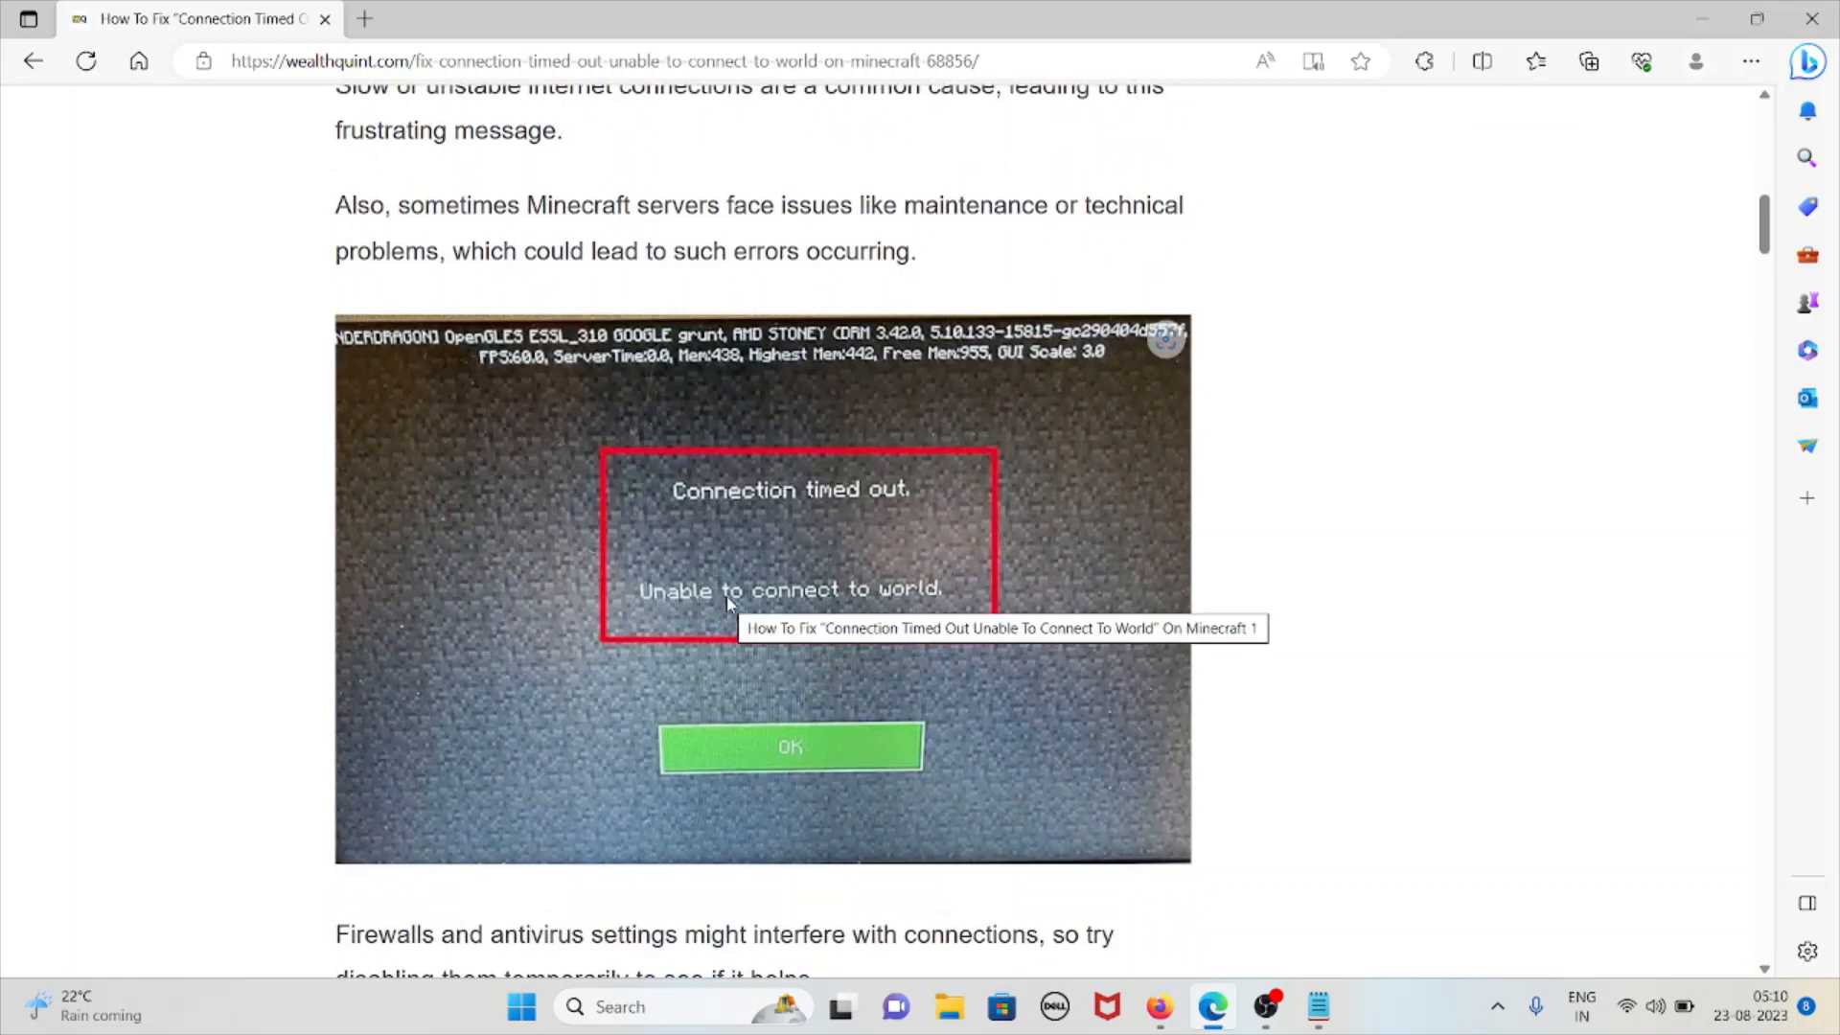
mouse_move(1250, 550)
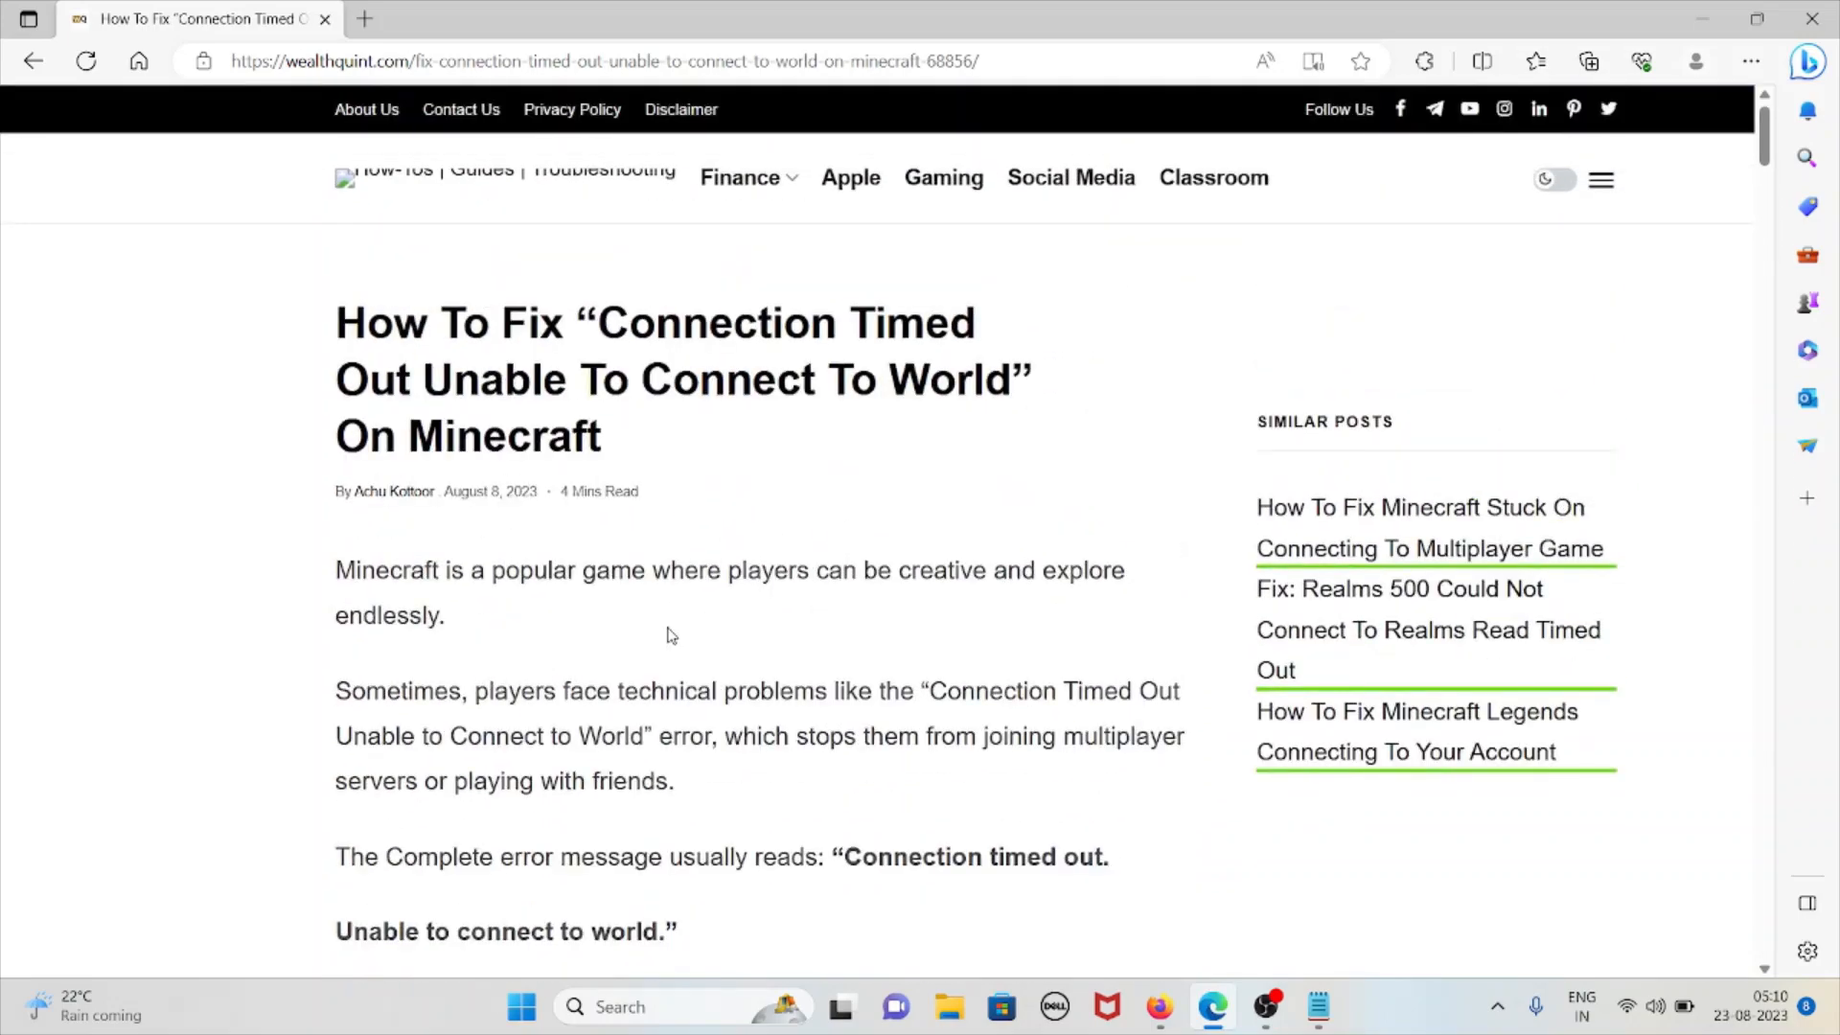
scroll(down, 3)
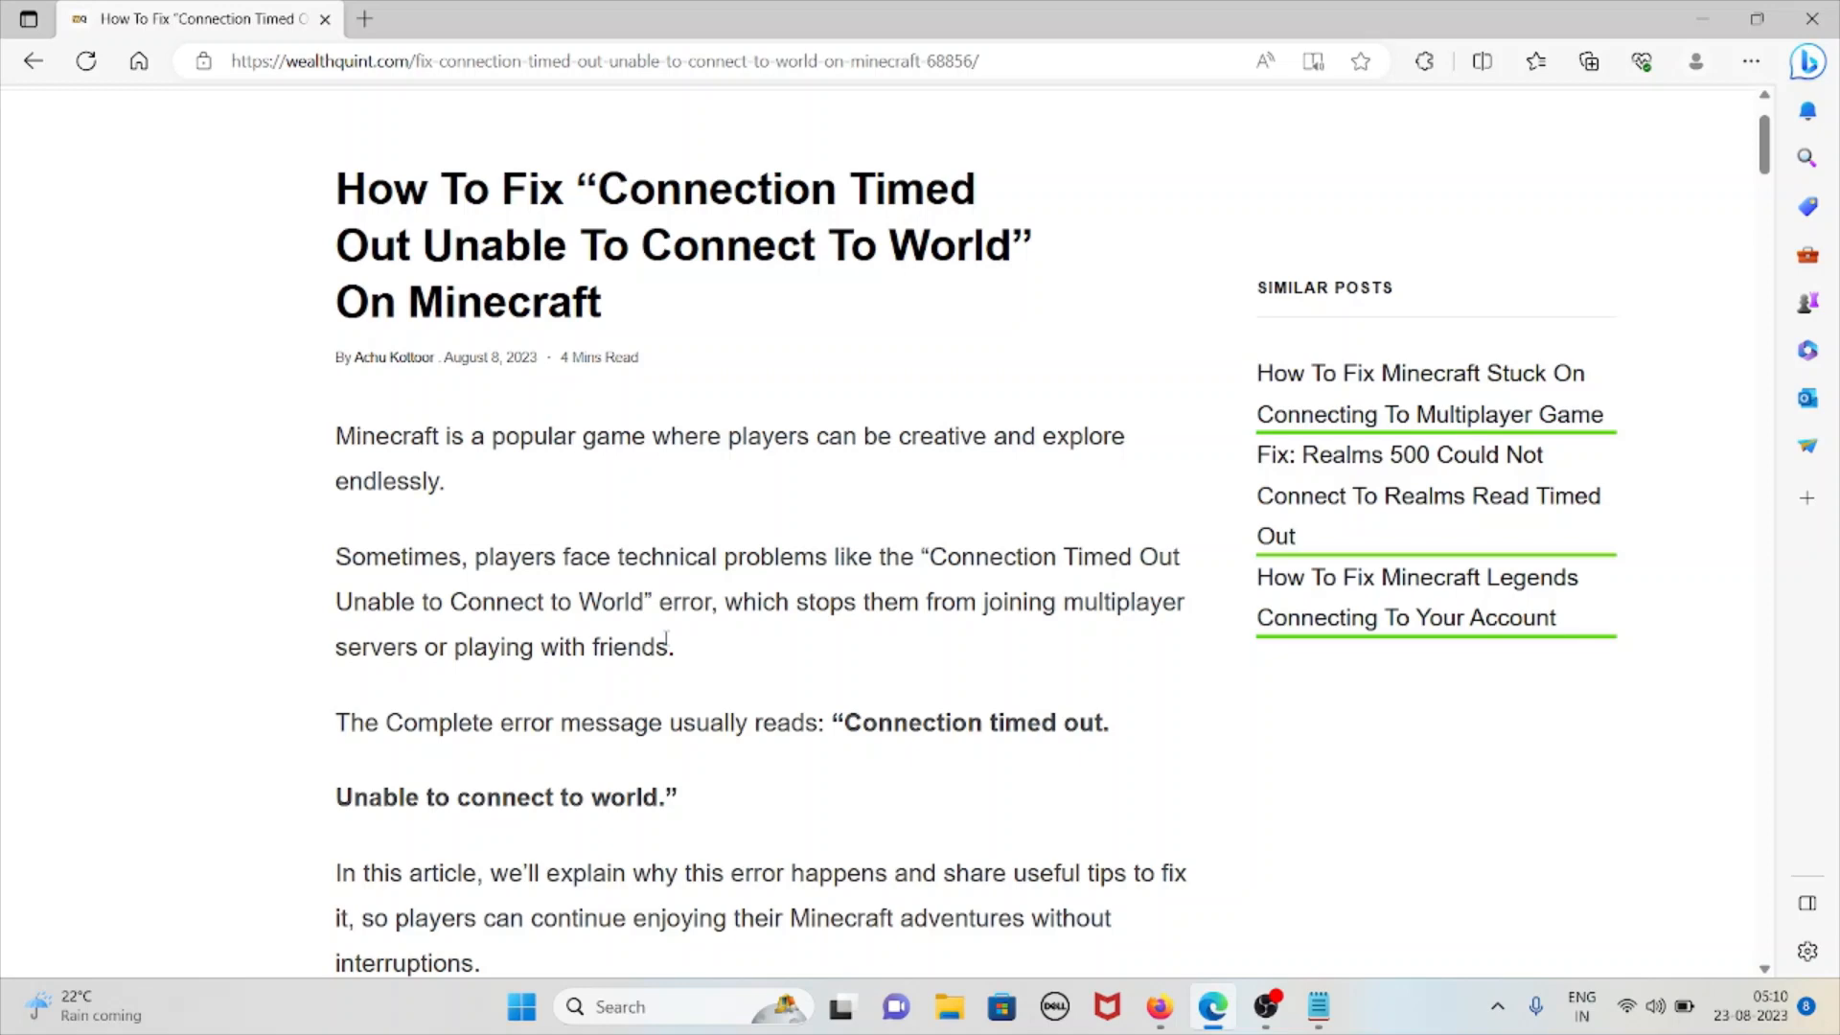
scroll(down, 3)
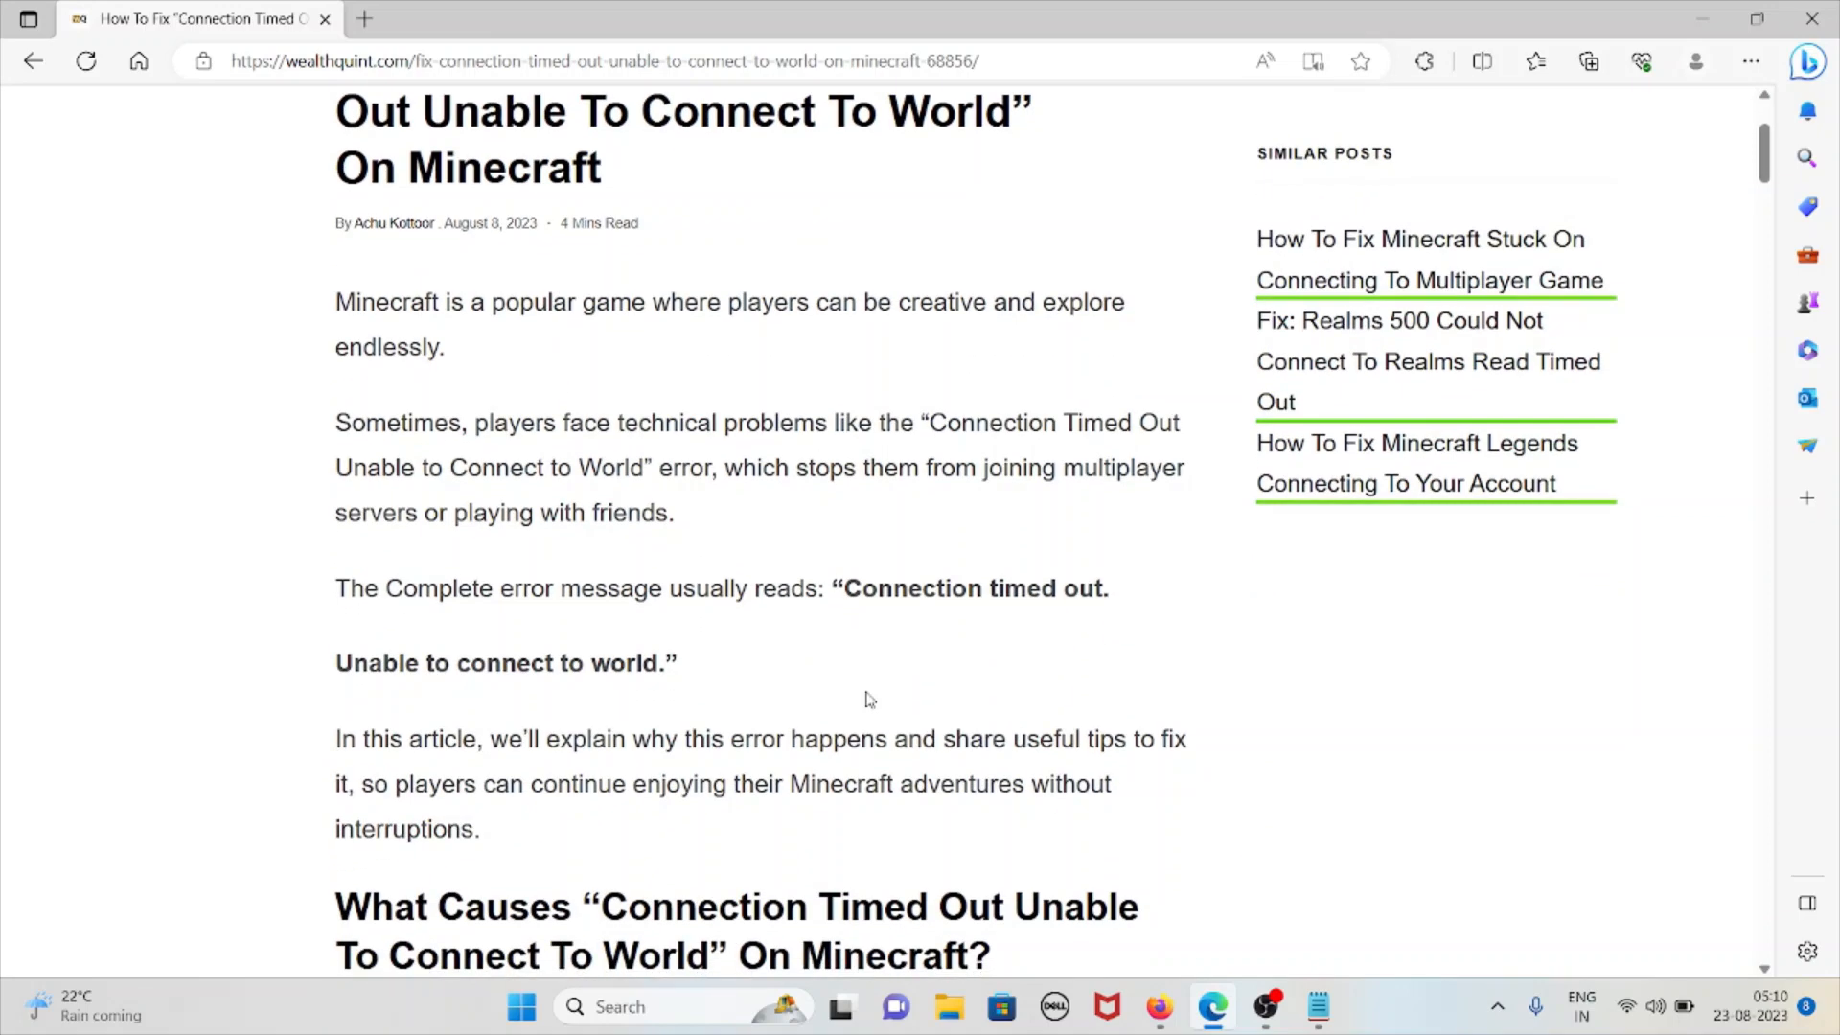
scroll(down, 3)
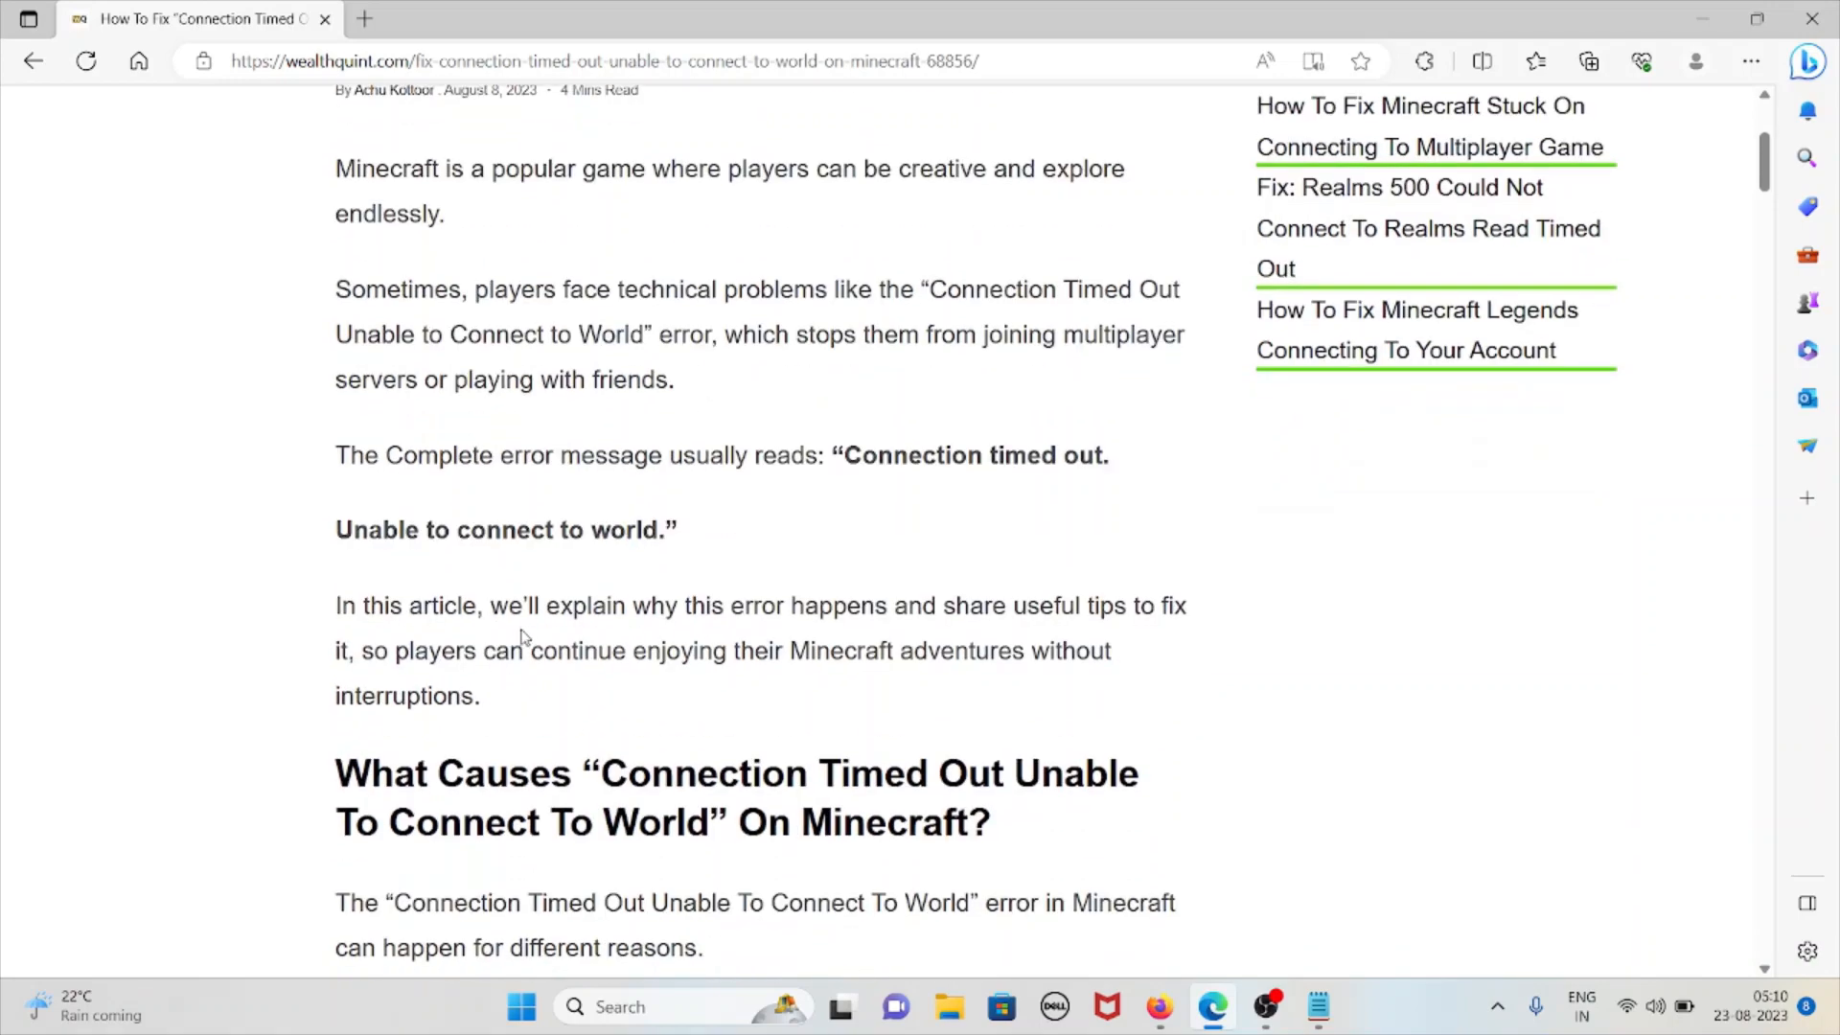
mouse_move(625, 590)
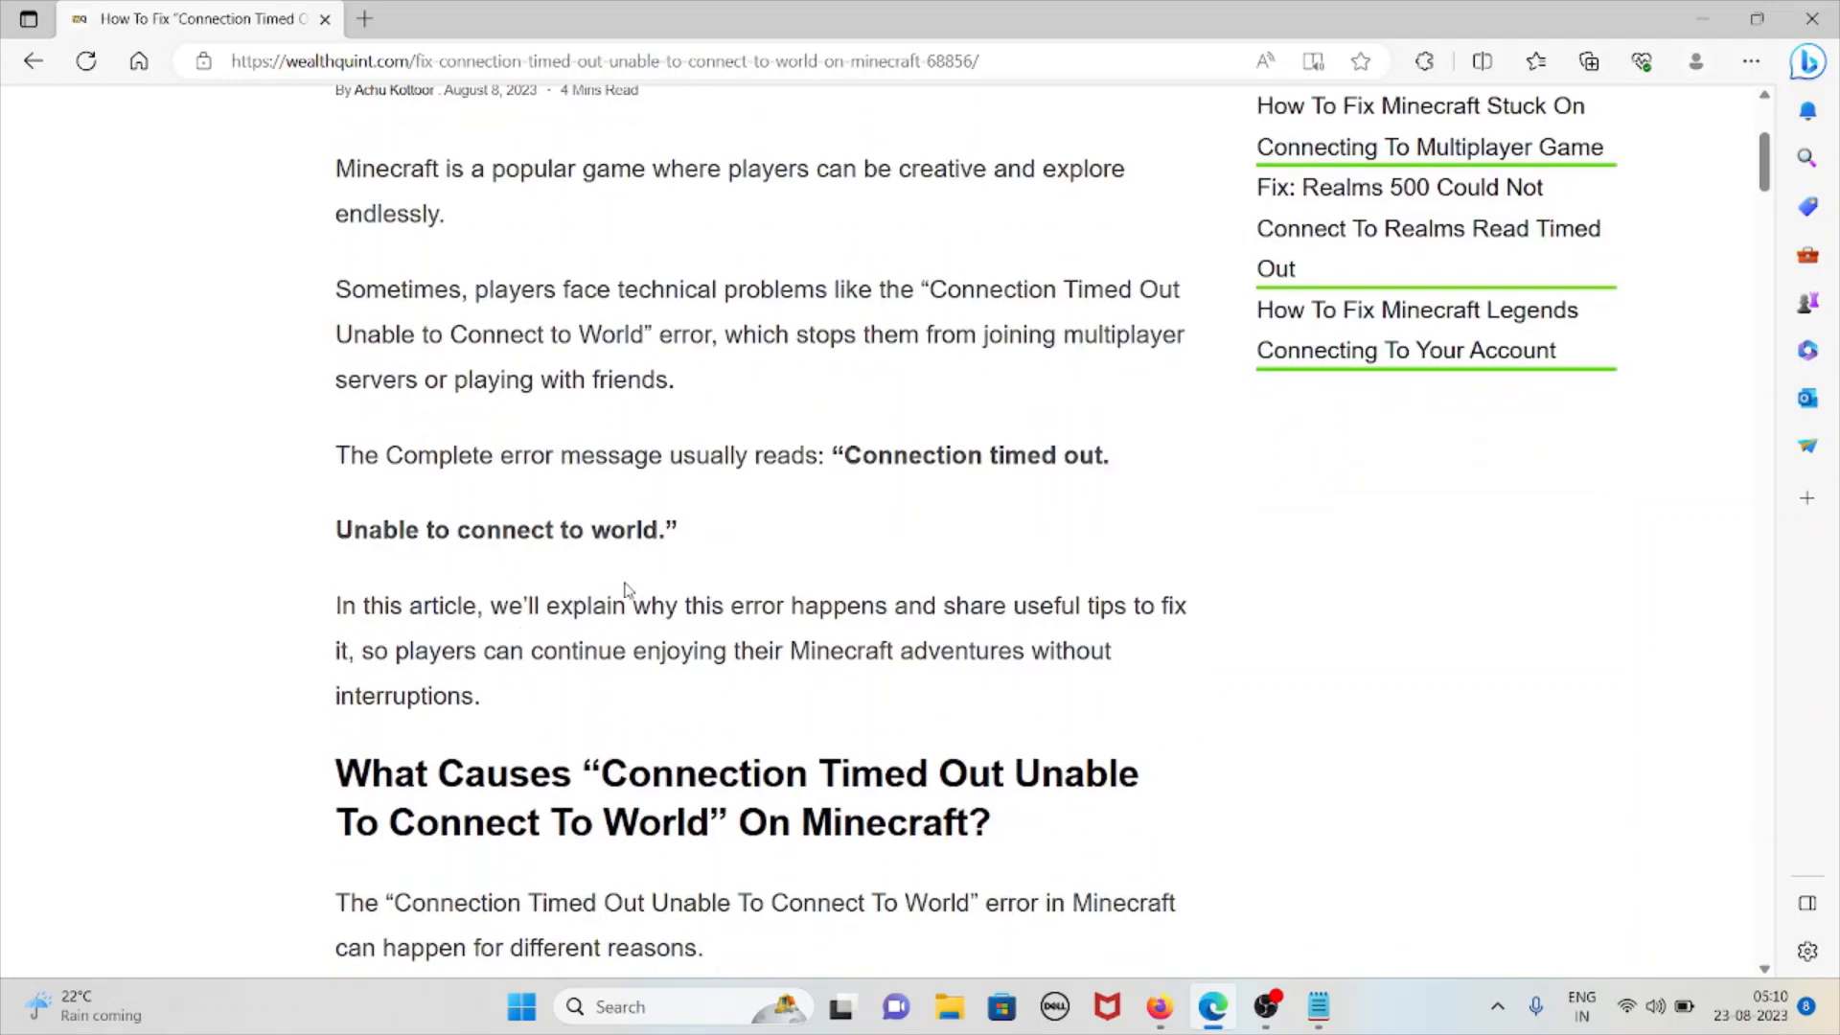
scroll(down, 3)
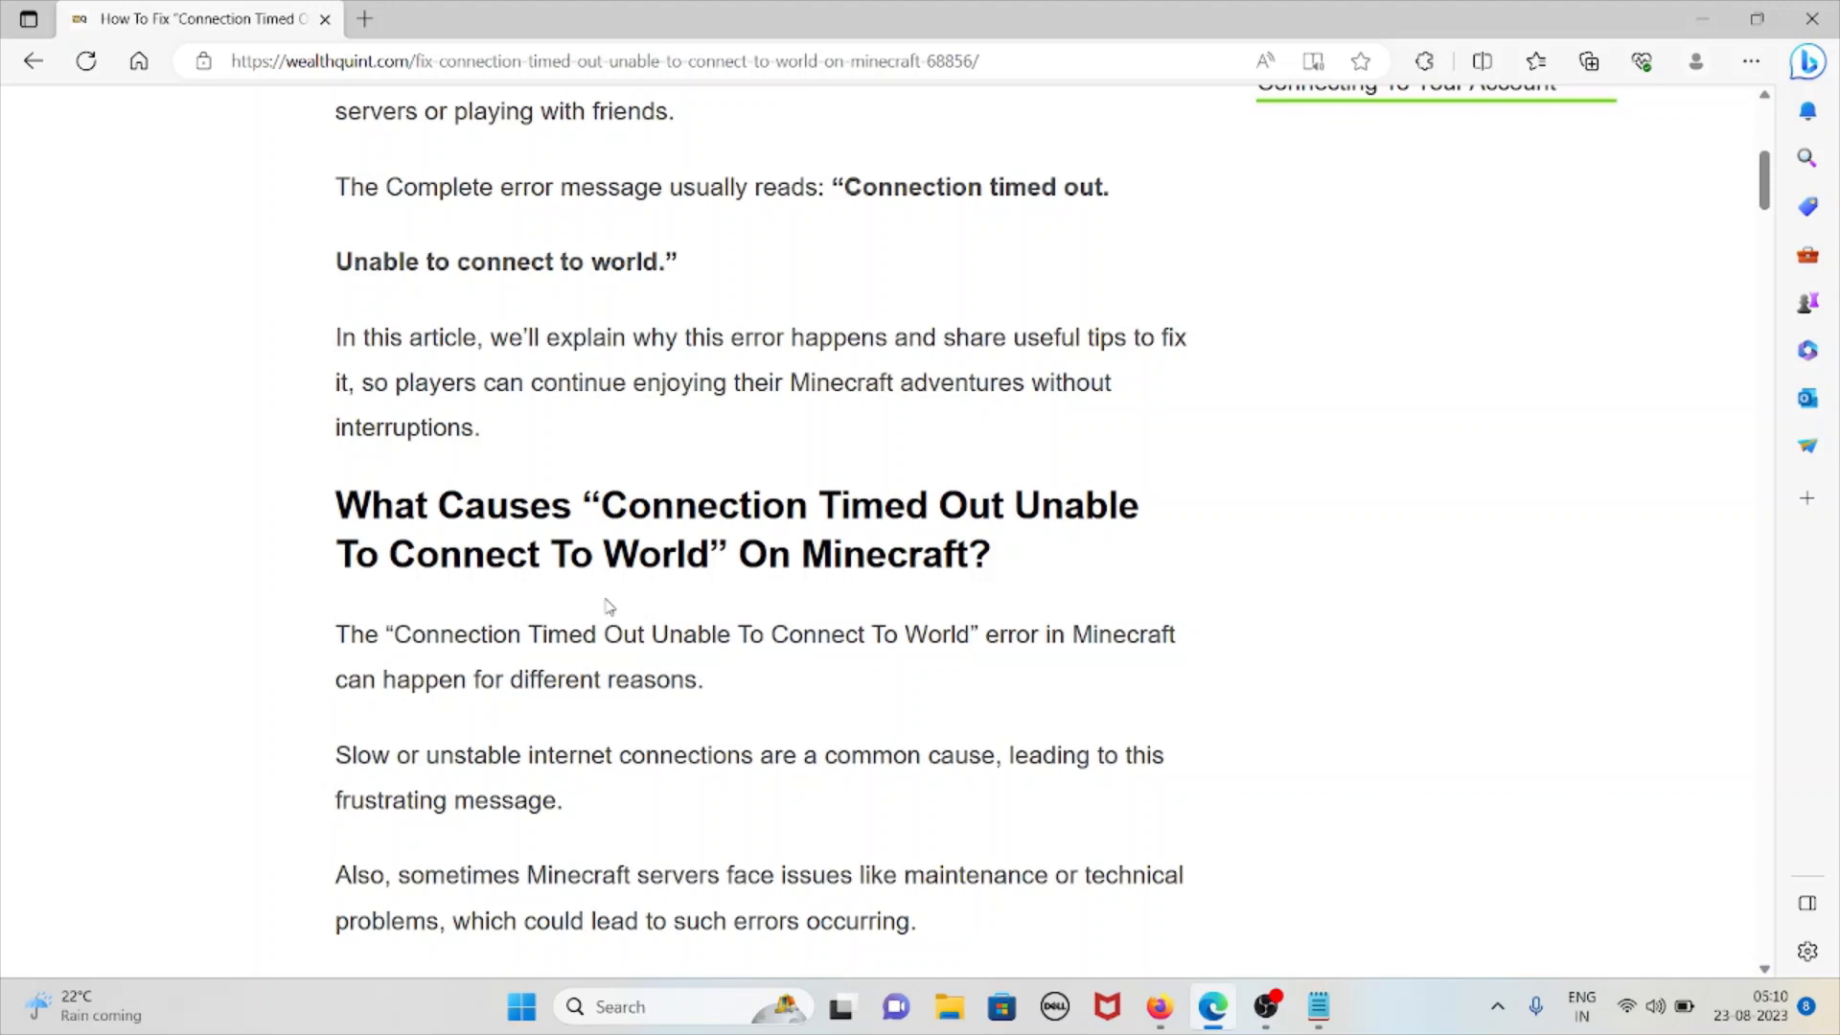
scroll(down, 3)
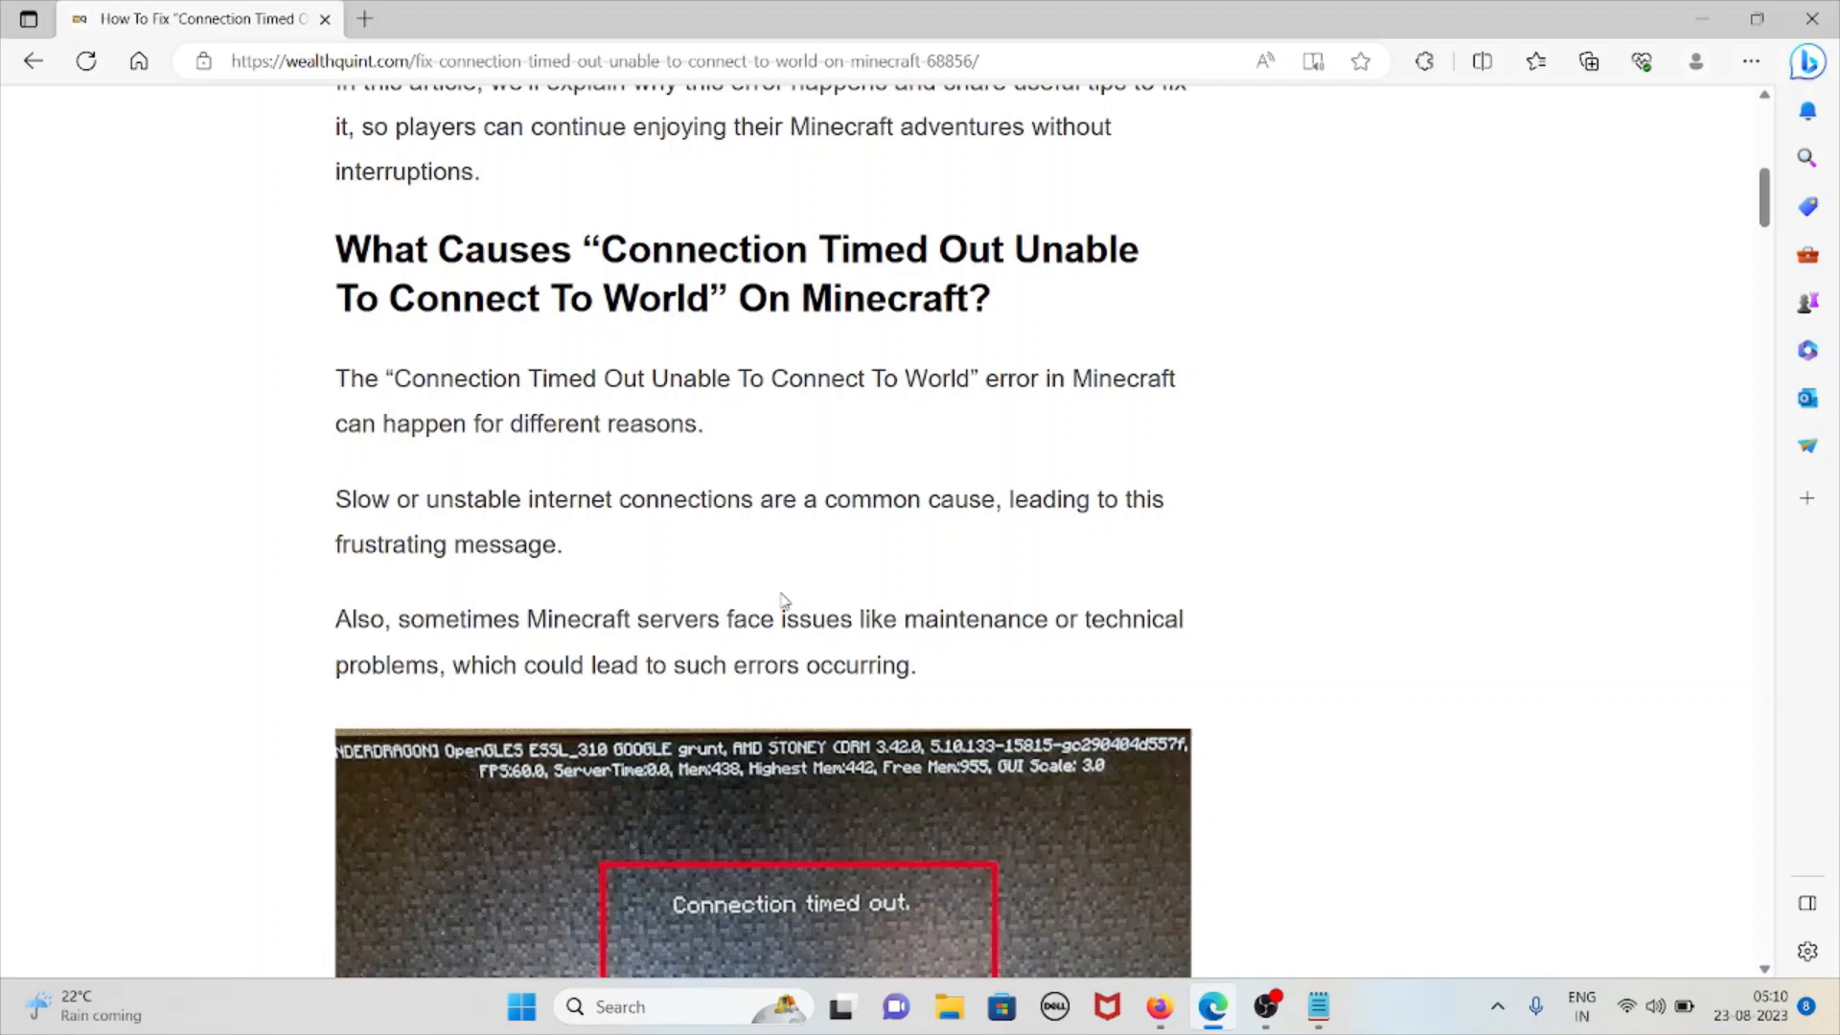
scroll(down, 3)
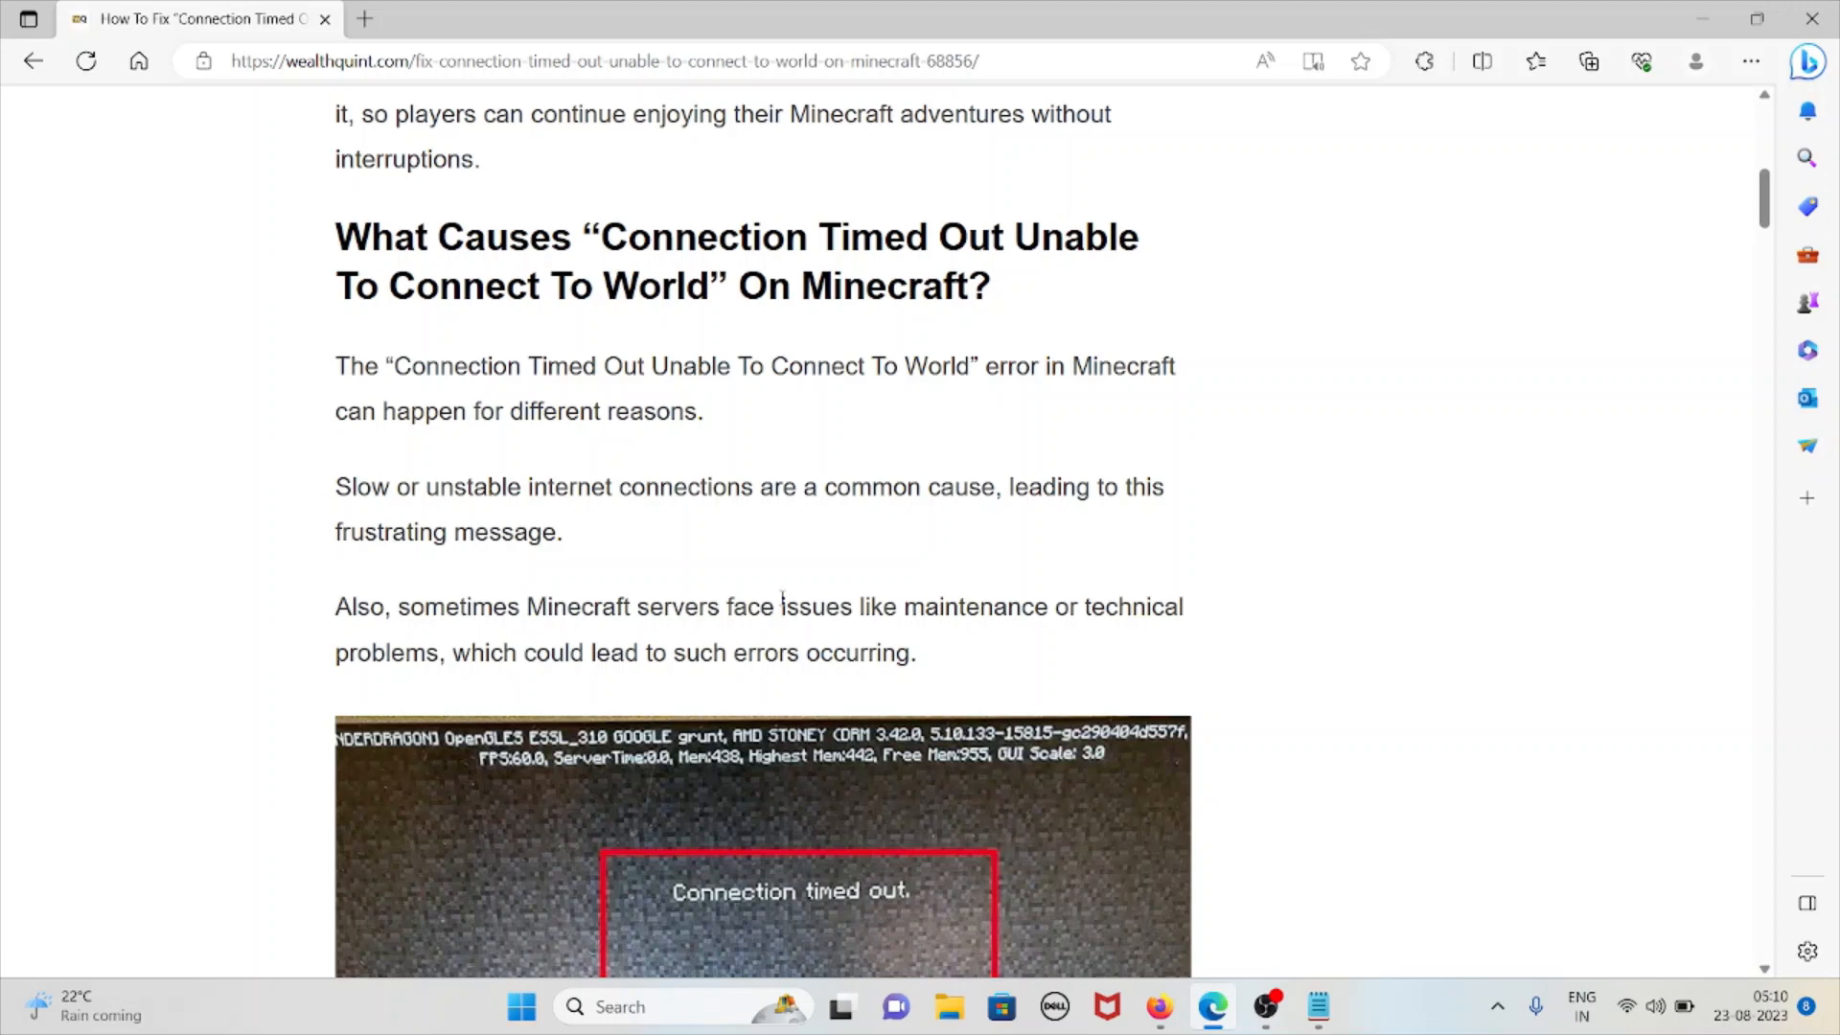
scroll(down, 3)
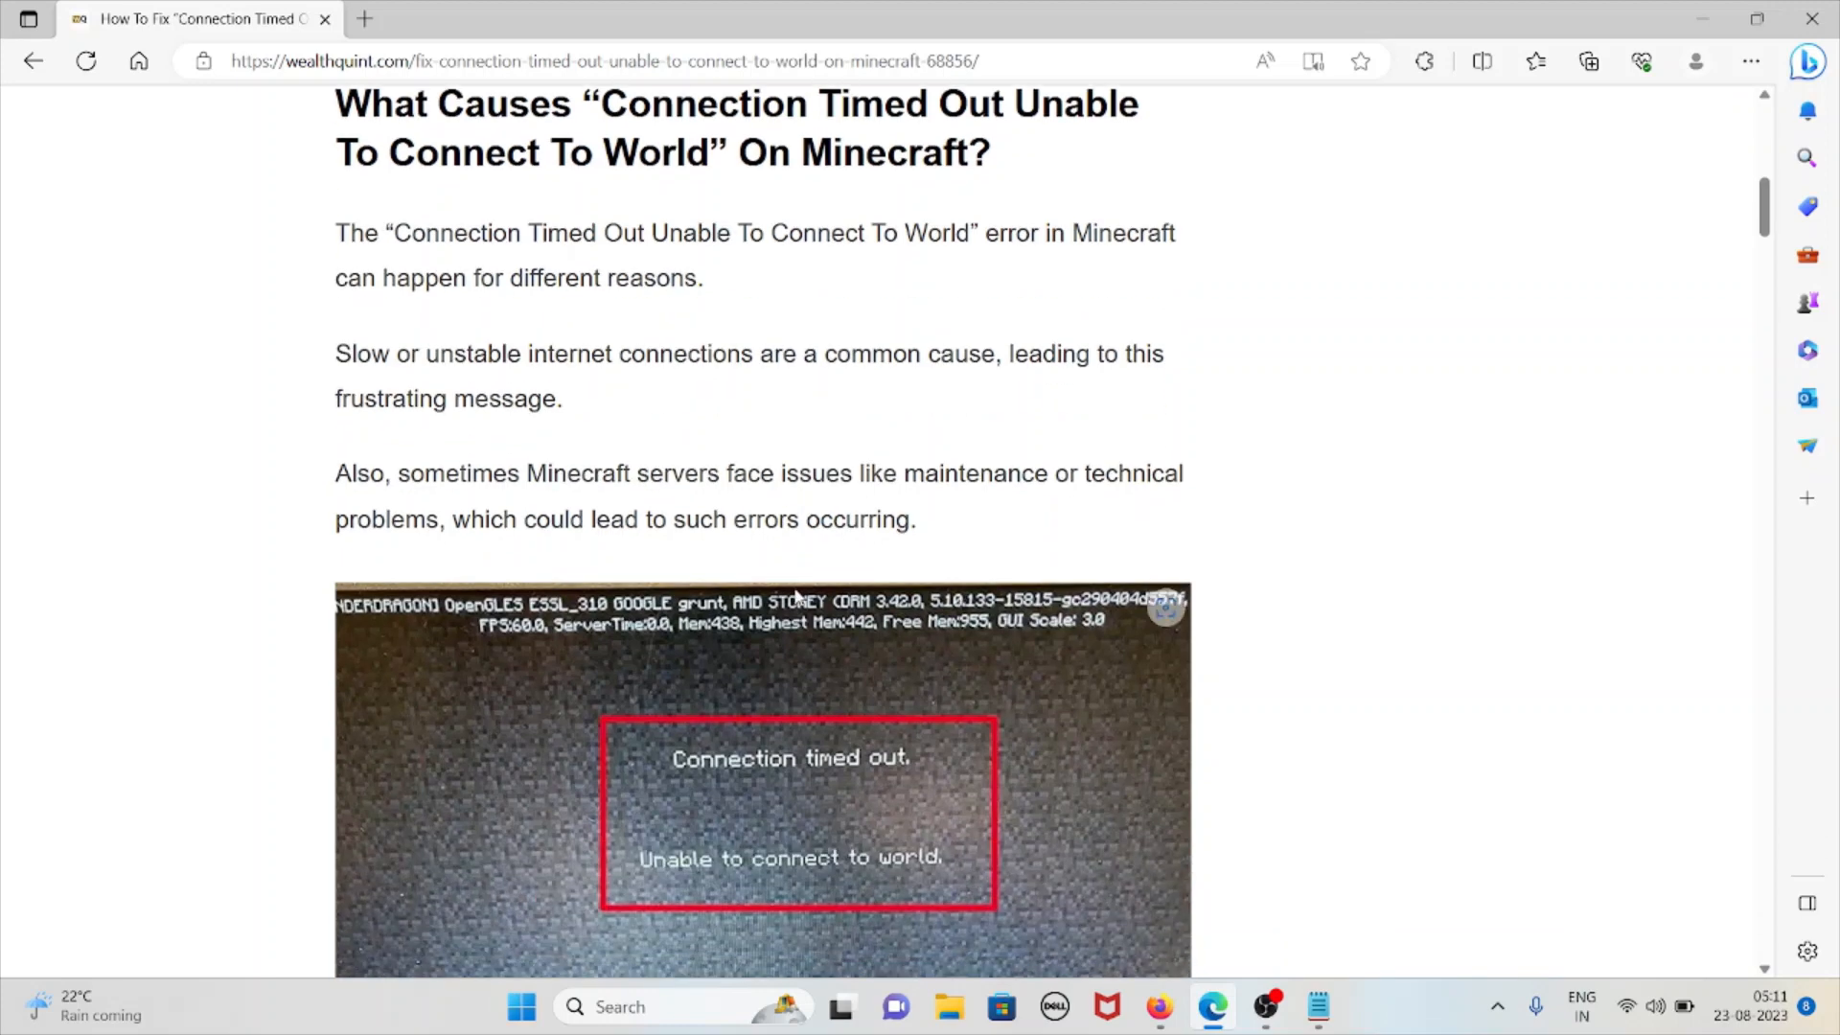
mouse_move(792, 597)
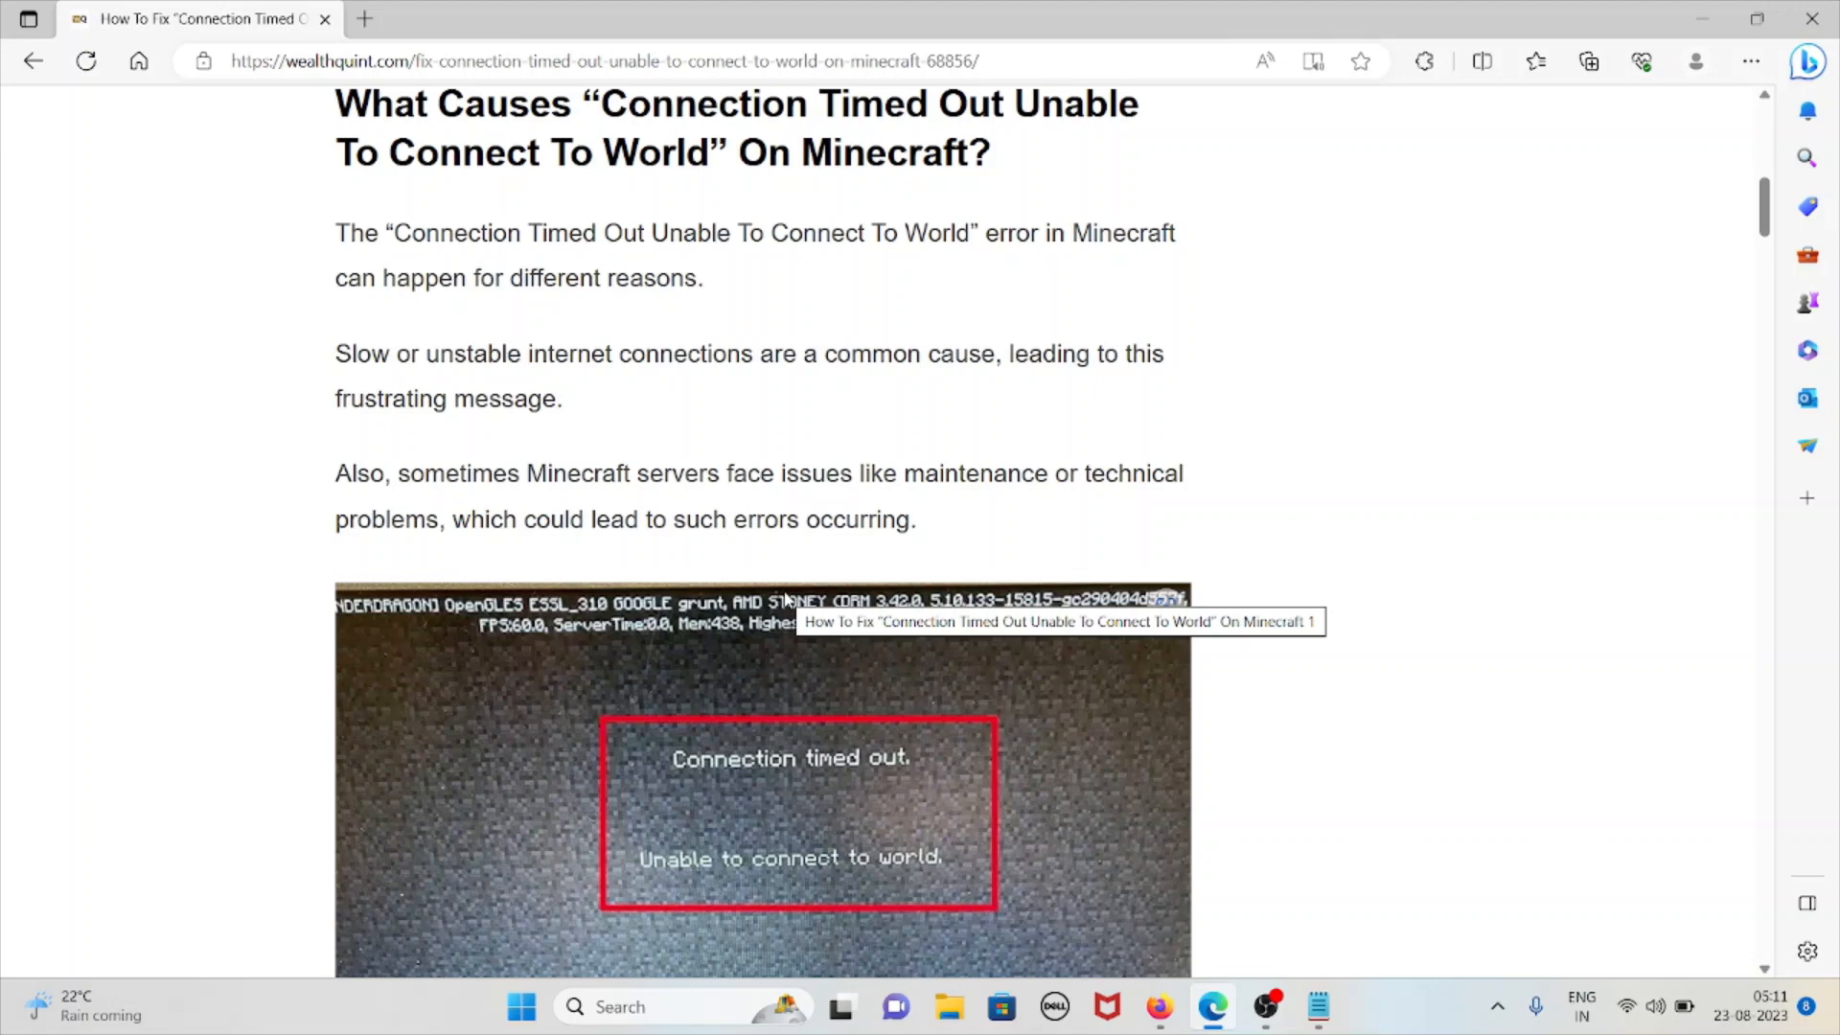
mouse_move(784, 603)
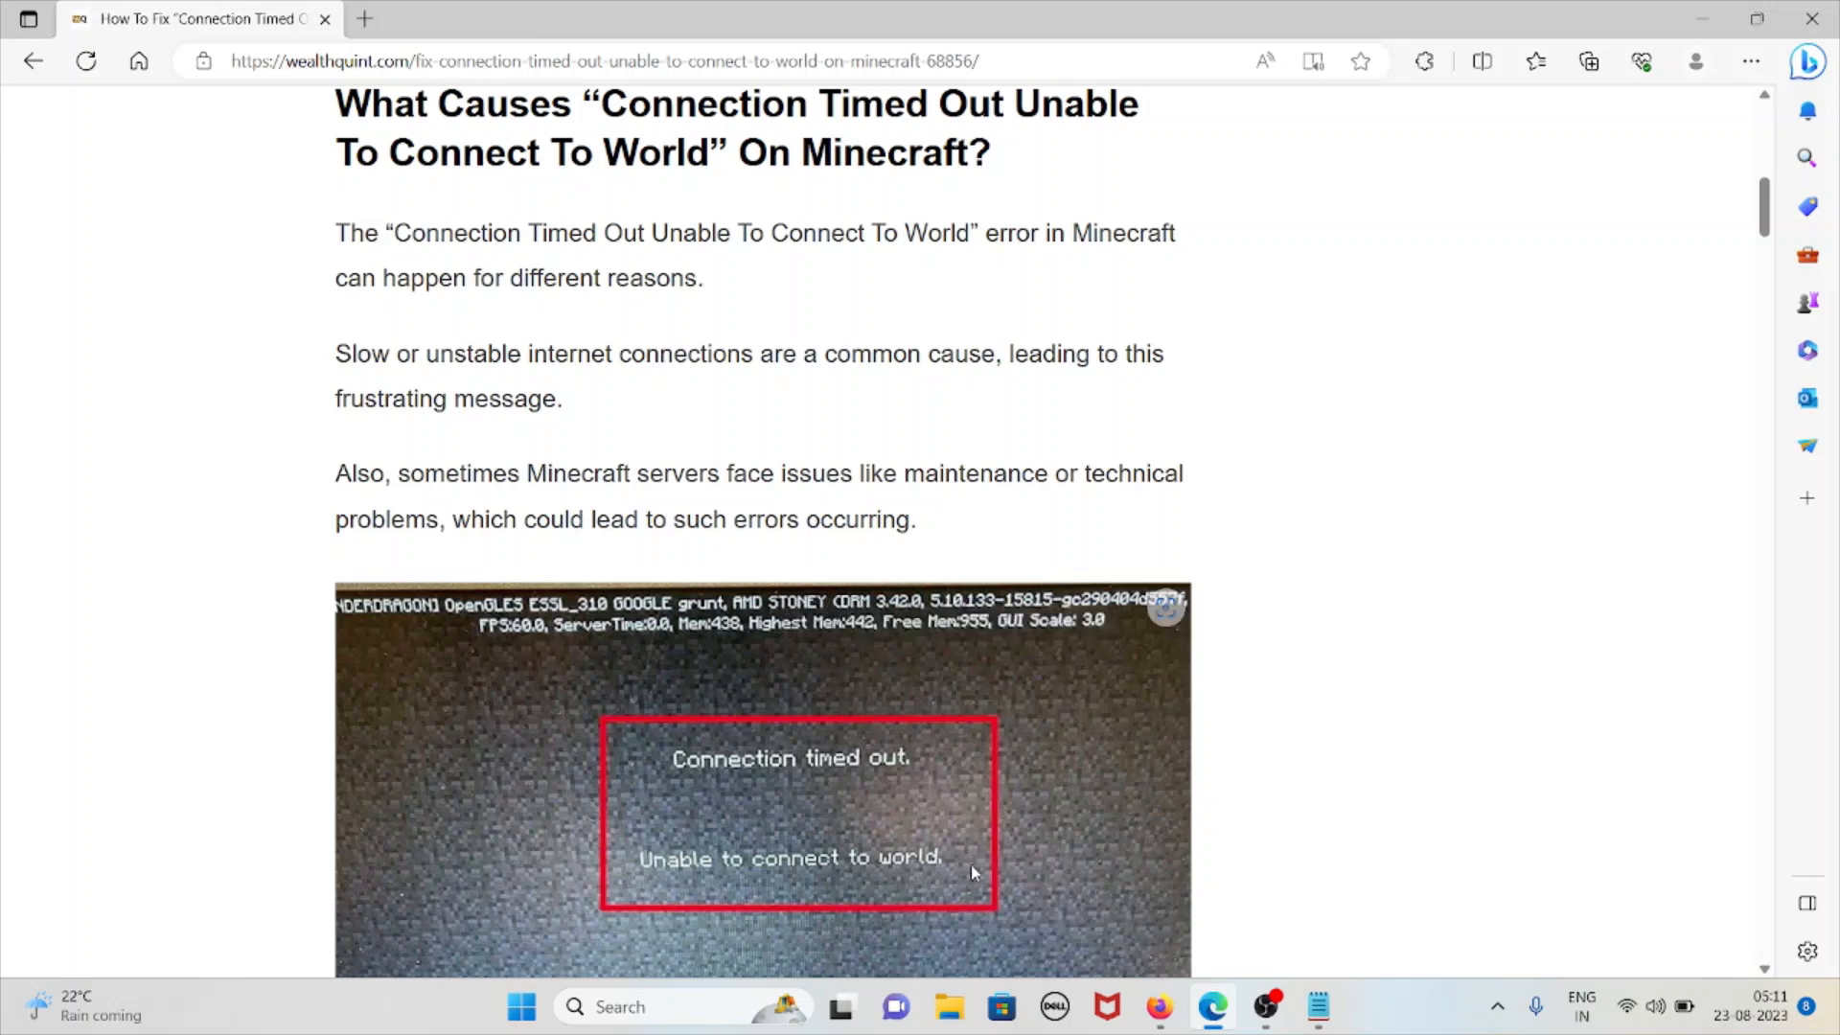
mouse_move(1306, 744)
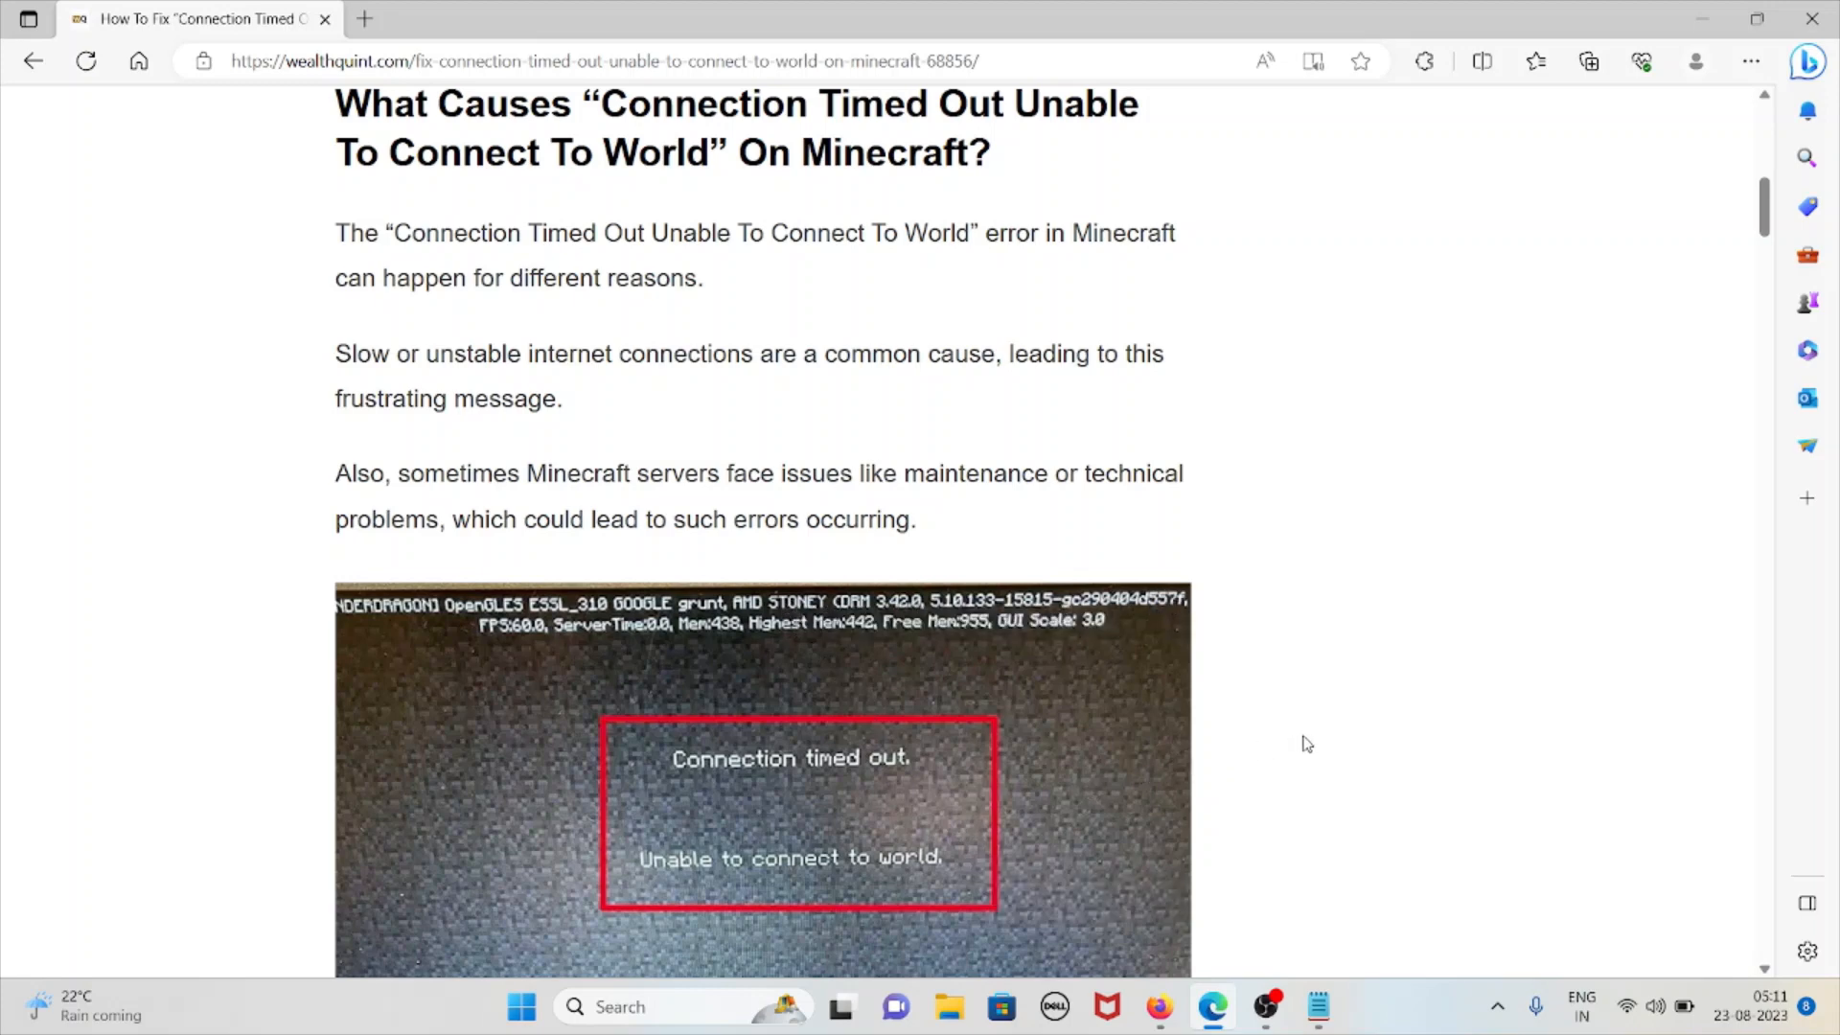
Step: Scroll to the firewall/antivirus and Microsoft account paragraphs above 'How To Fix'
scroll(down, 3)
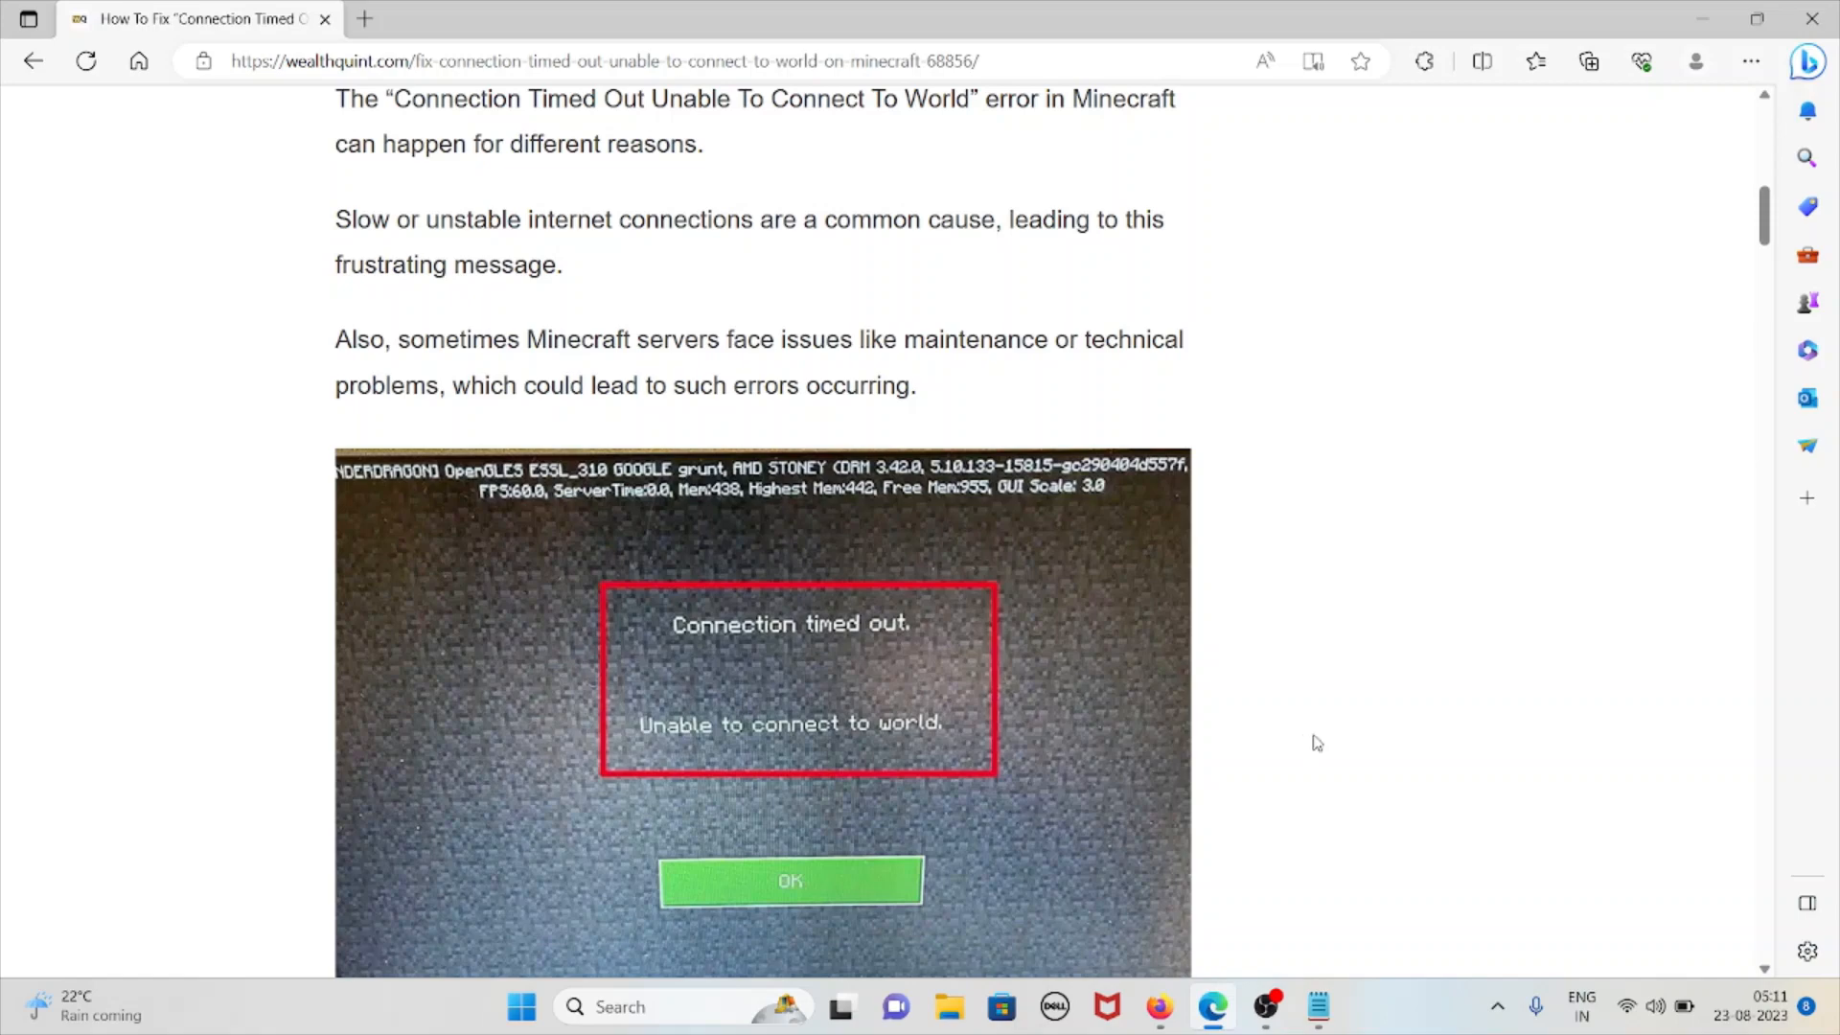
scroll(down, 3)
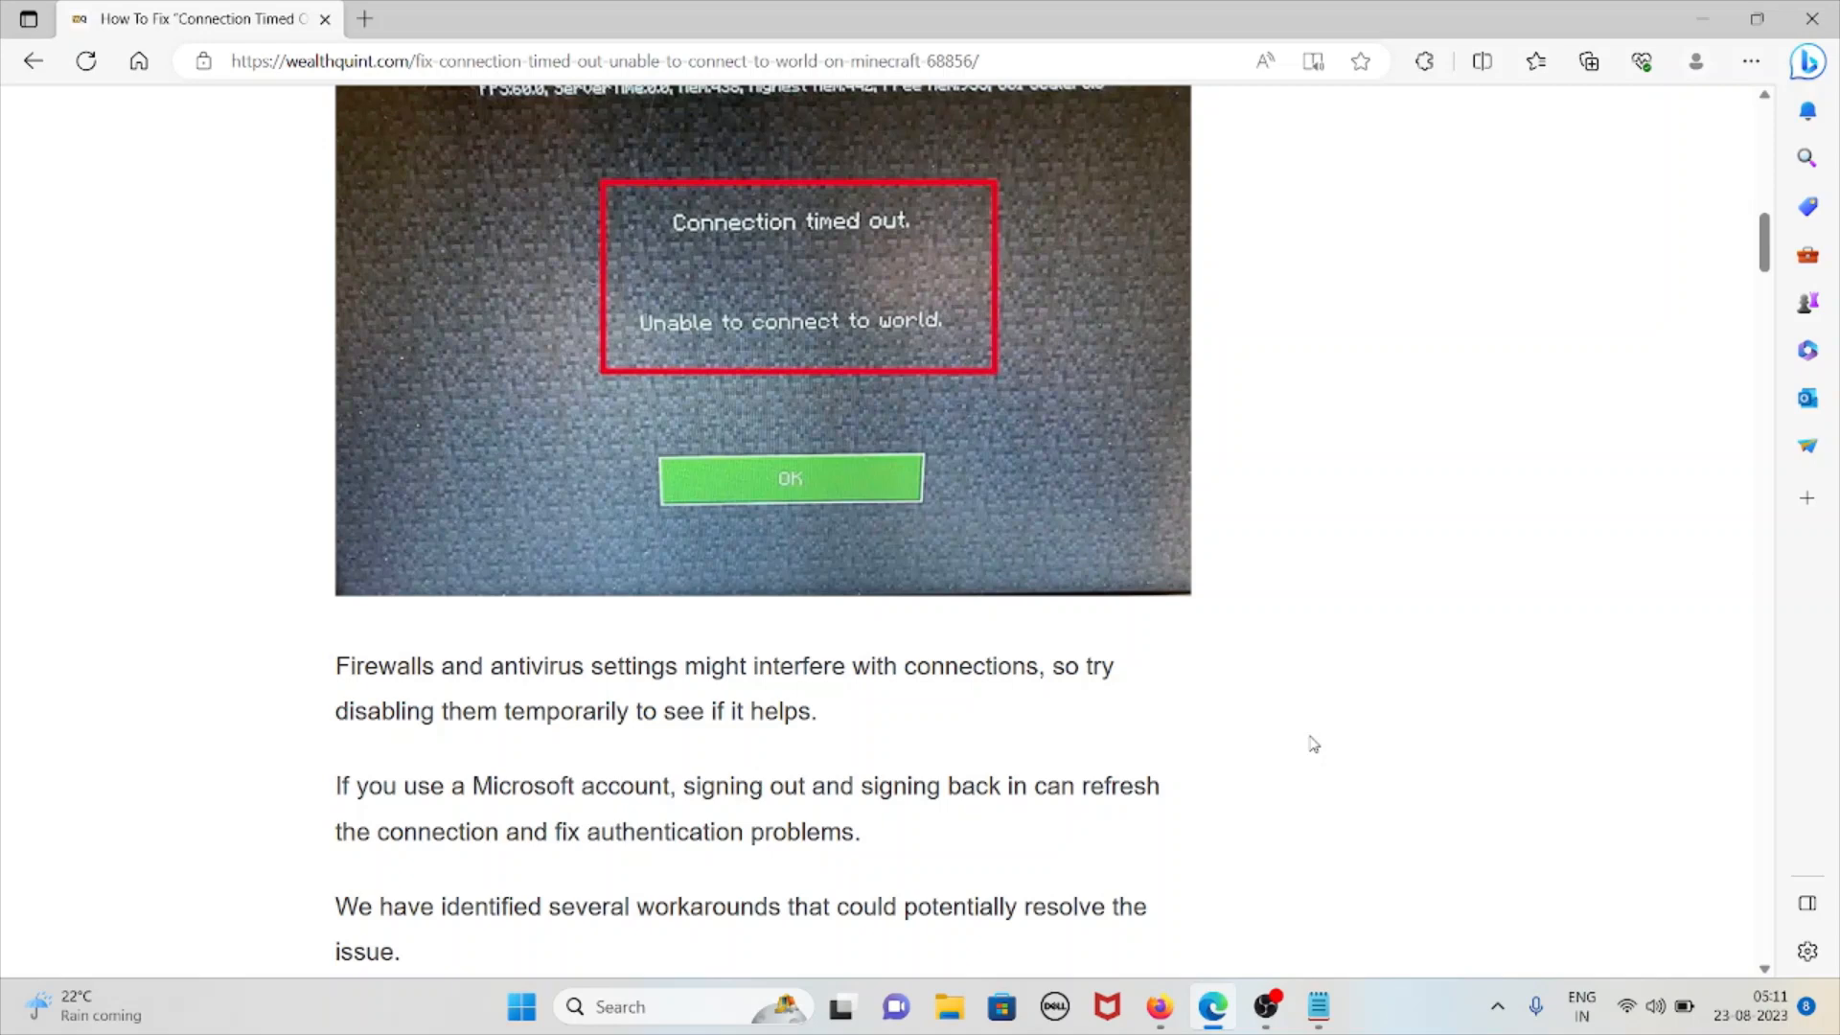
mouse_move(1300, 740)
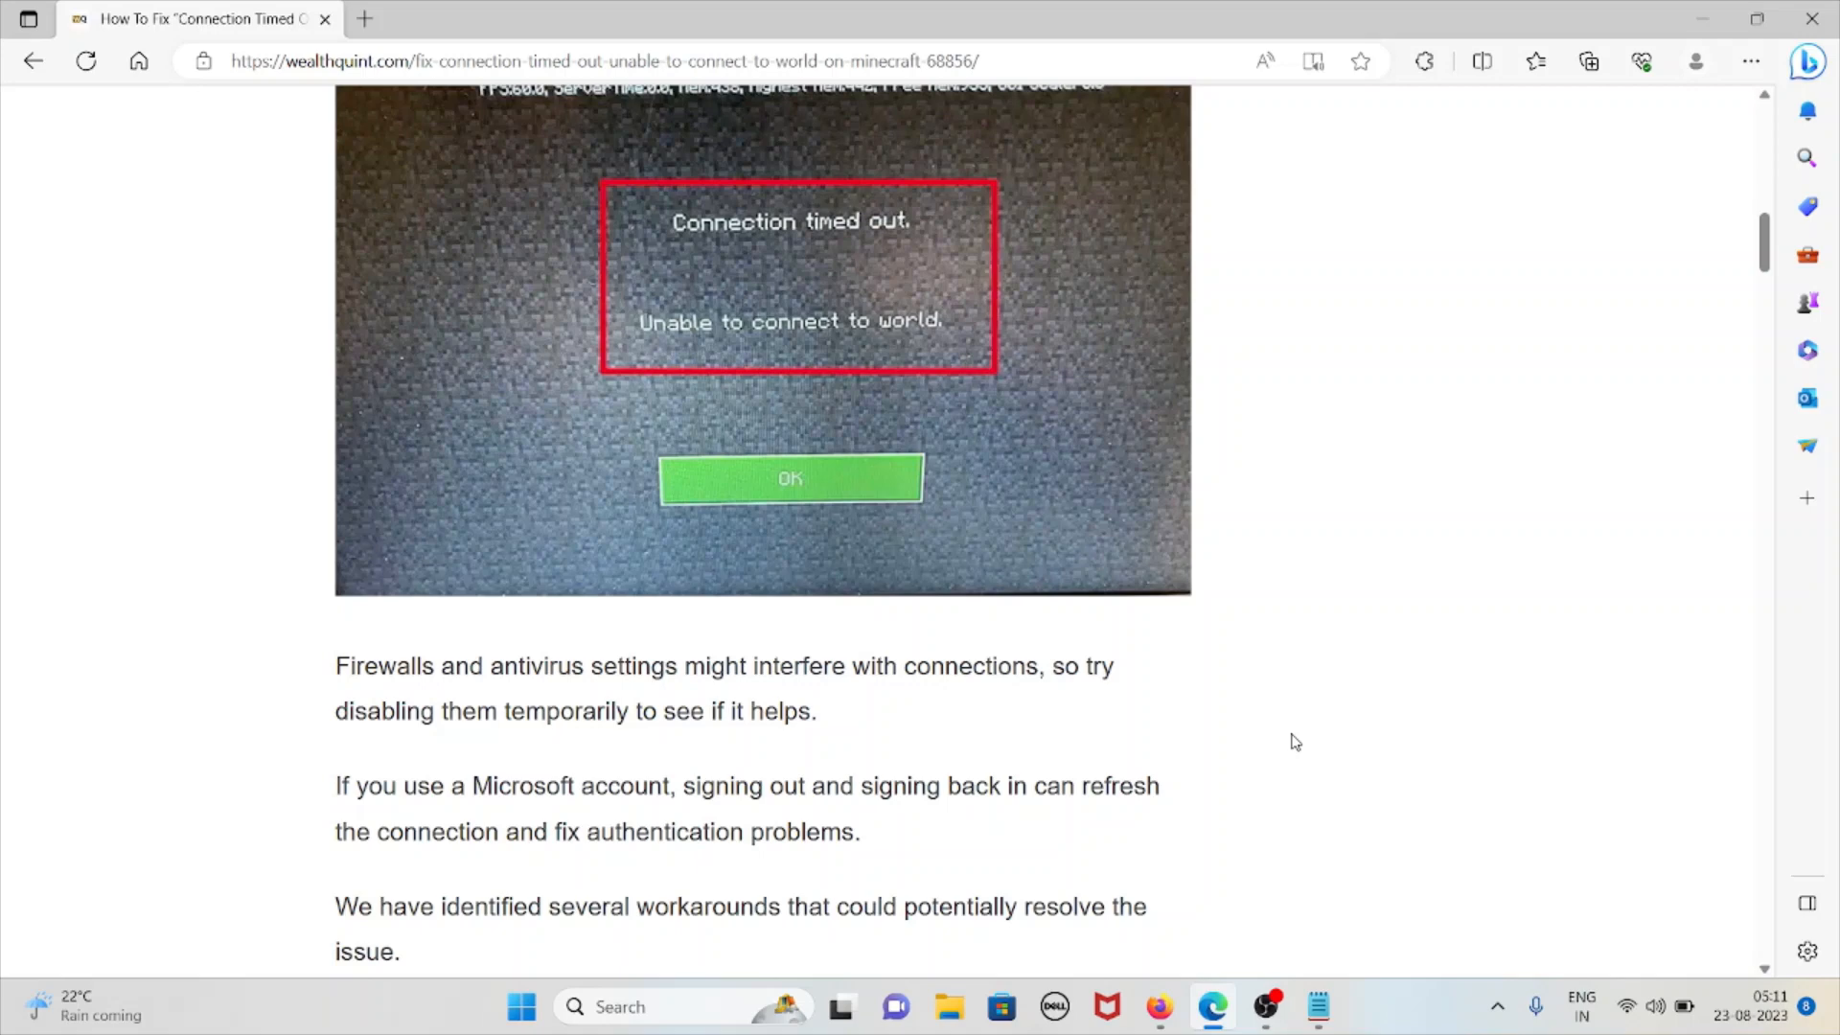
scroll(down, 3)
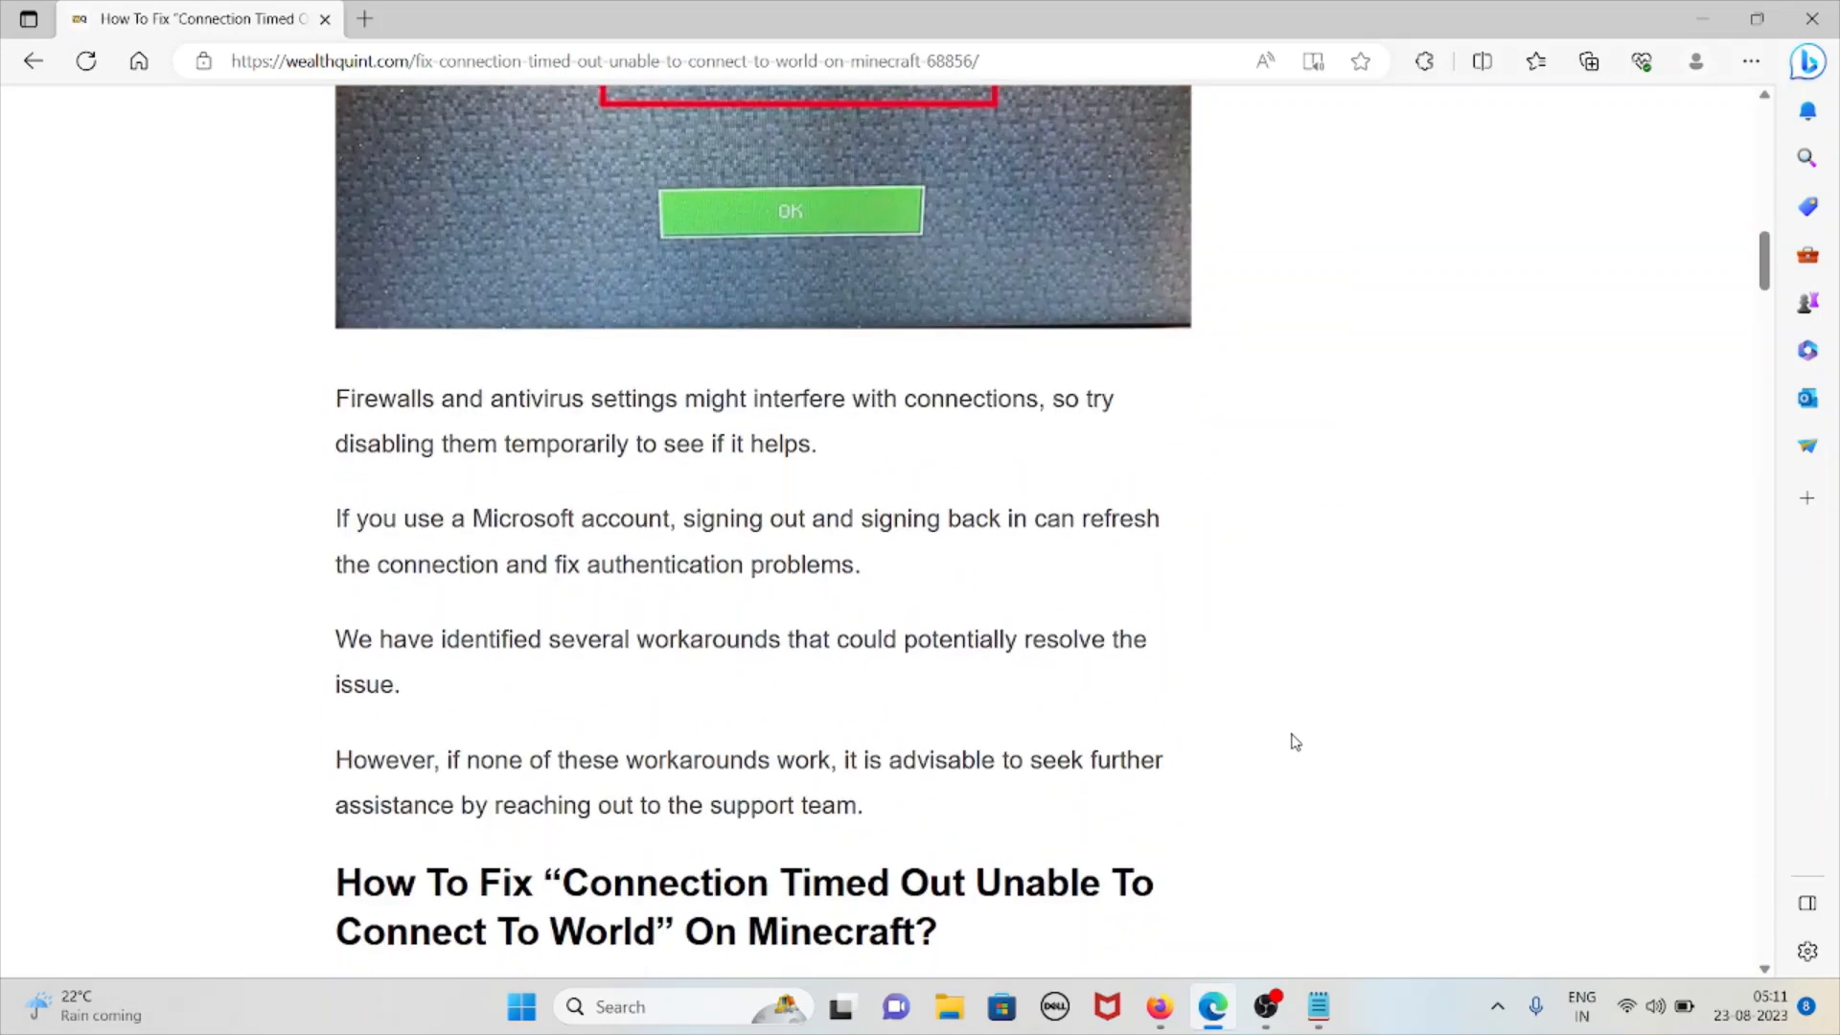
mouse_move(1242, 818)
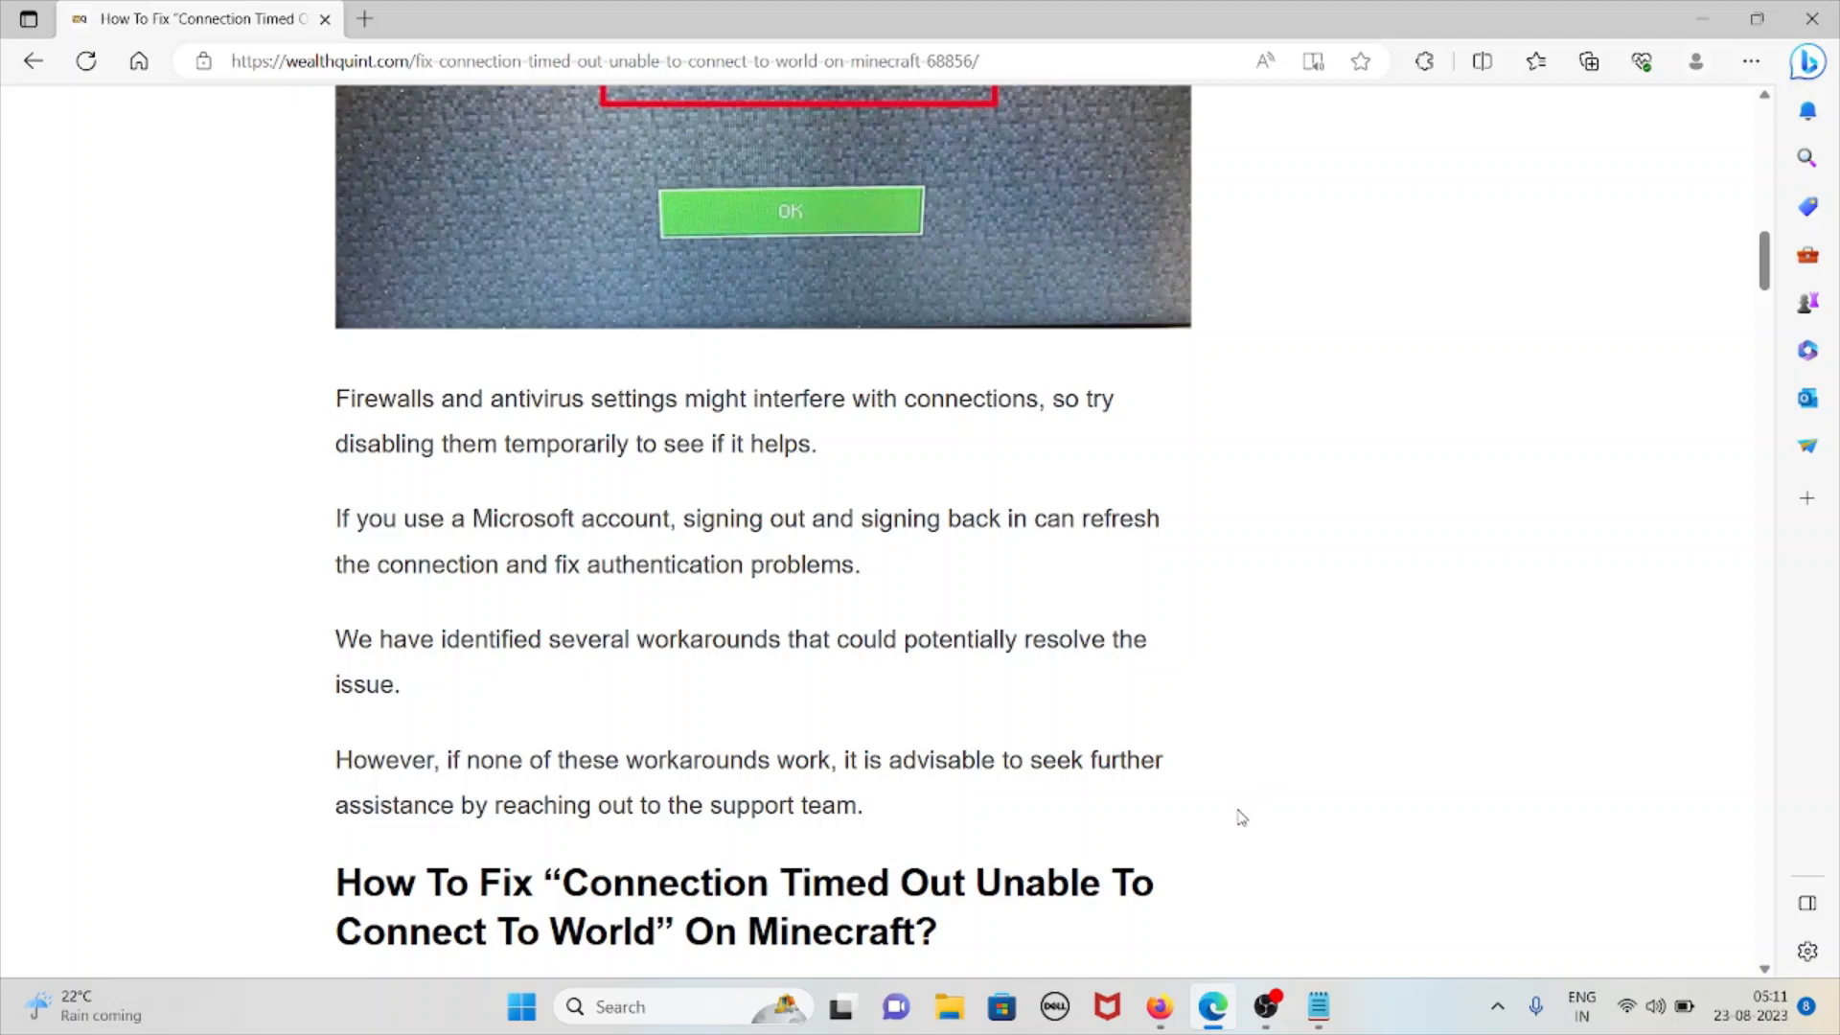
mouse_move(1175, 861)
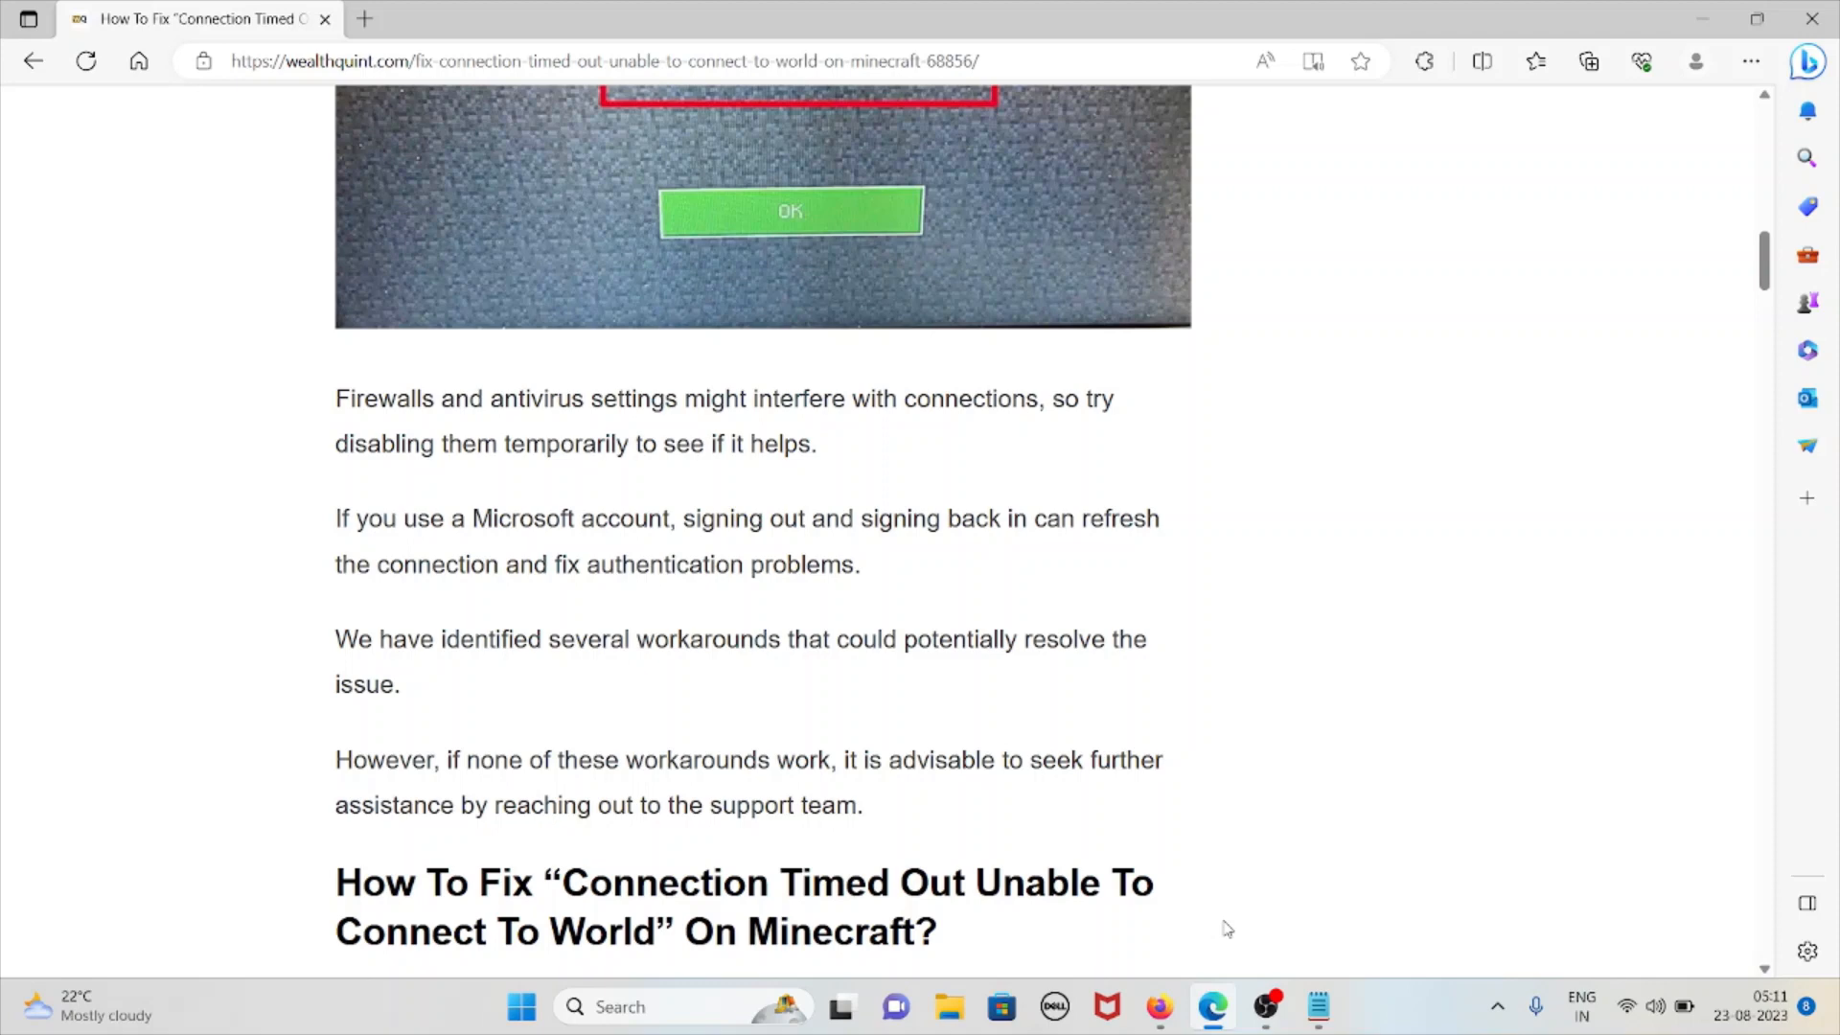
mouse_move(1212, 936)
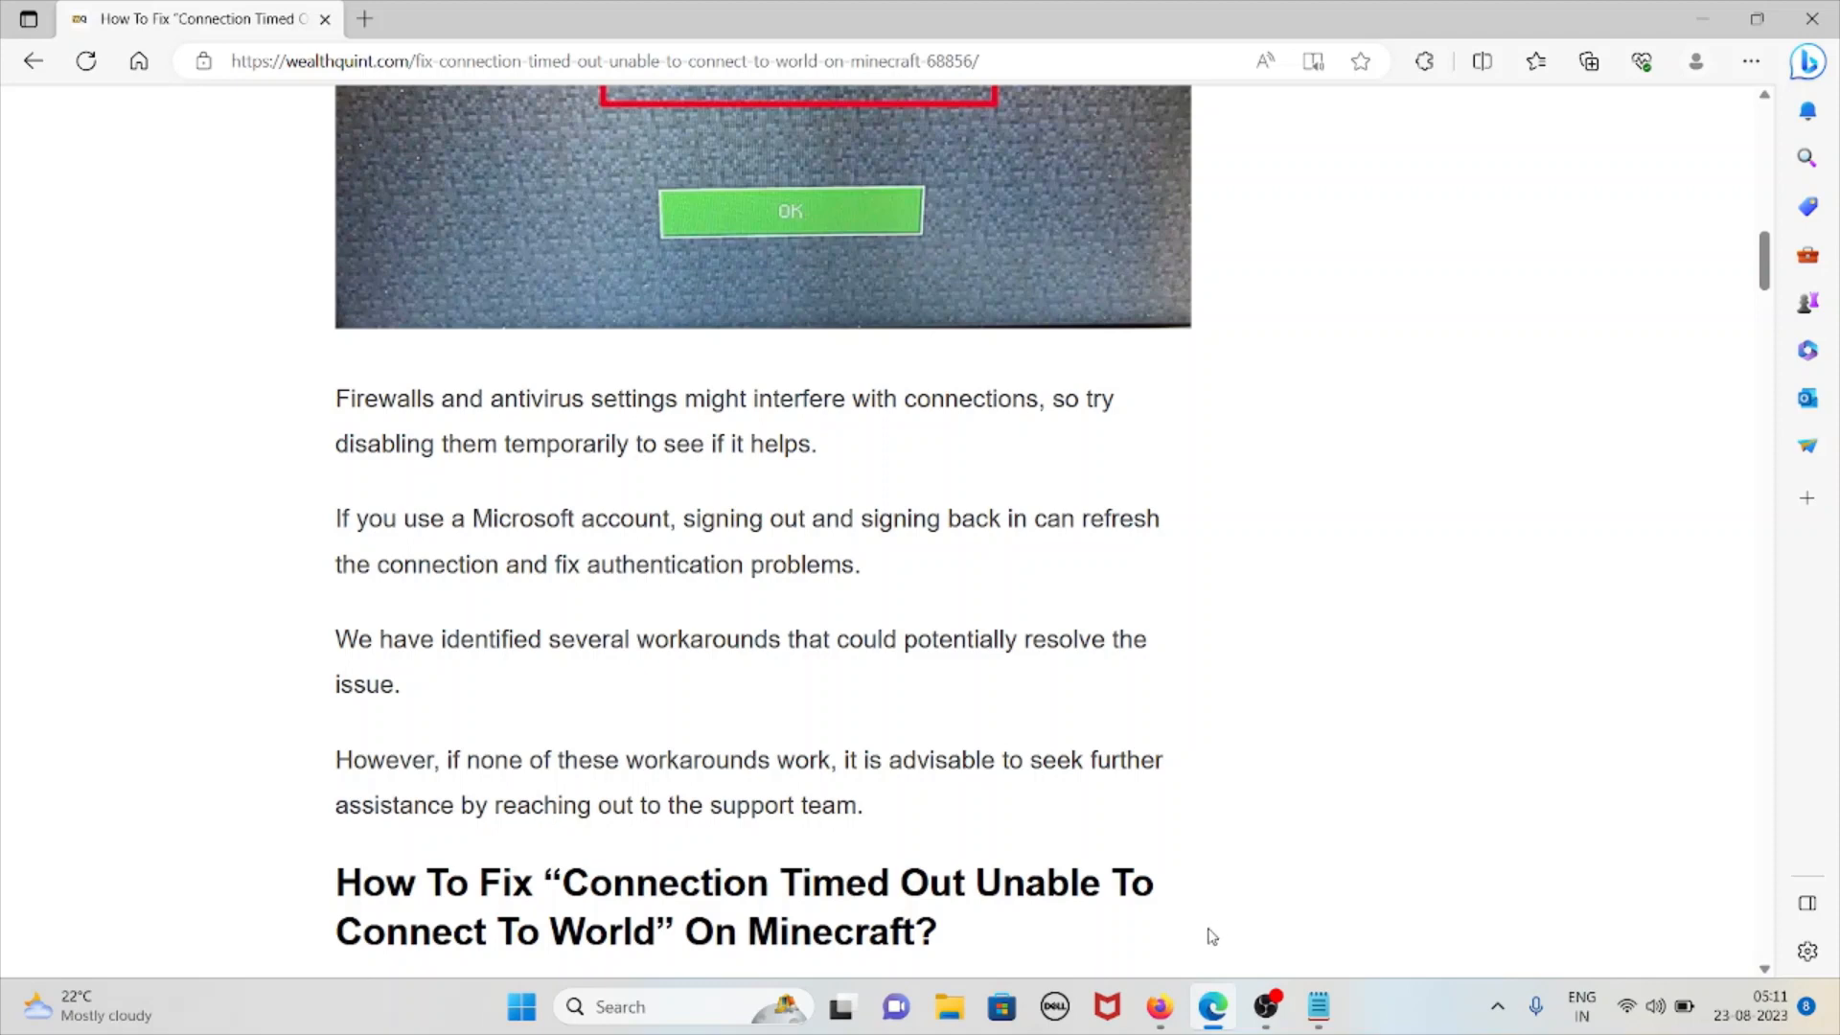
mouse_move(1206, 939)
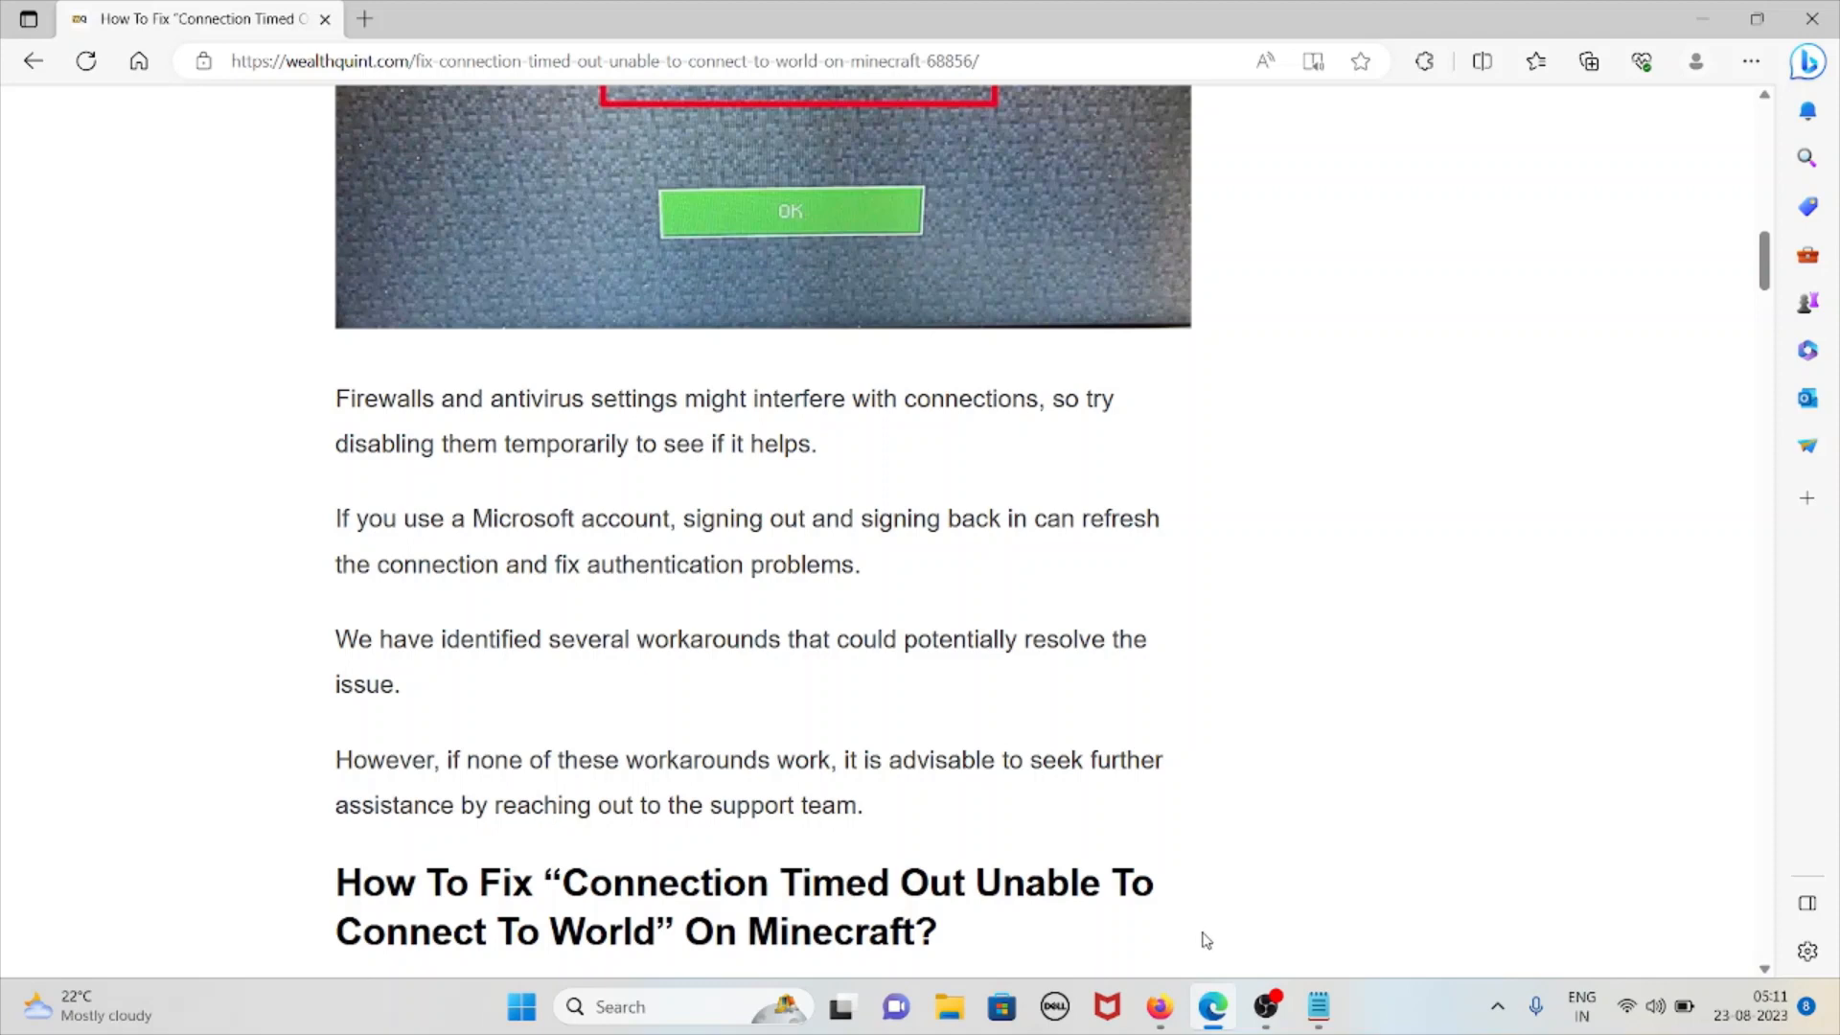
mouse_move(1199, 945)
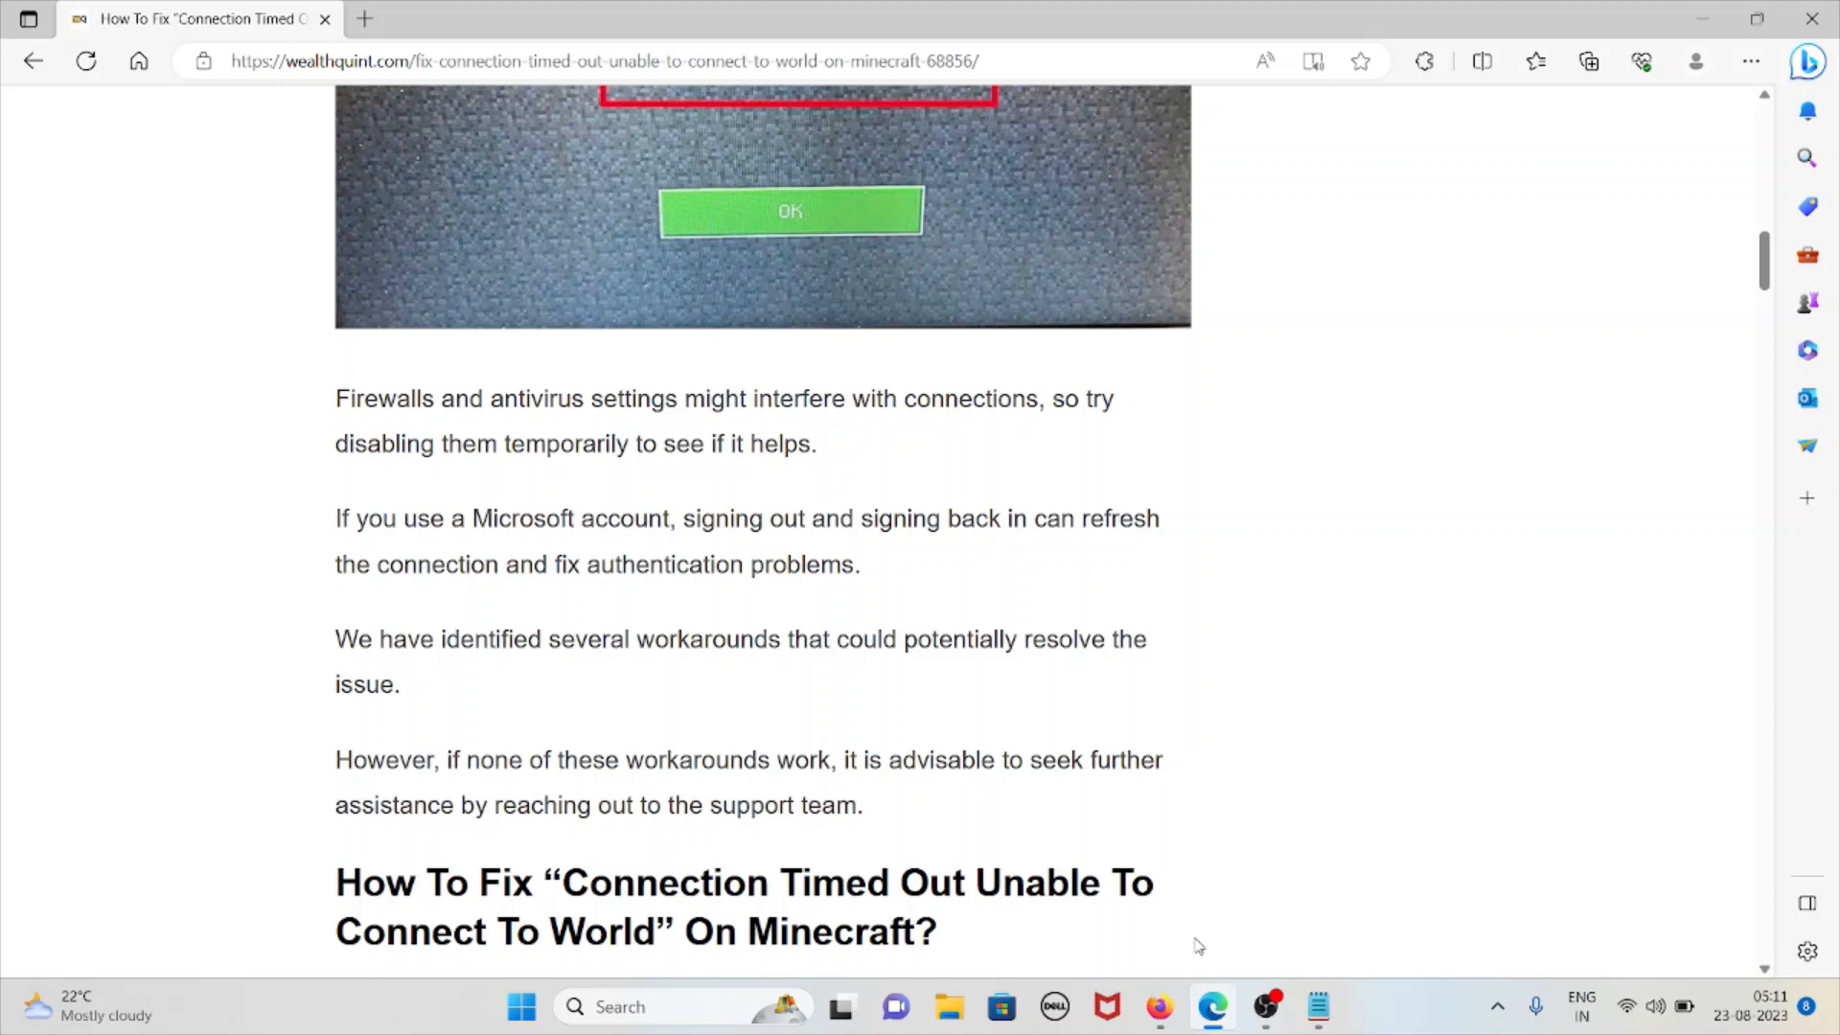
mouse_move(1060, 809)
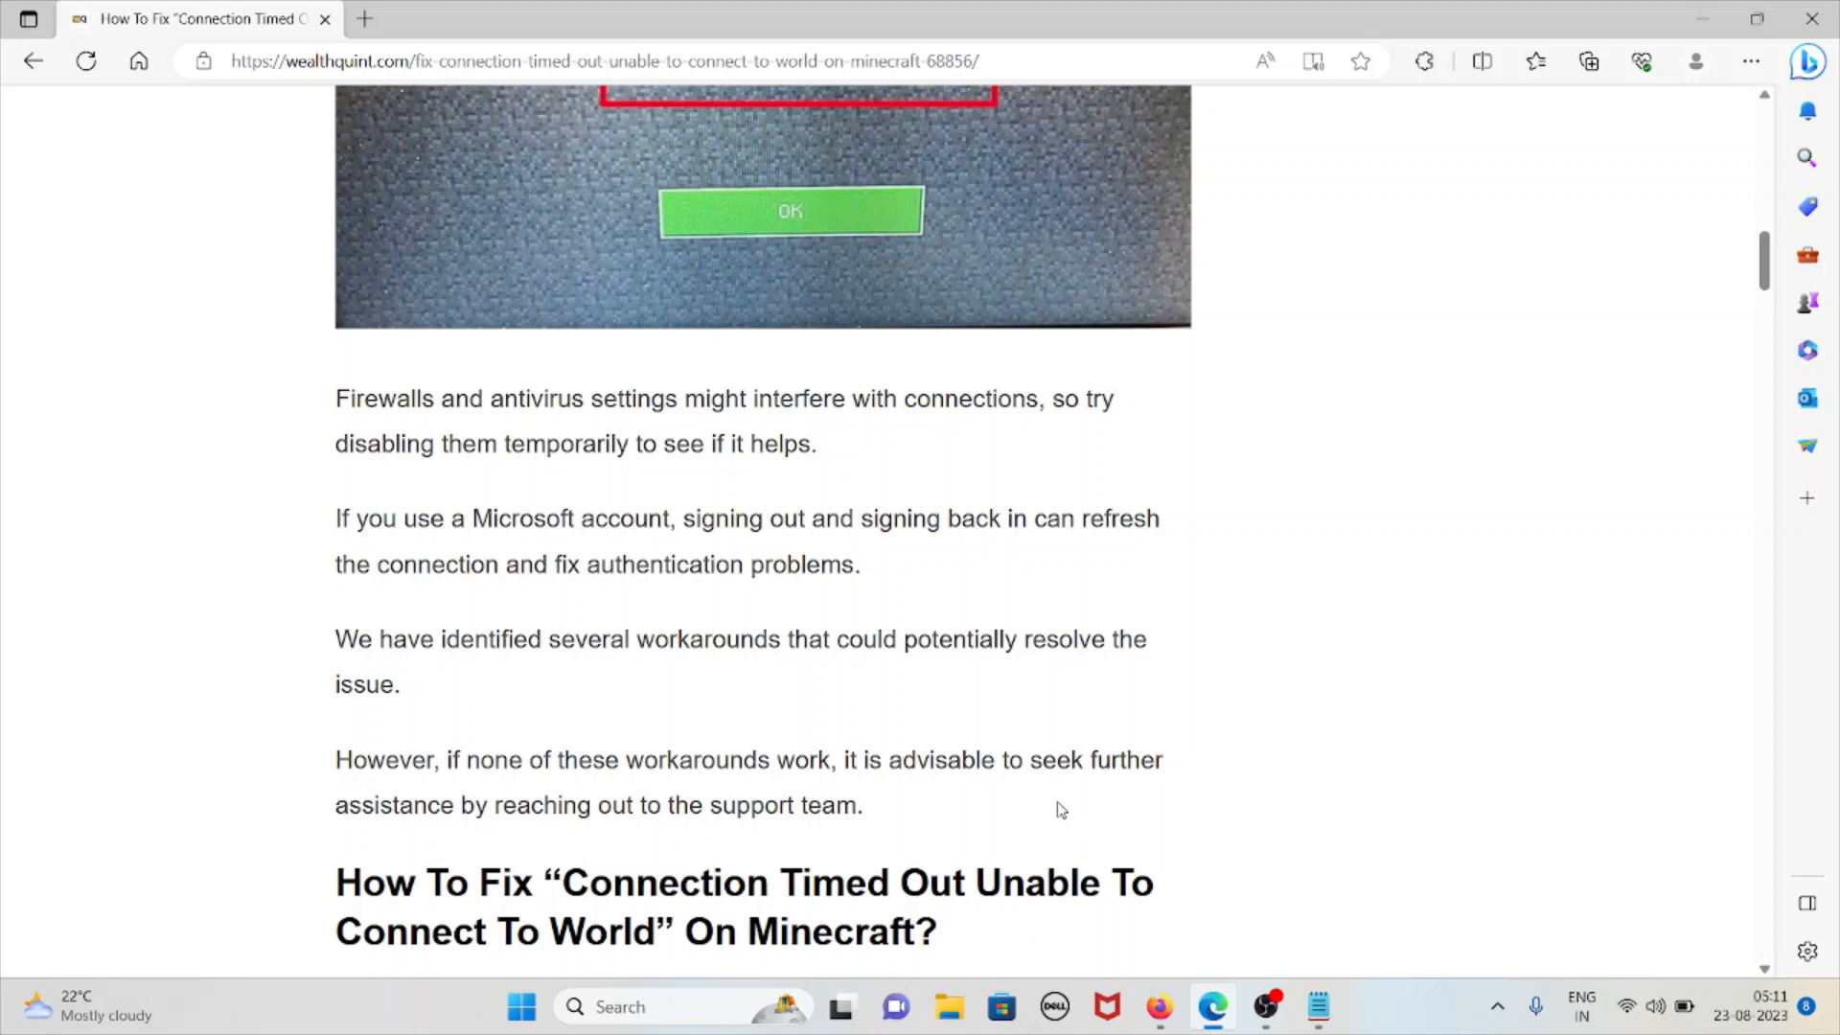
Step: Scroll through the 'How To Fix' heading and step 1 on checking the internet connection
scroll(down, 3)
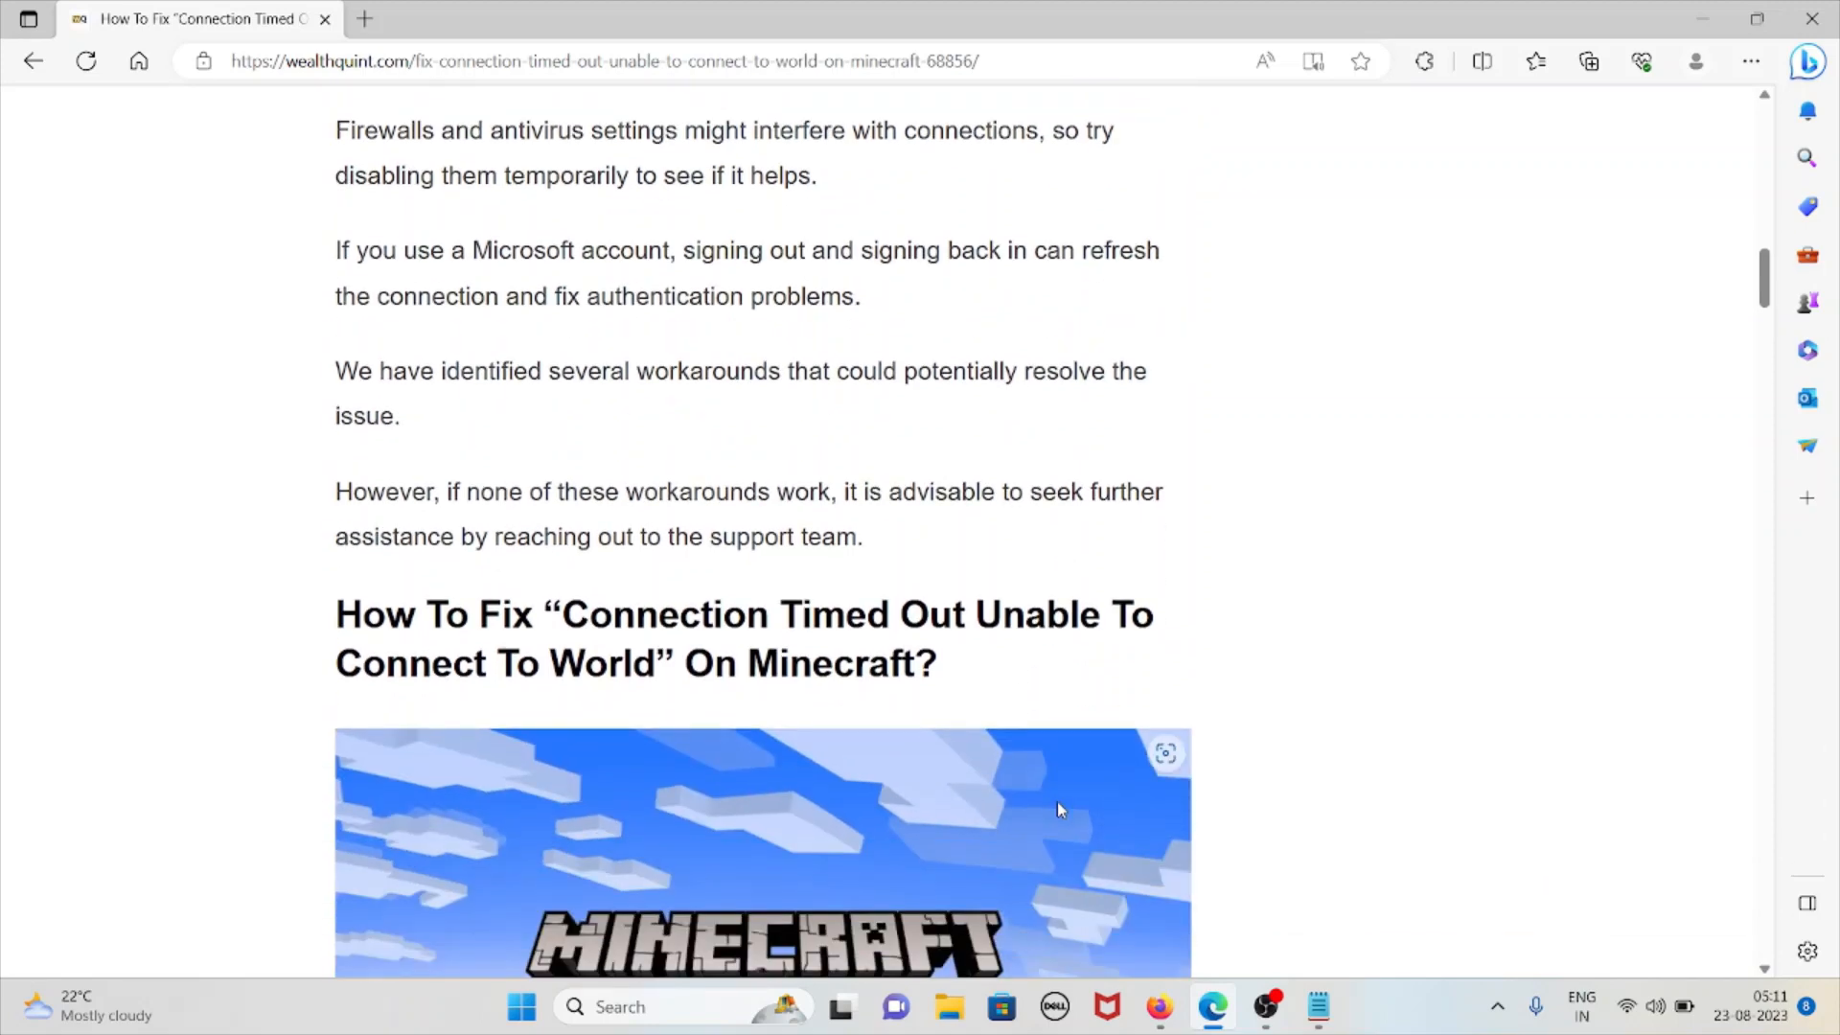
scroll(down, 3)
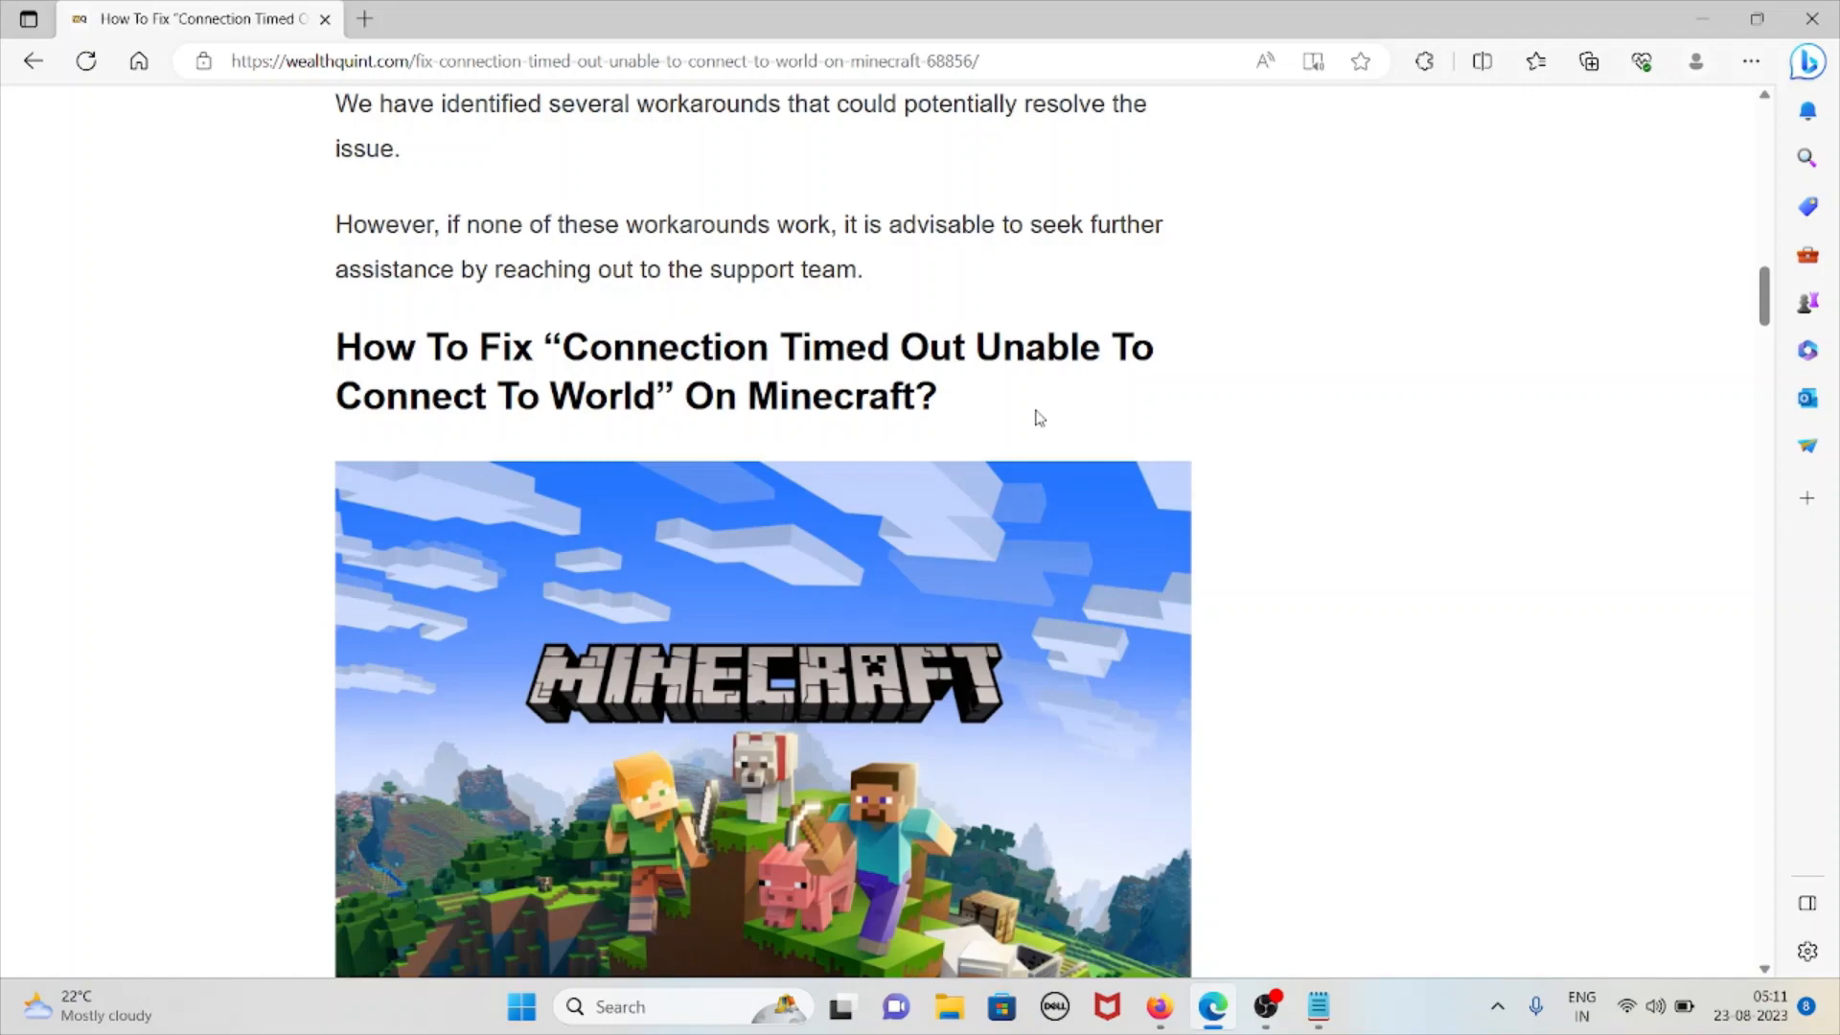
scroll(down, 3)
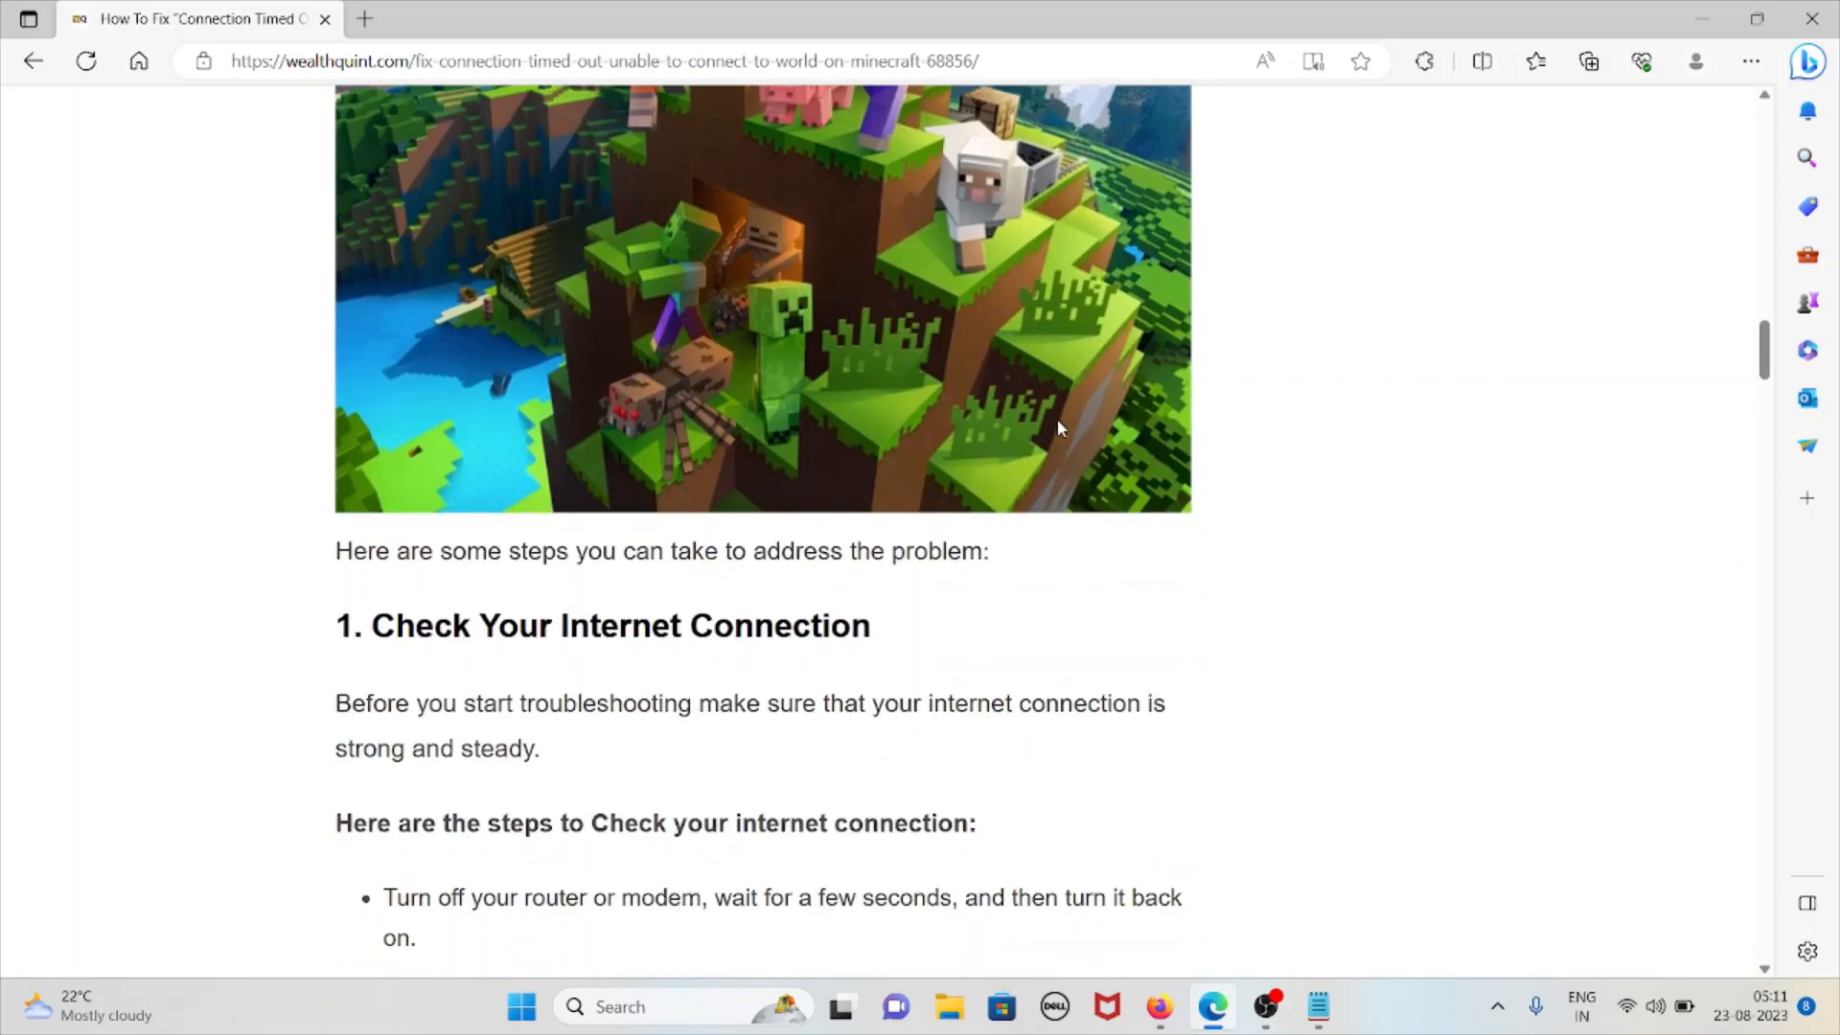
scroll(down, 3)
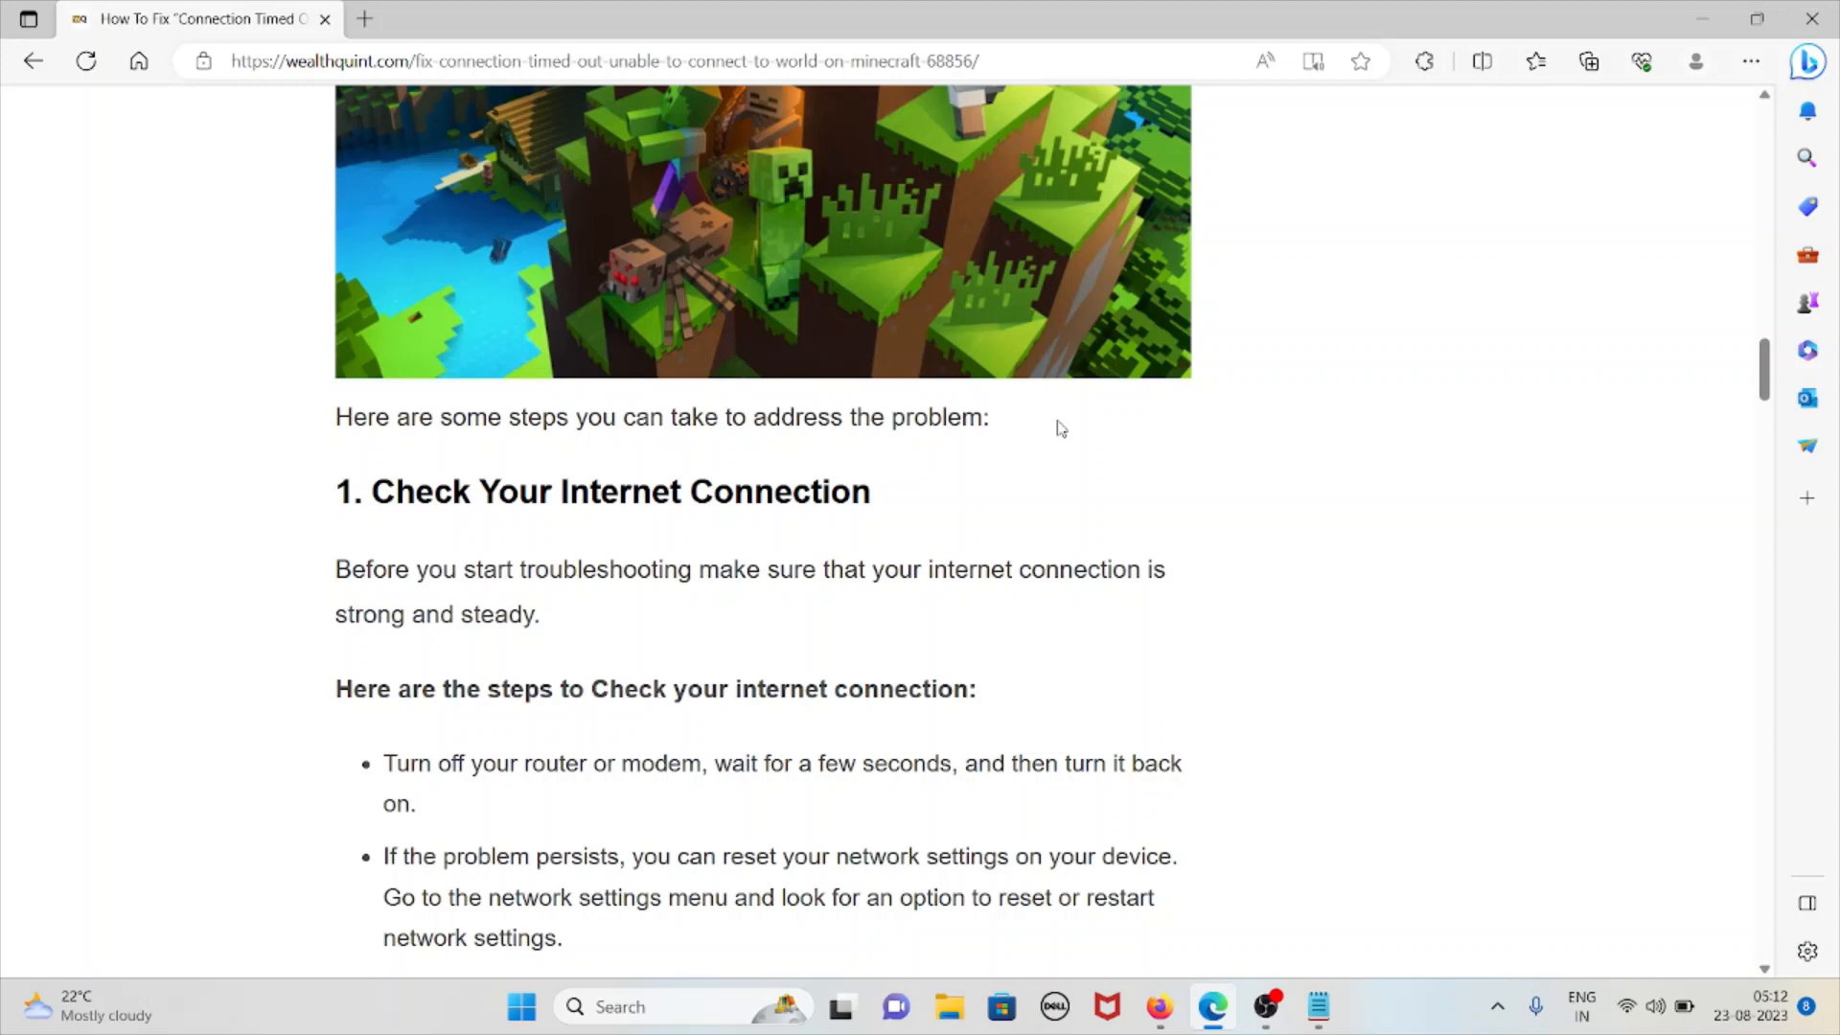
mouse_move(1070, 489)
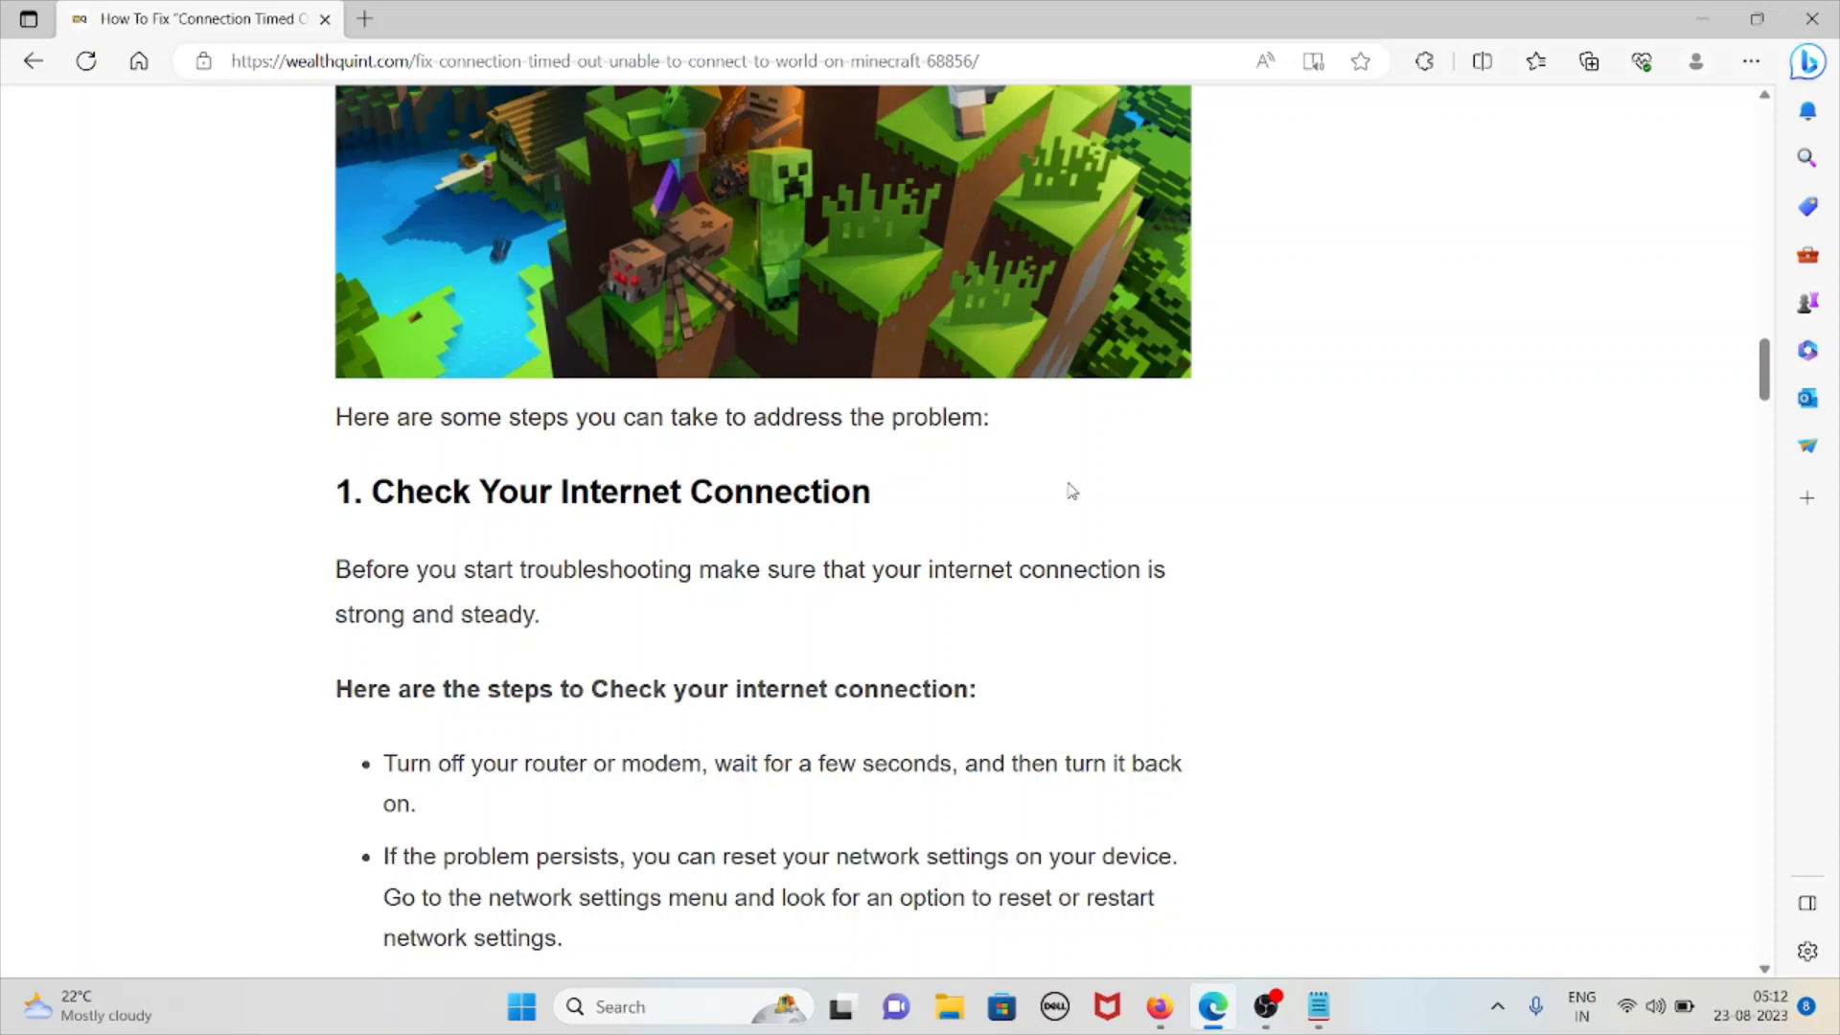
mouse_move(1062, 487)
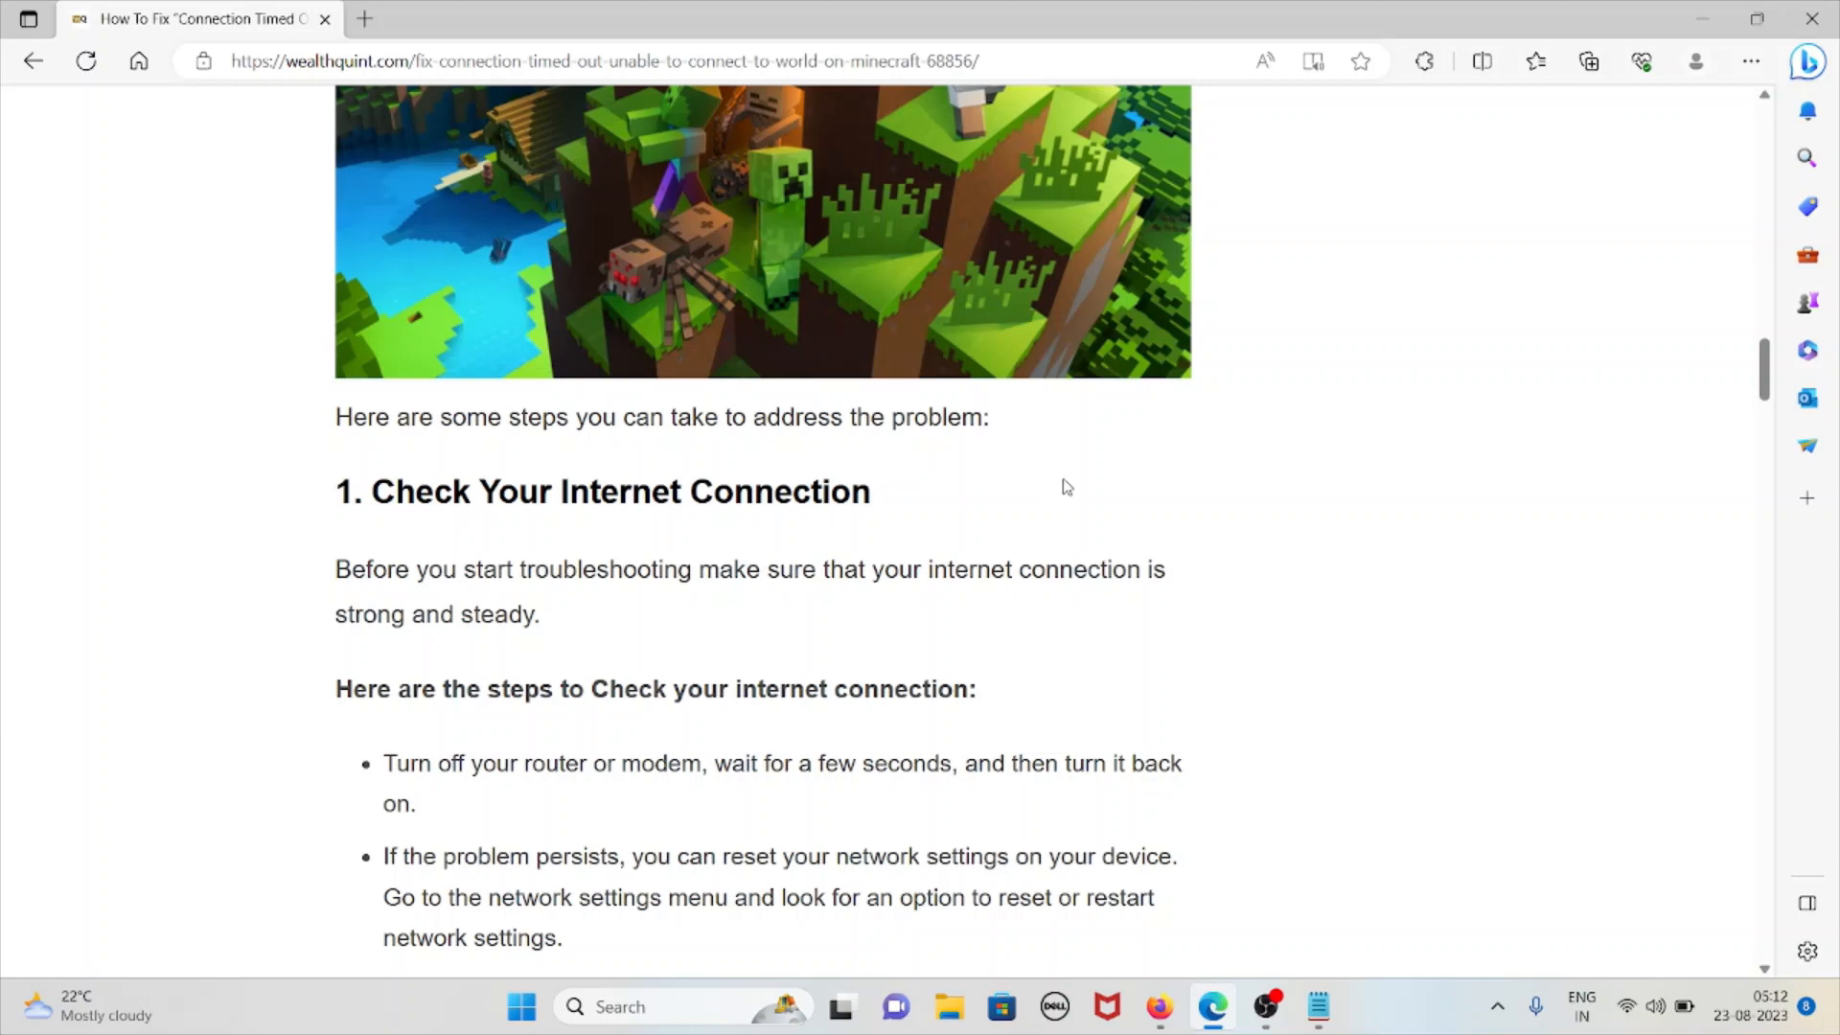
scroll(down, 3)
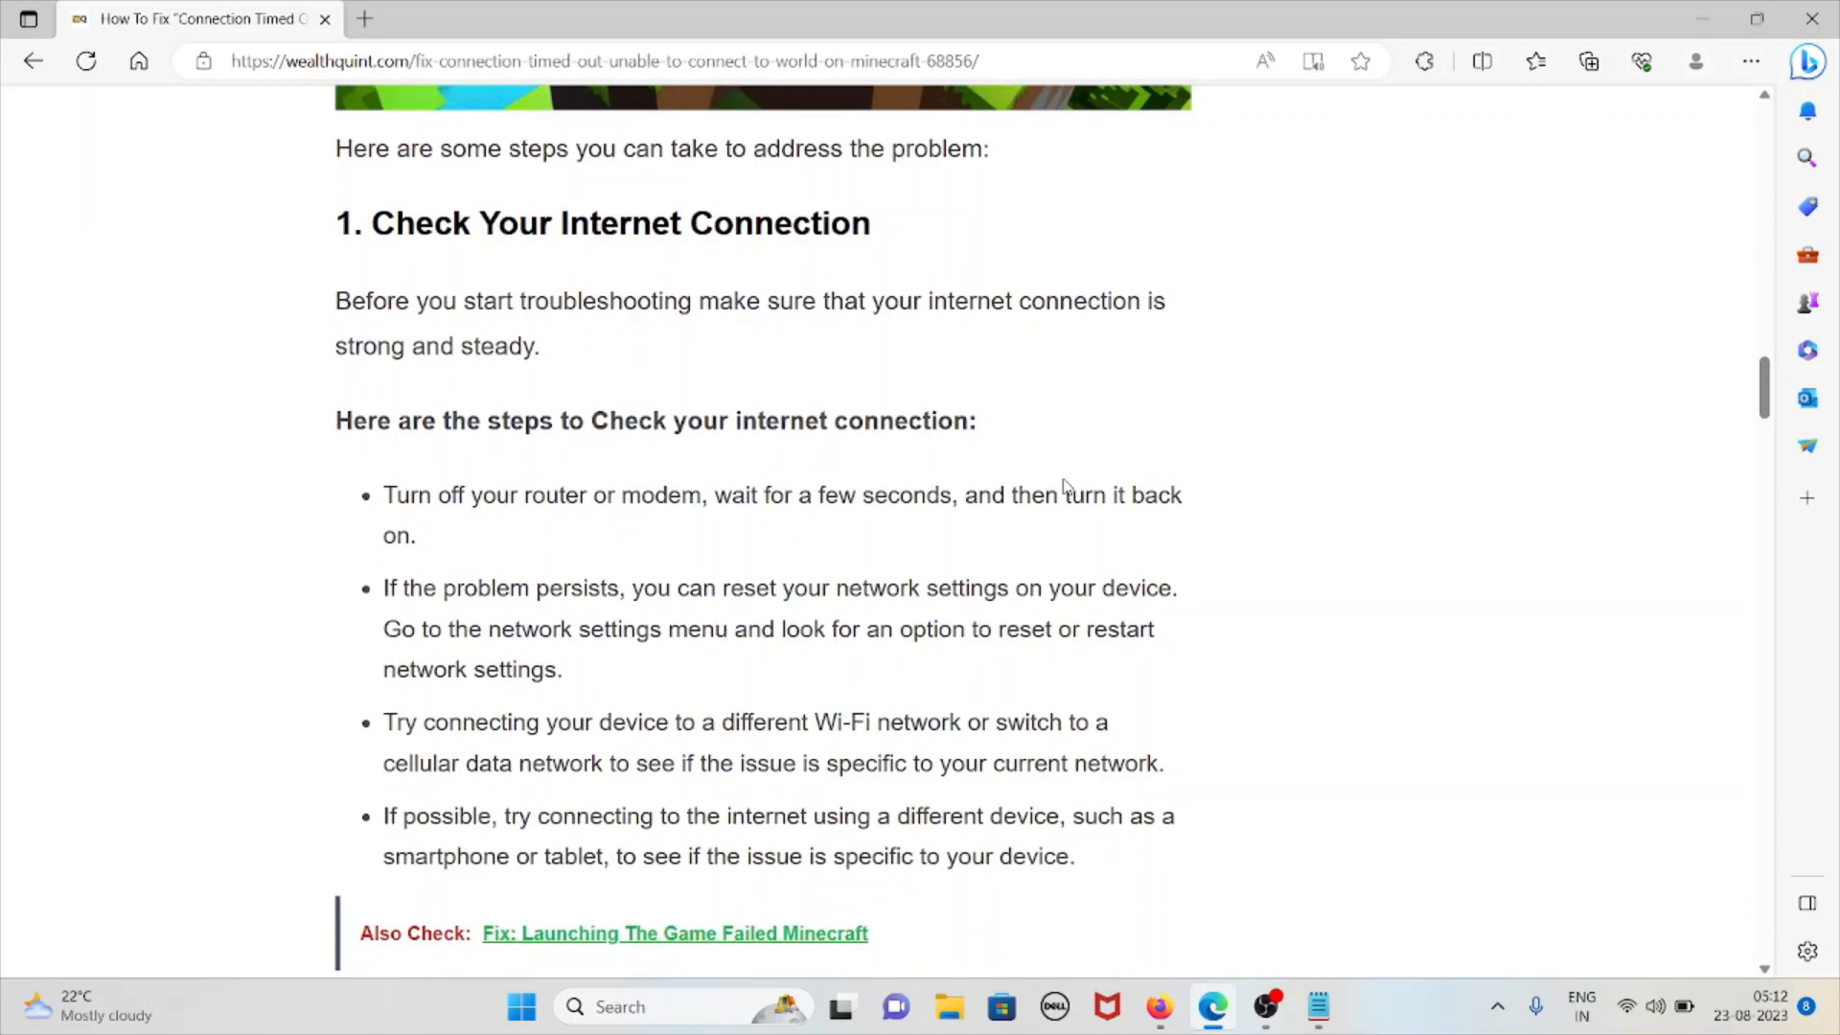
scroll(down, 3)
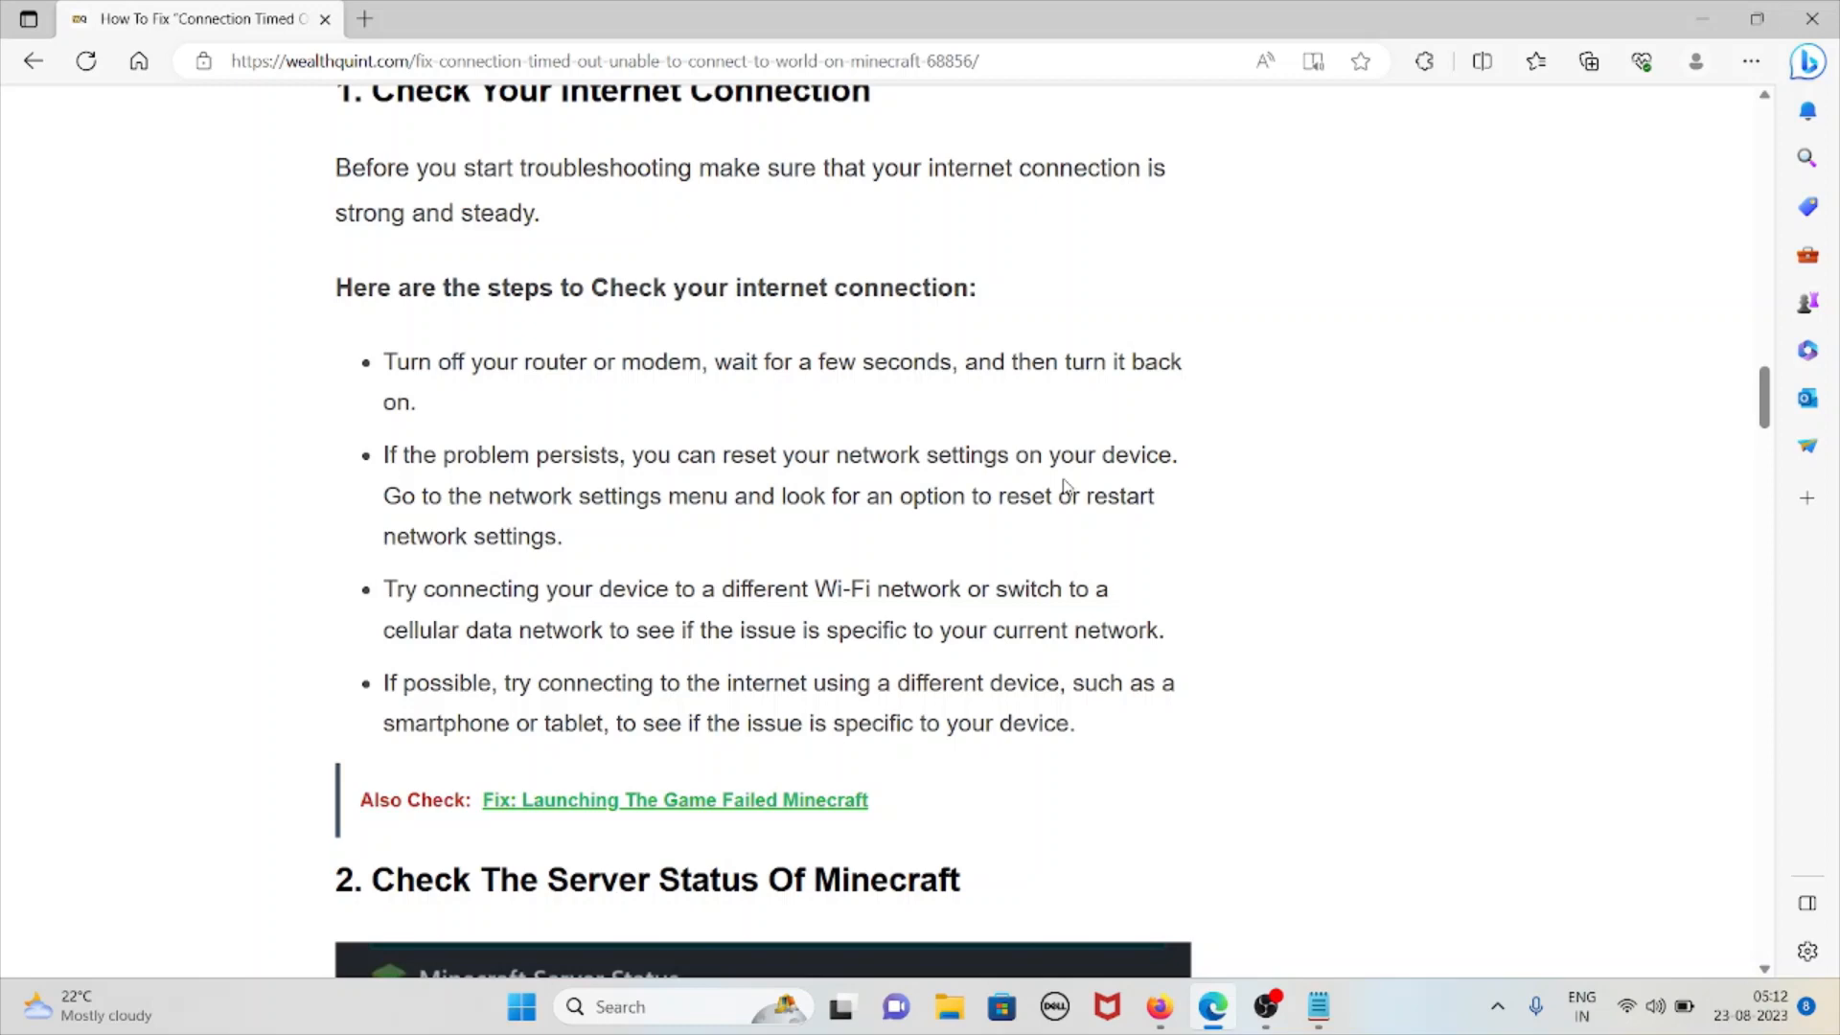
mouse_move(1056, 487)
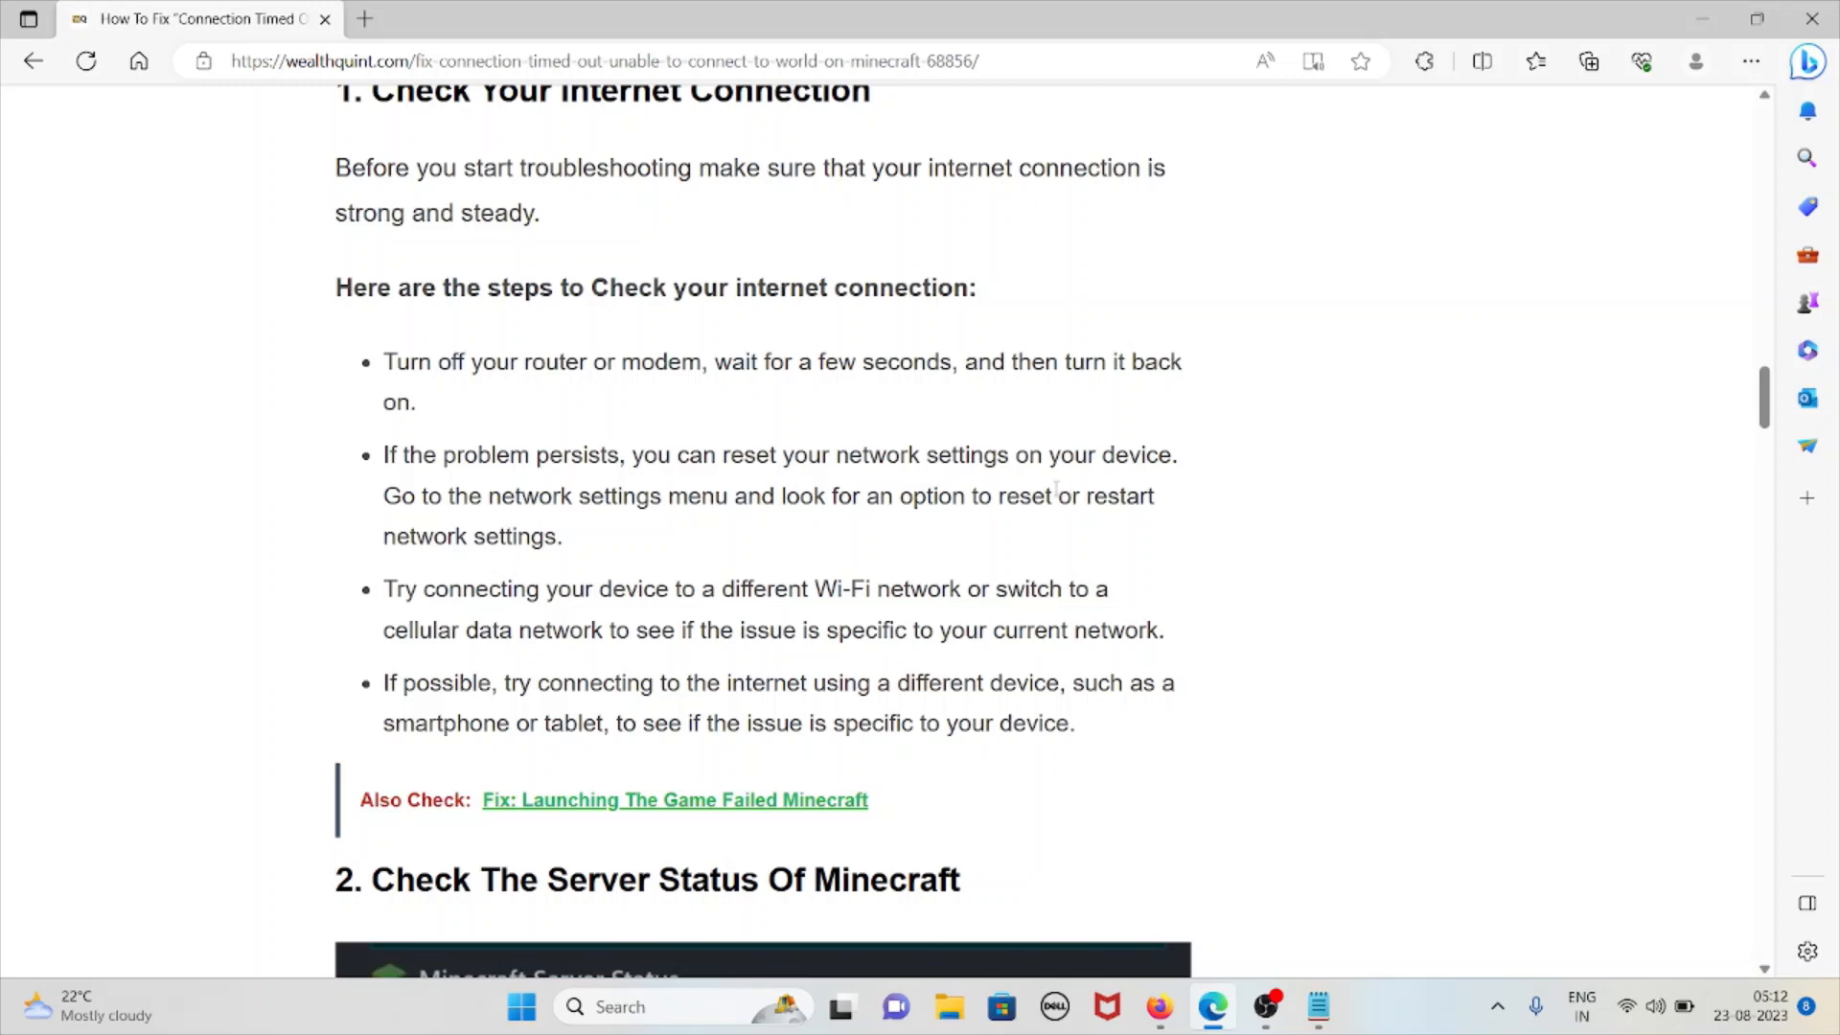
mouse_move(1051, 519)
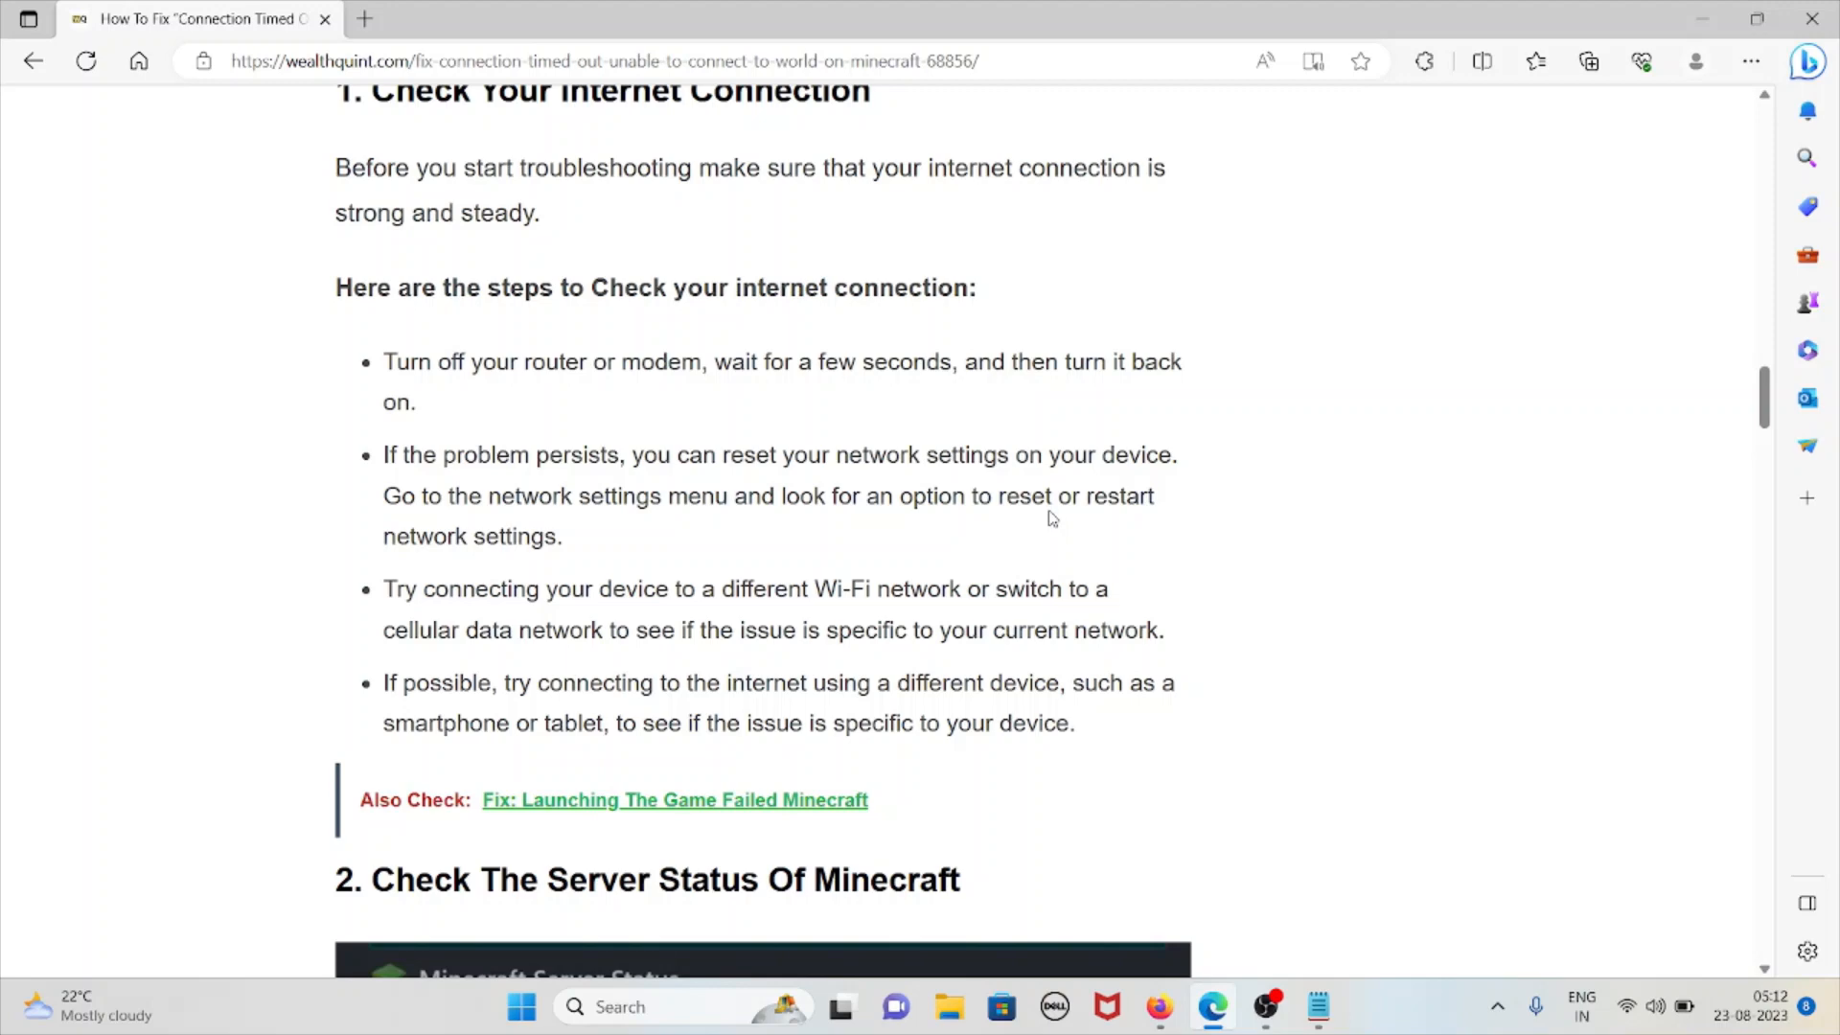
mouse_move(1047, 525)
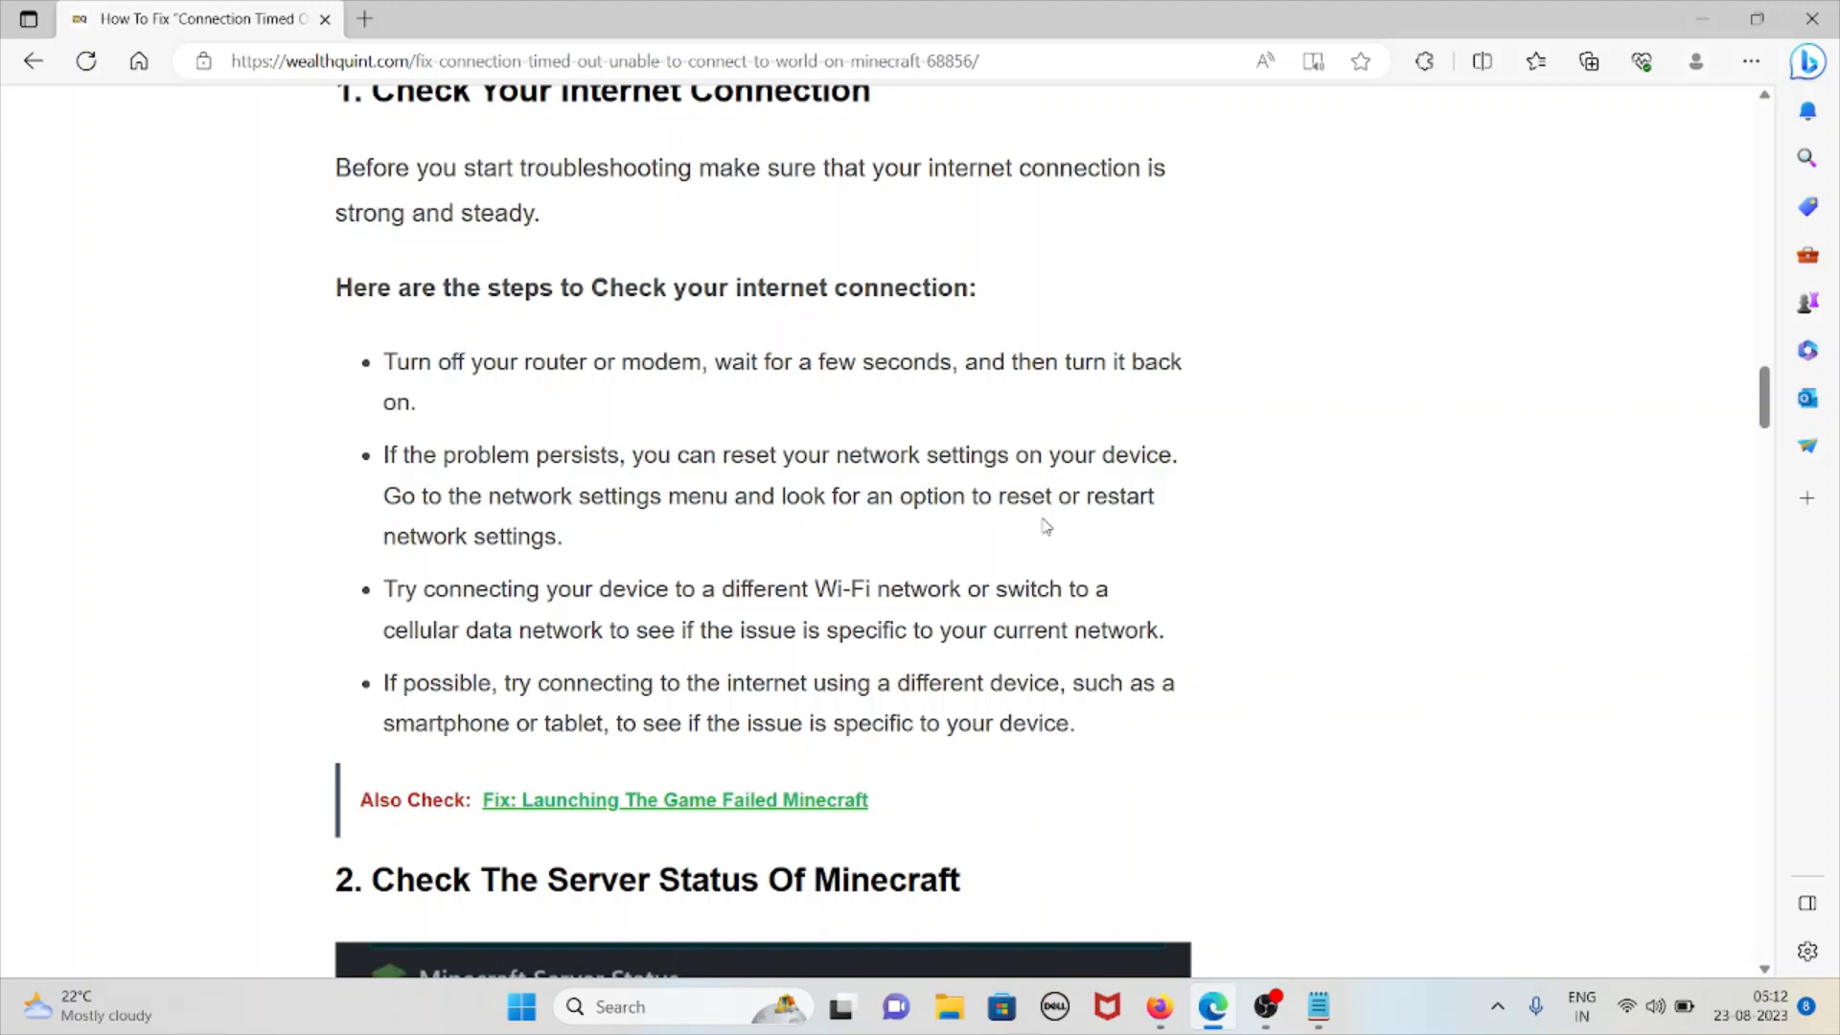
mouse_move(1037, 531)
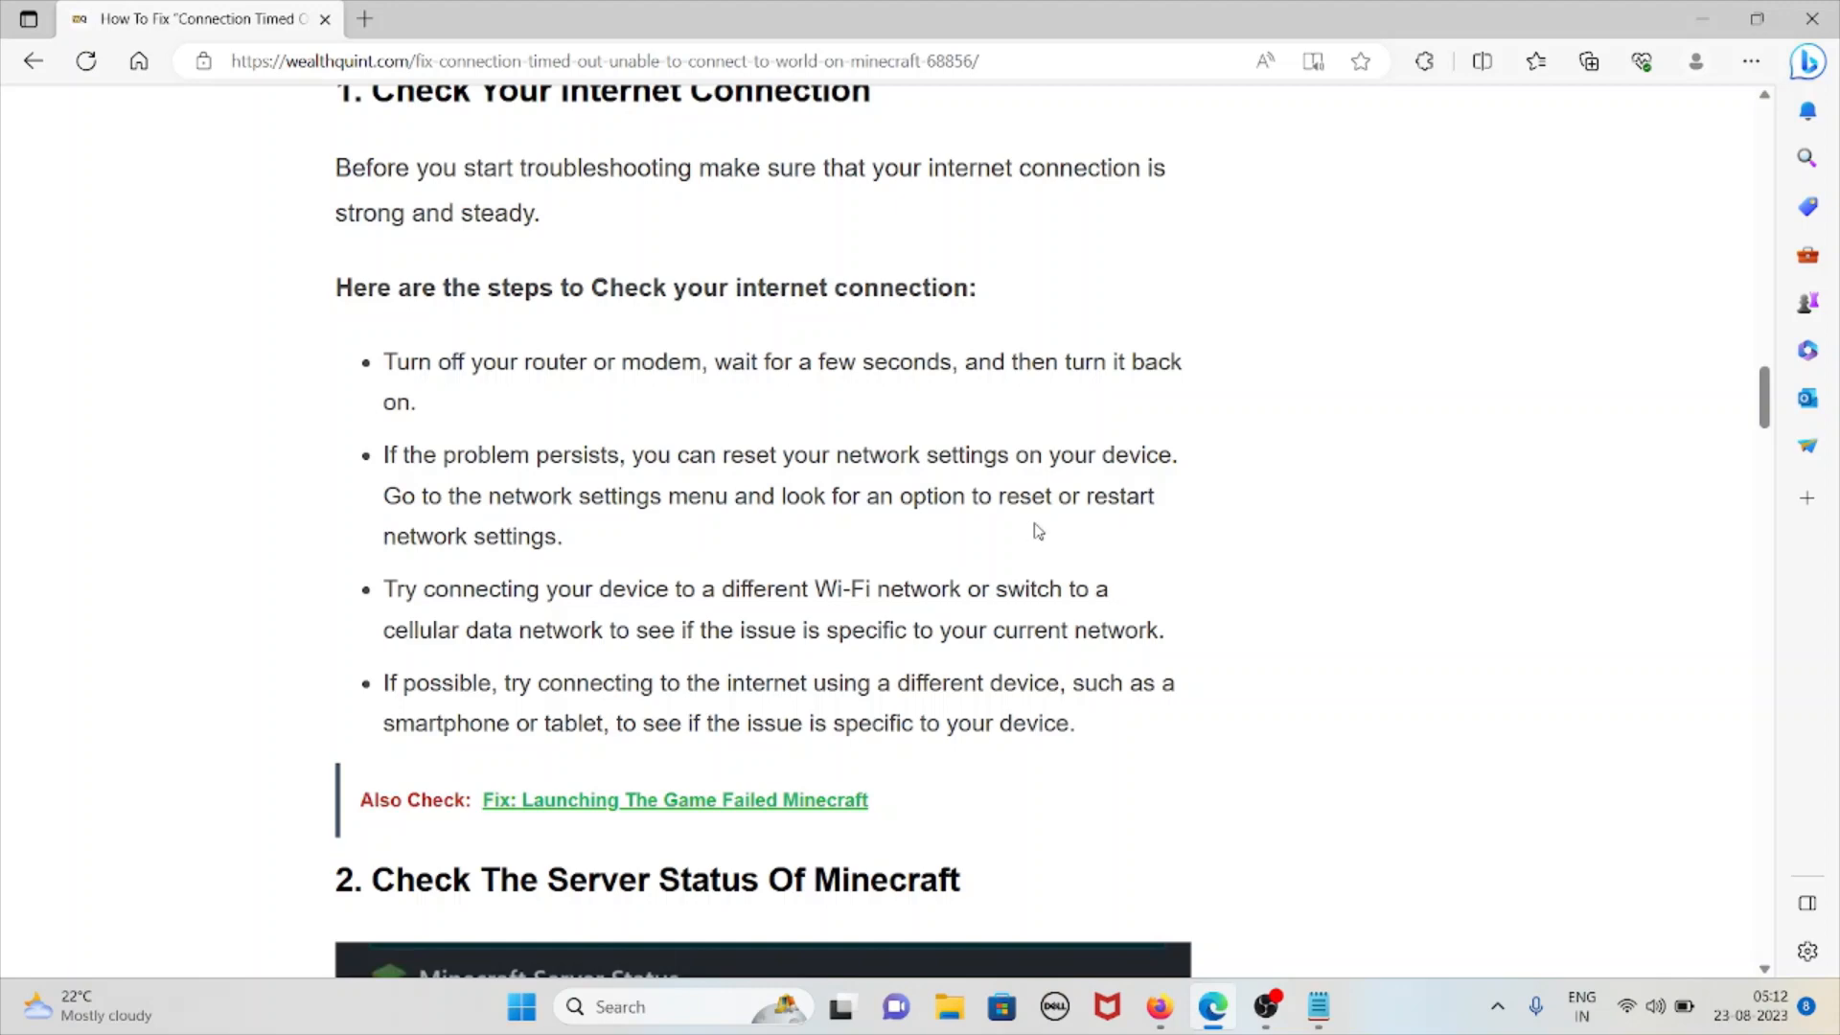
Step: Reach step 2, Check The Server Status Of Minecraft, and follow its server status checker link
scroll(down, 3)
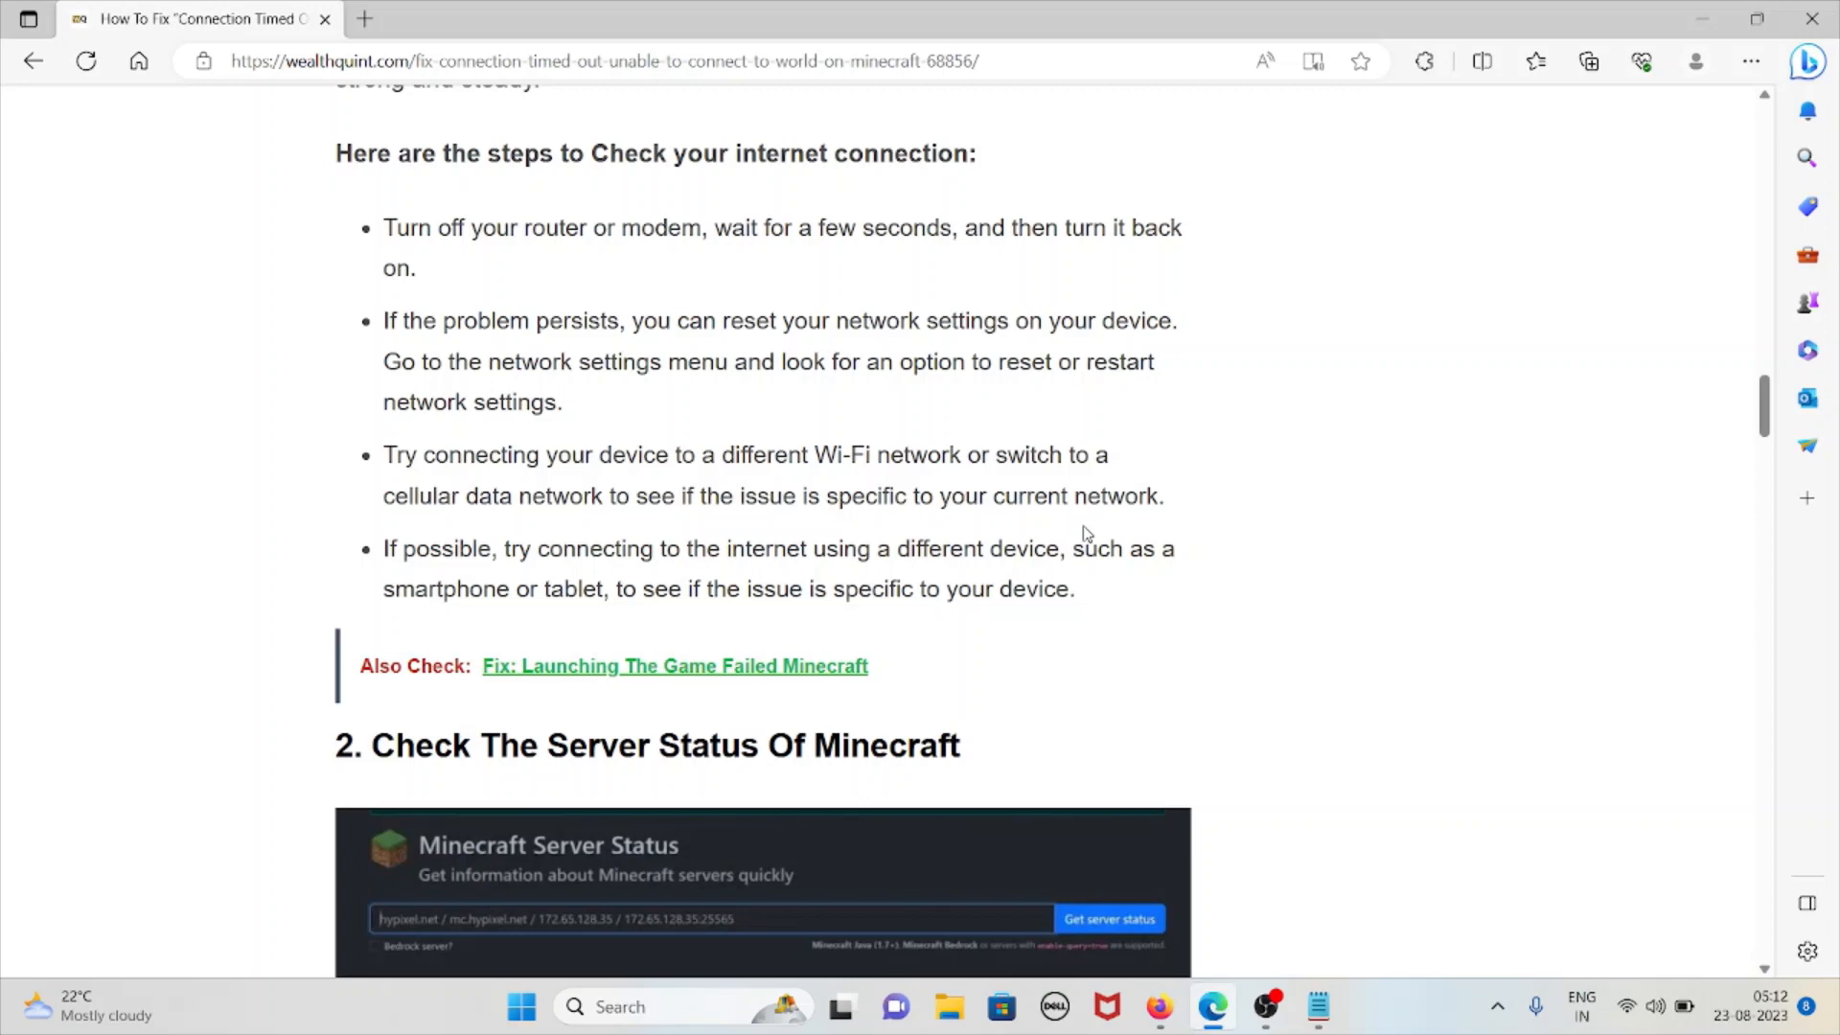
mouse_move(1058, 537)
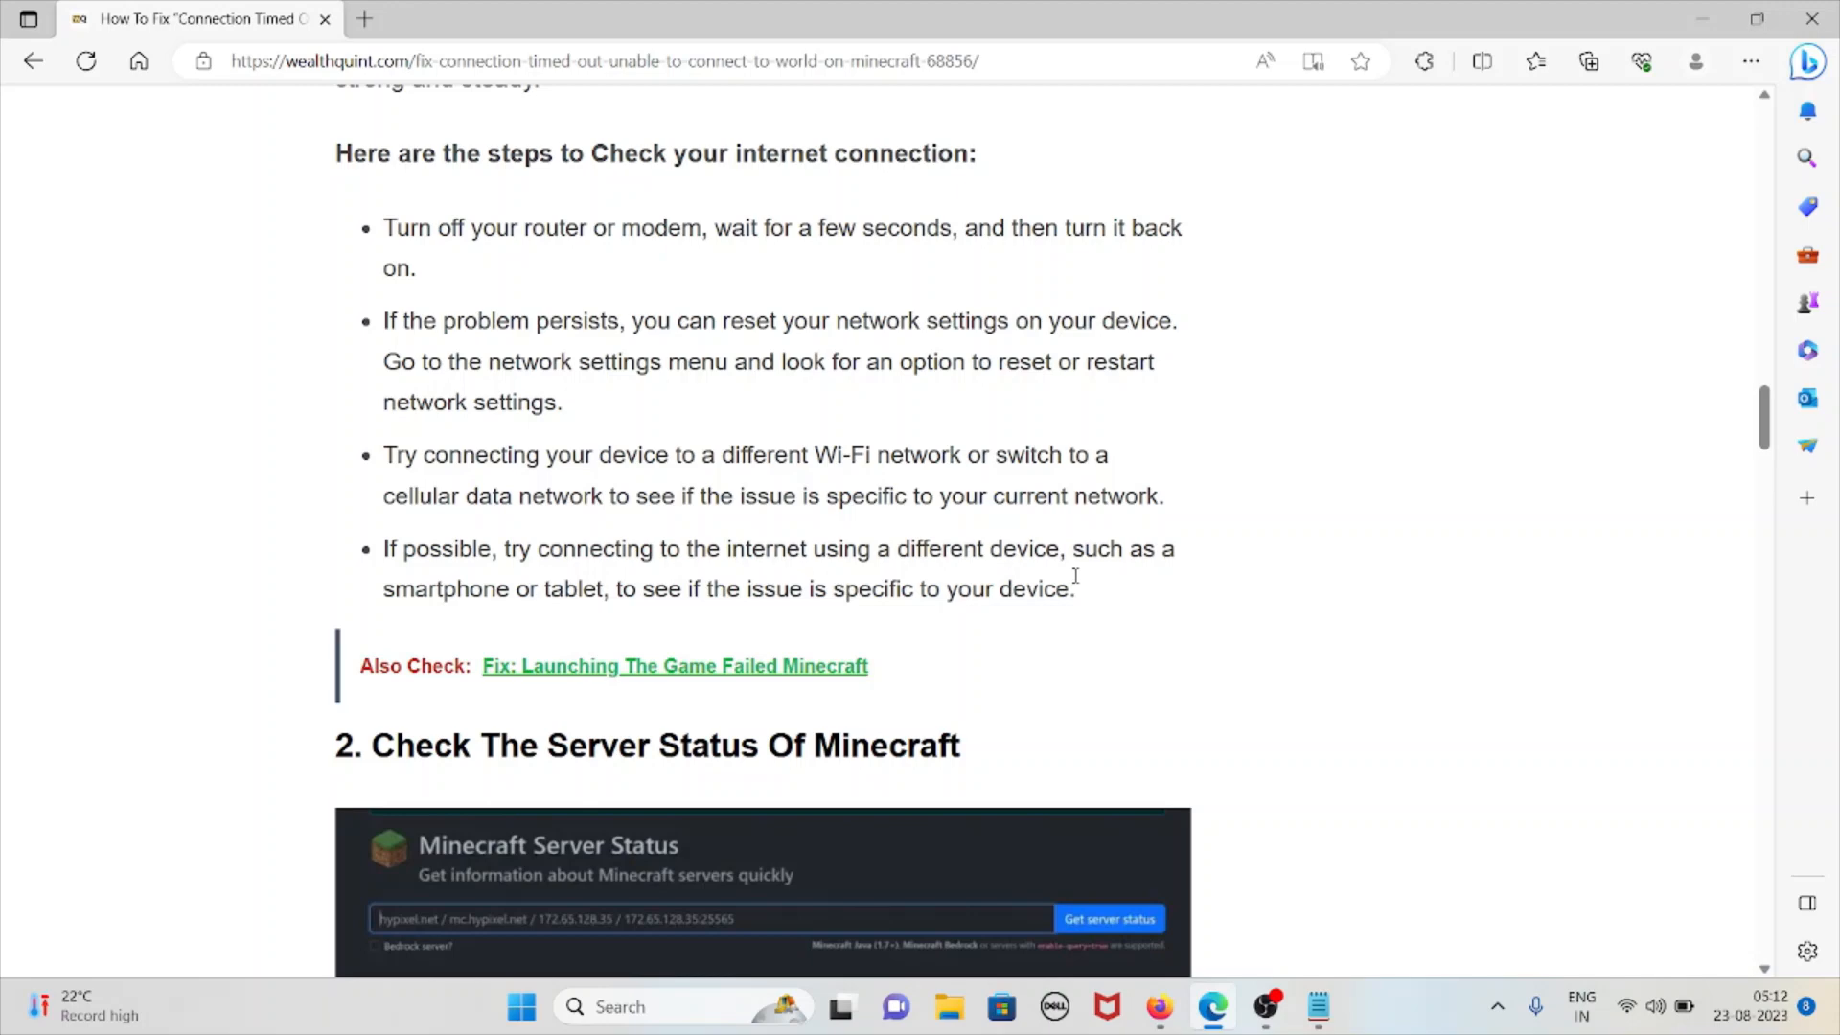
mouse_move(1118, 656)
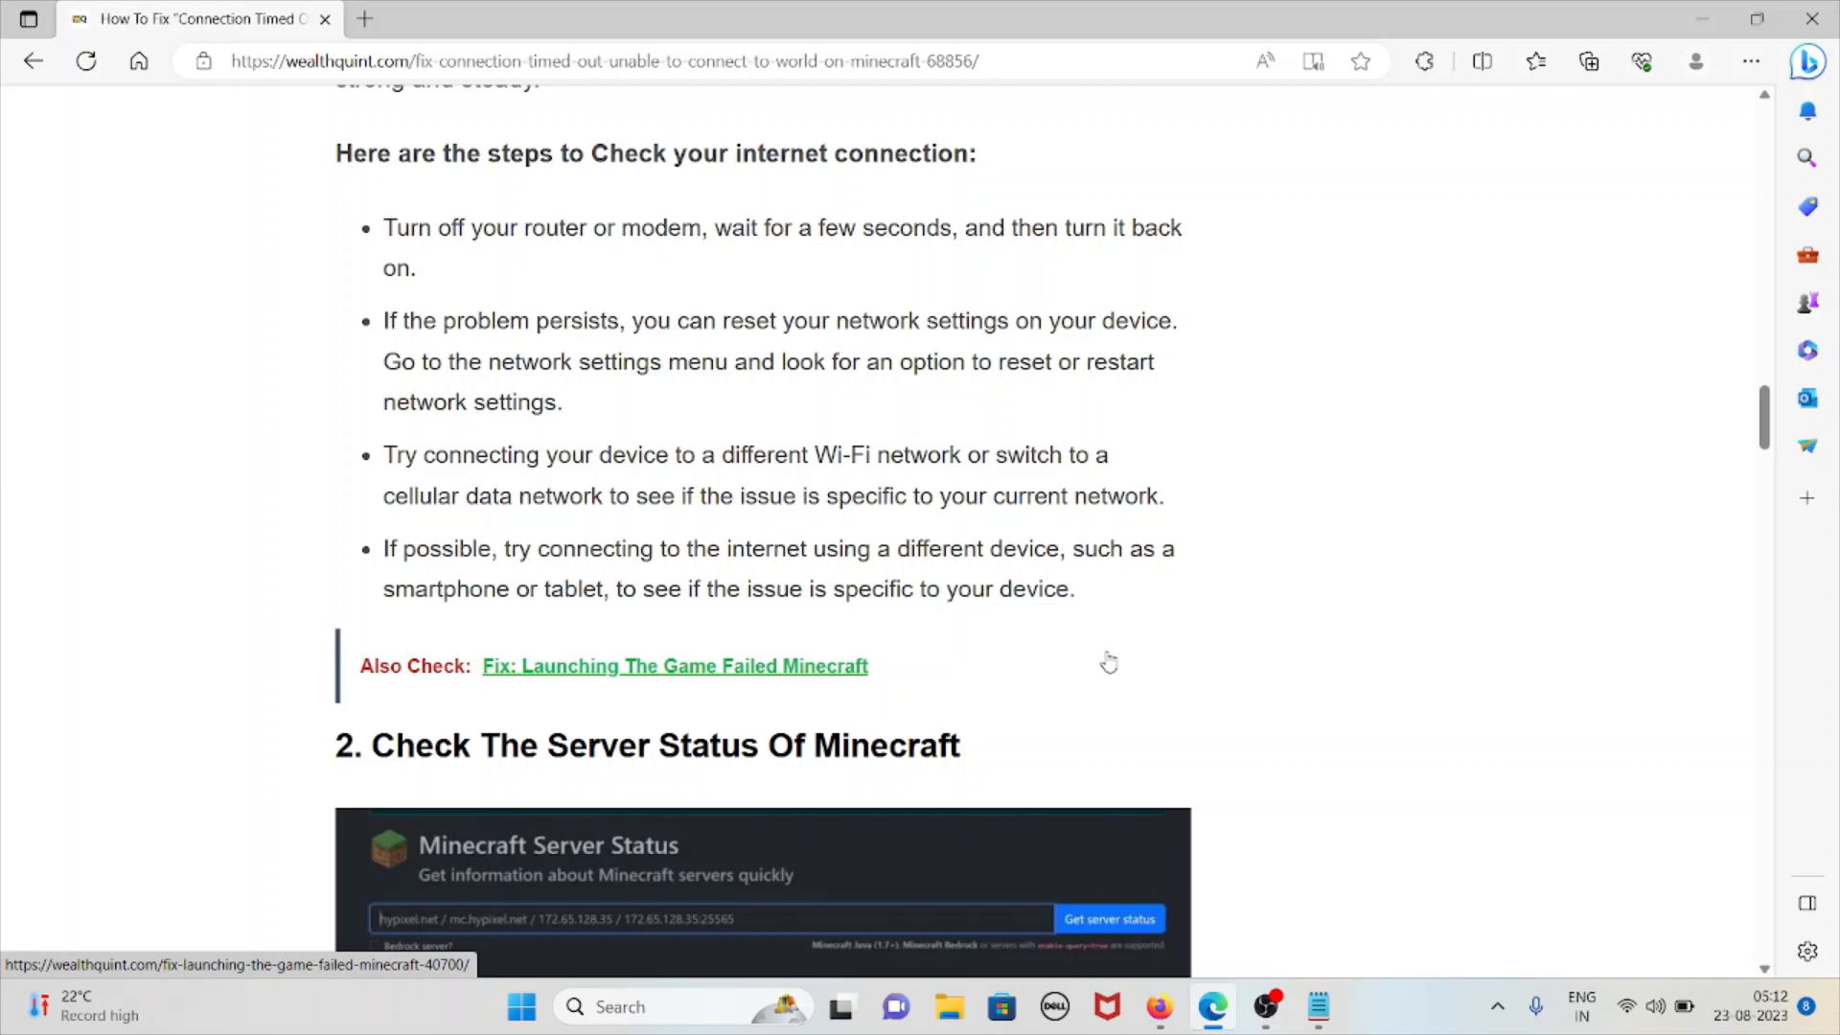
mouse_move(1127, 655)
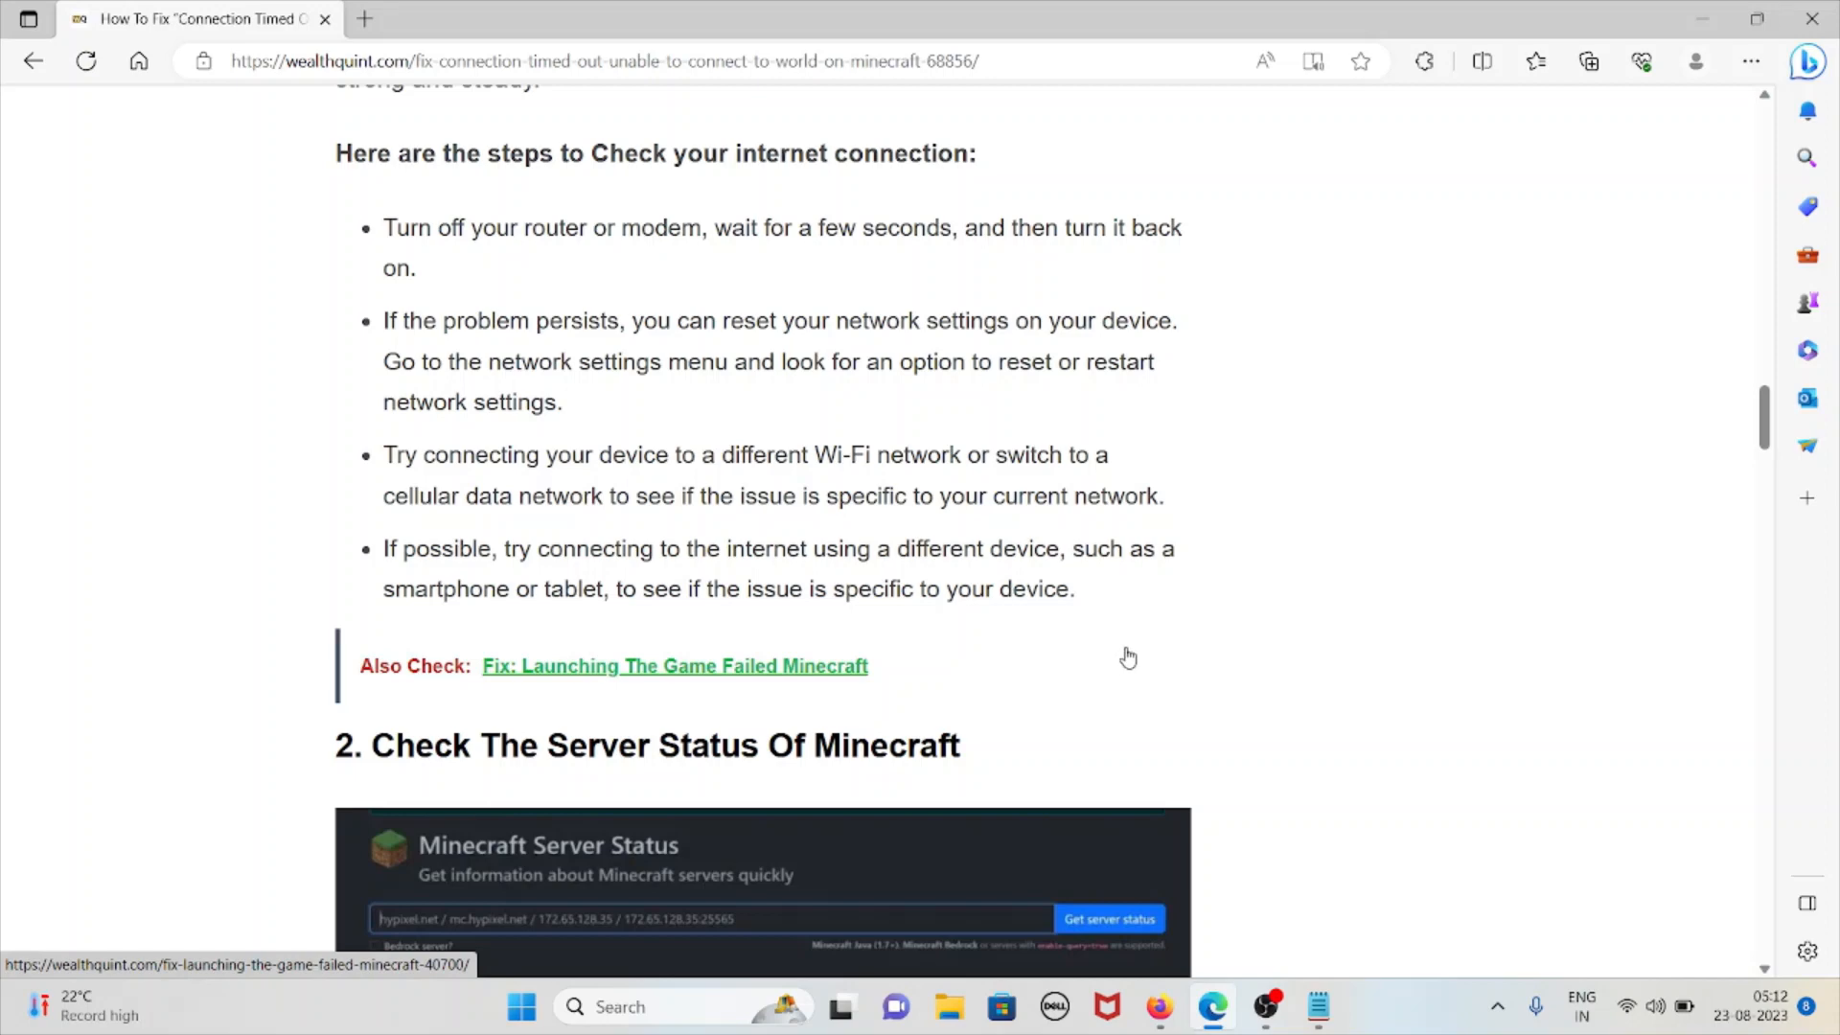
scroll(down, 3)
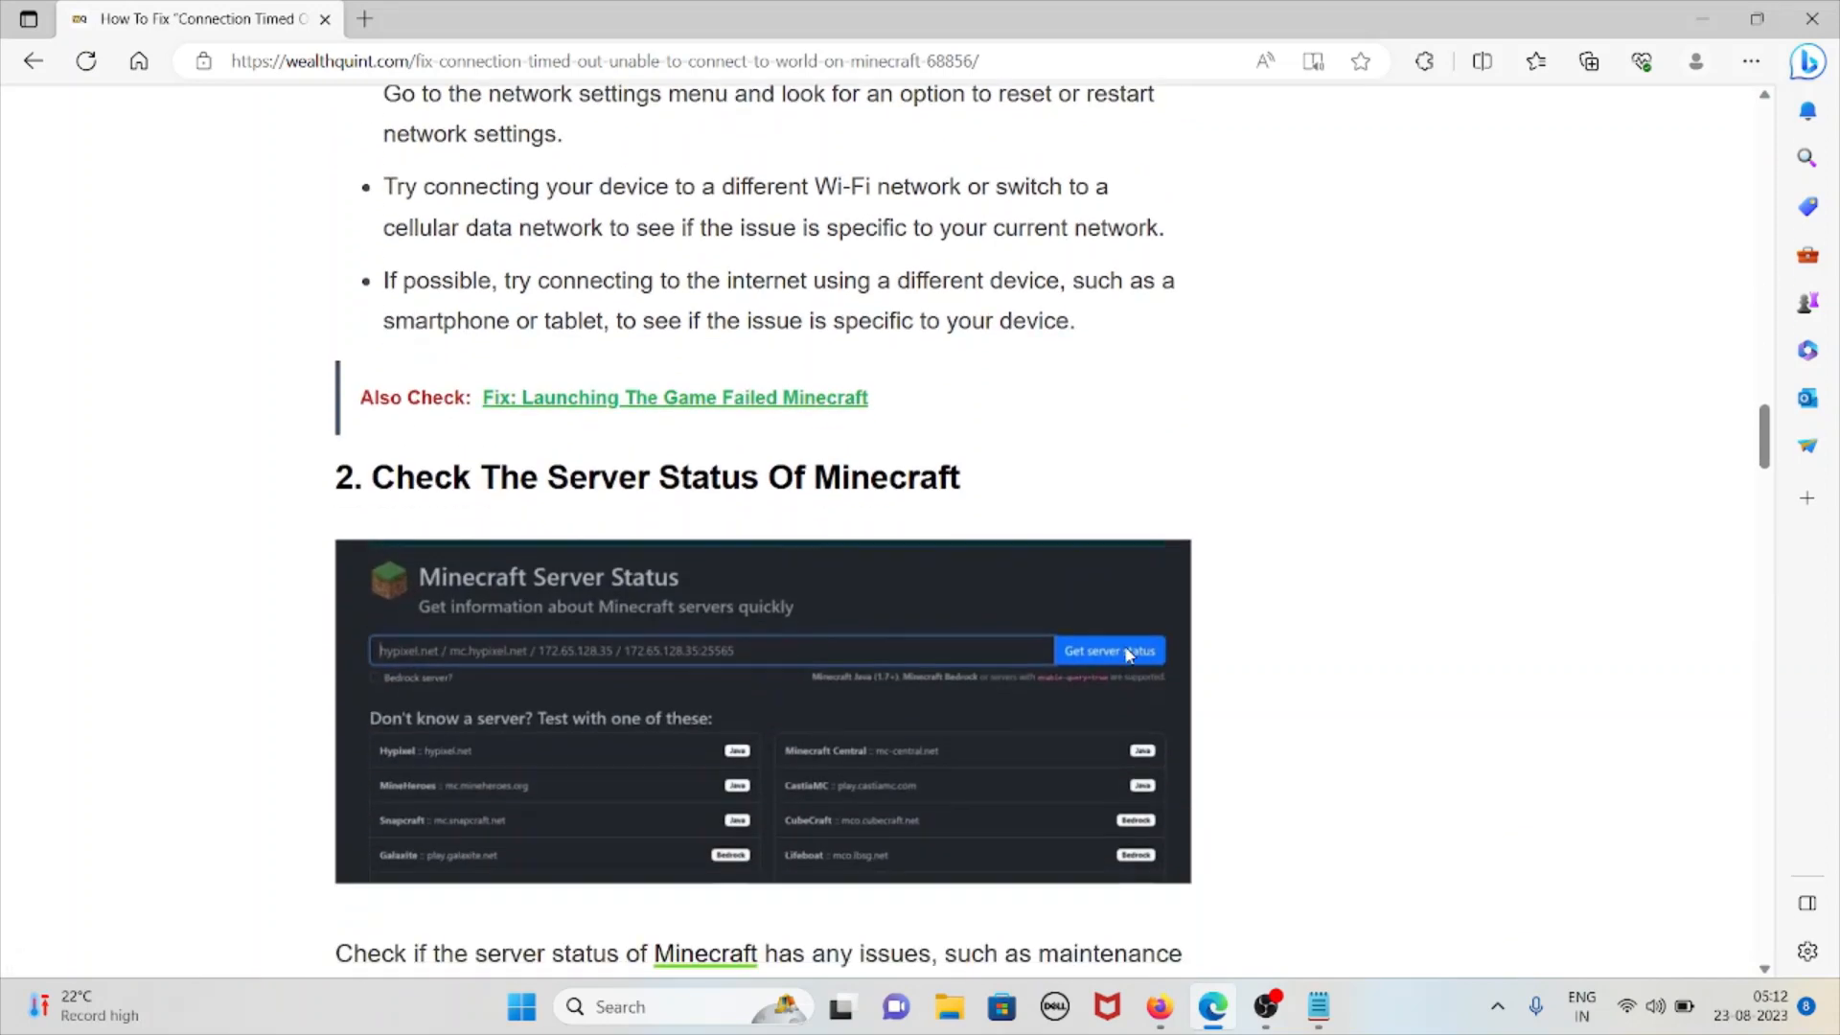
mouse_move(1482, 563)
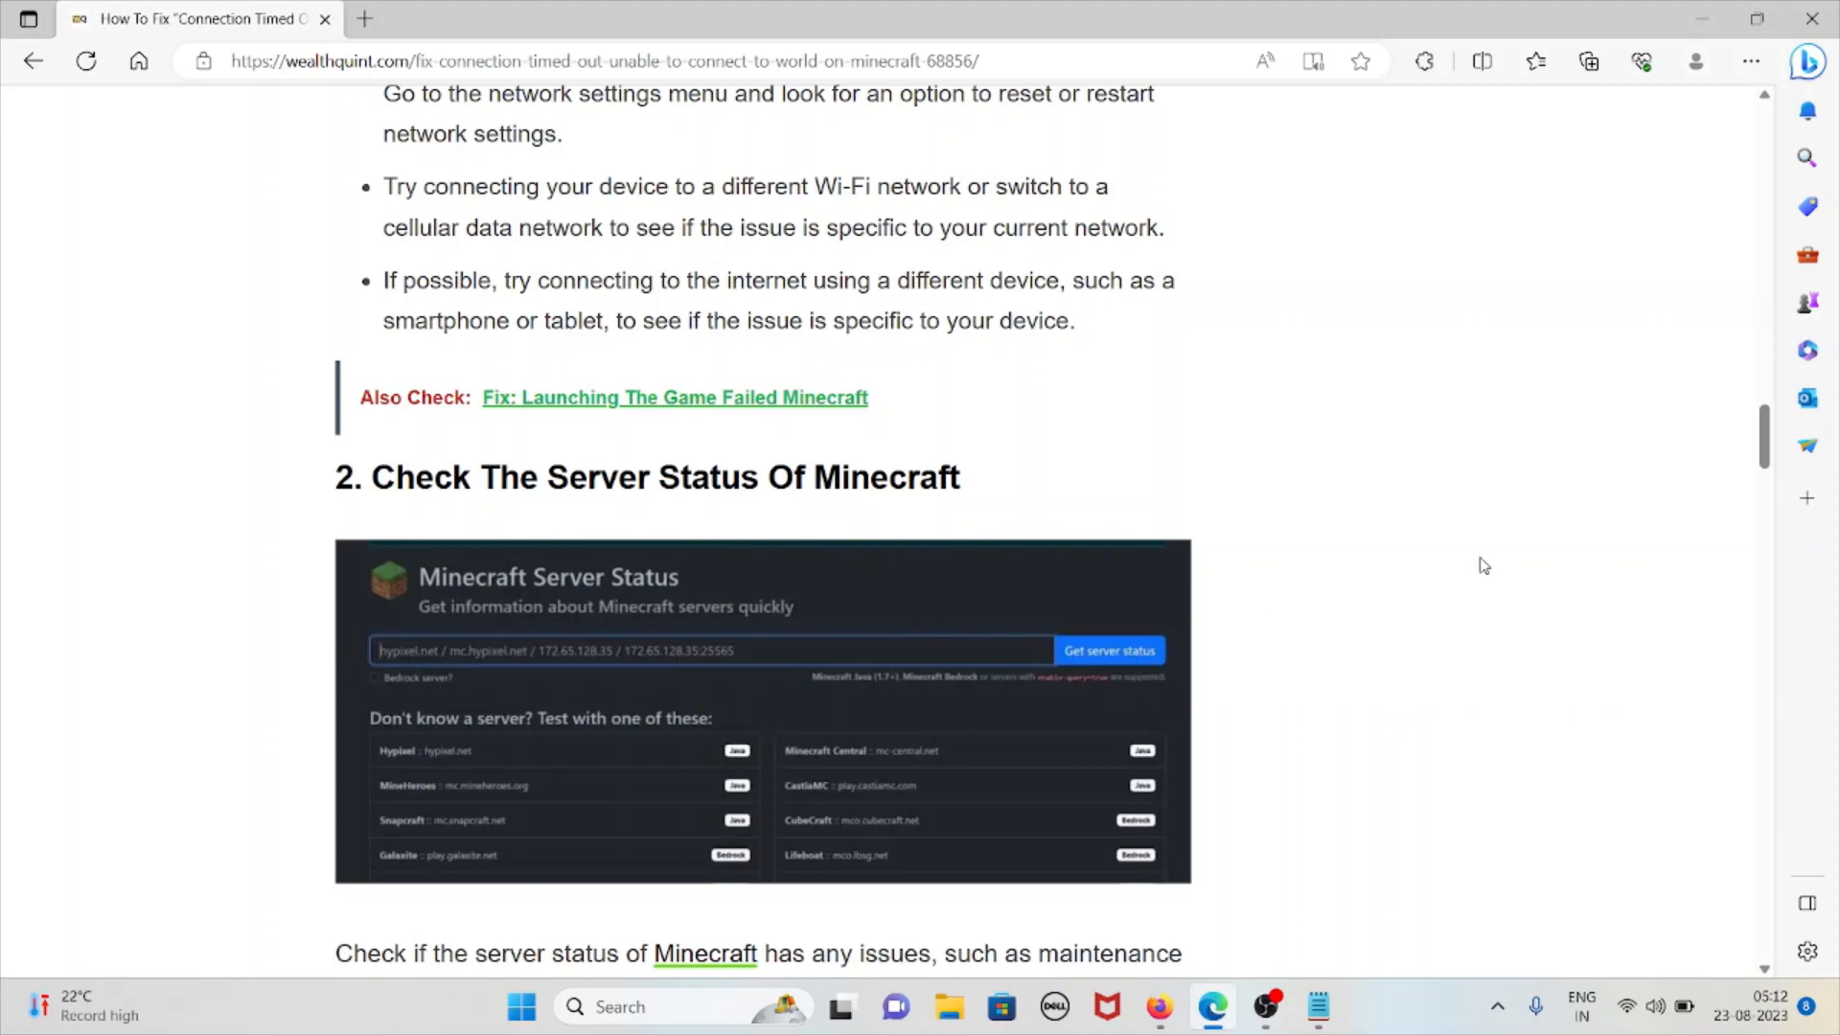
mouse_move(1470, 579)
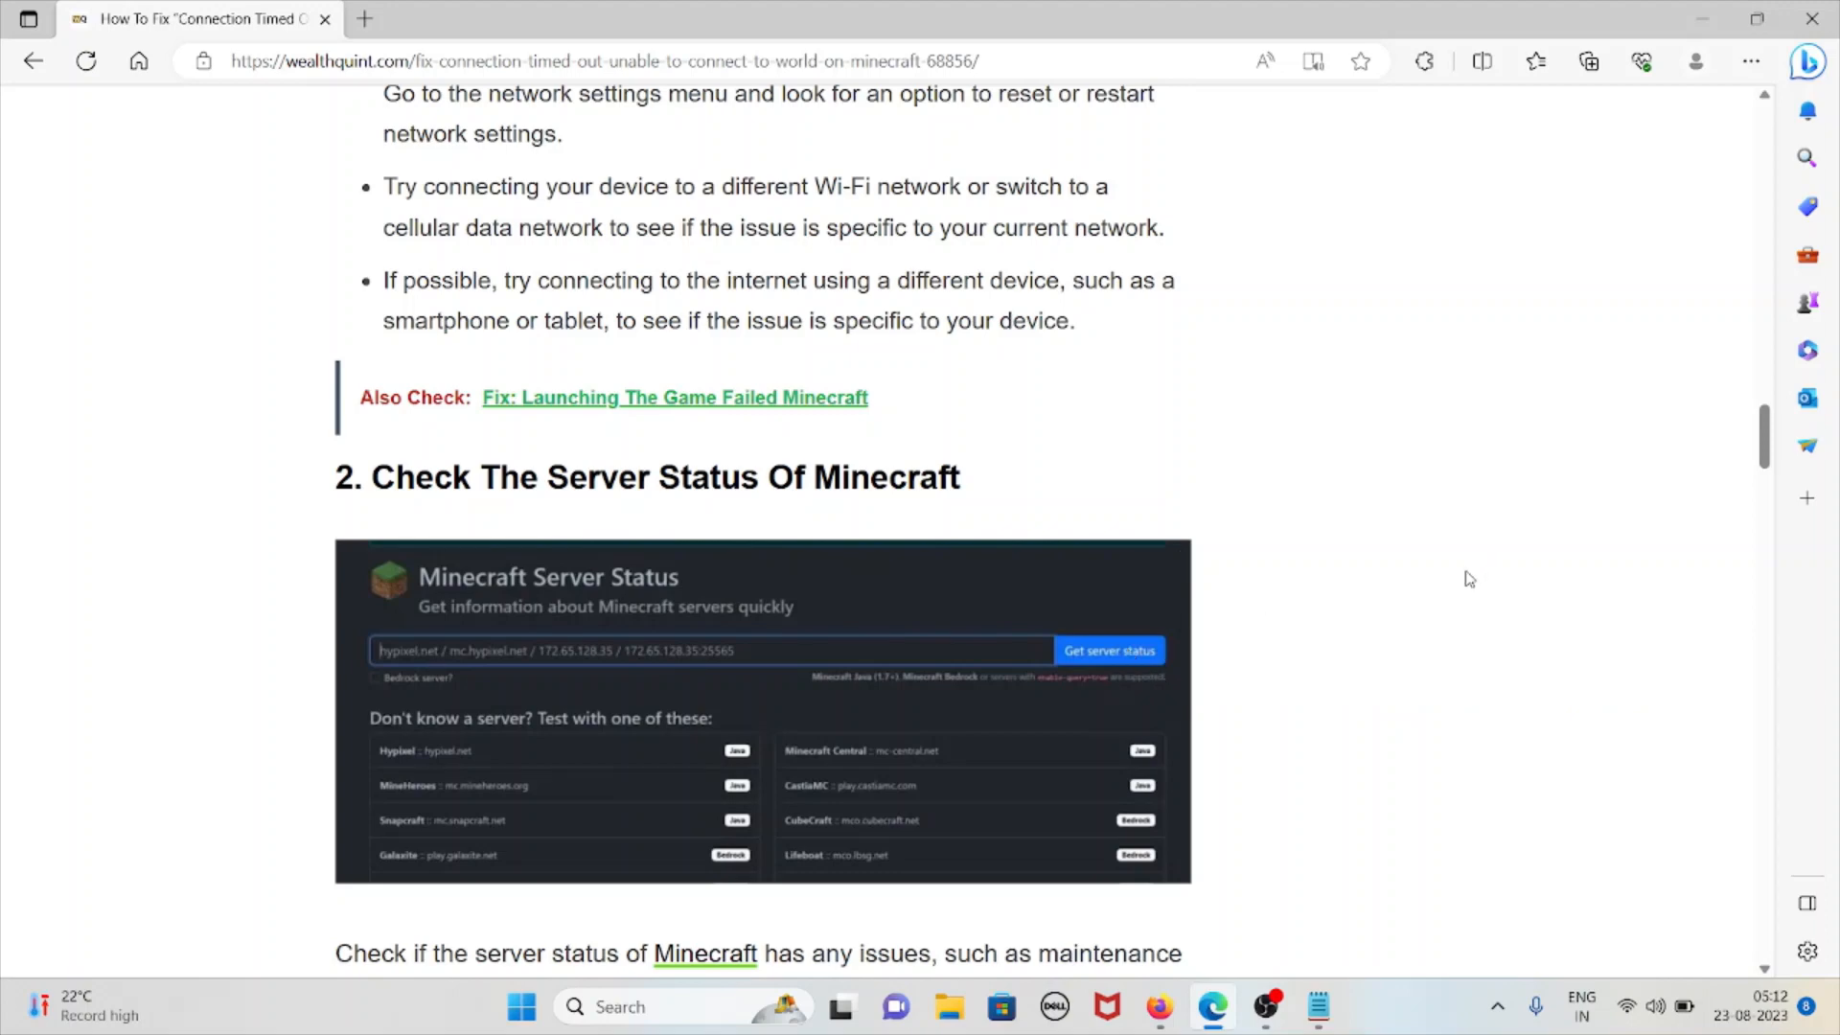
scroll(down, 3)
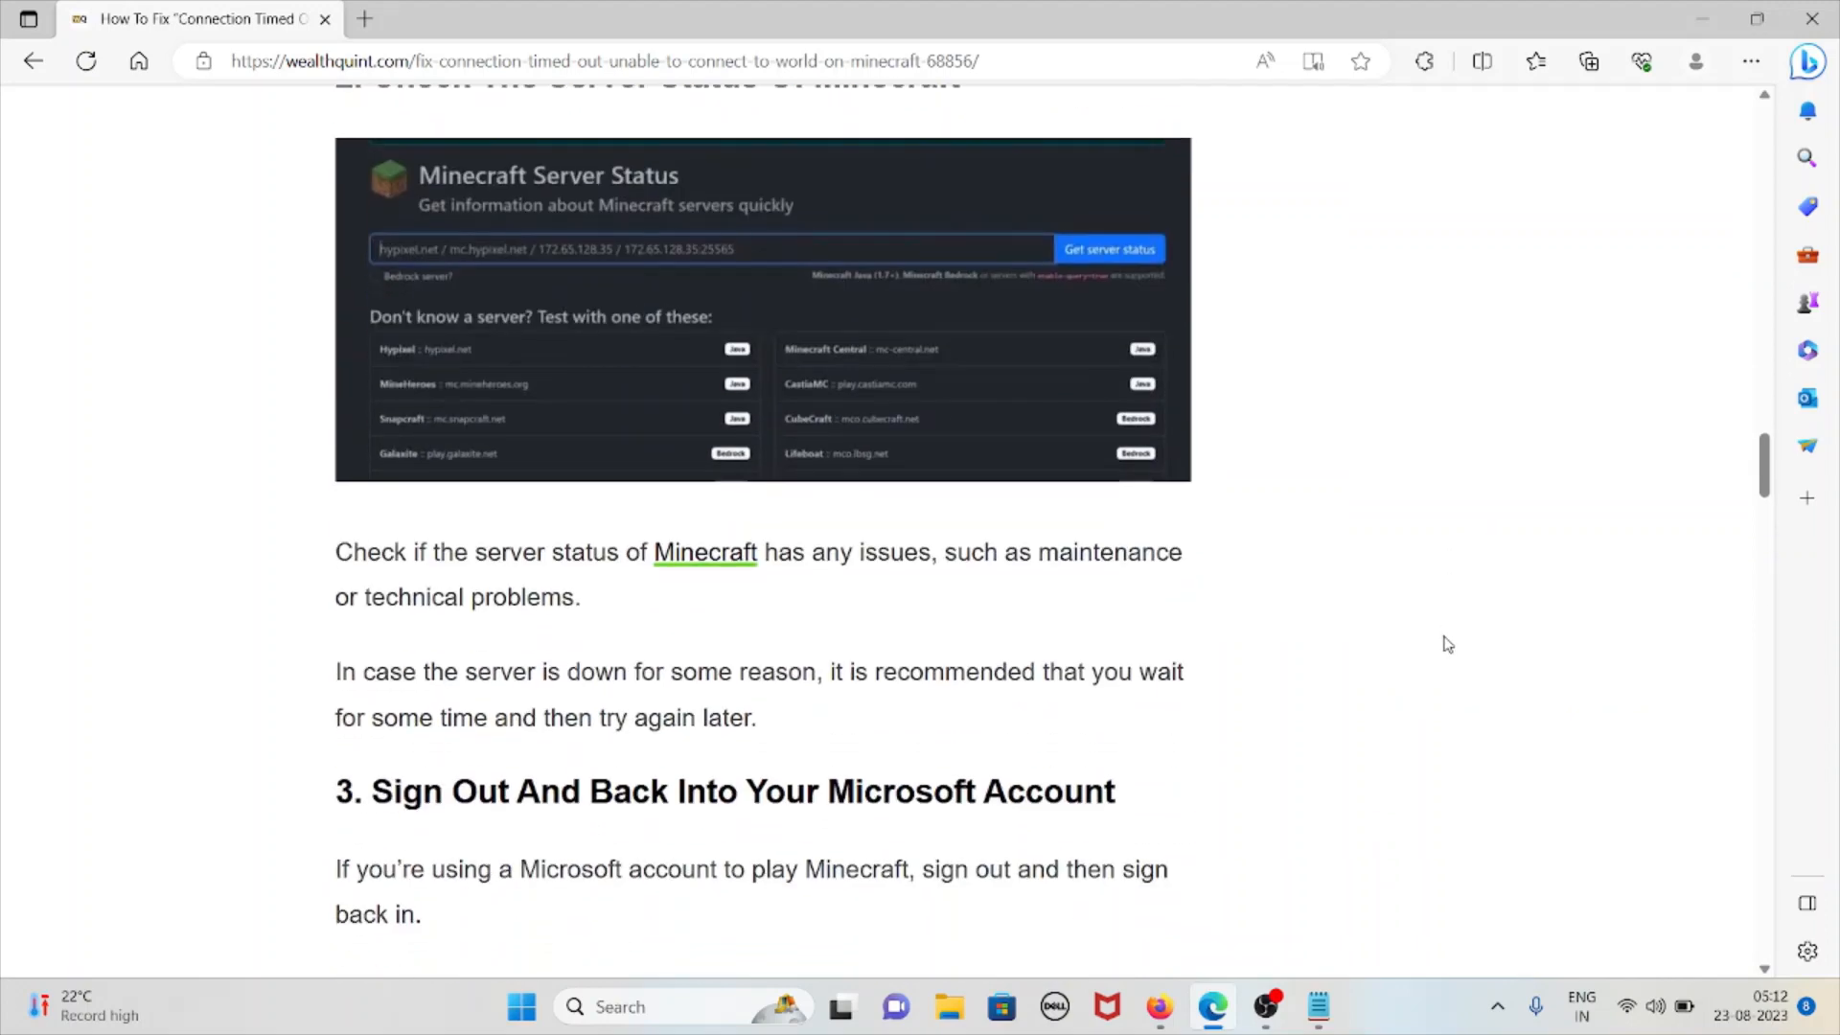
mouse_move(1441, 650)
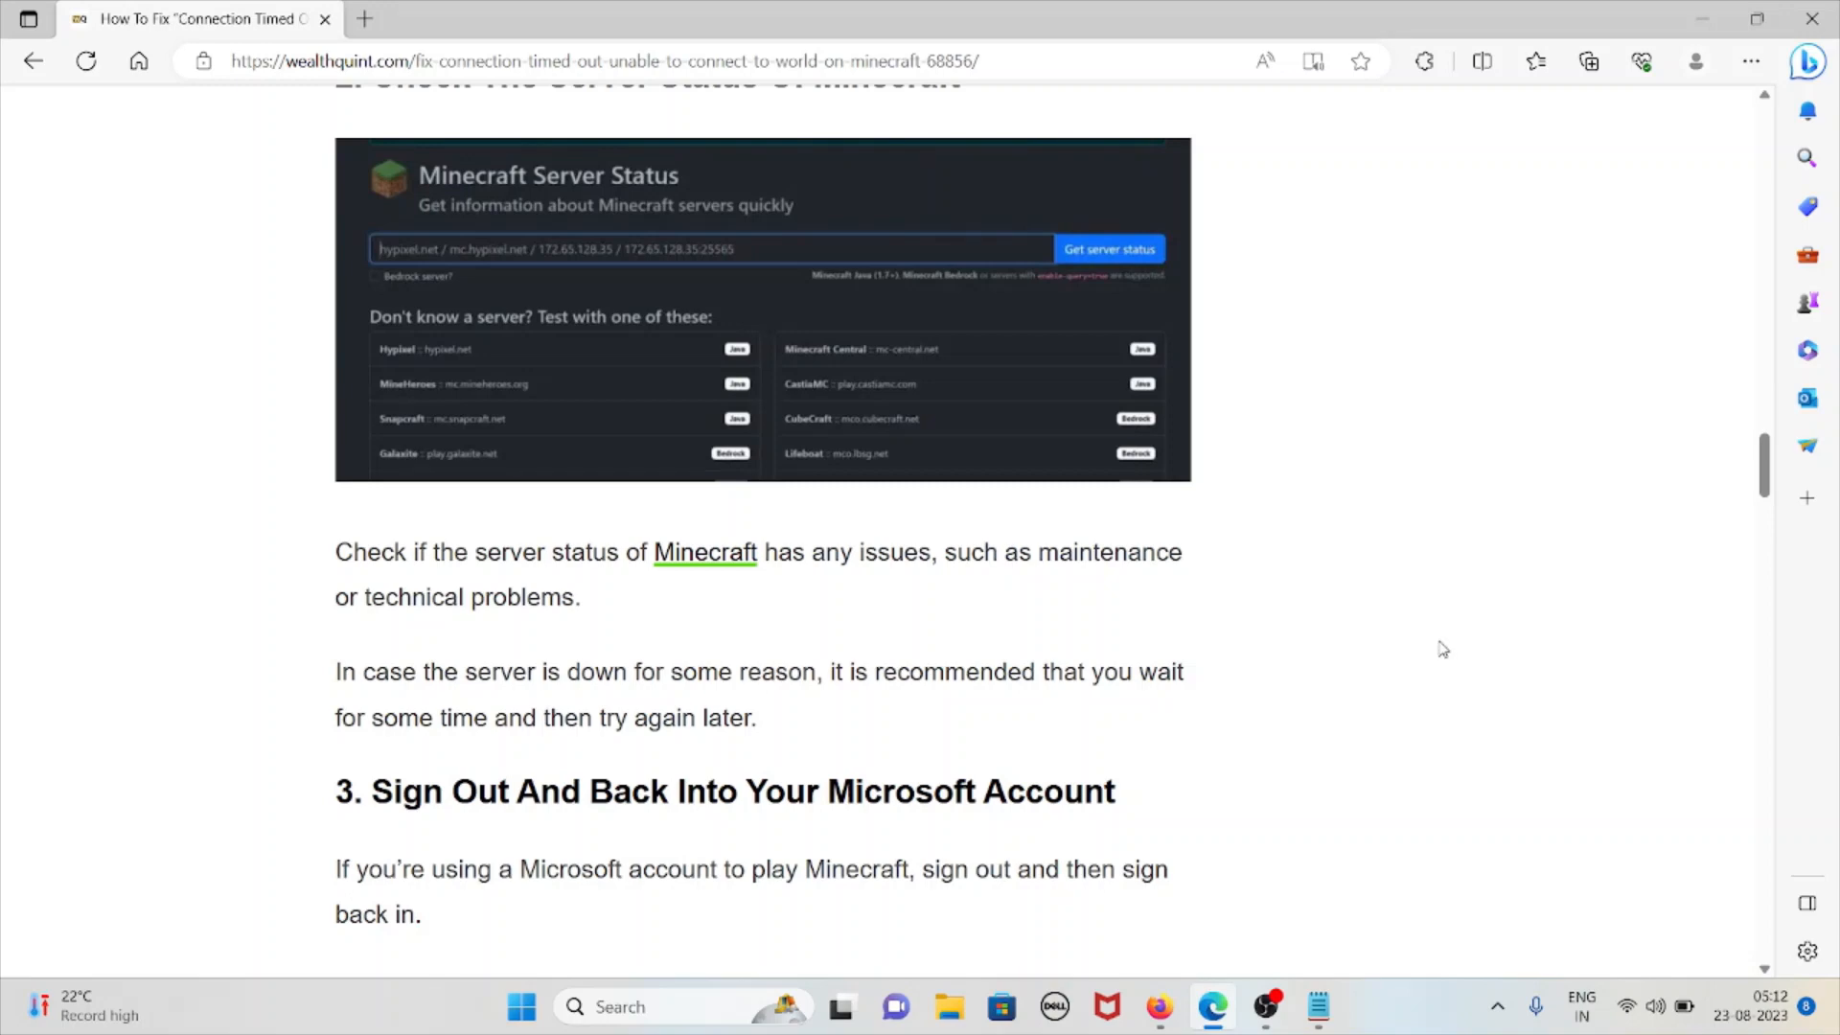
mouse_move(857, 597)
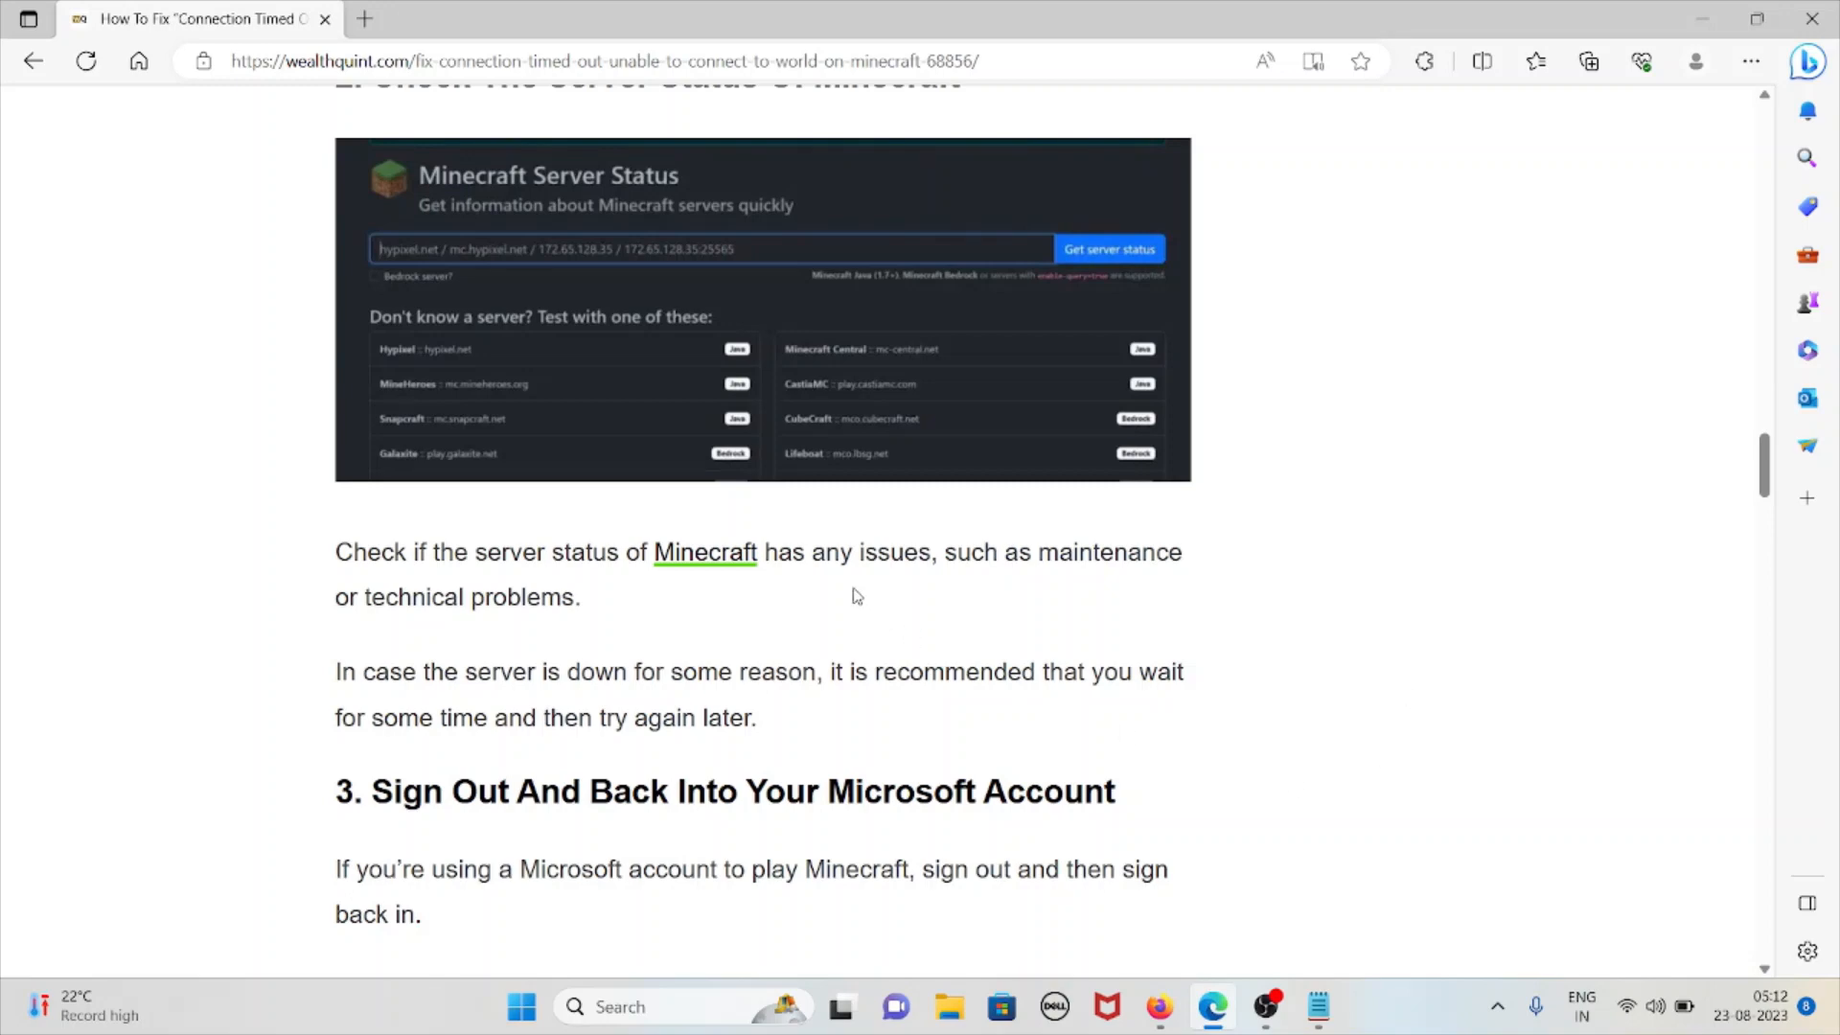
mouse_move(918, 639)
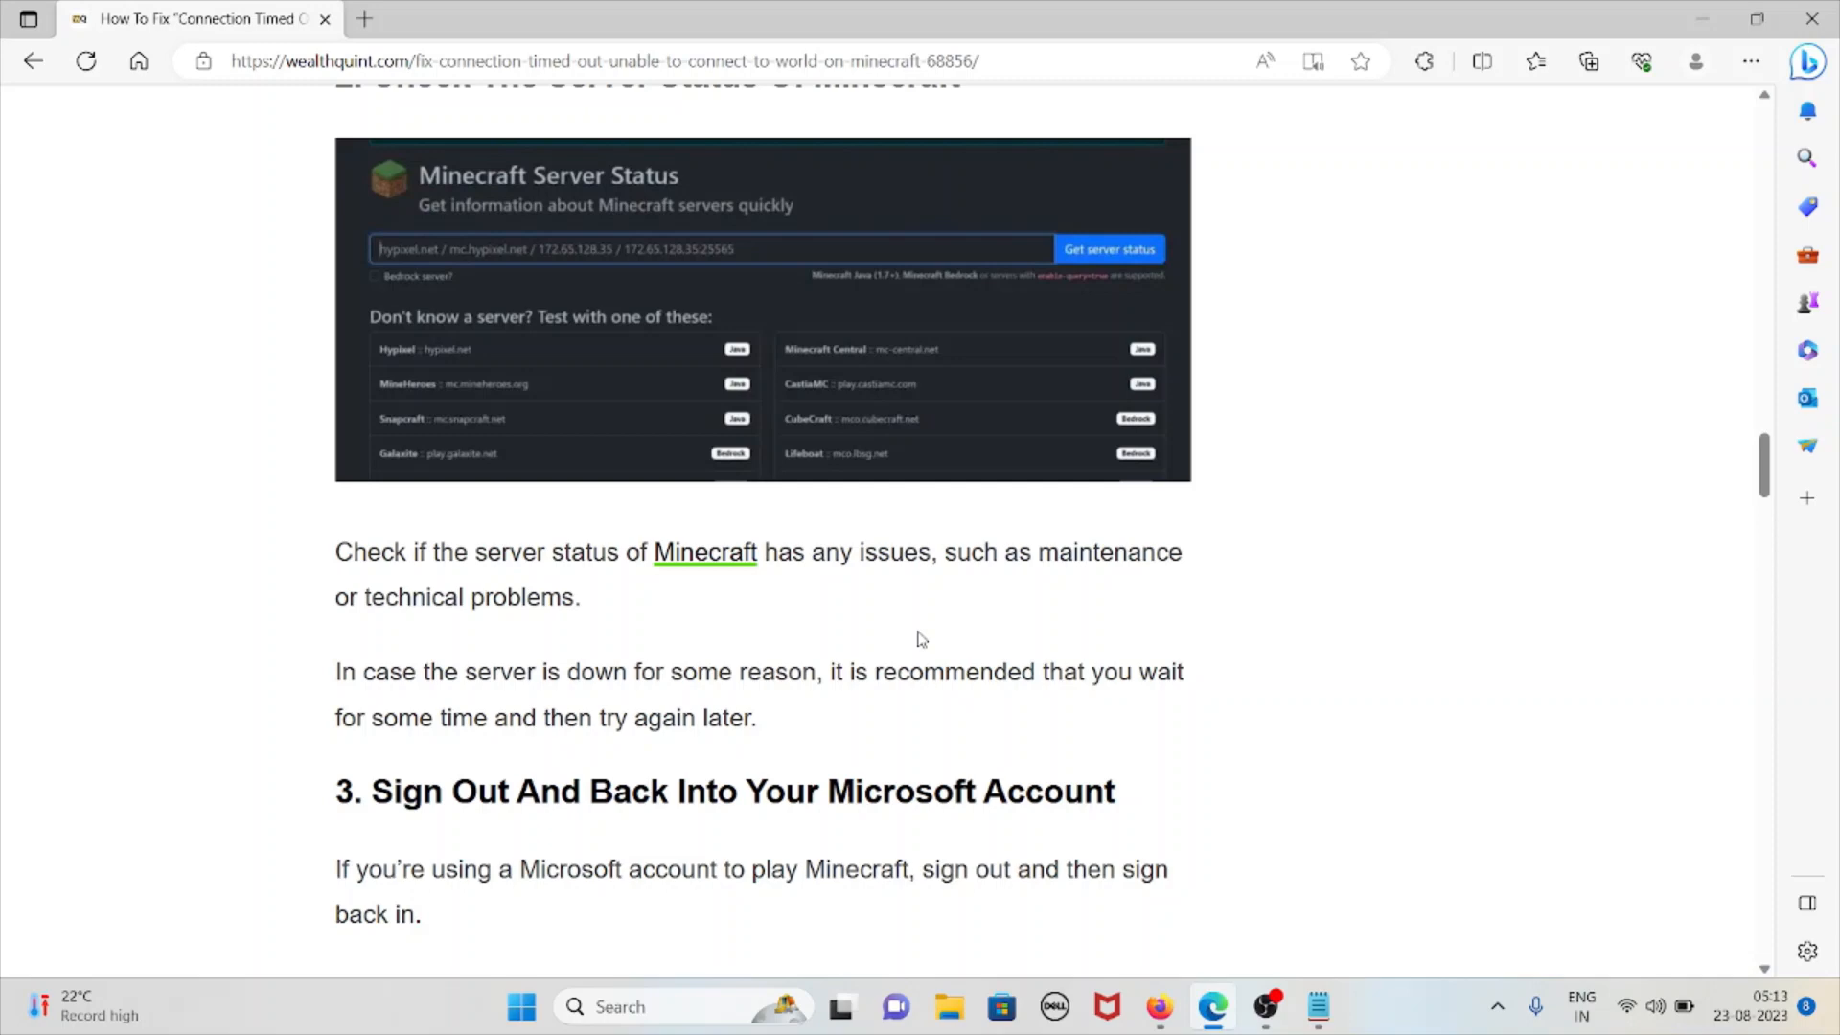
click(704, 552)
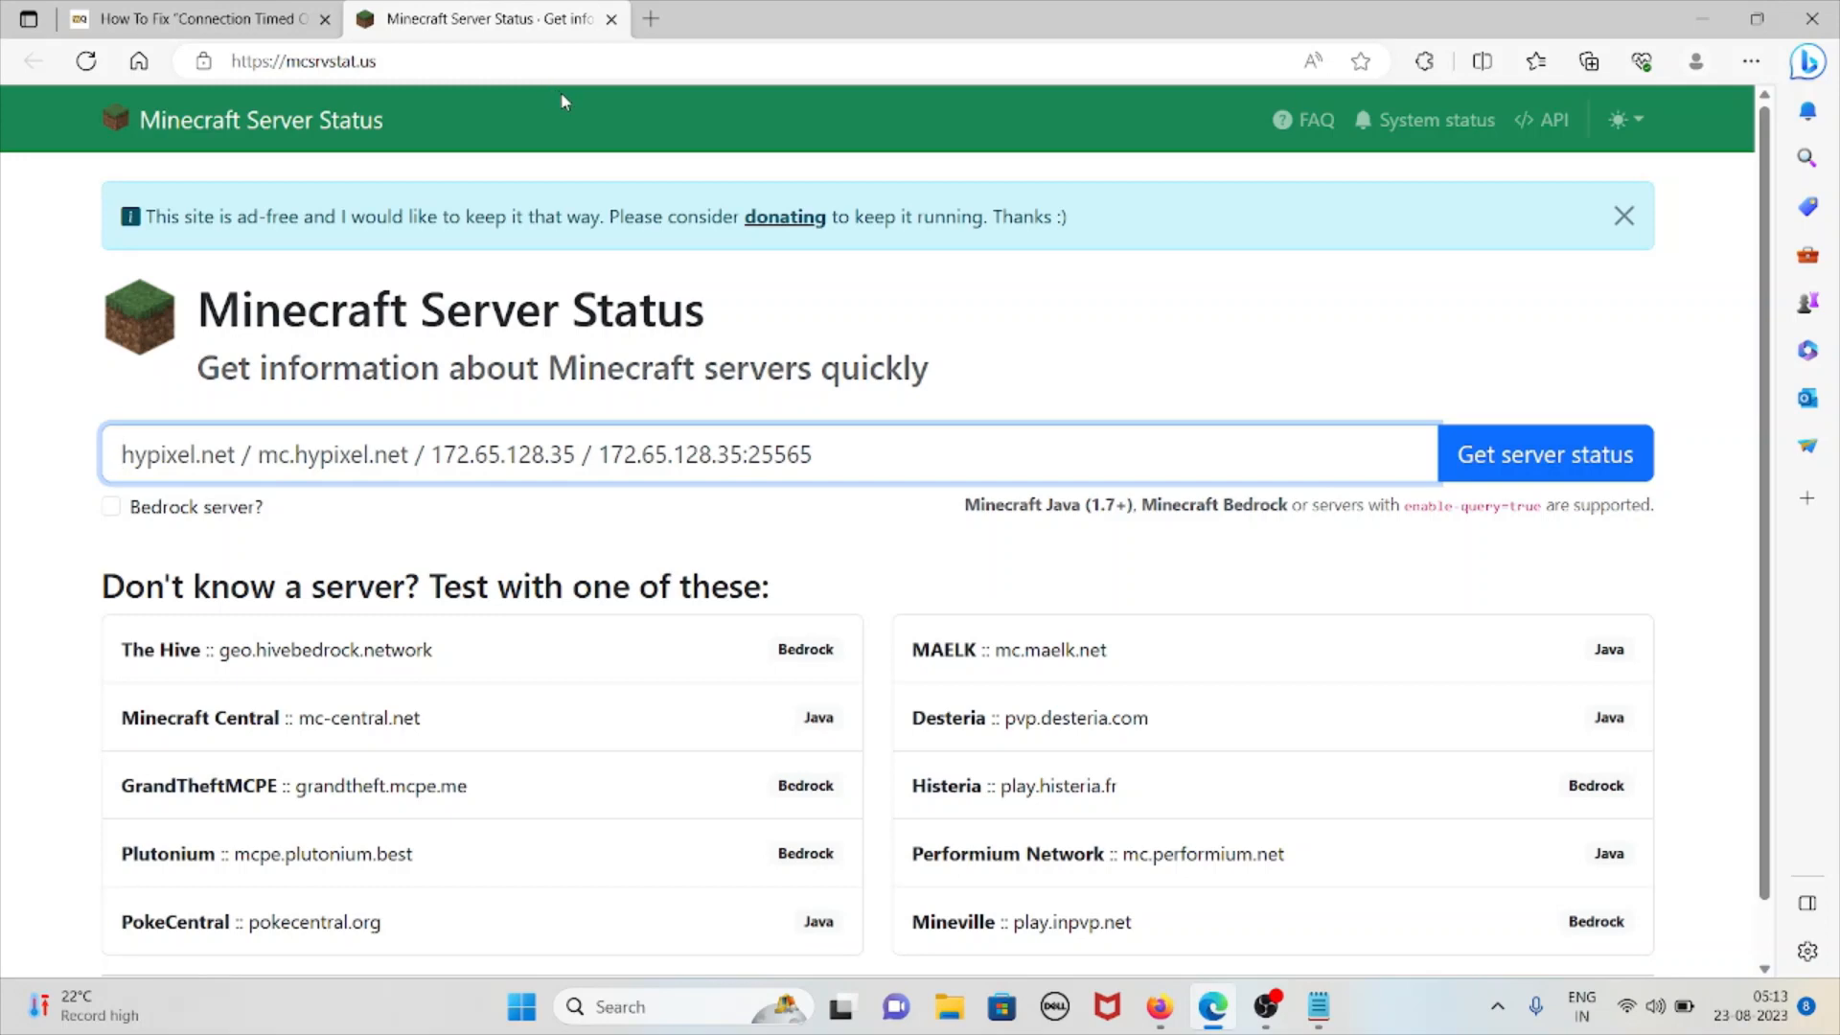
Step: View the mcsrvstat.us server status tab, then return to the wealthquint article tab
click(128, 455)
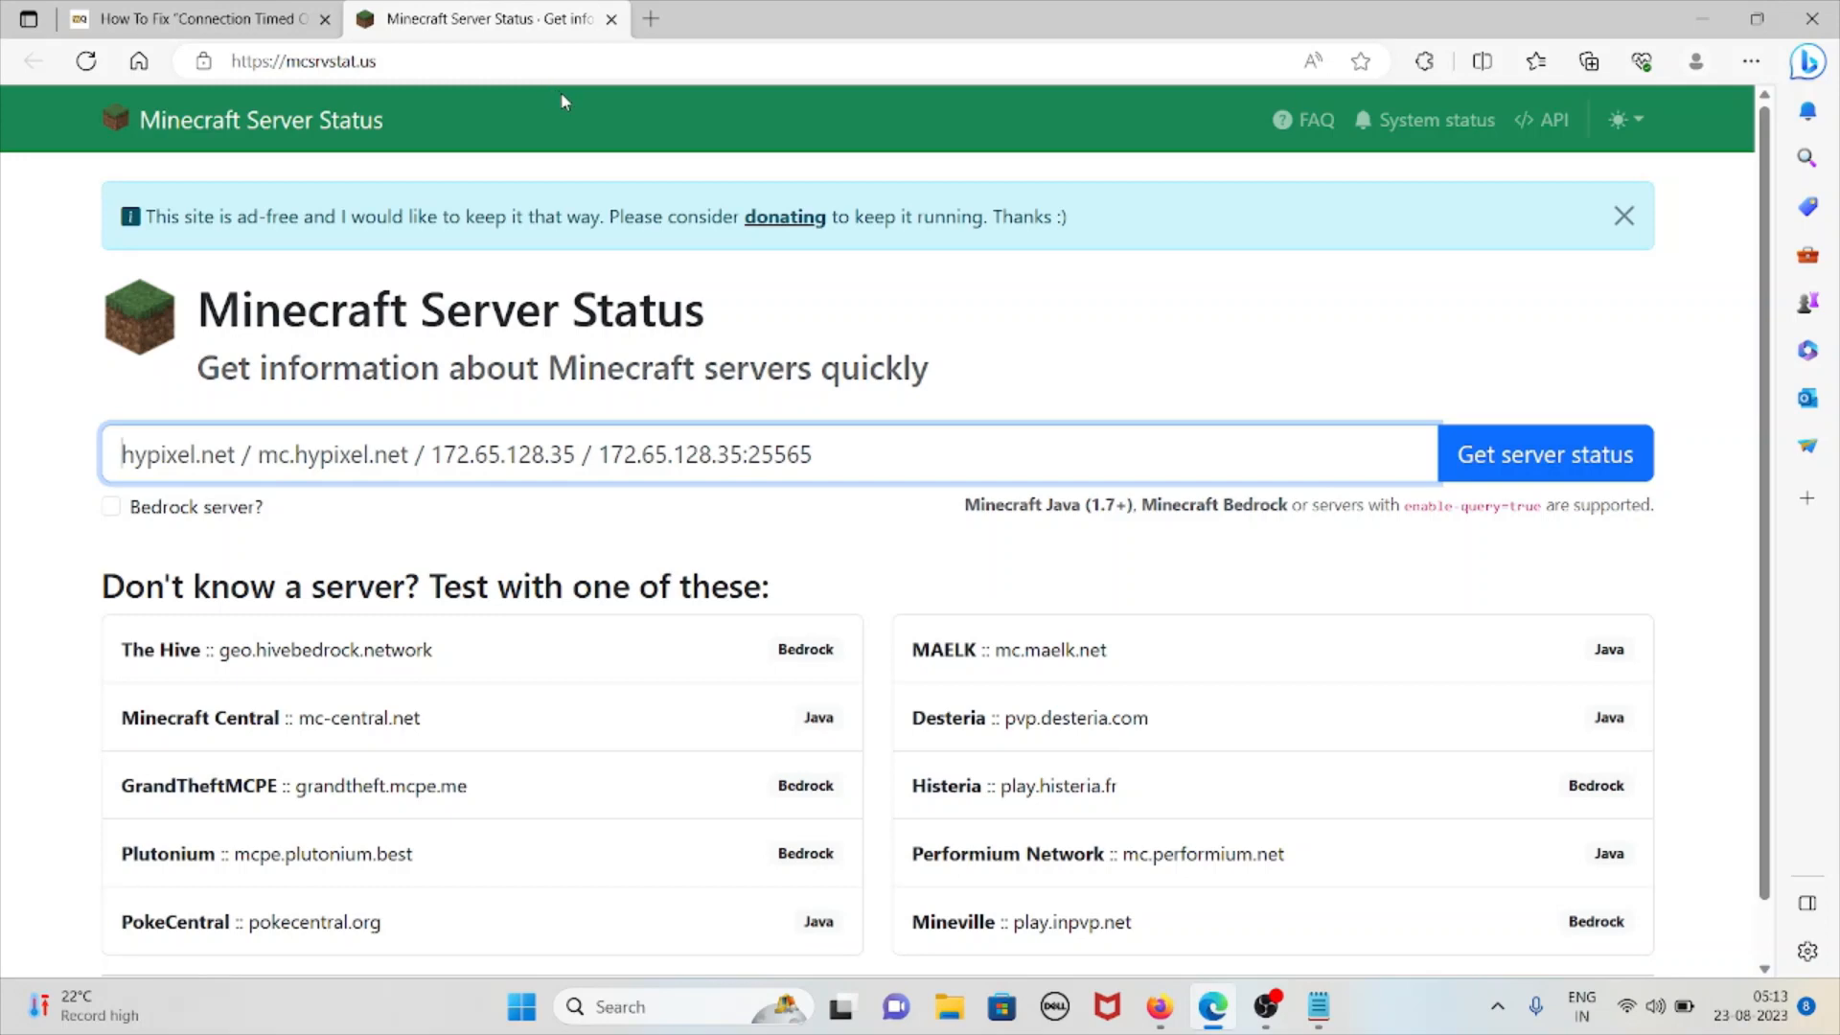
mouse_move(833, 504)
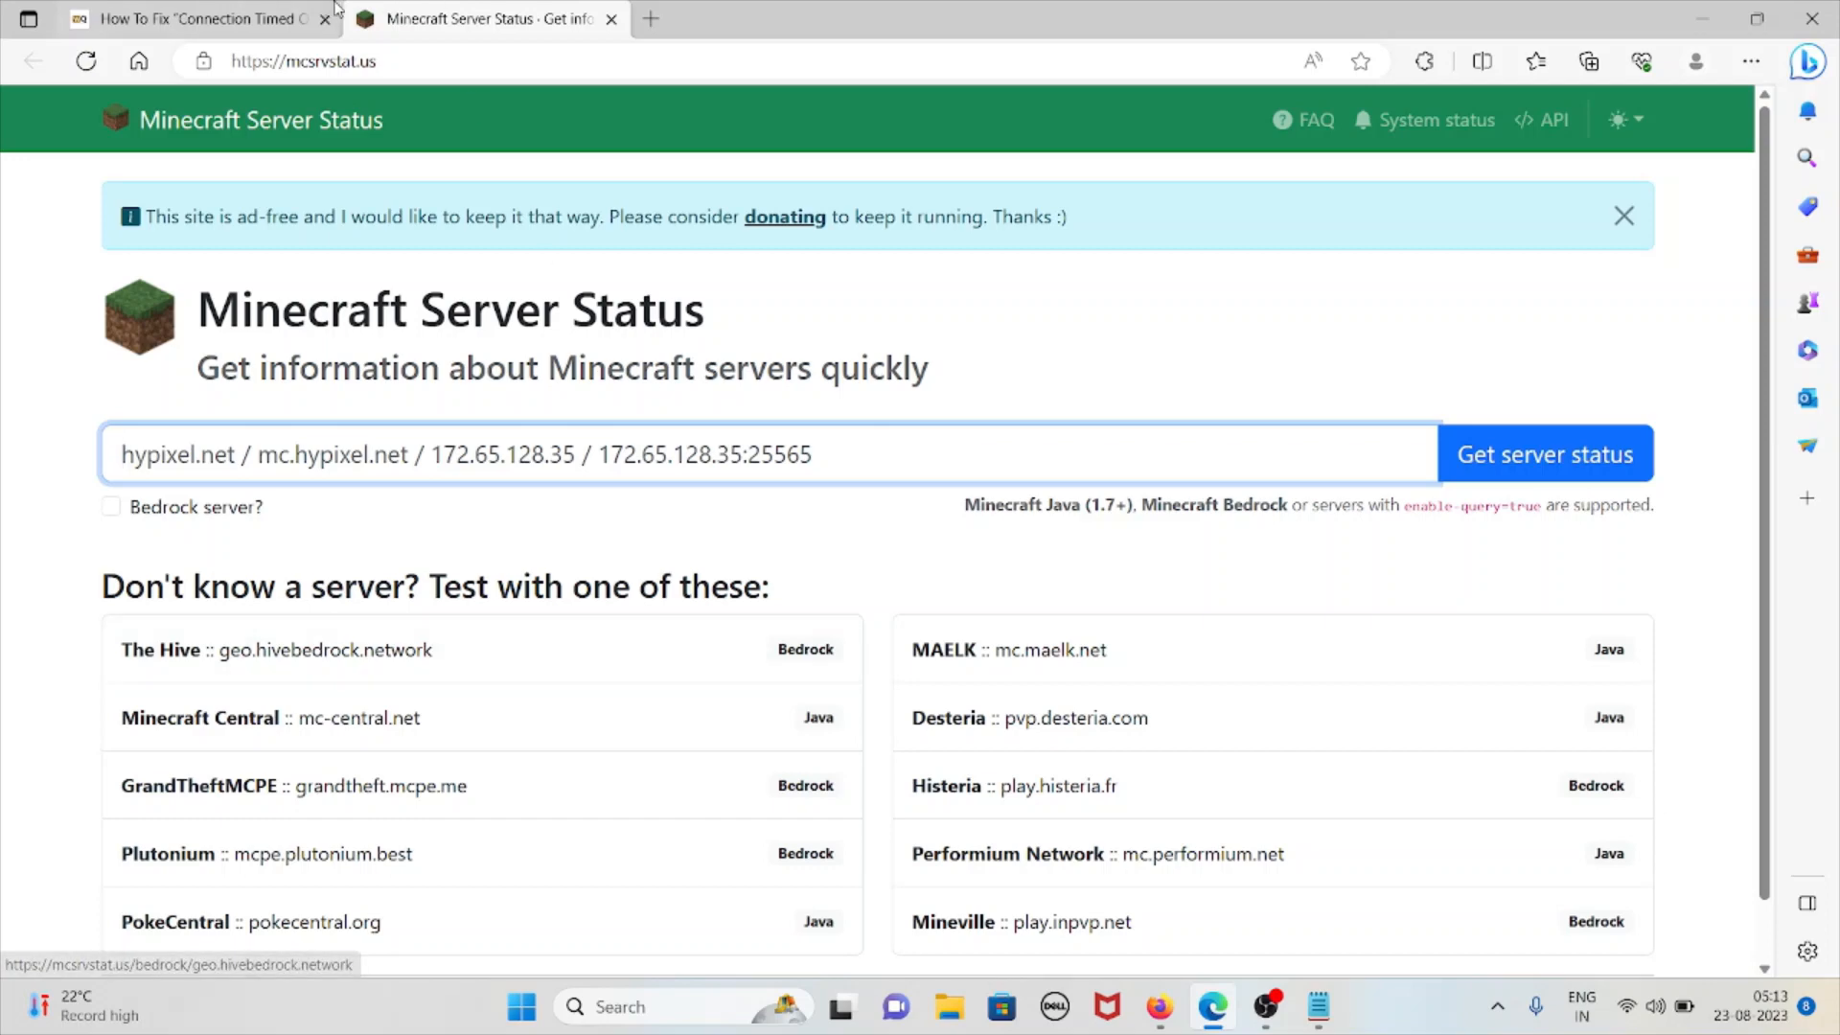
click(188, 19)
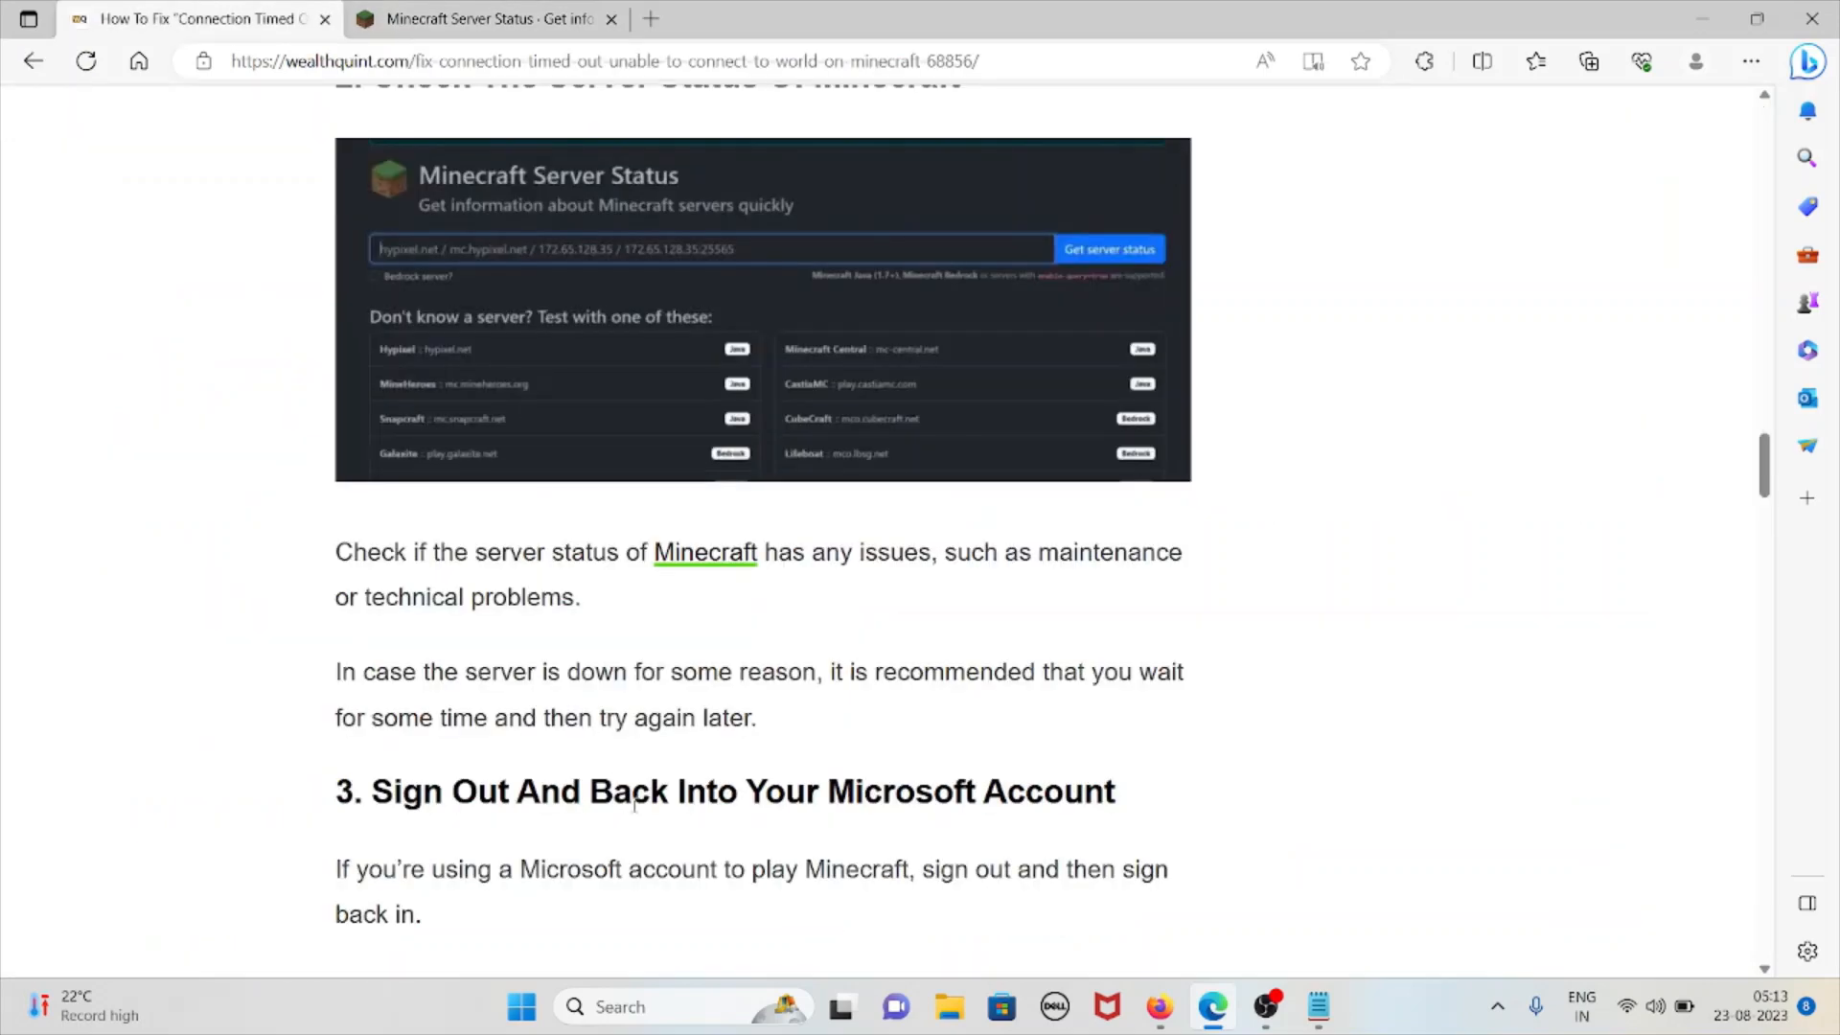
mouse_move(715, 698)
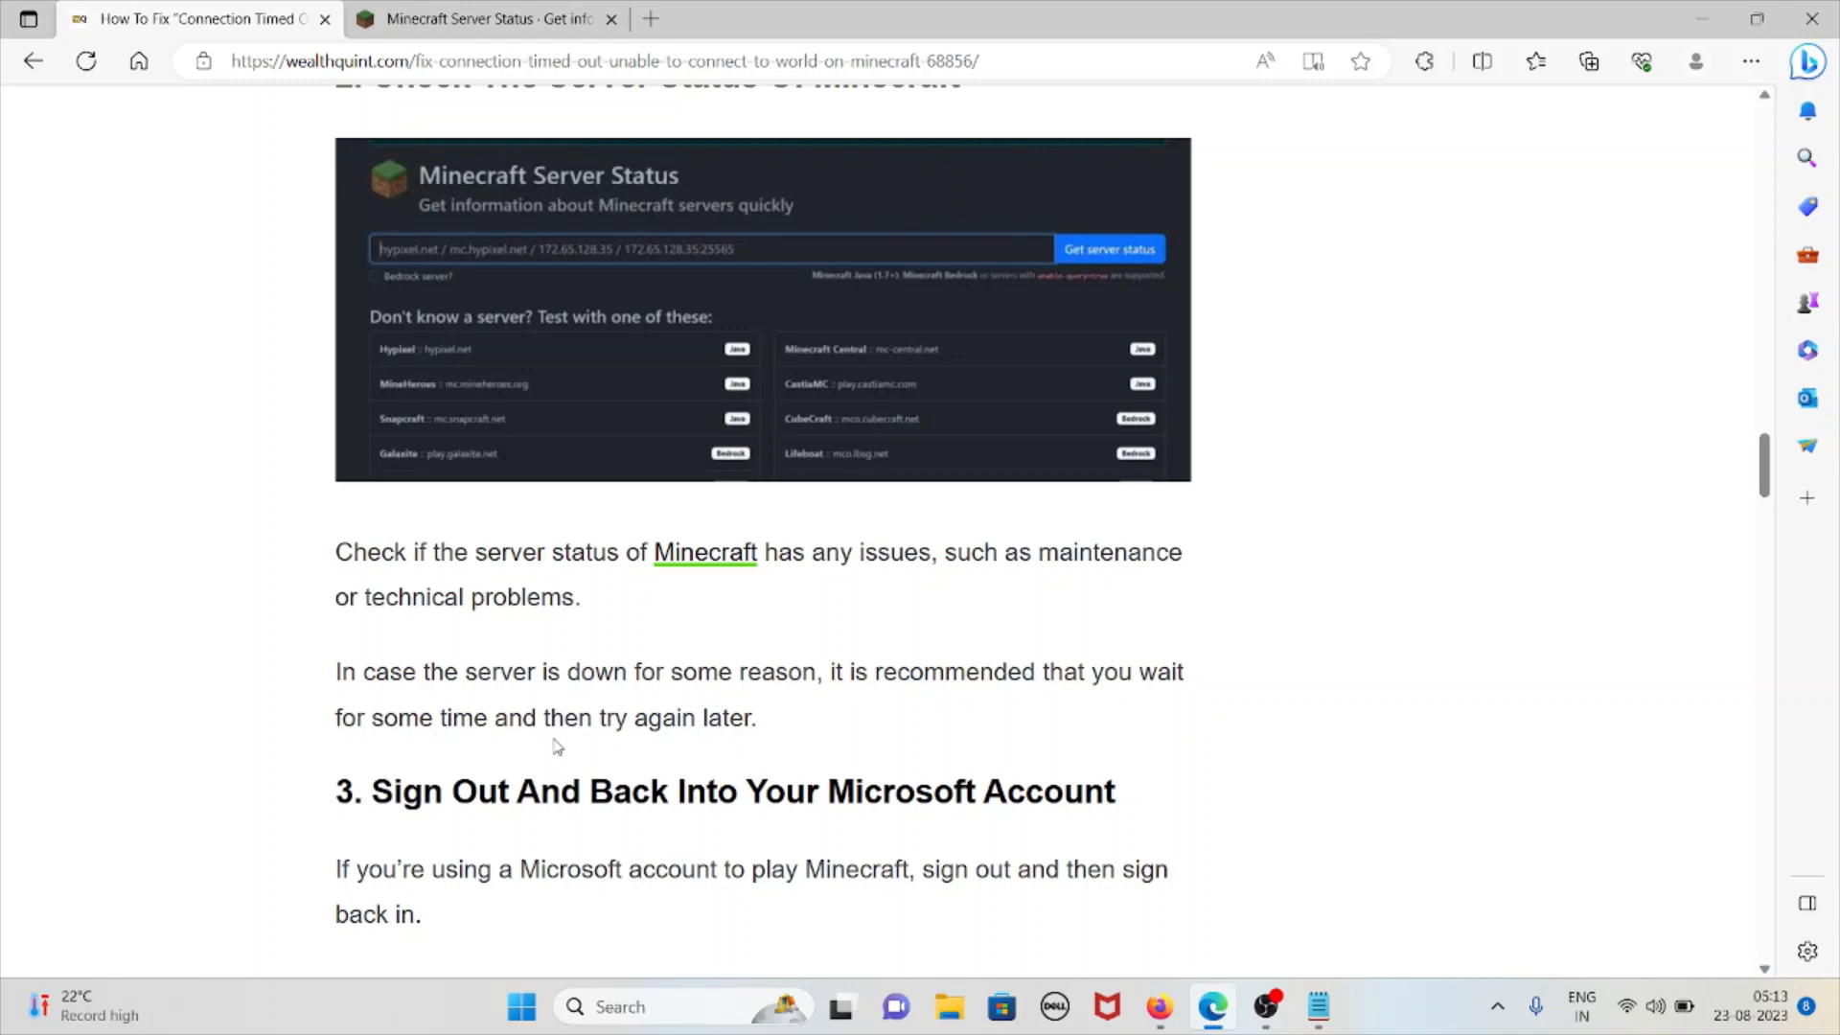
Step: Scroll to step 4 Update Minecraft and bring up the context menu for its green Minecraft link
scroll(down, 3)
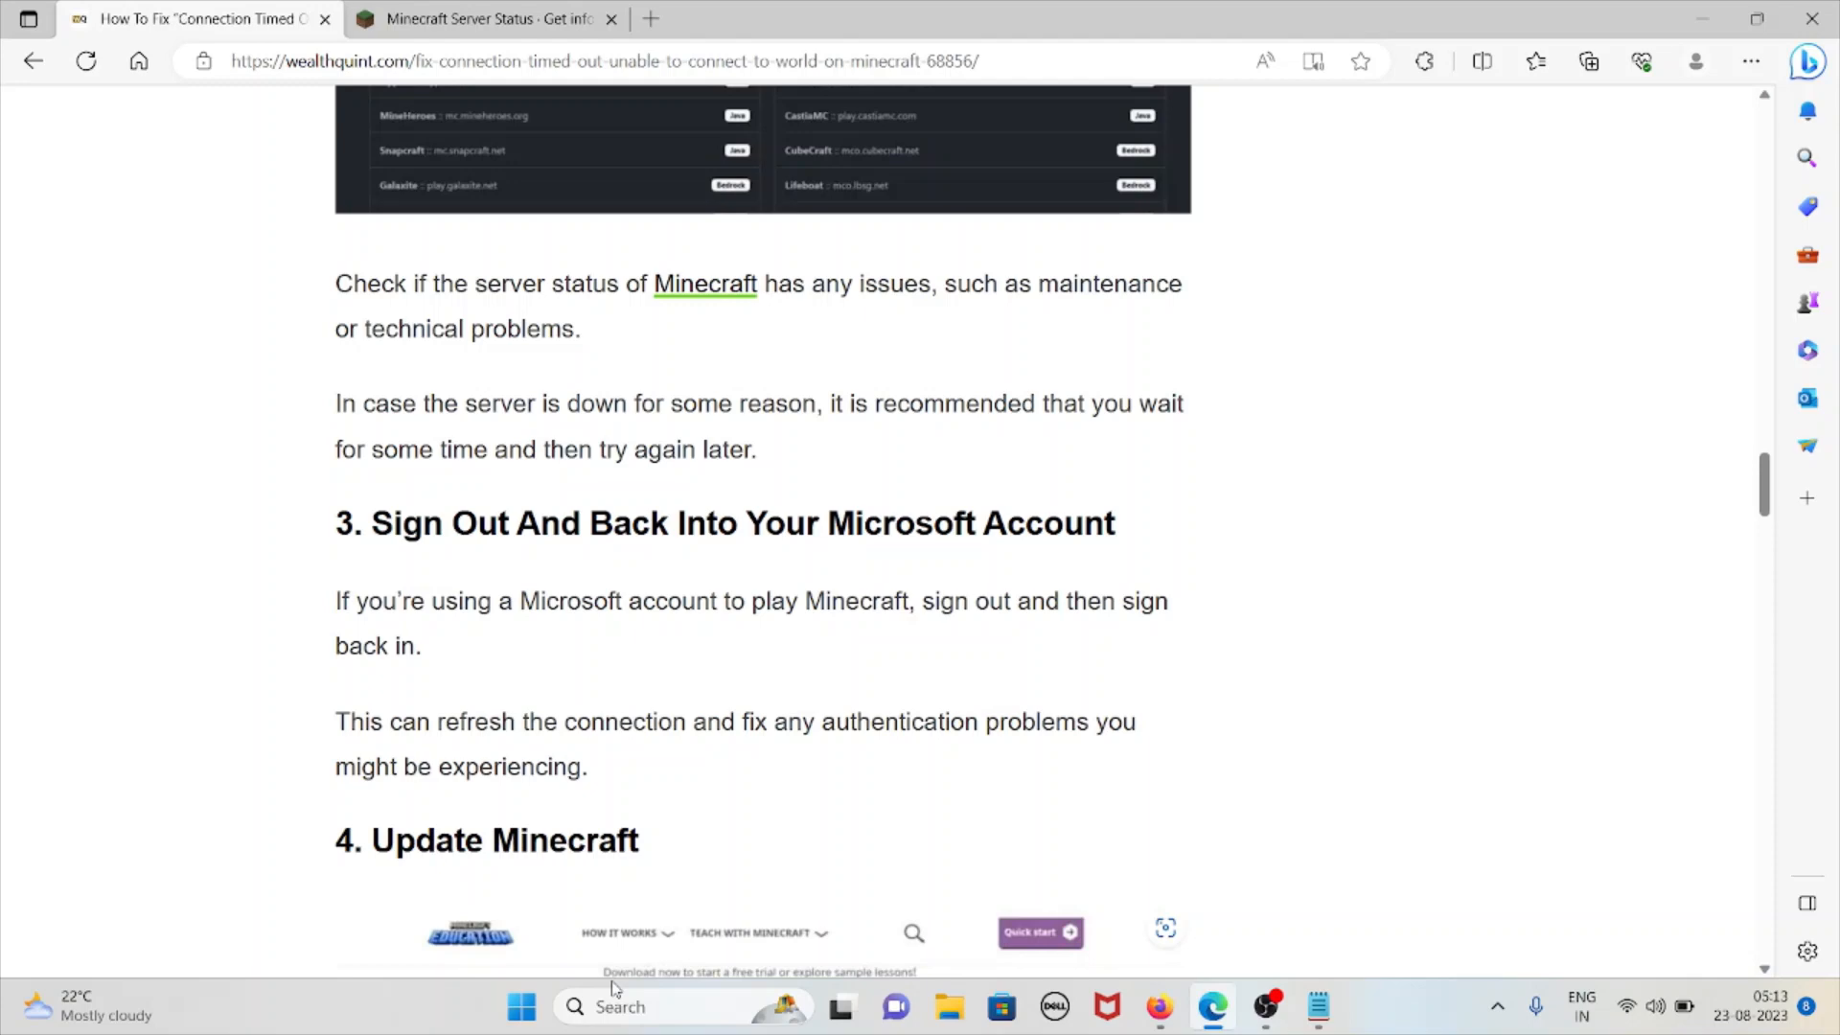
scroll(down, 3)
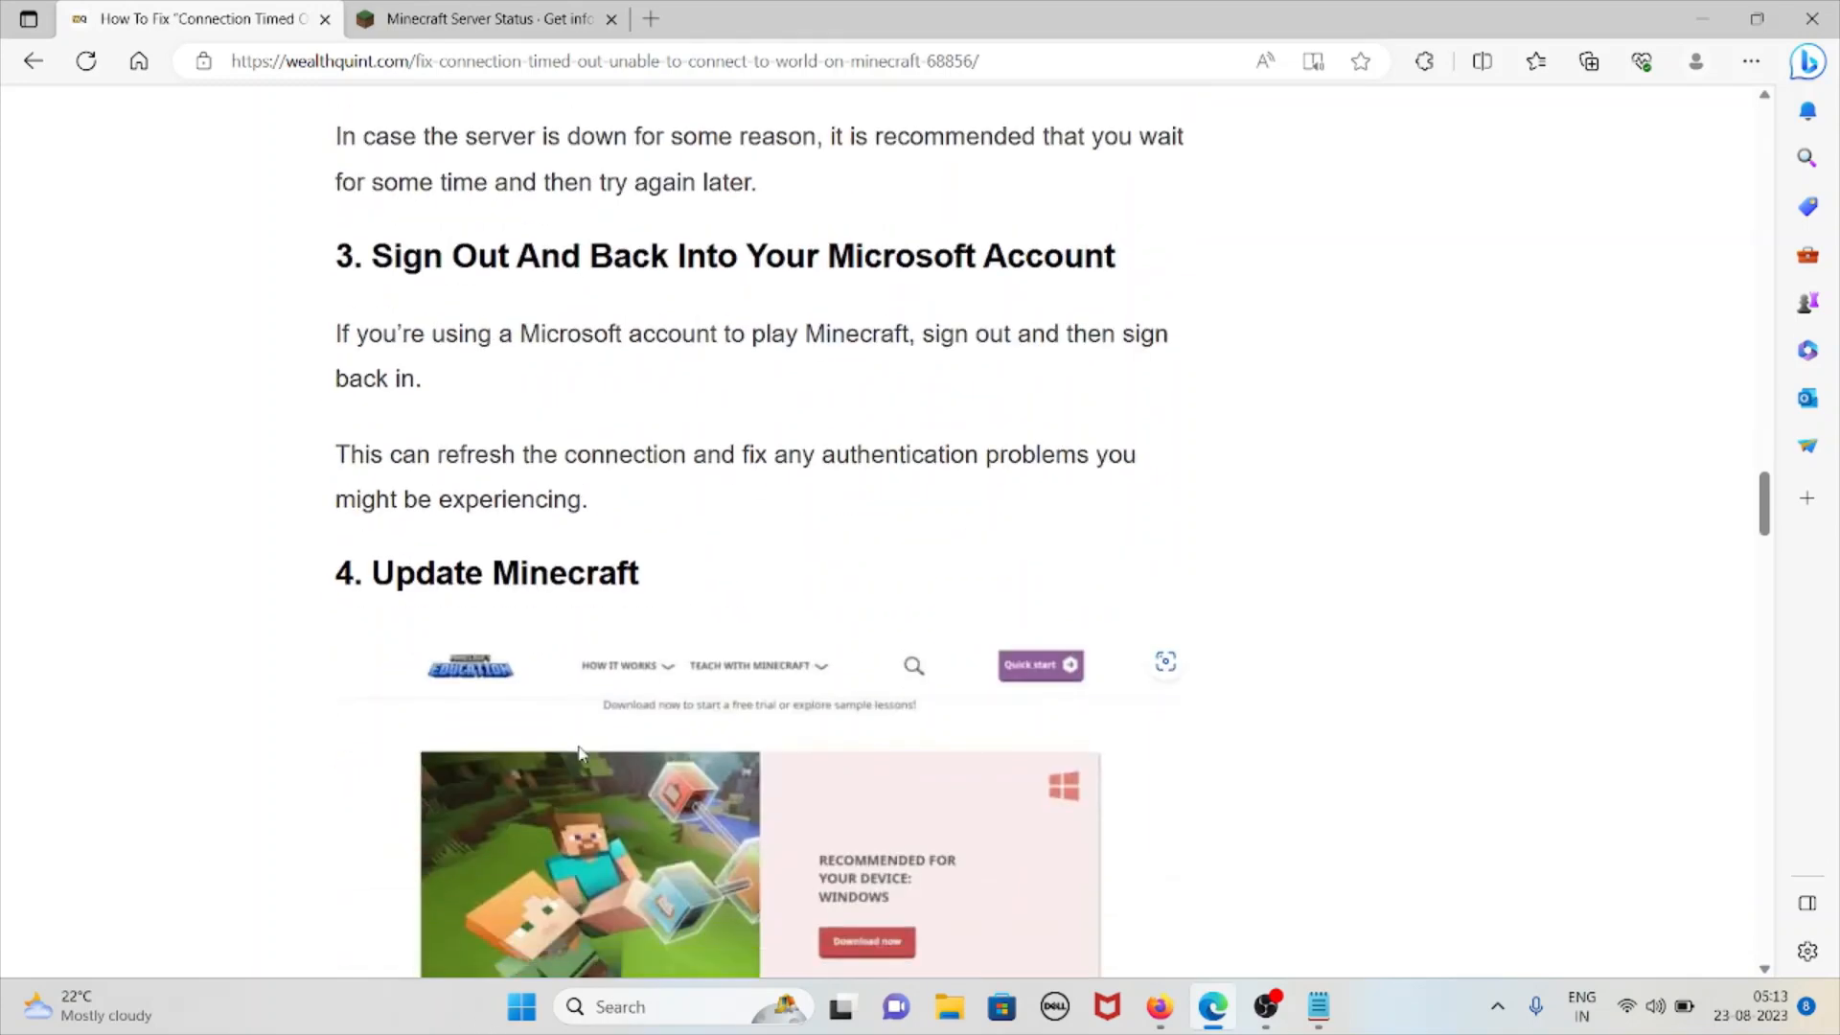
scroll(down, 3)
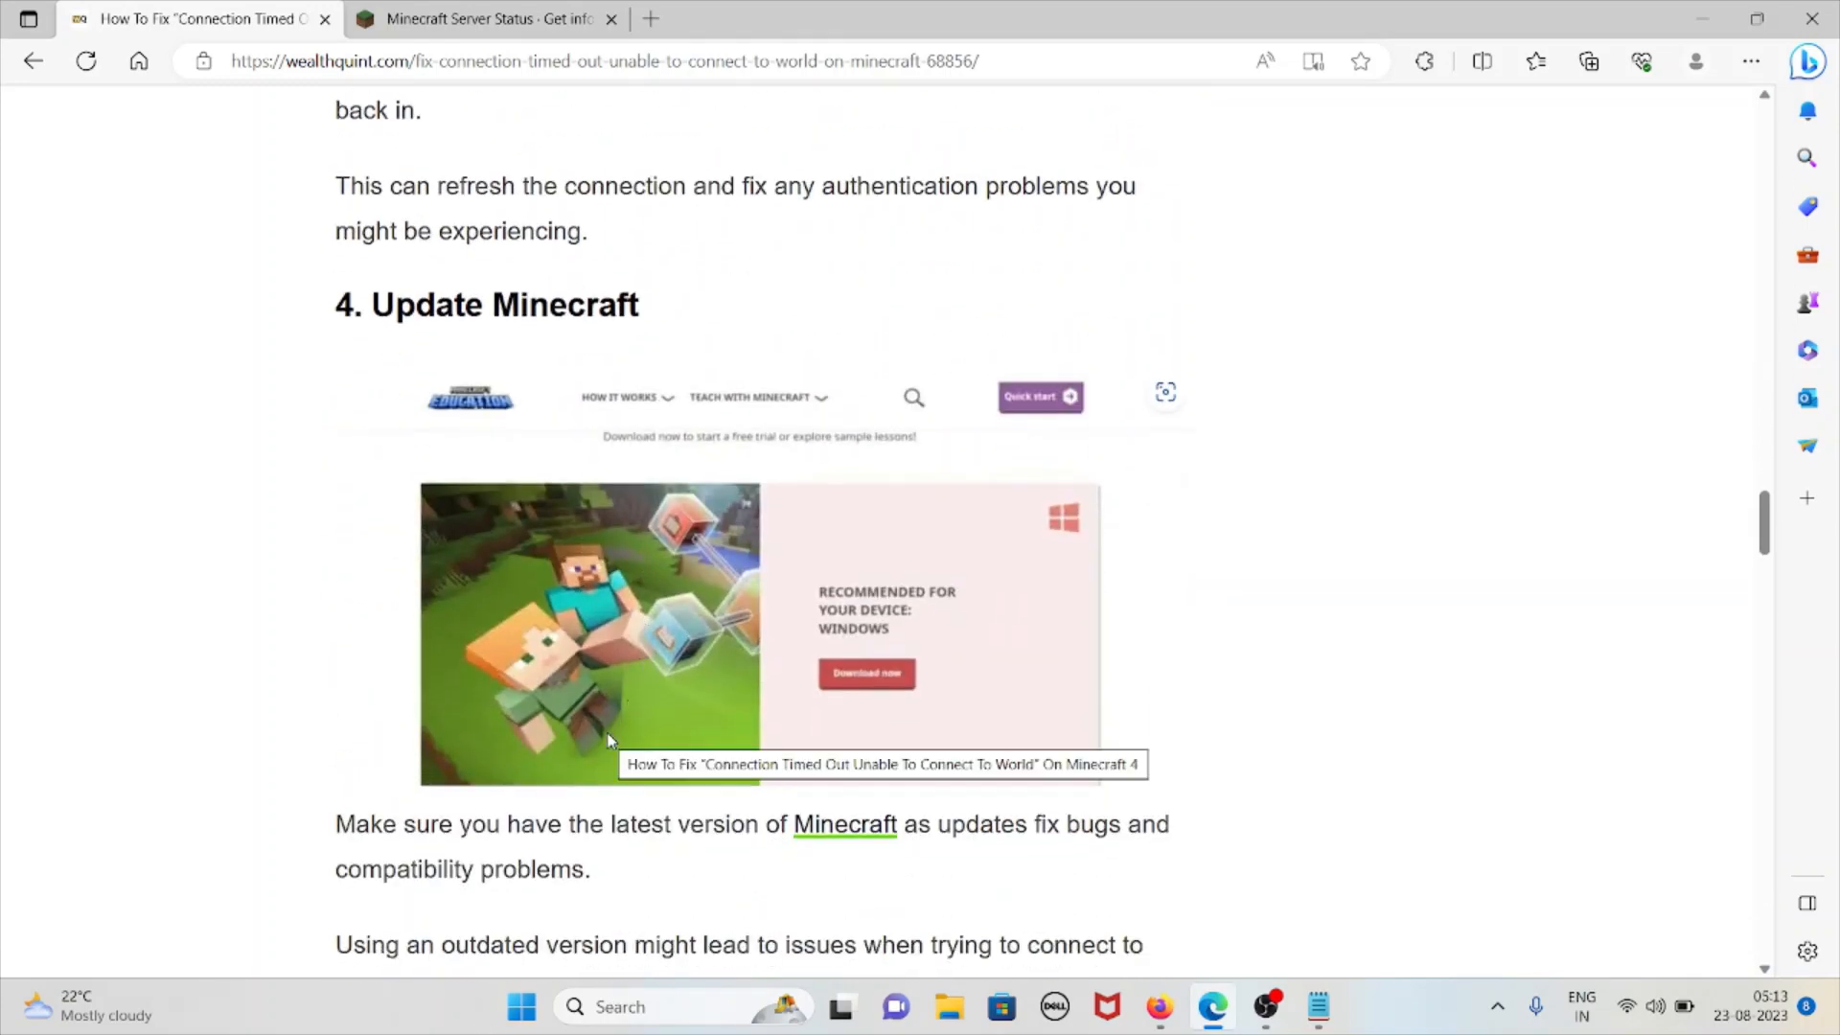
scroll(down, 3)
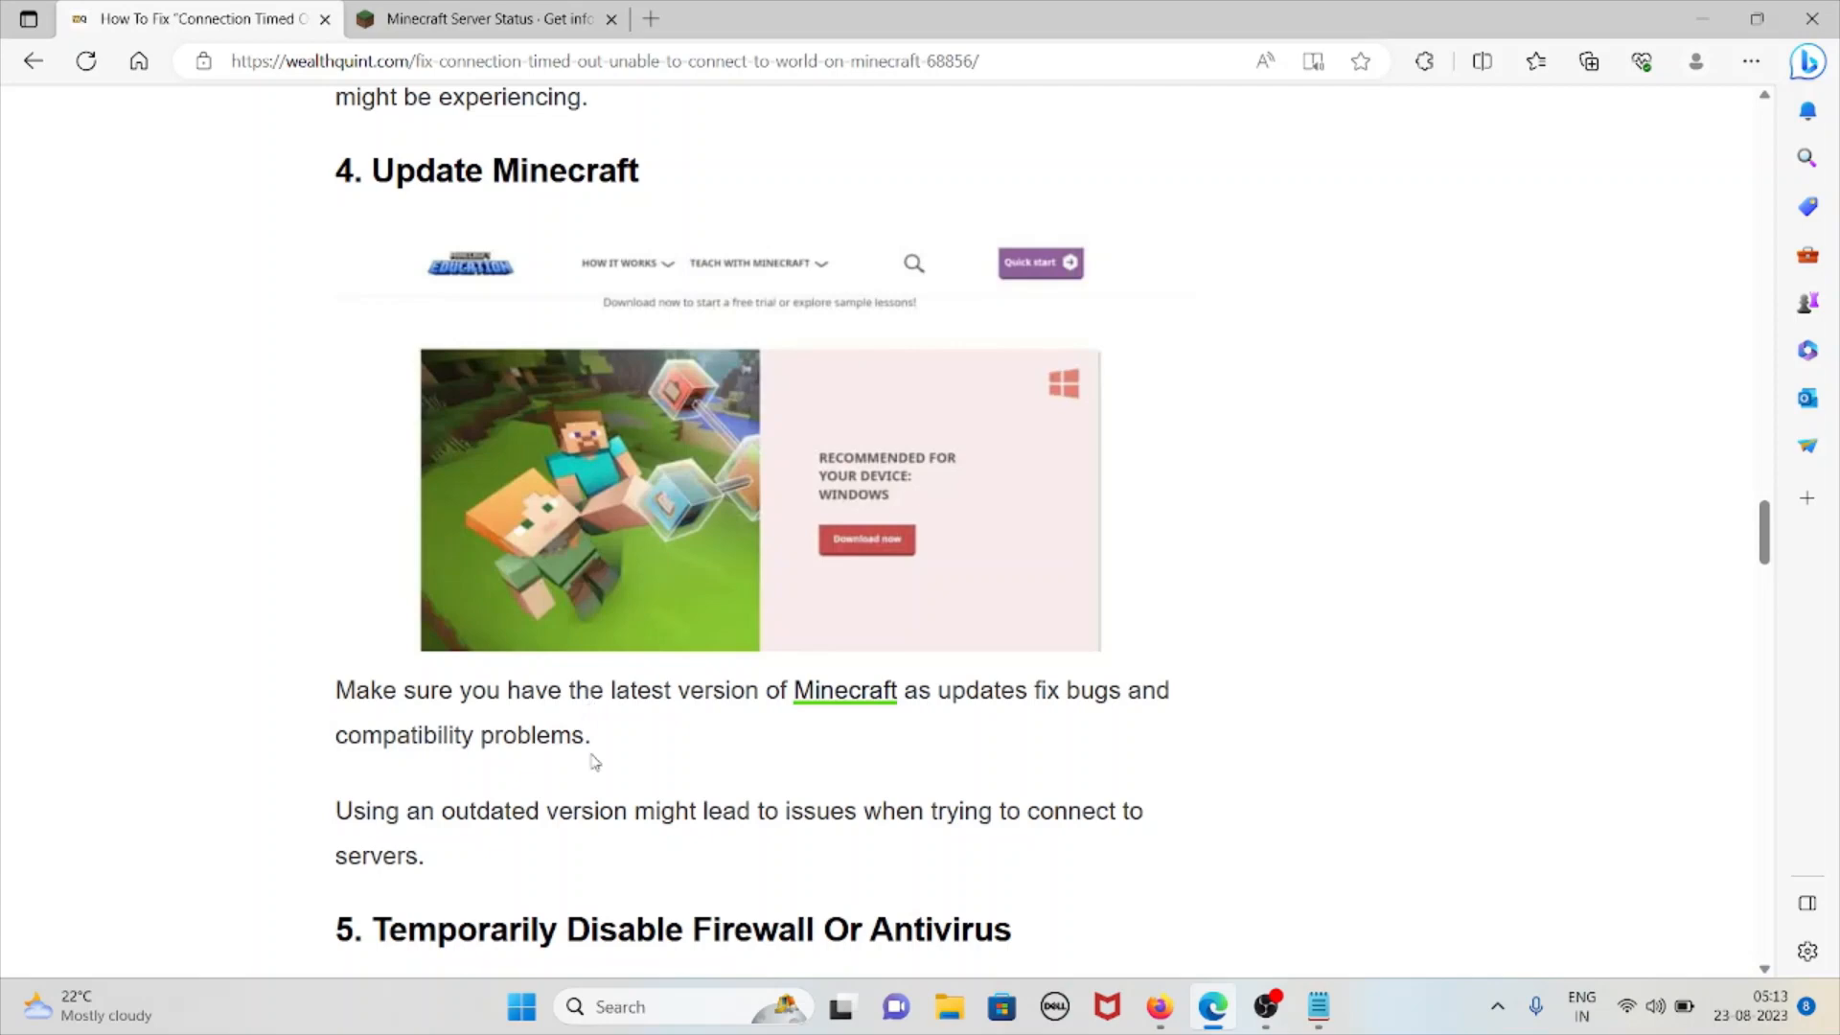
scroll(down, 3)
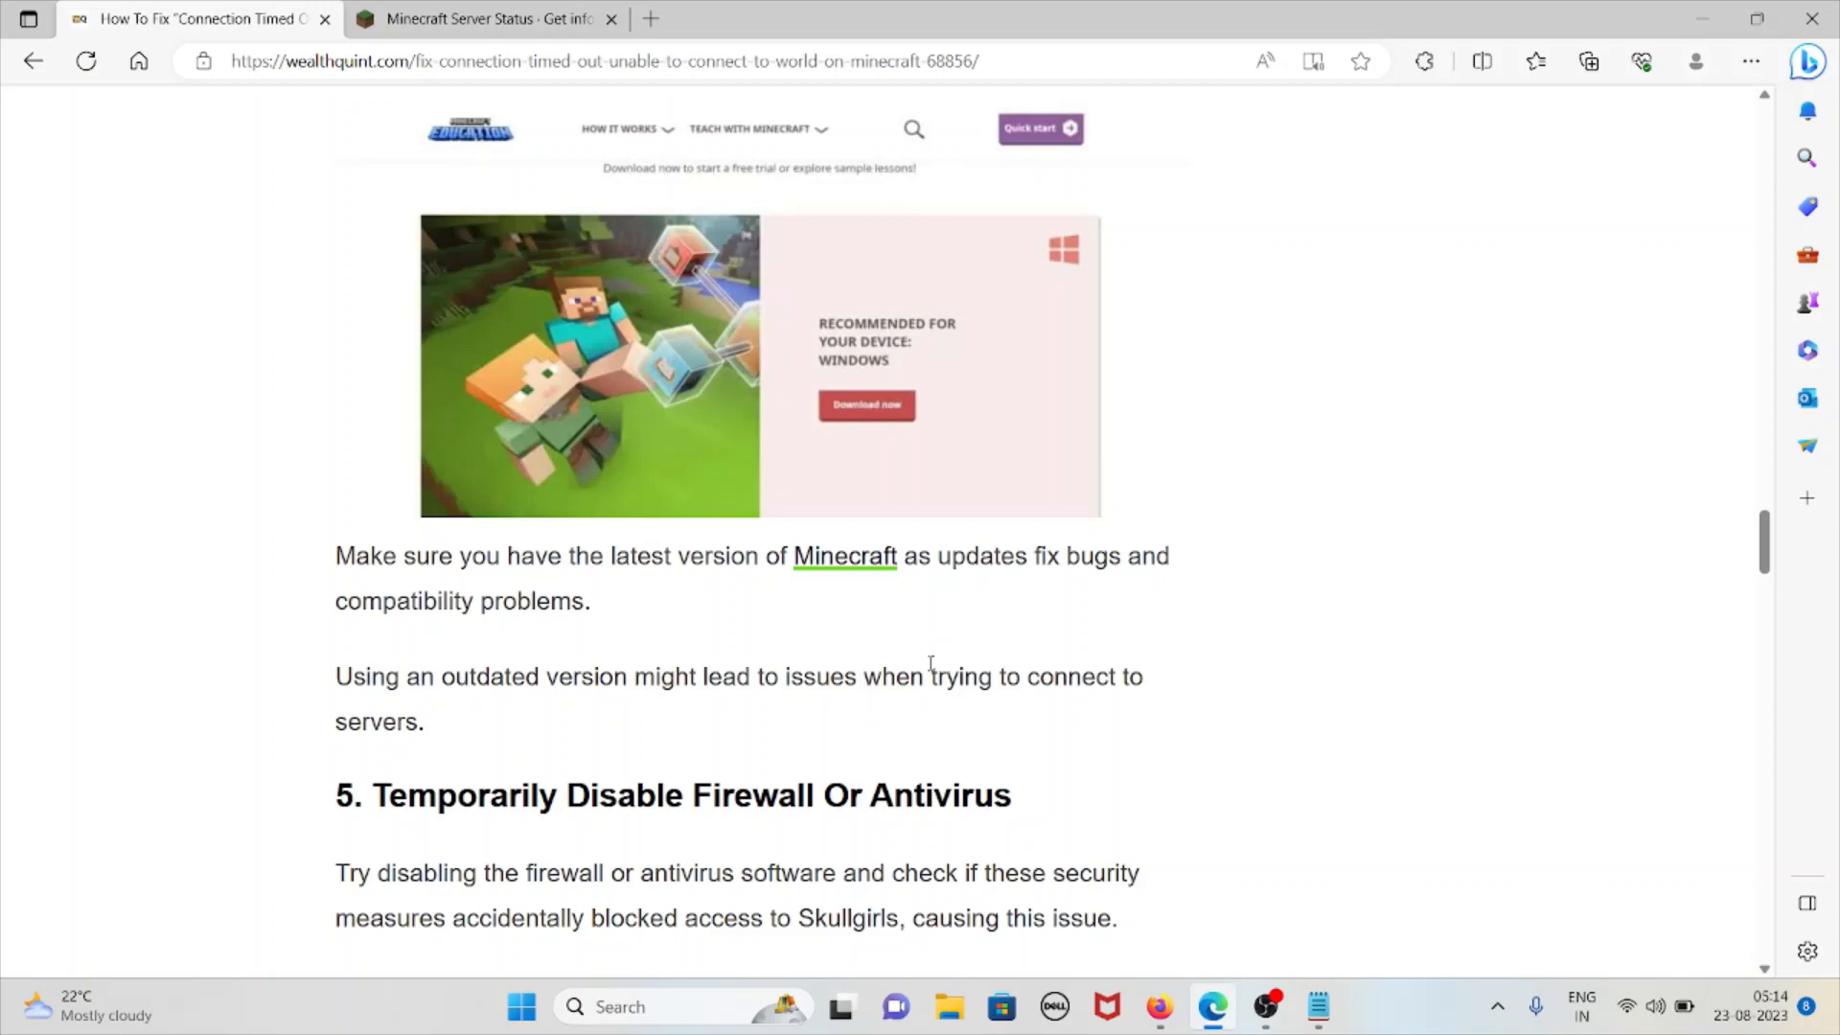
mouse_move(934, 663)
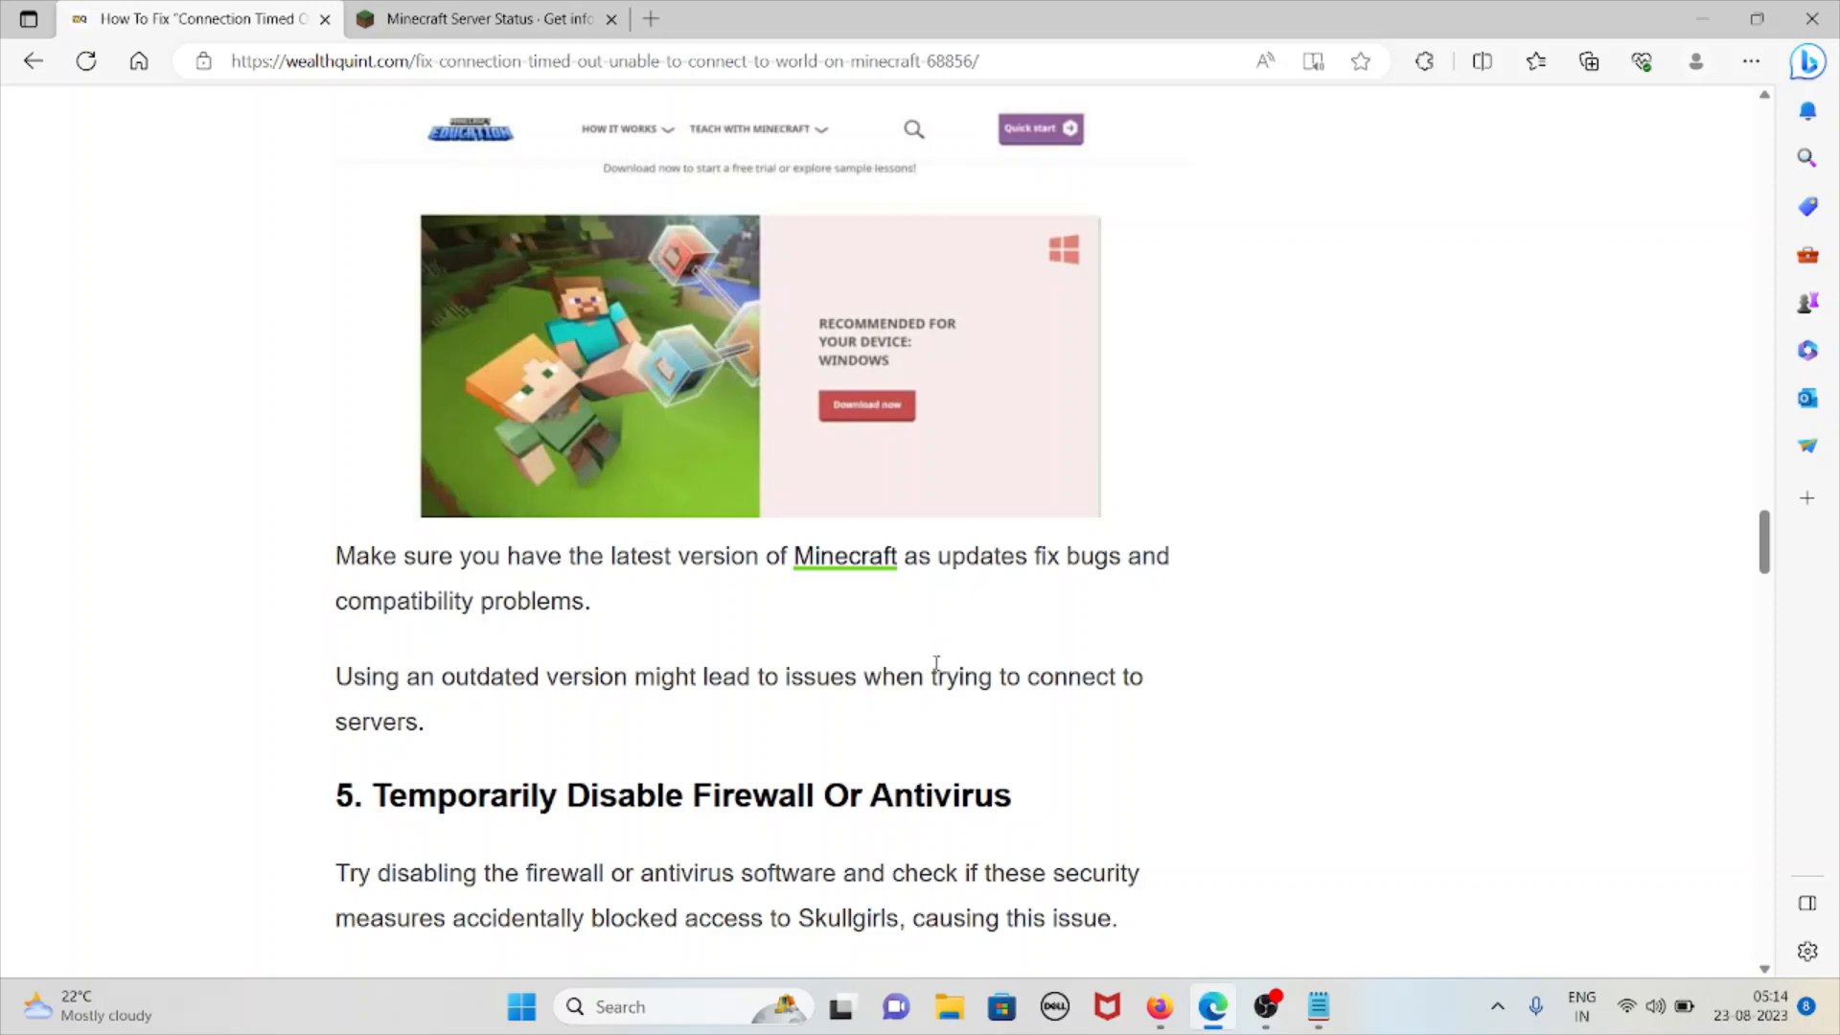
right_click(844, 556)
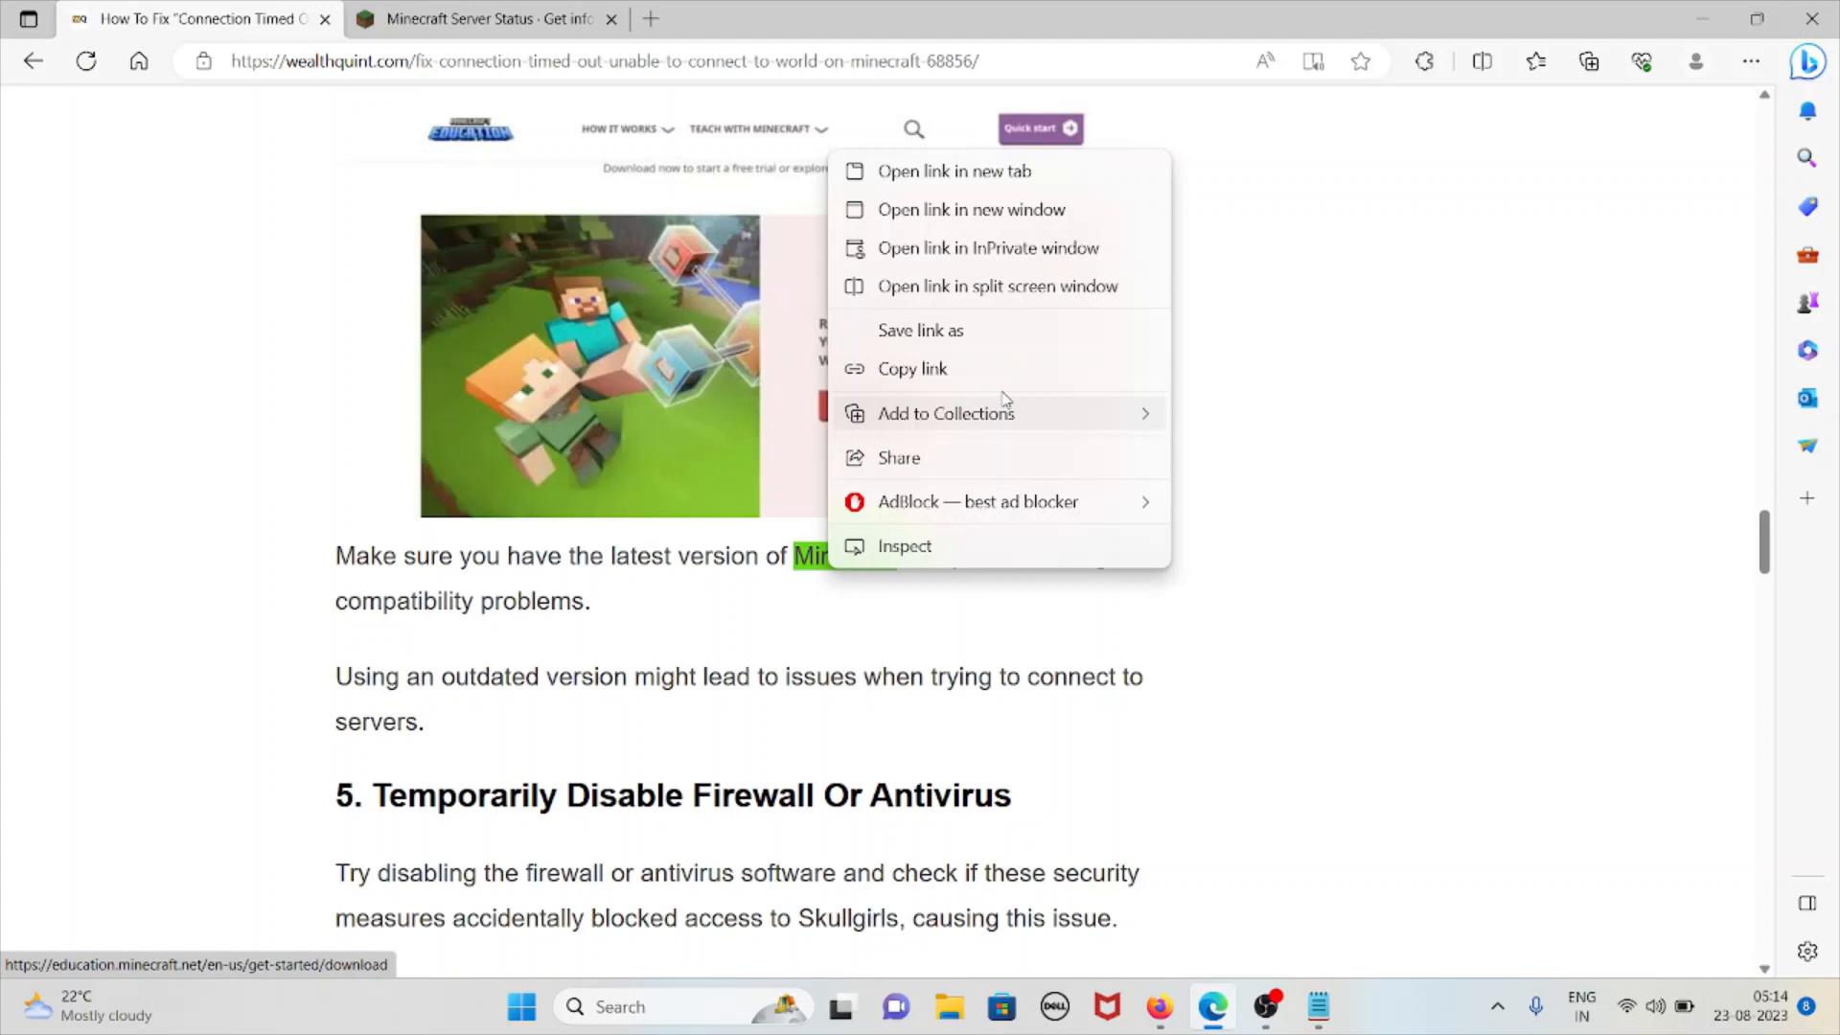
Step: Load the Minecraft Education download page in a new tab, view it, and return to the article
click(953, 171)
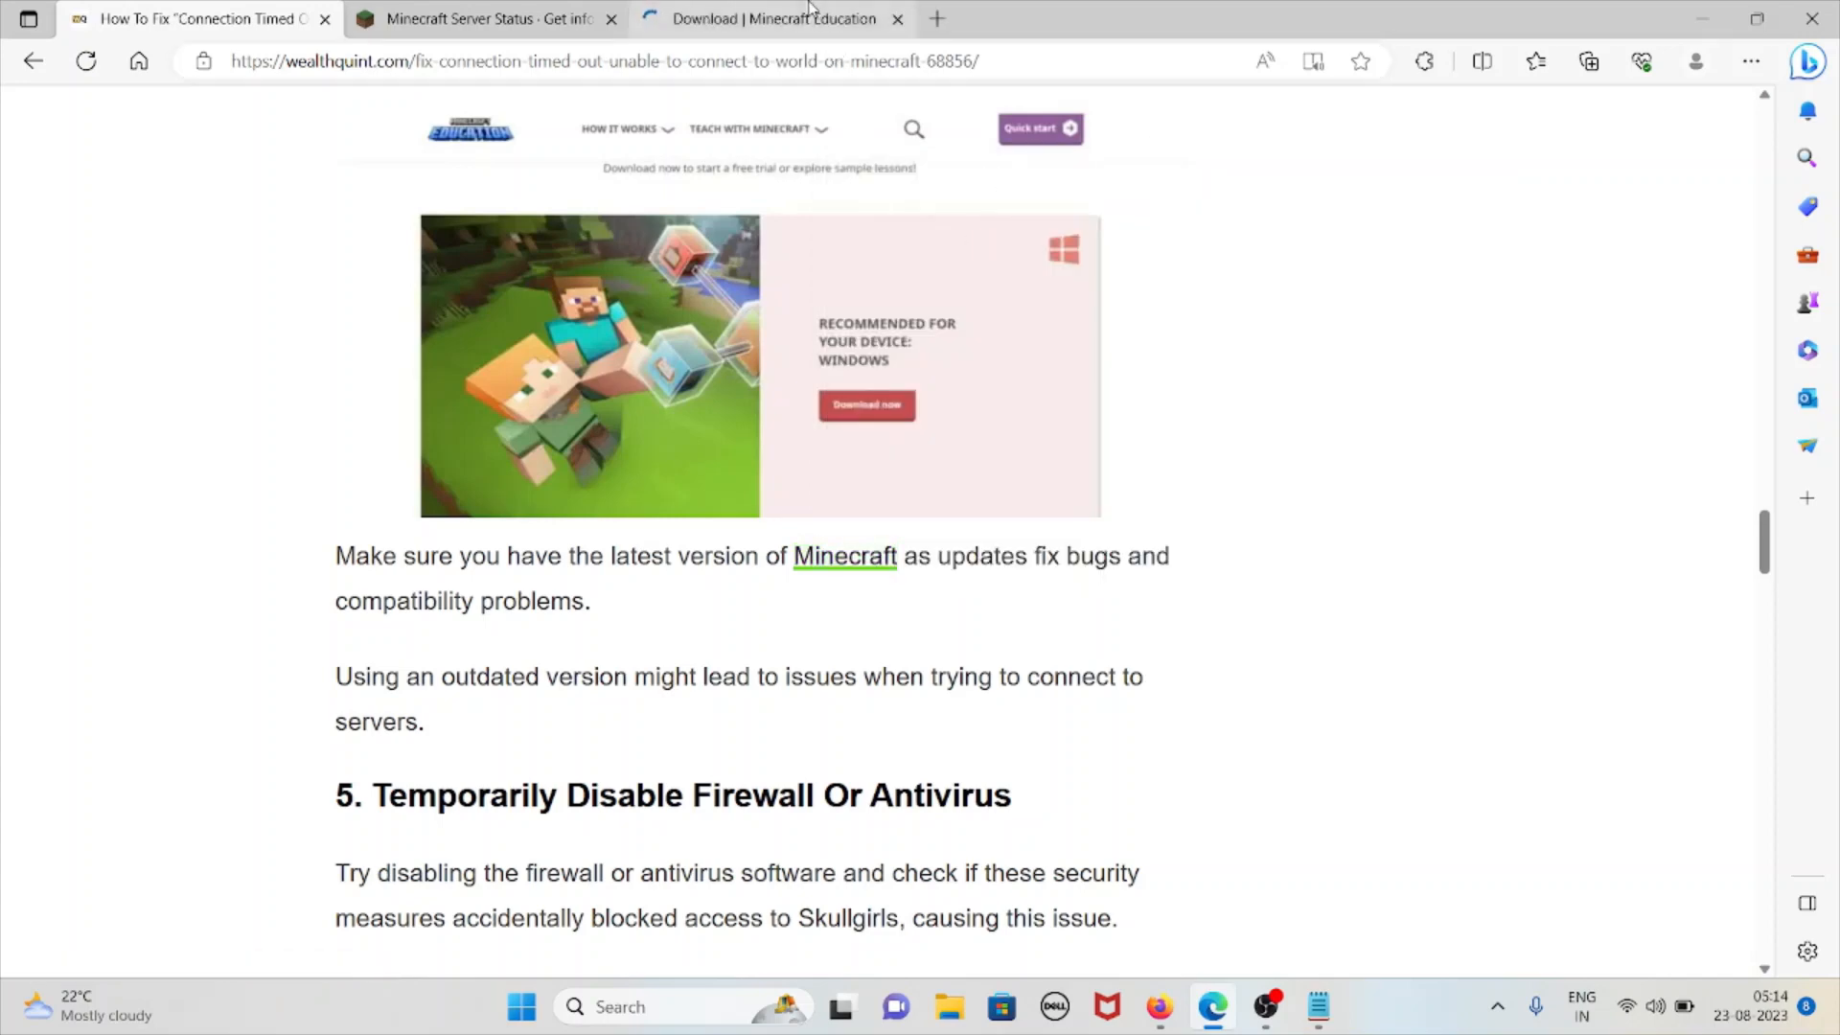
click(768, 19)
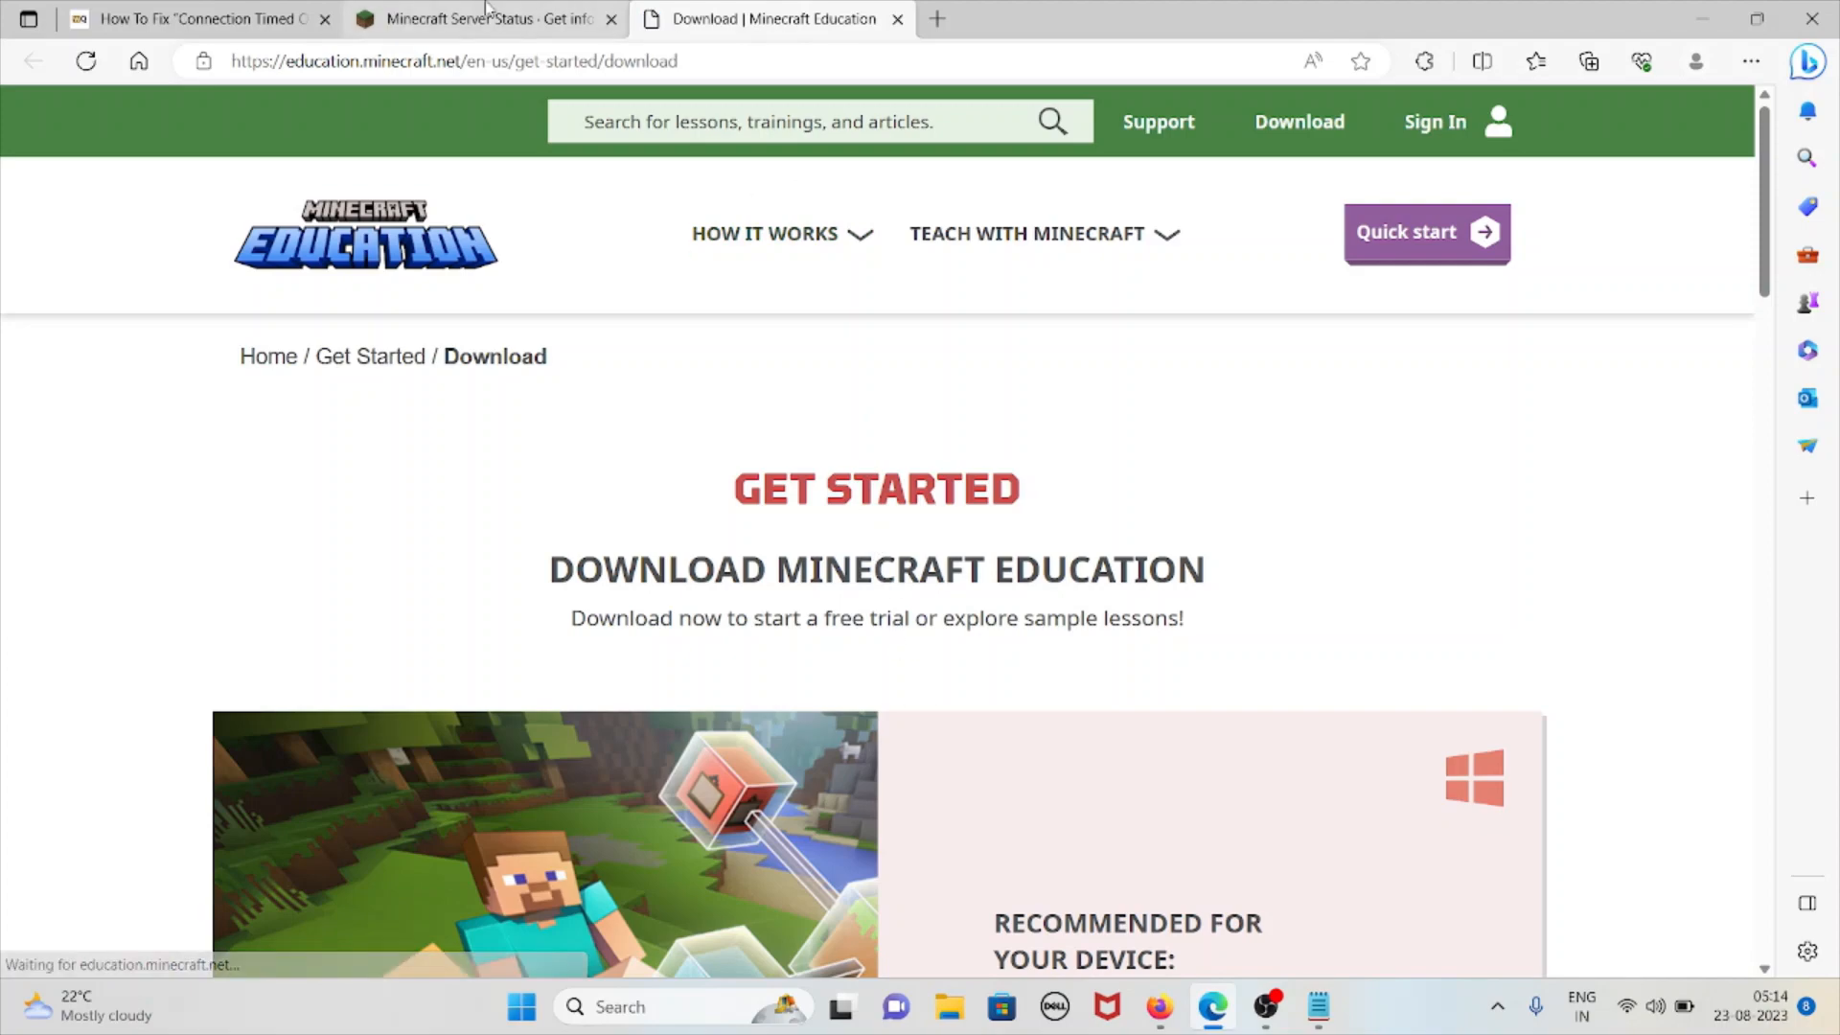
click(193, 19)
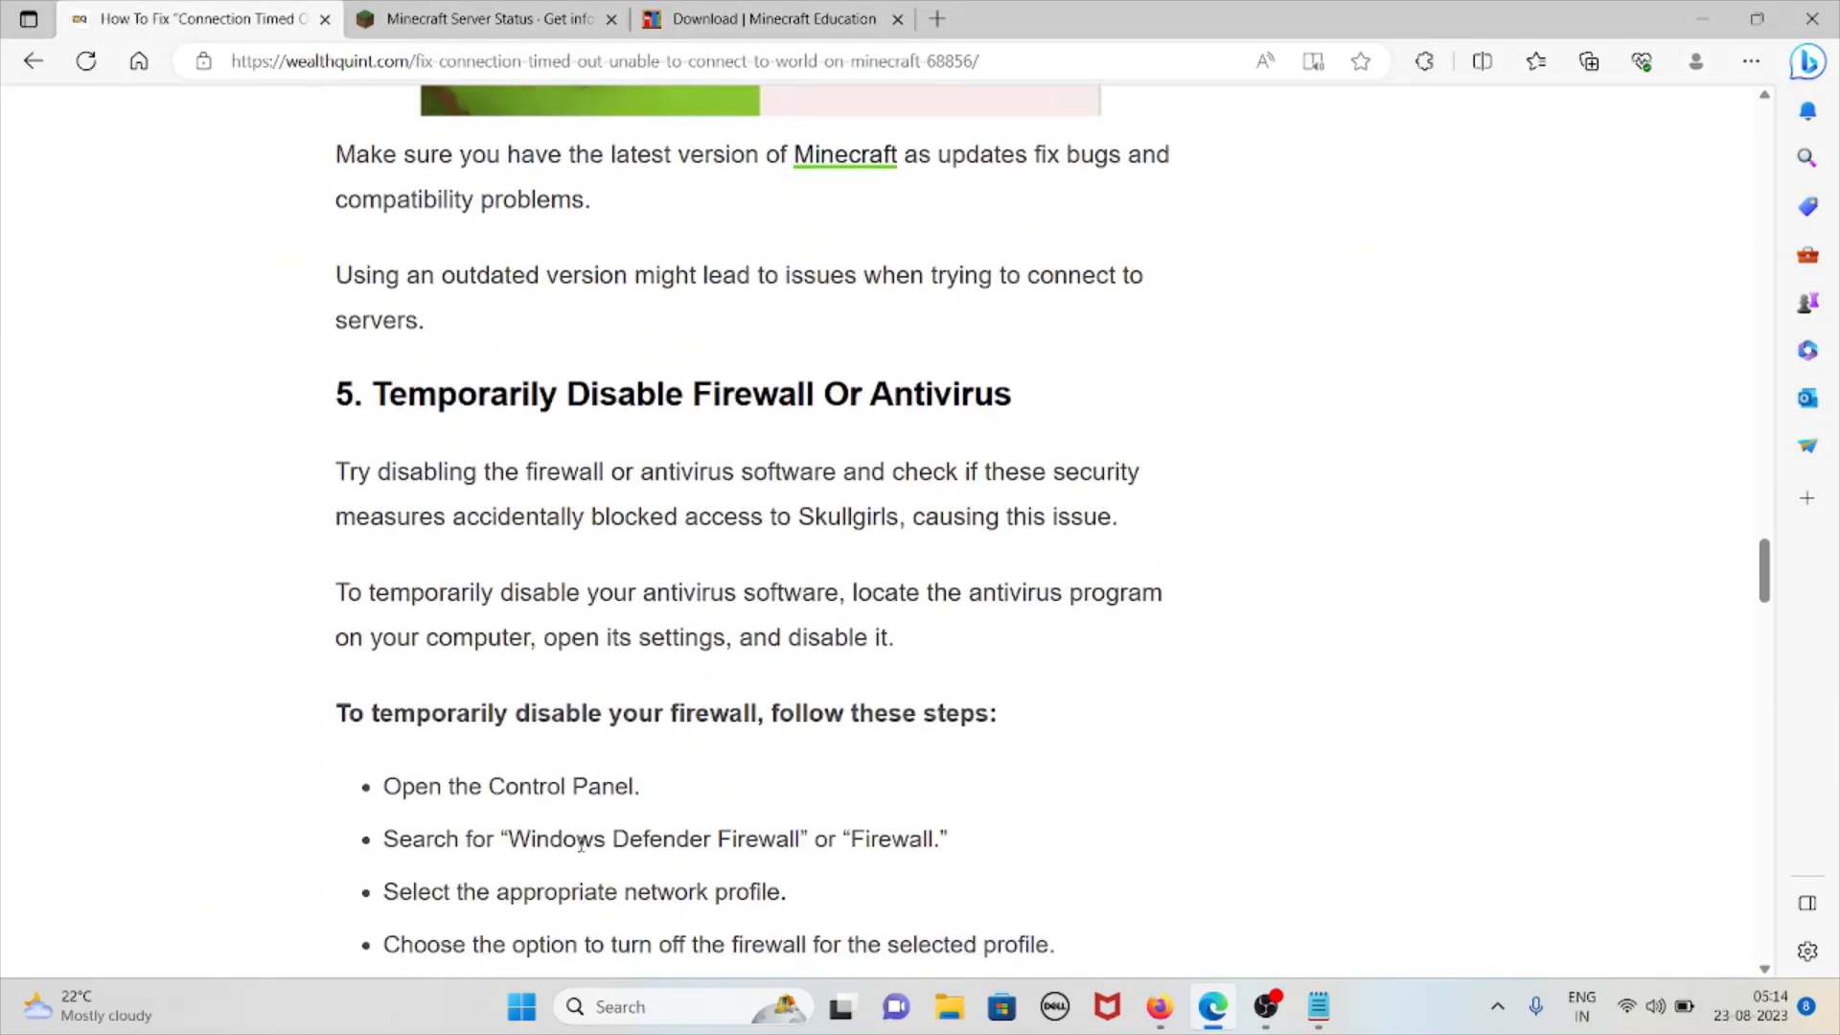
mouse_move(578, 863)
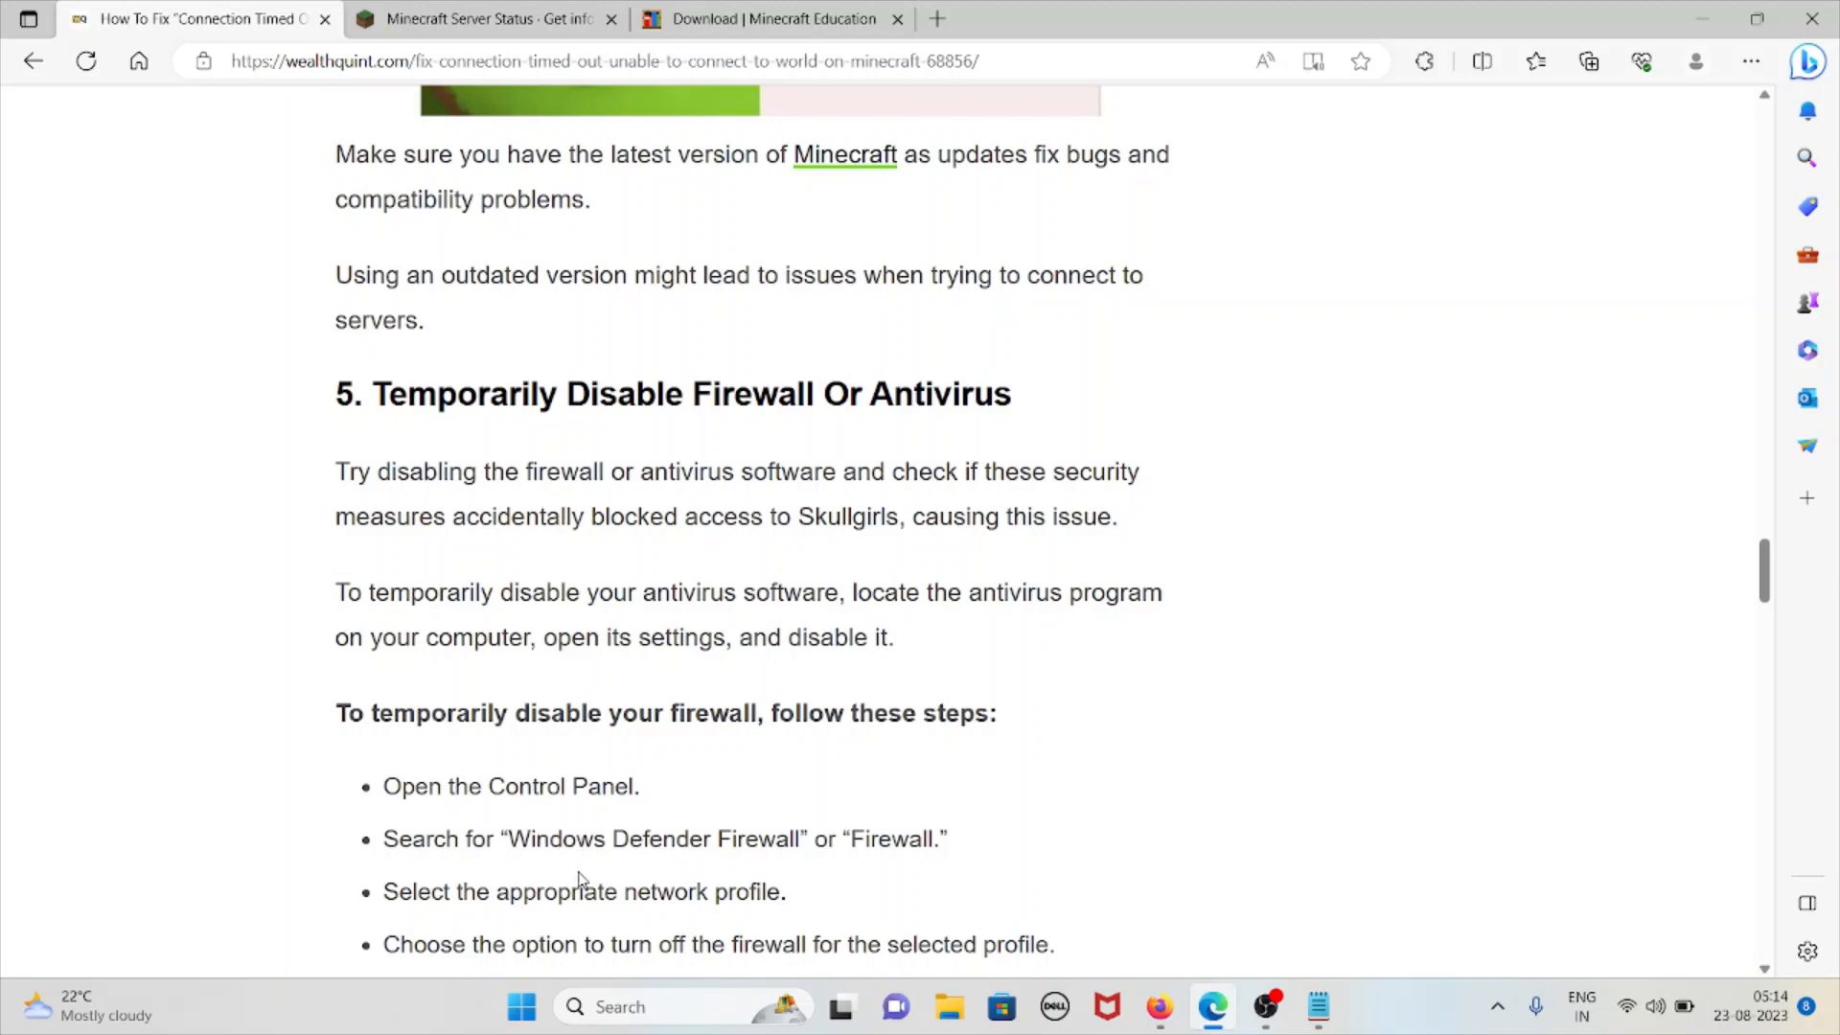
mouse_move(598, 880)
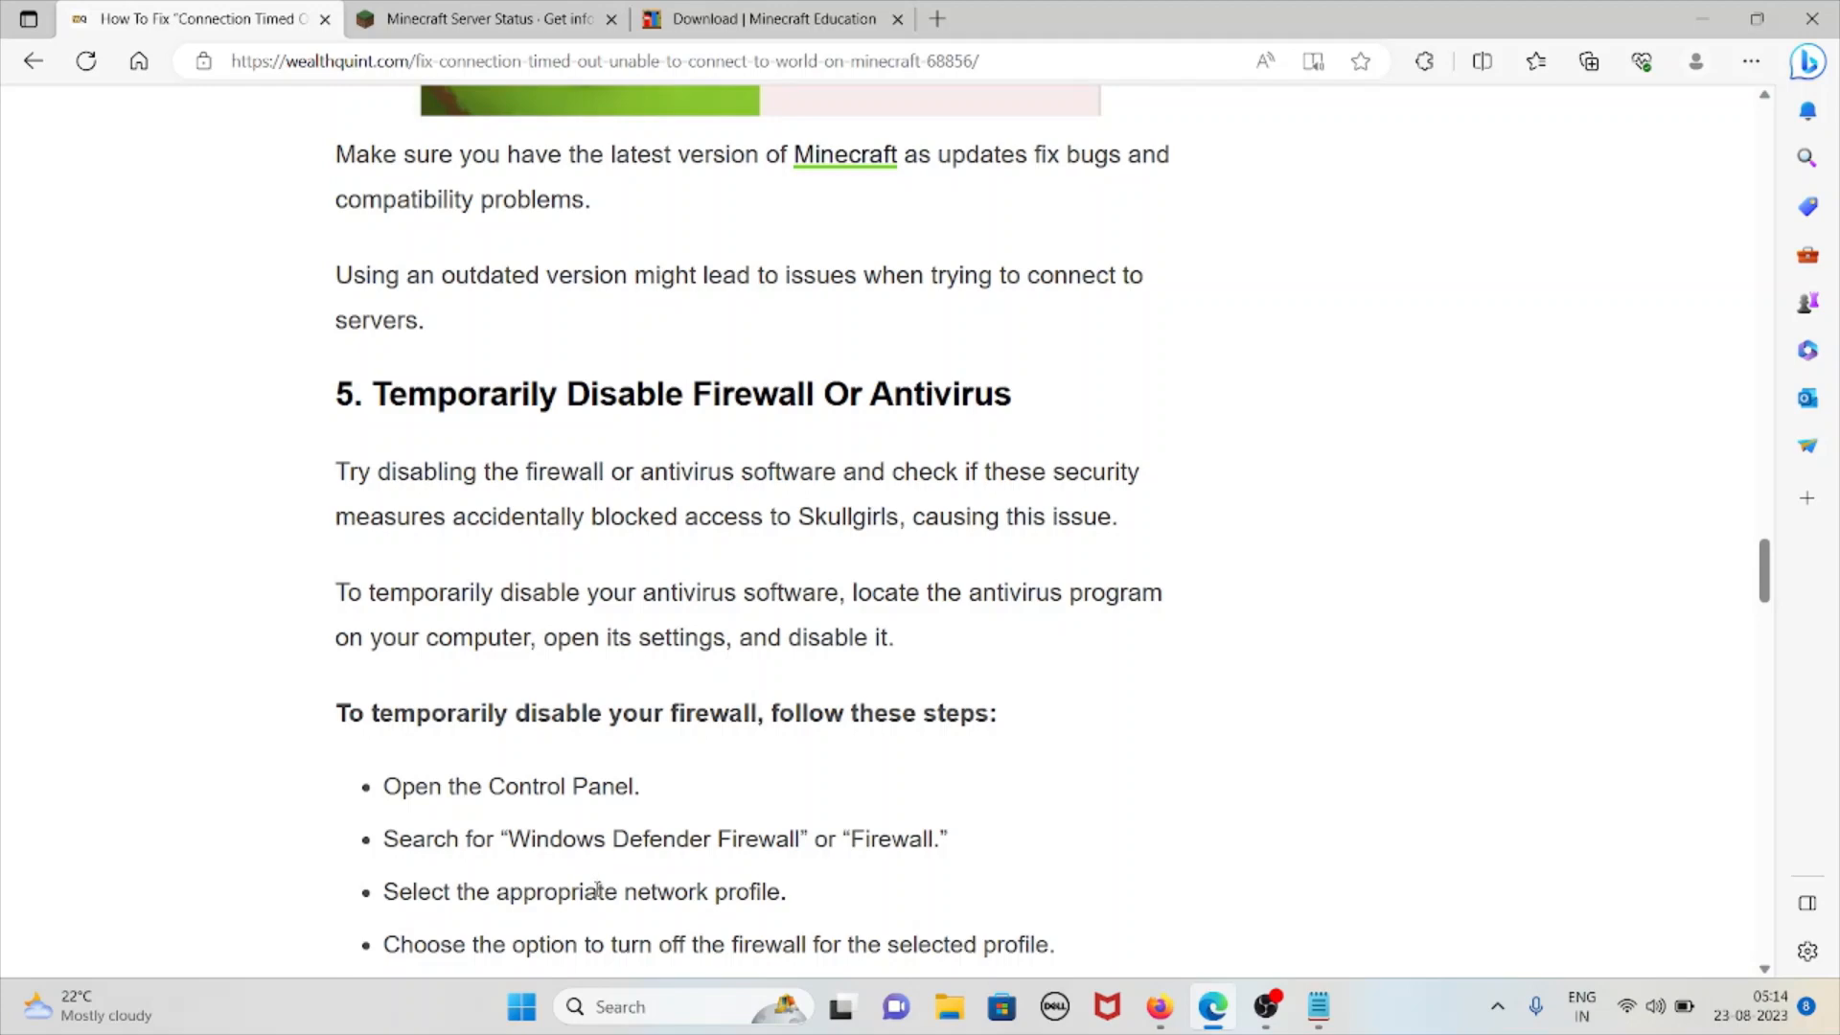
mouse_move(1031, 629)
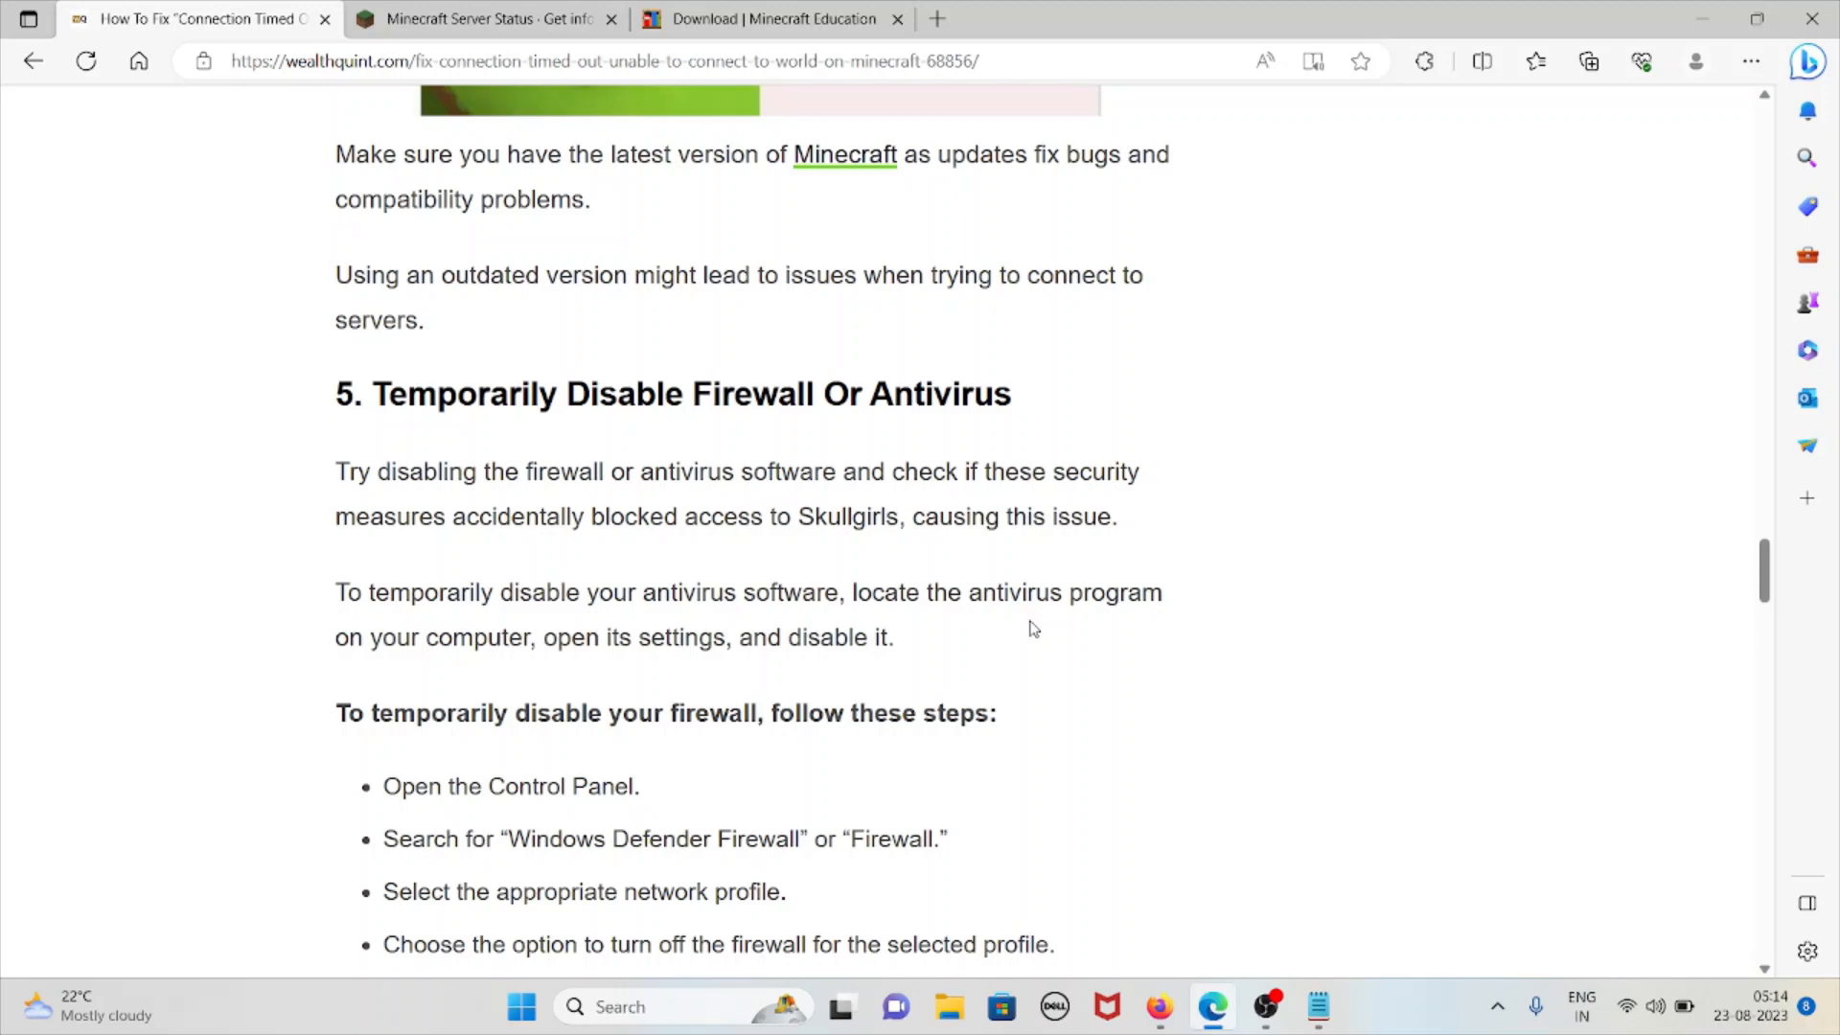
Step: Scroll through sections 5 and 6 until section 7 Update Network Drivers is in view
scroll(down, 3)
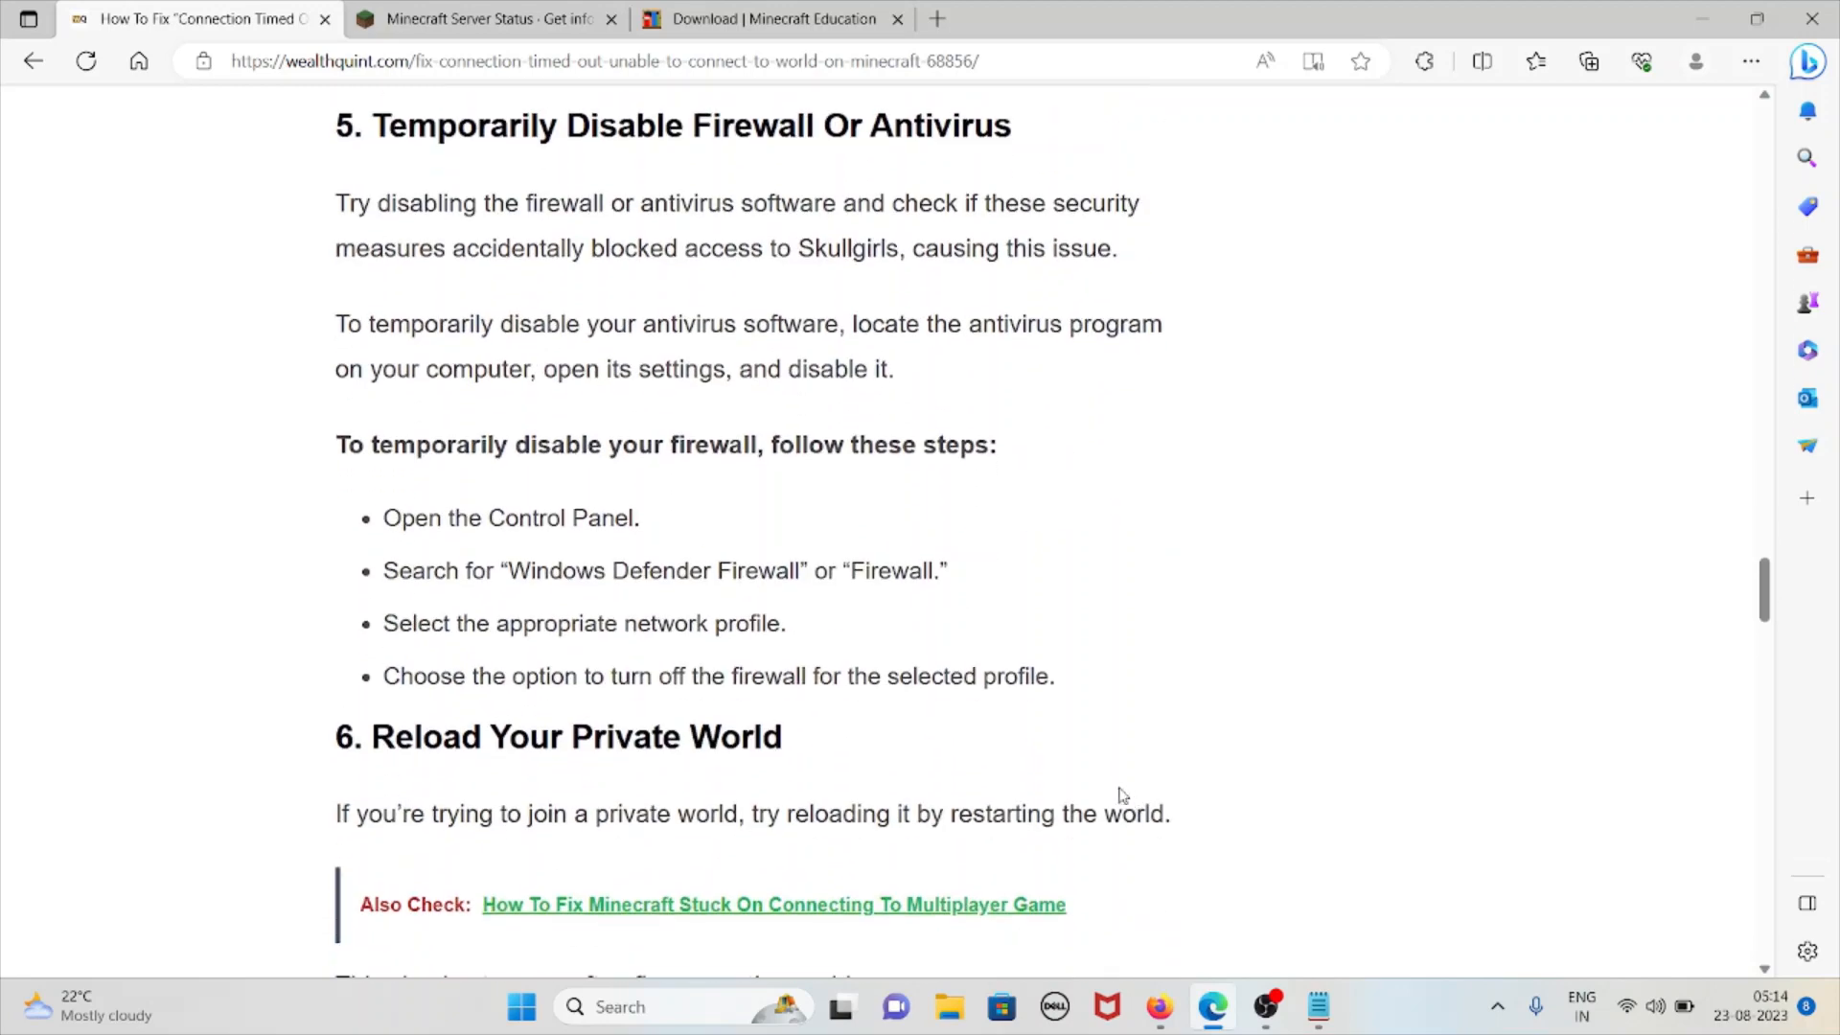
mouse_move(857, 510)
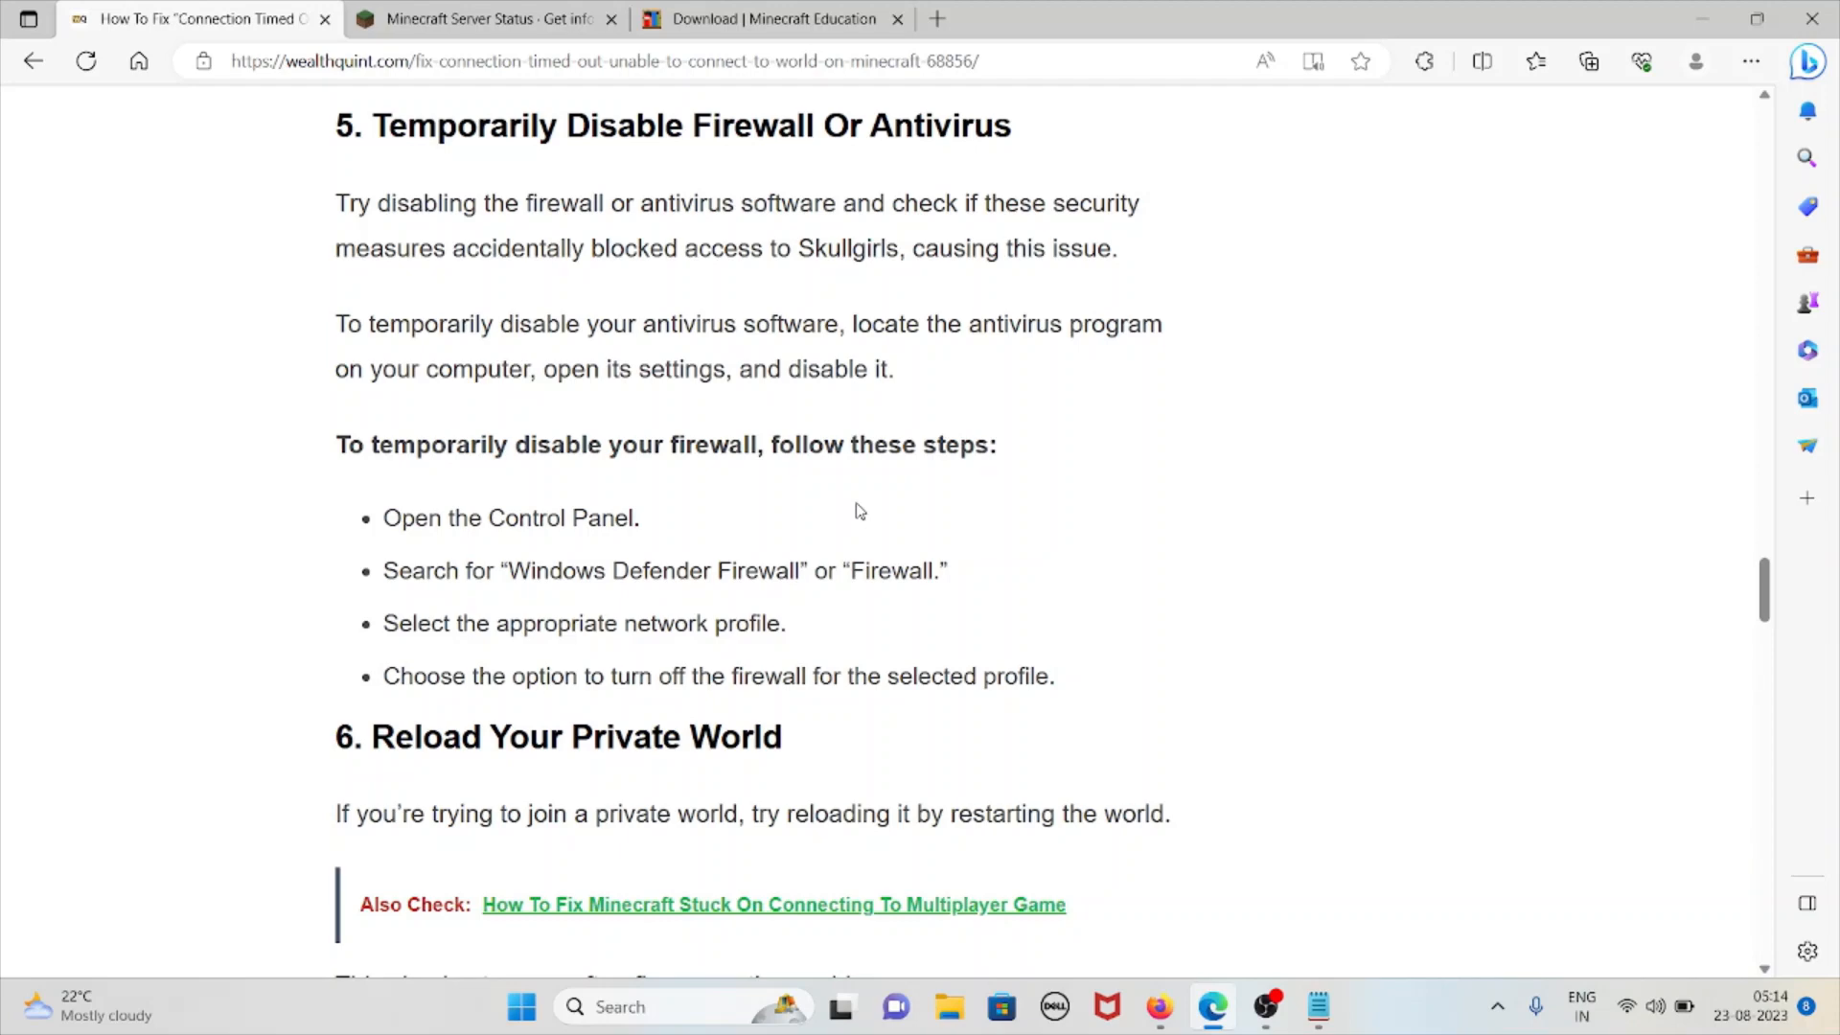
mouse_move(640, 543)
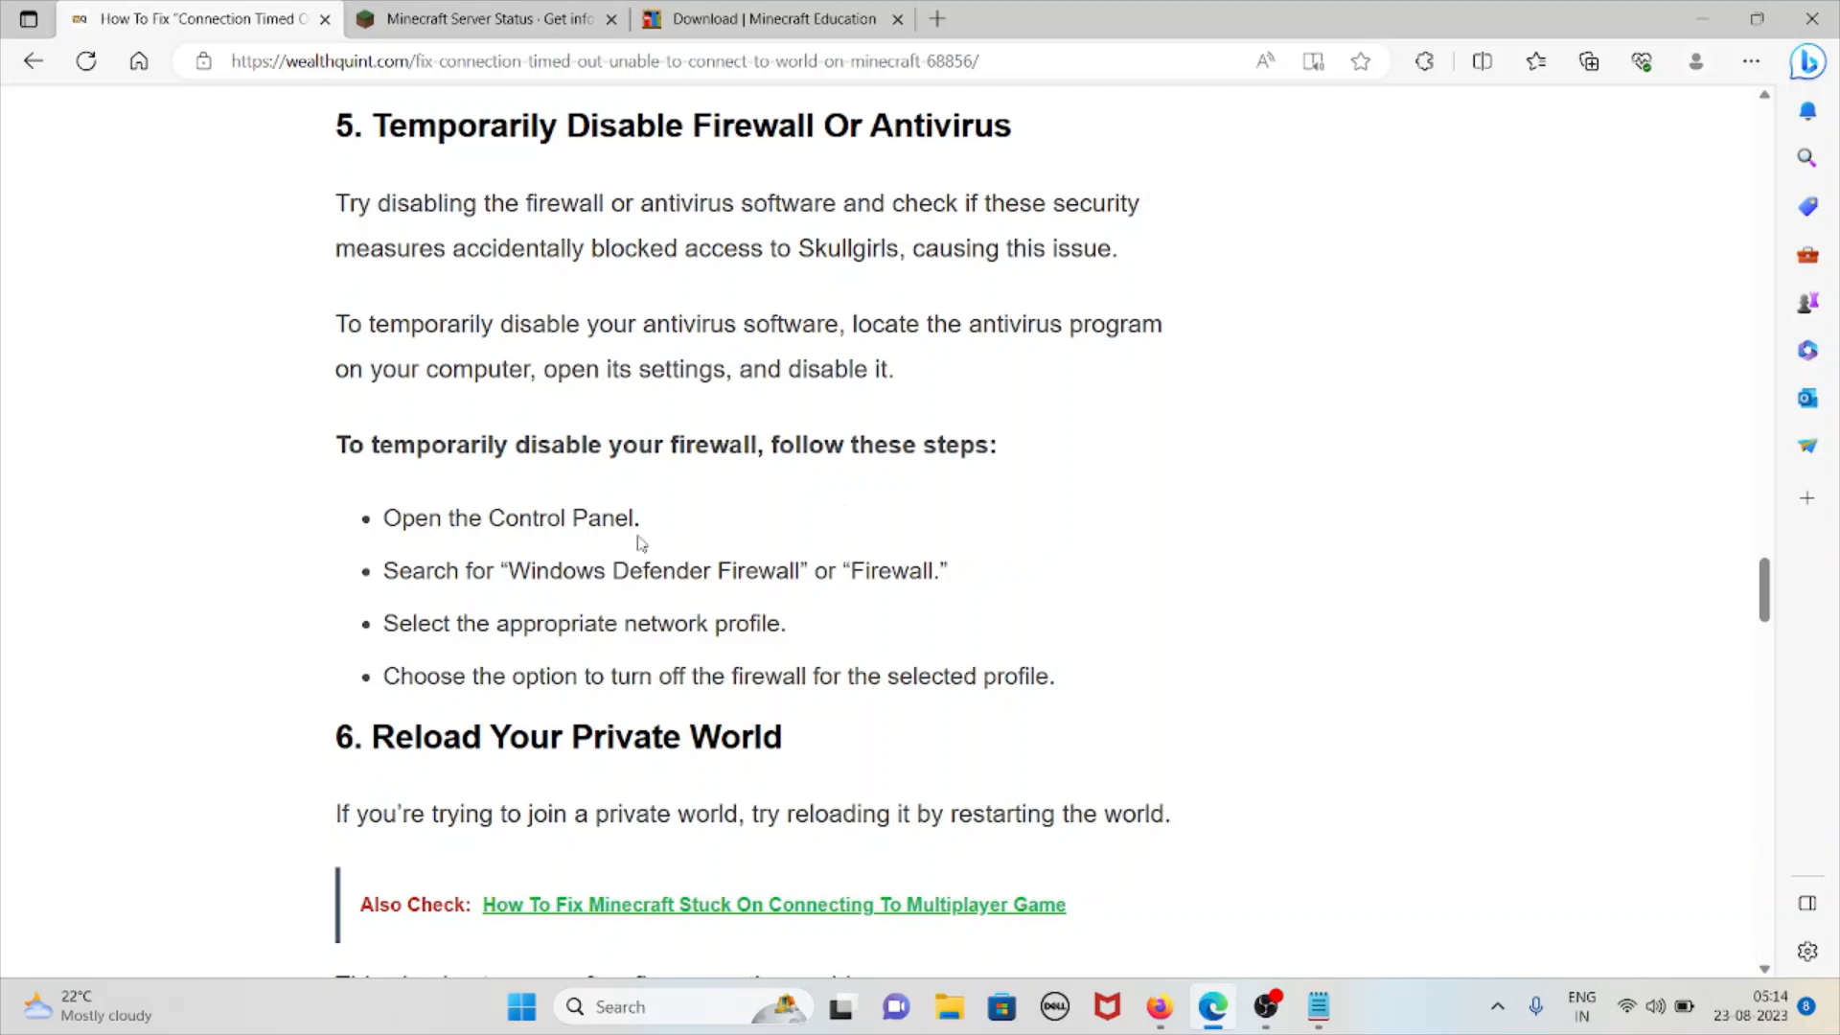
mouse_move(970, 723)
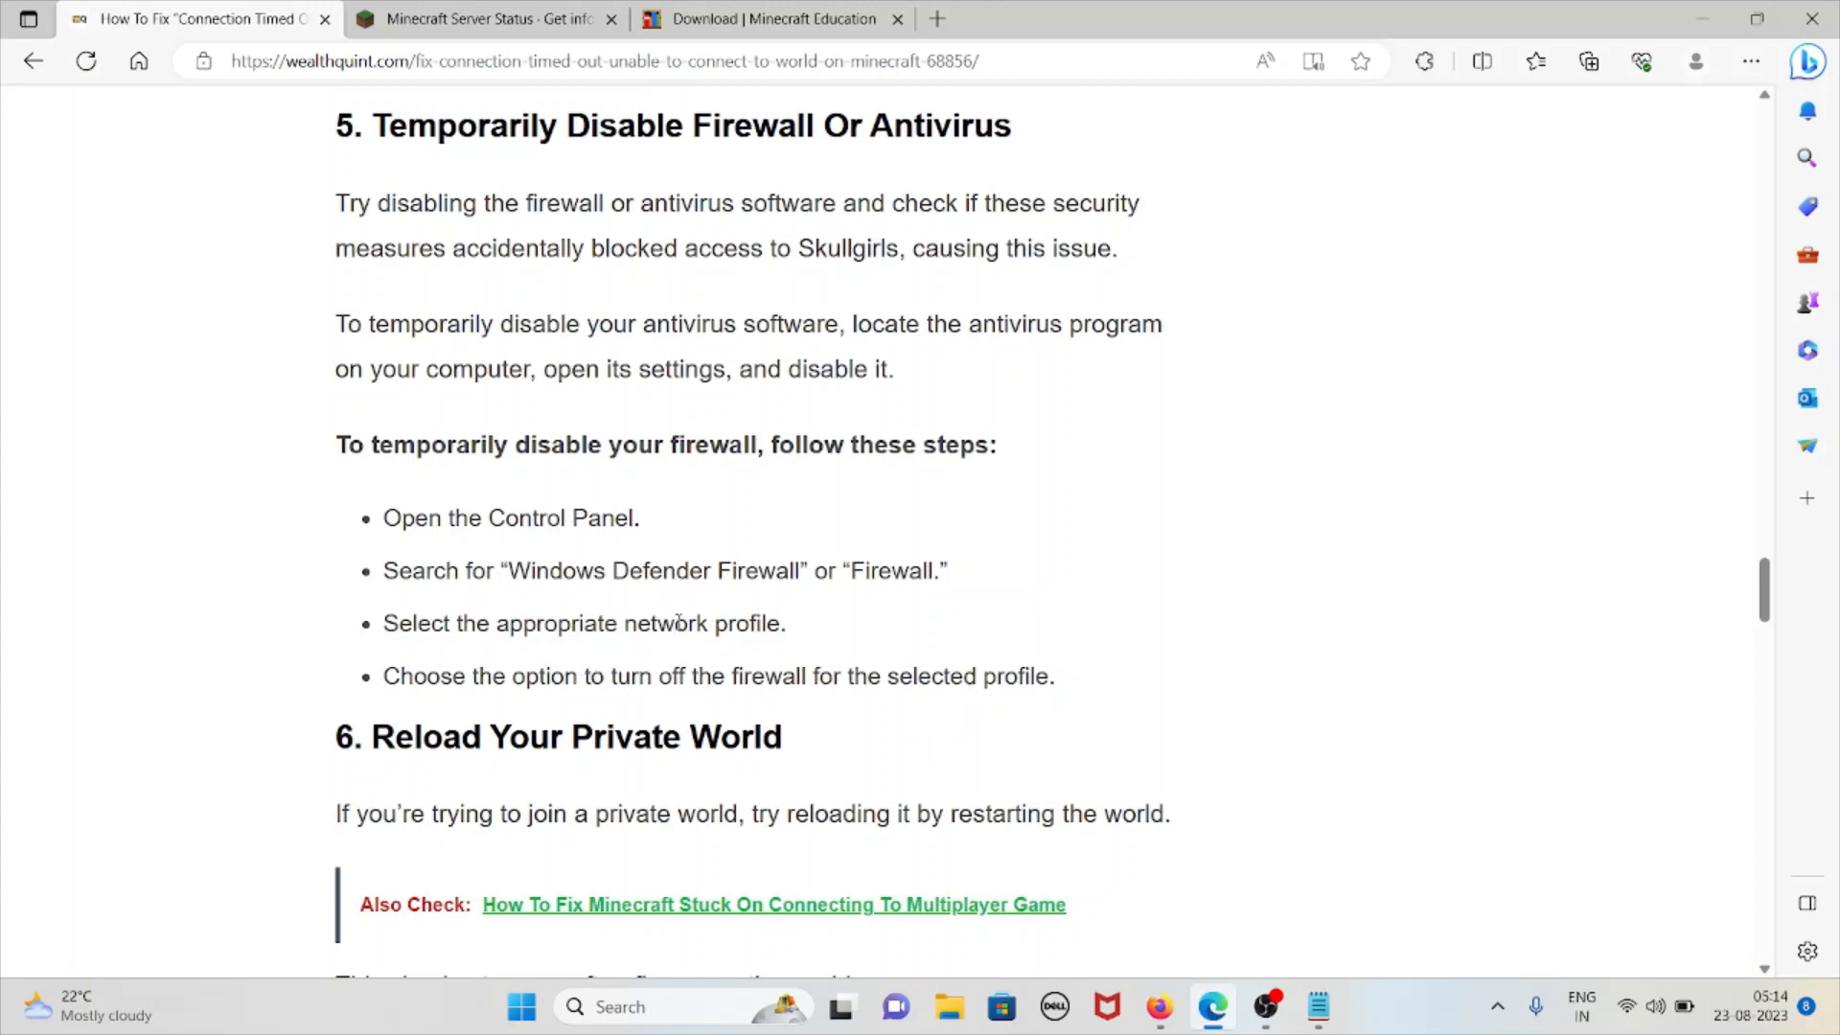
mouse_move(631, 698)
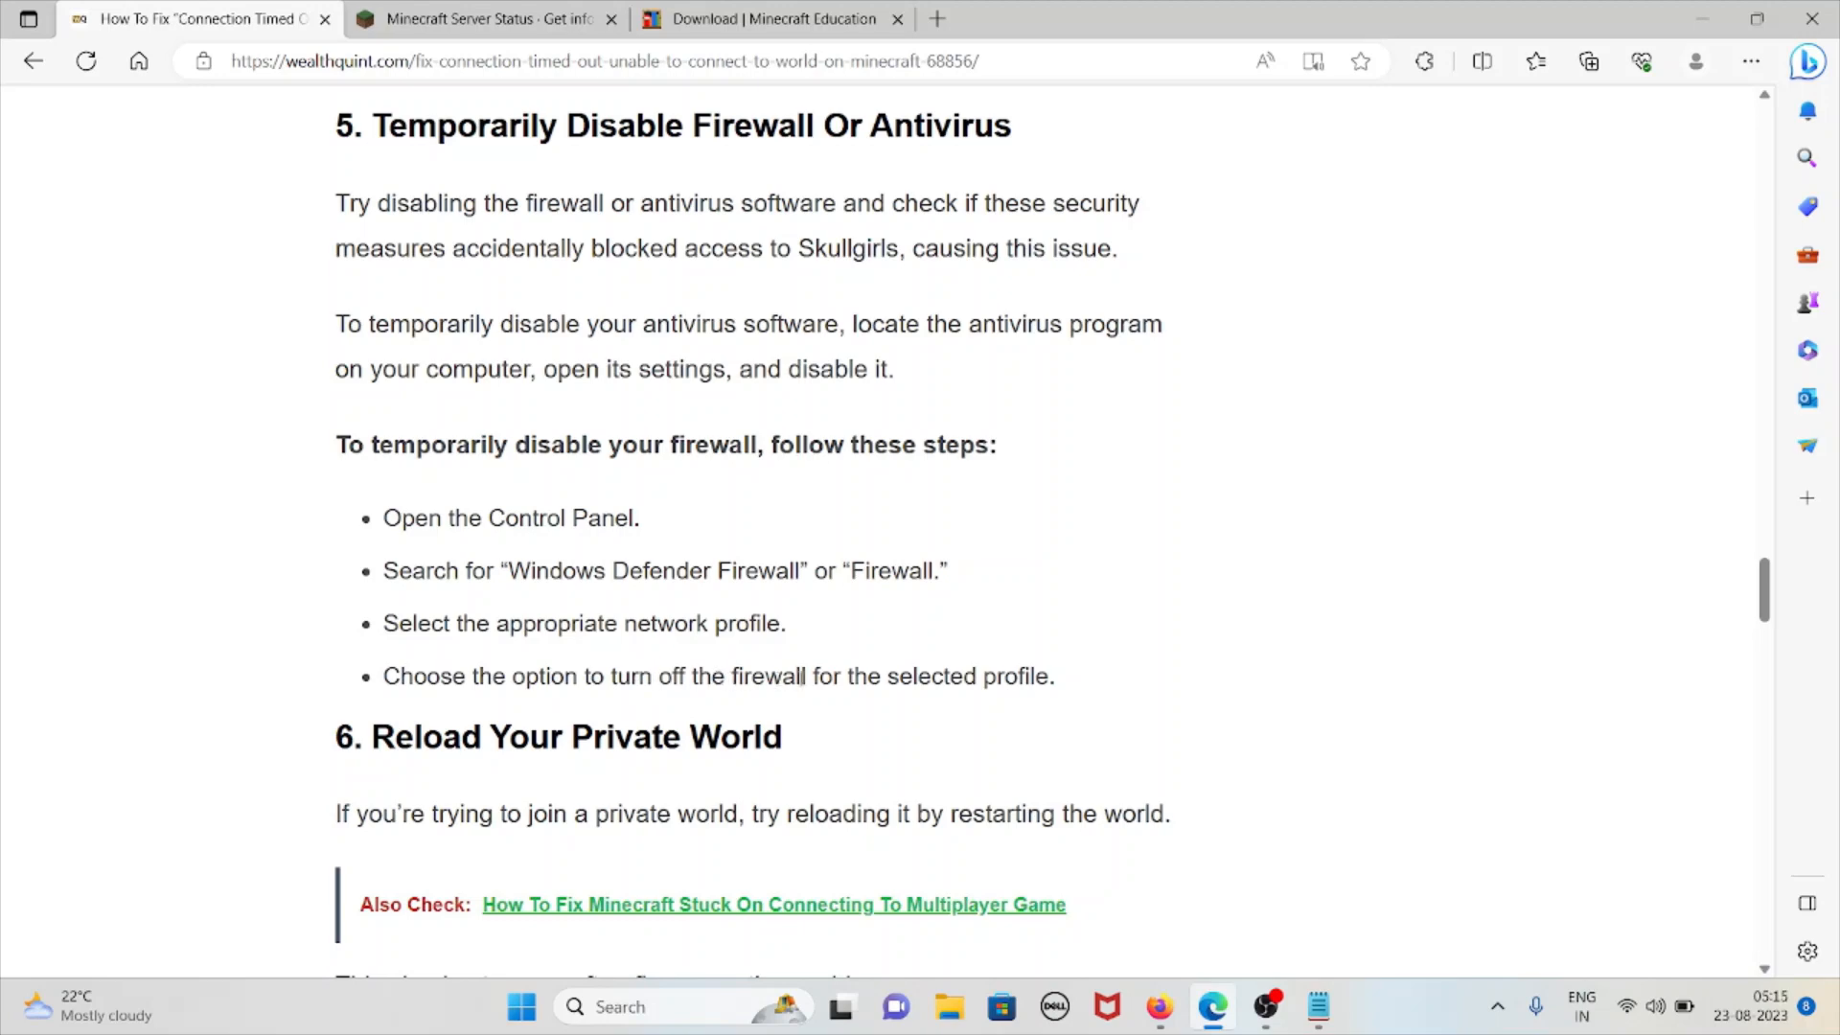
scroll(down, 3)
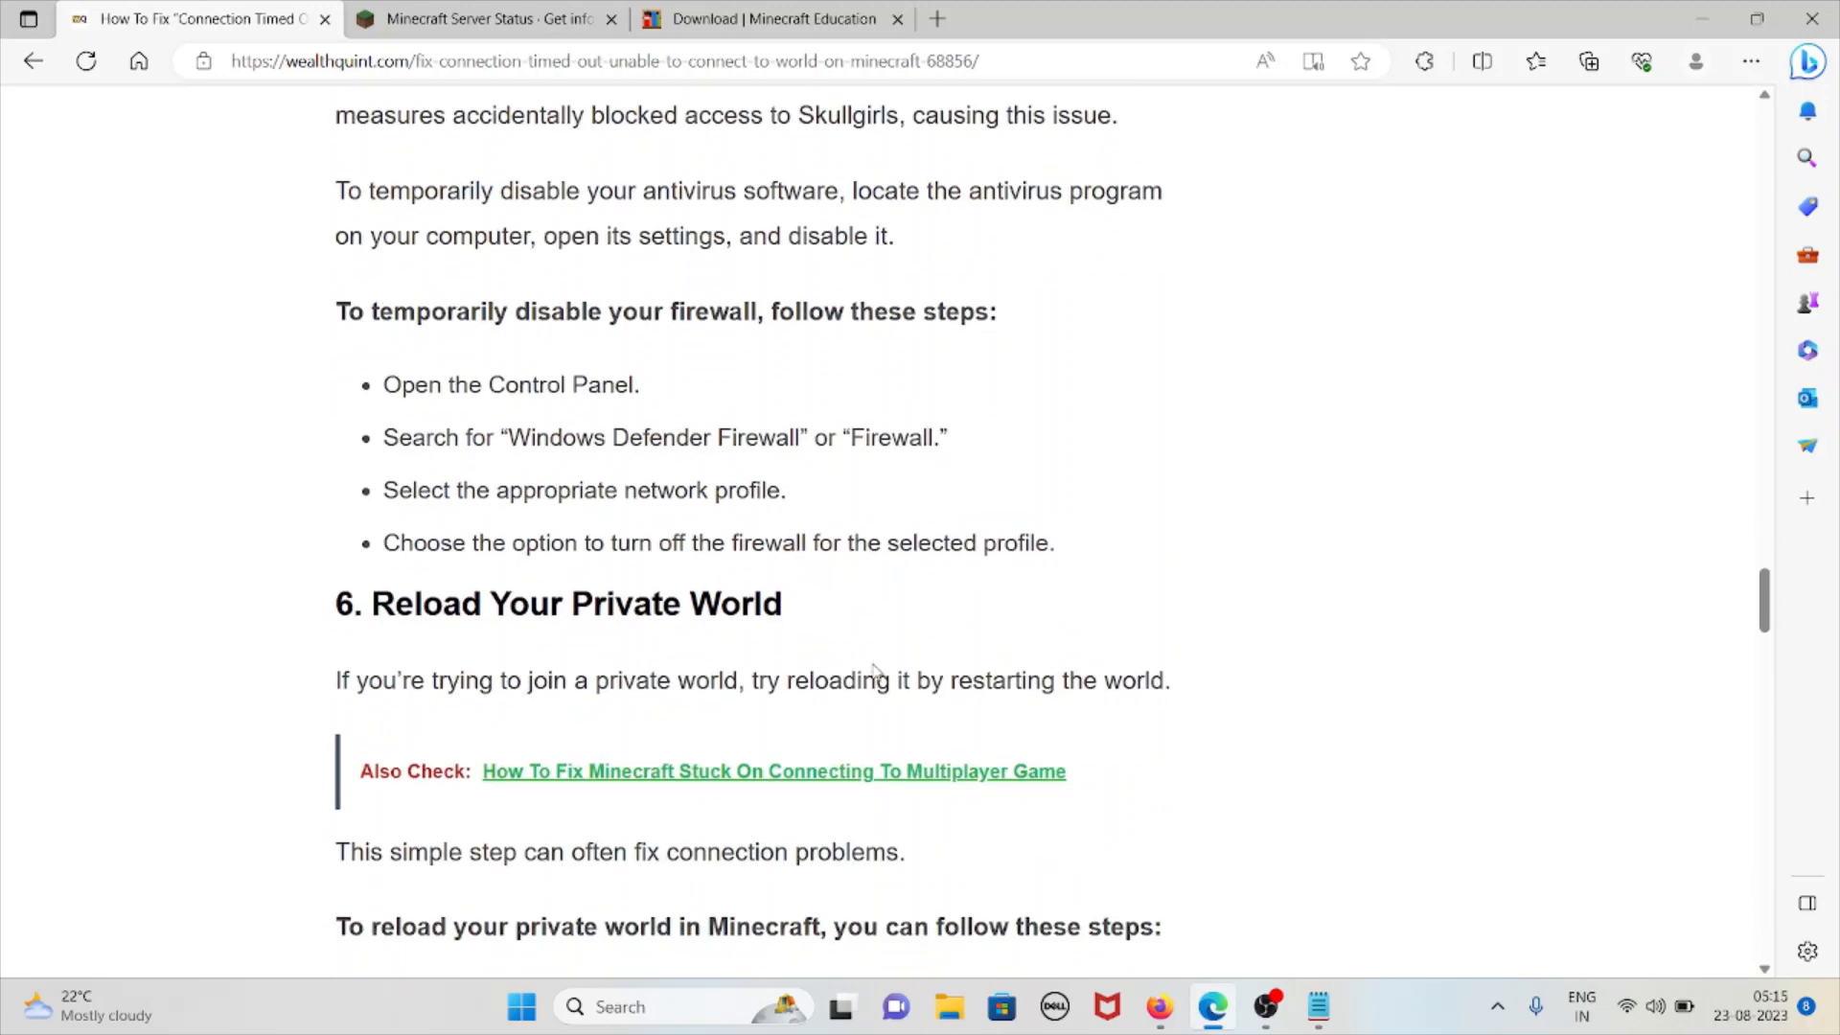
scroll(down, 3)
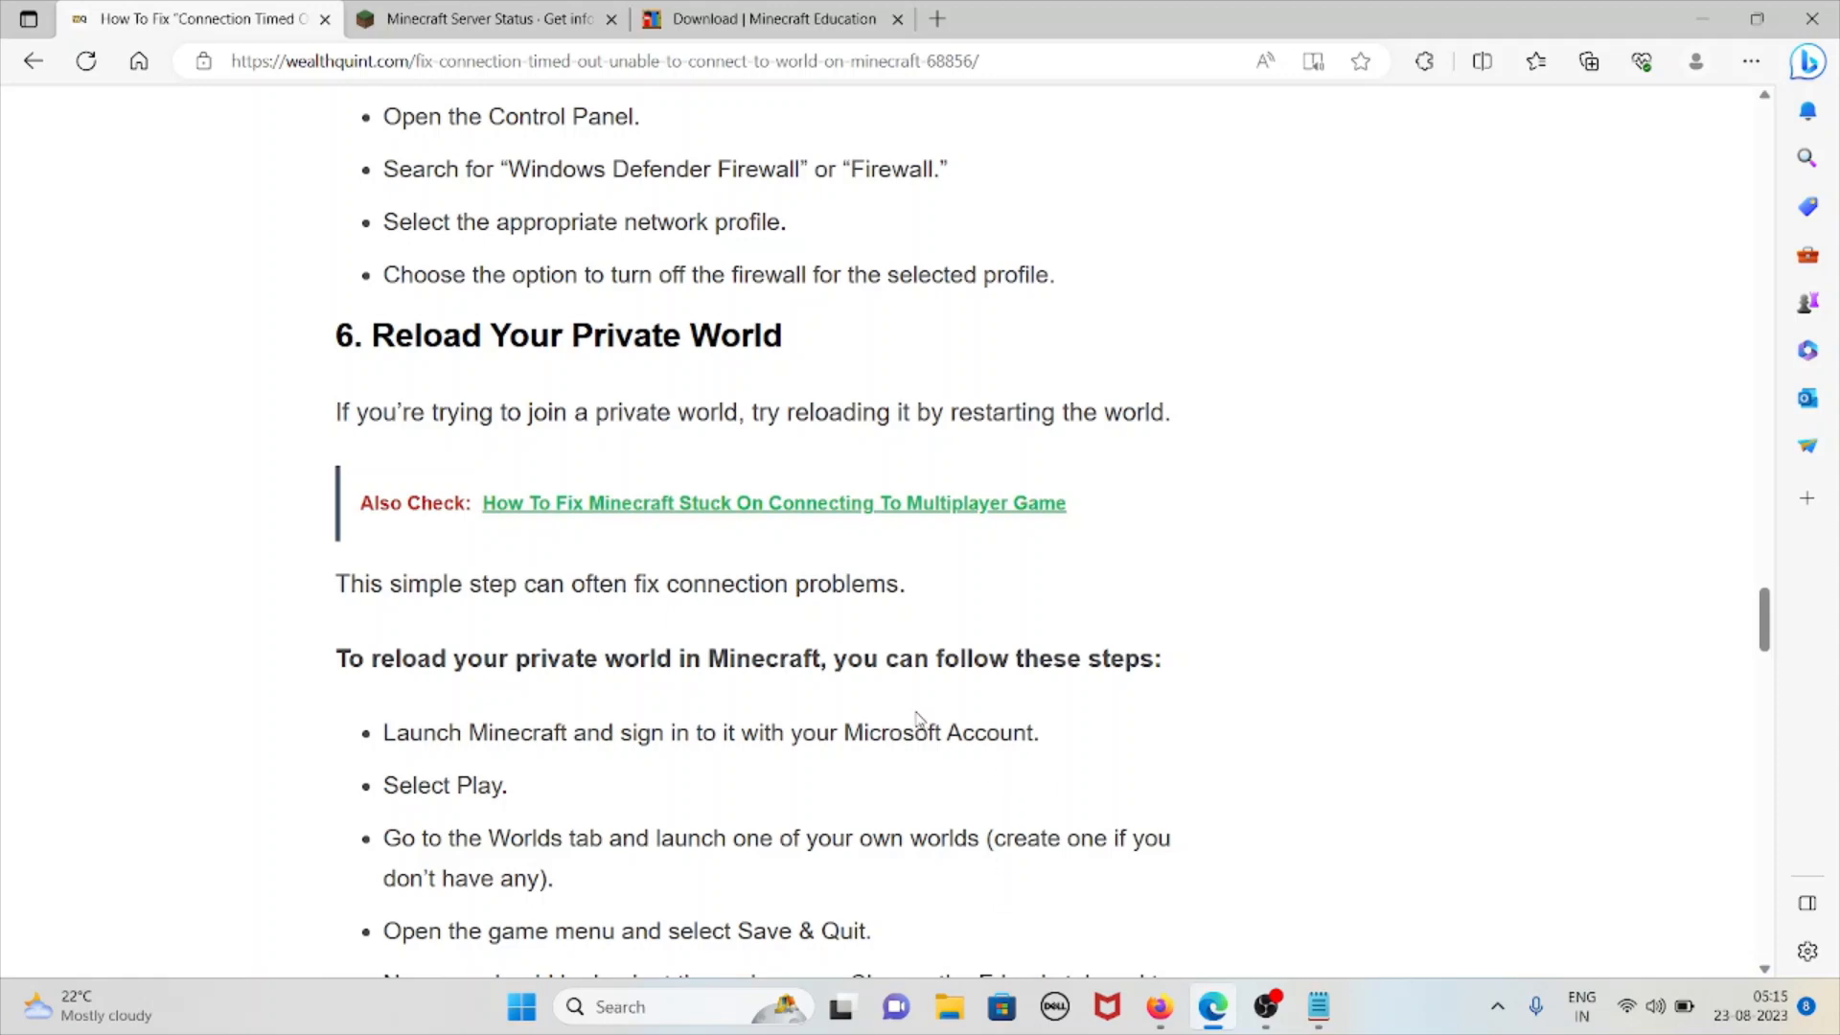
scroll(down, 3)
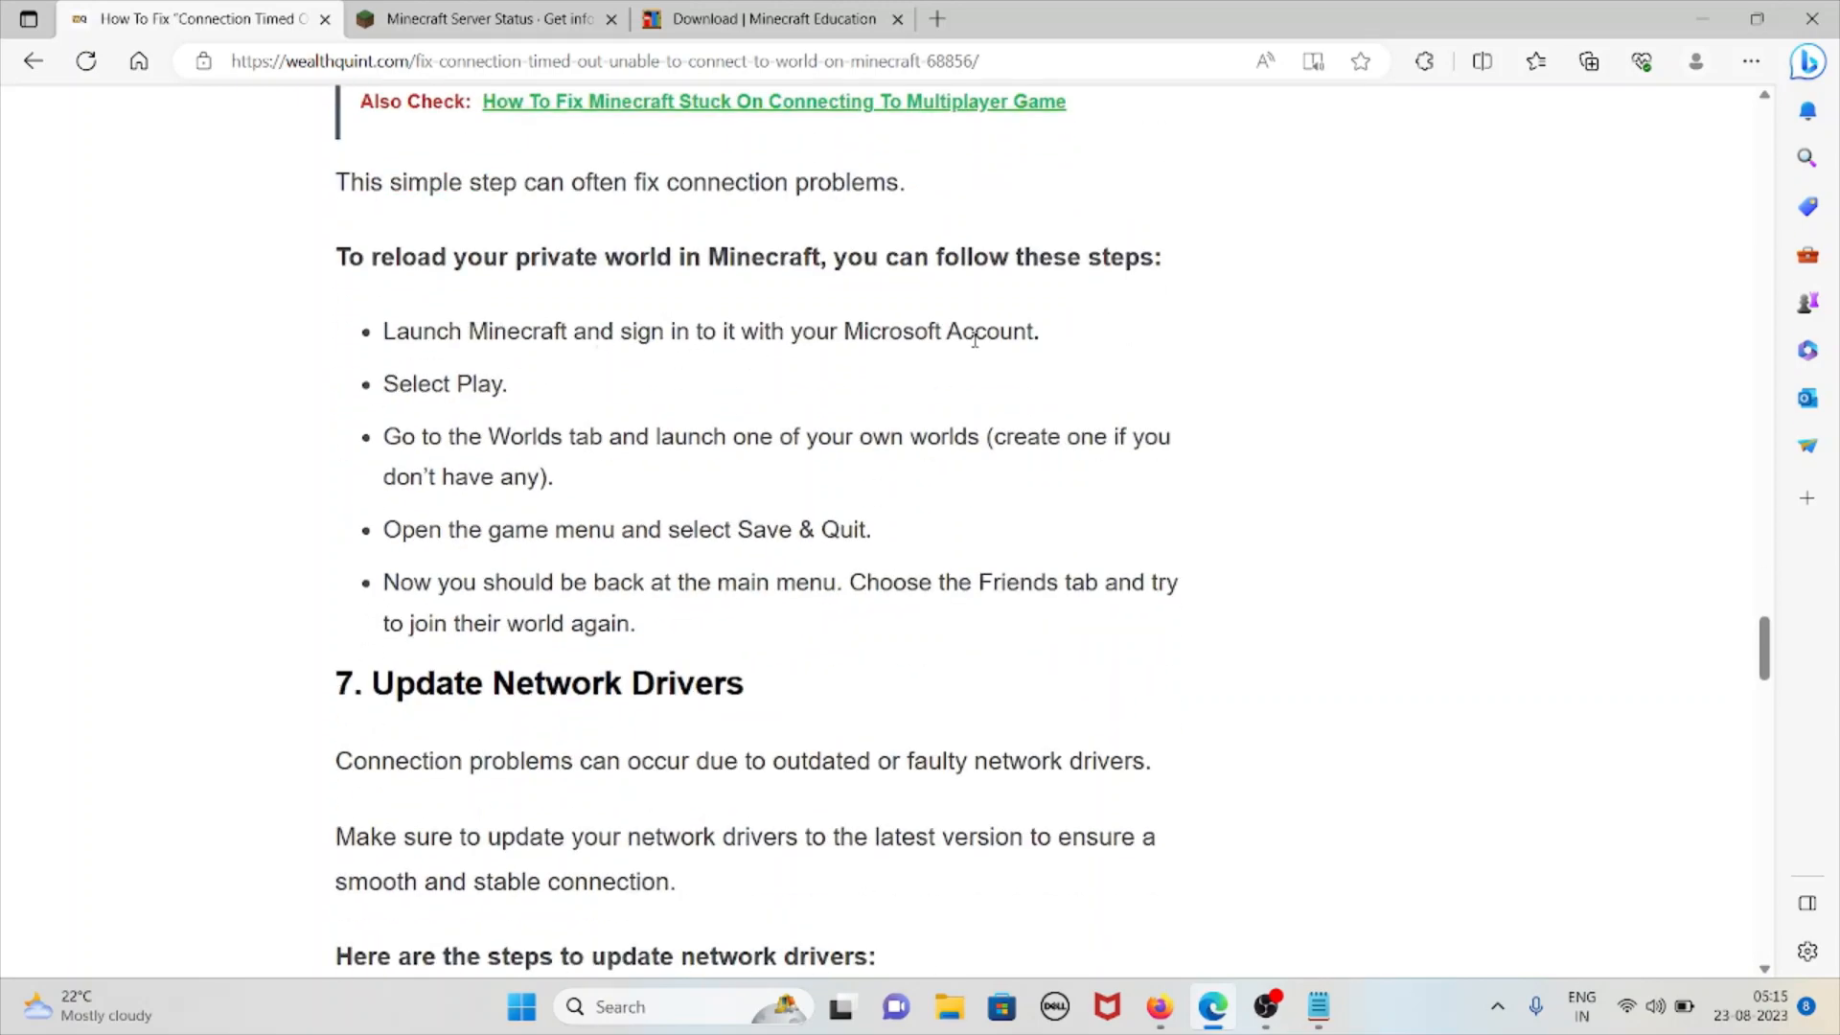
mouse_move(498, 445)
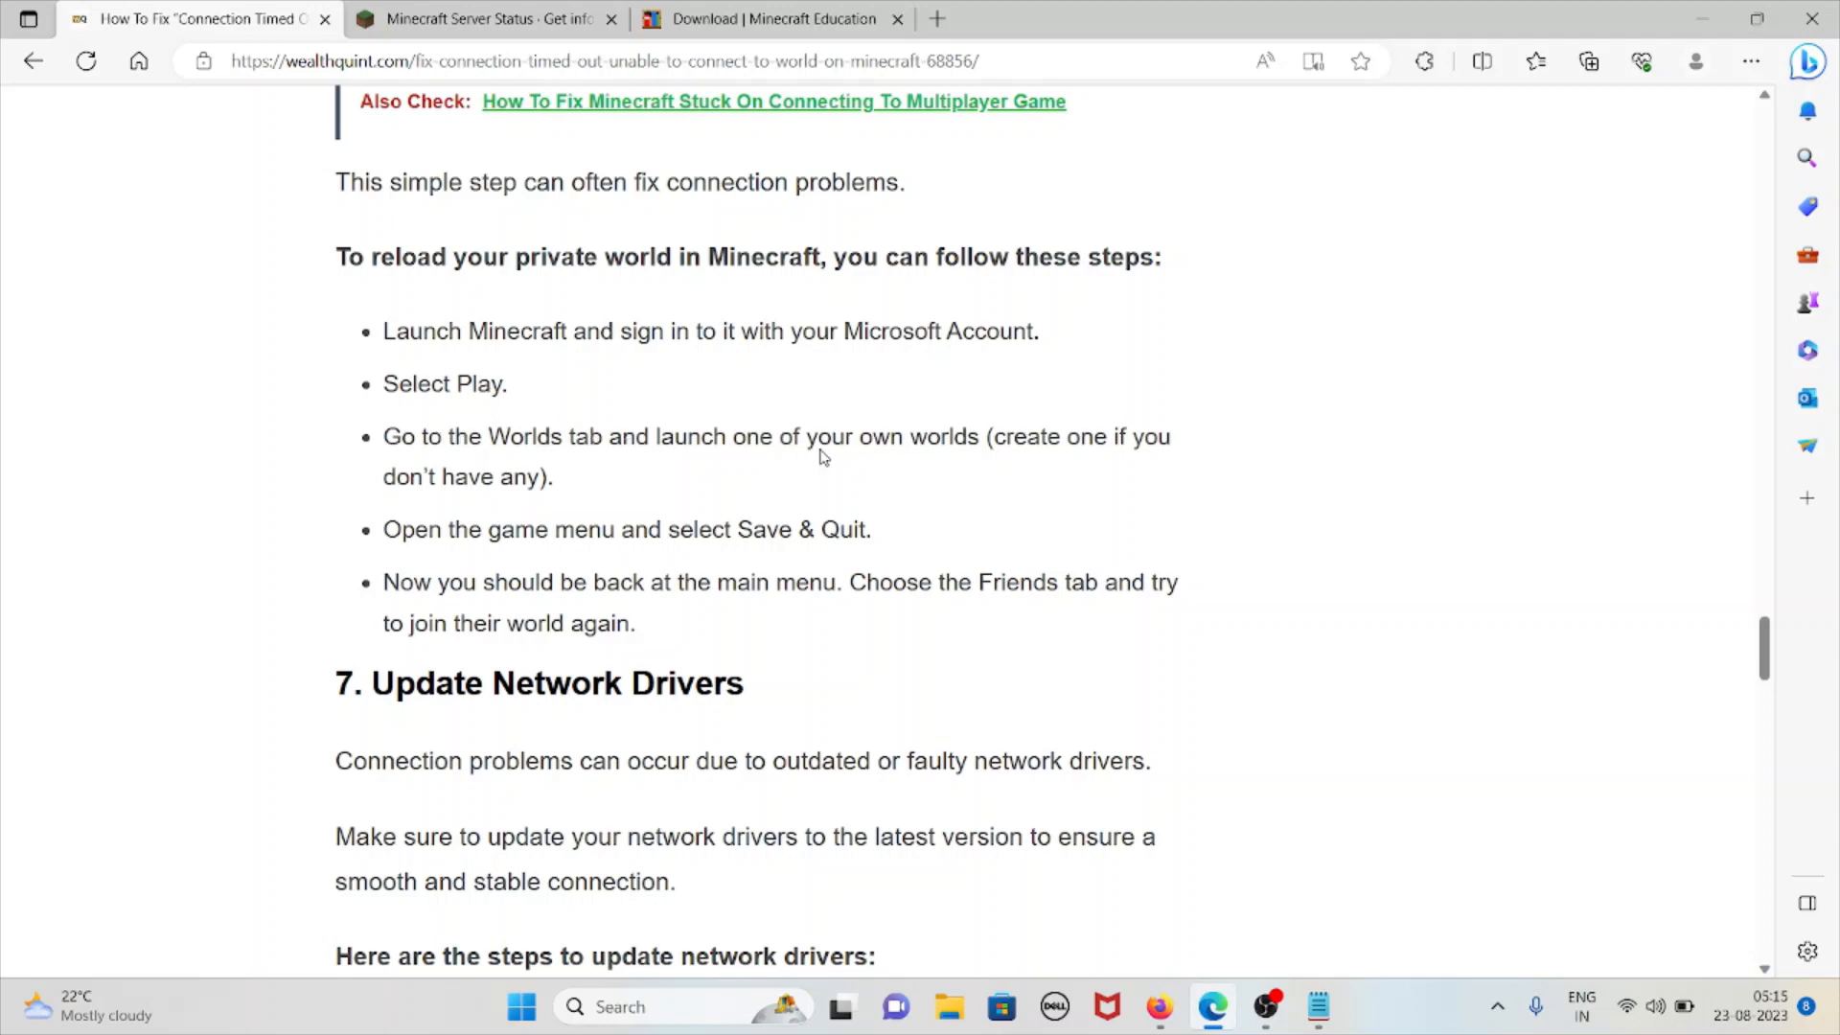
mouse_move(844, 462)
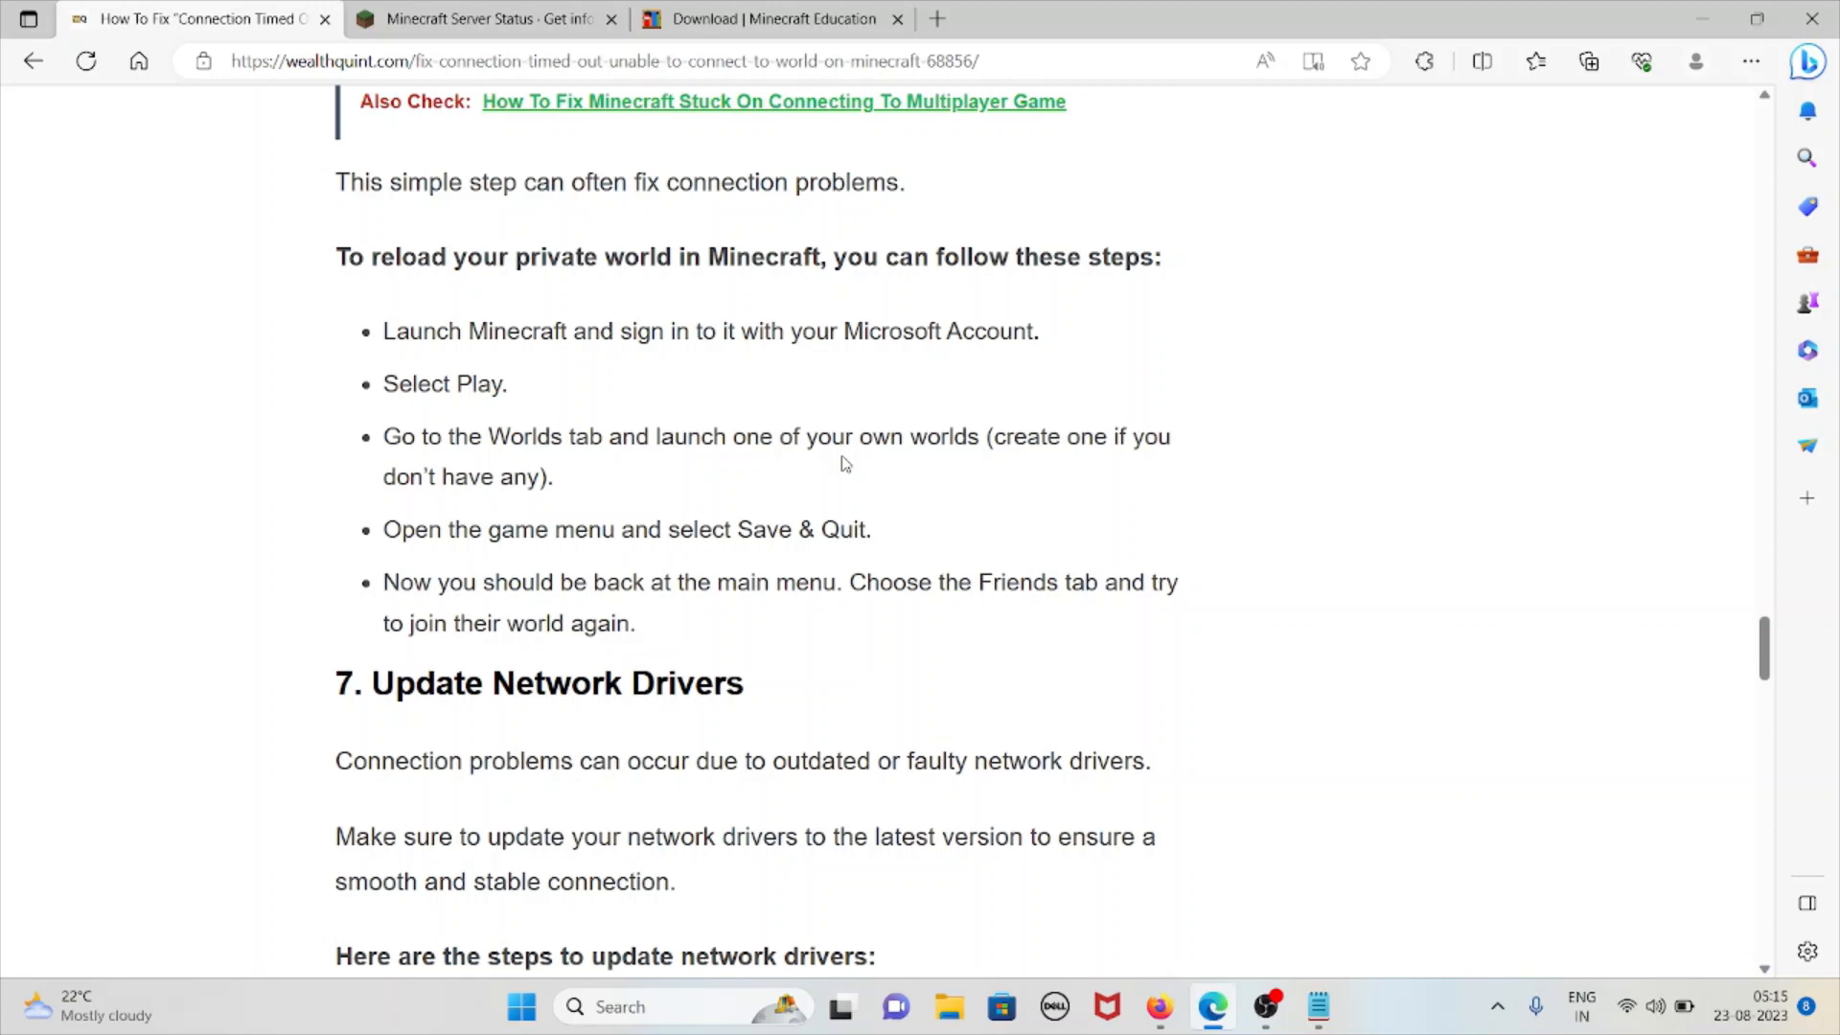
scroll(down, 3)
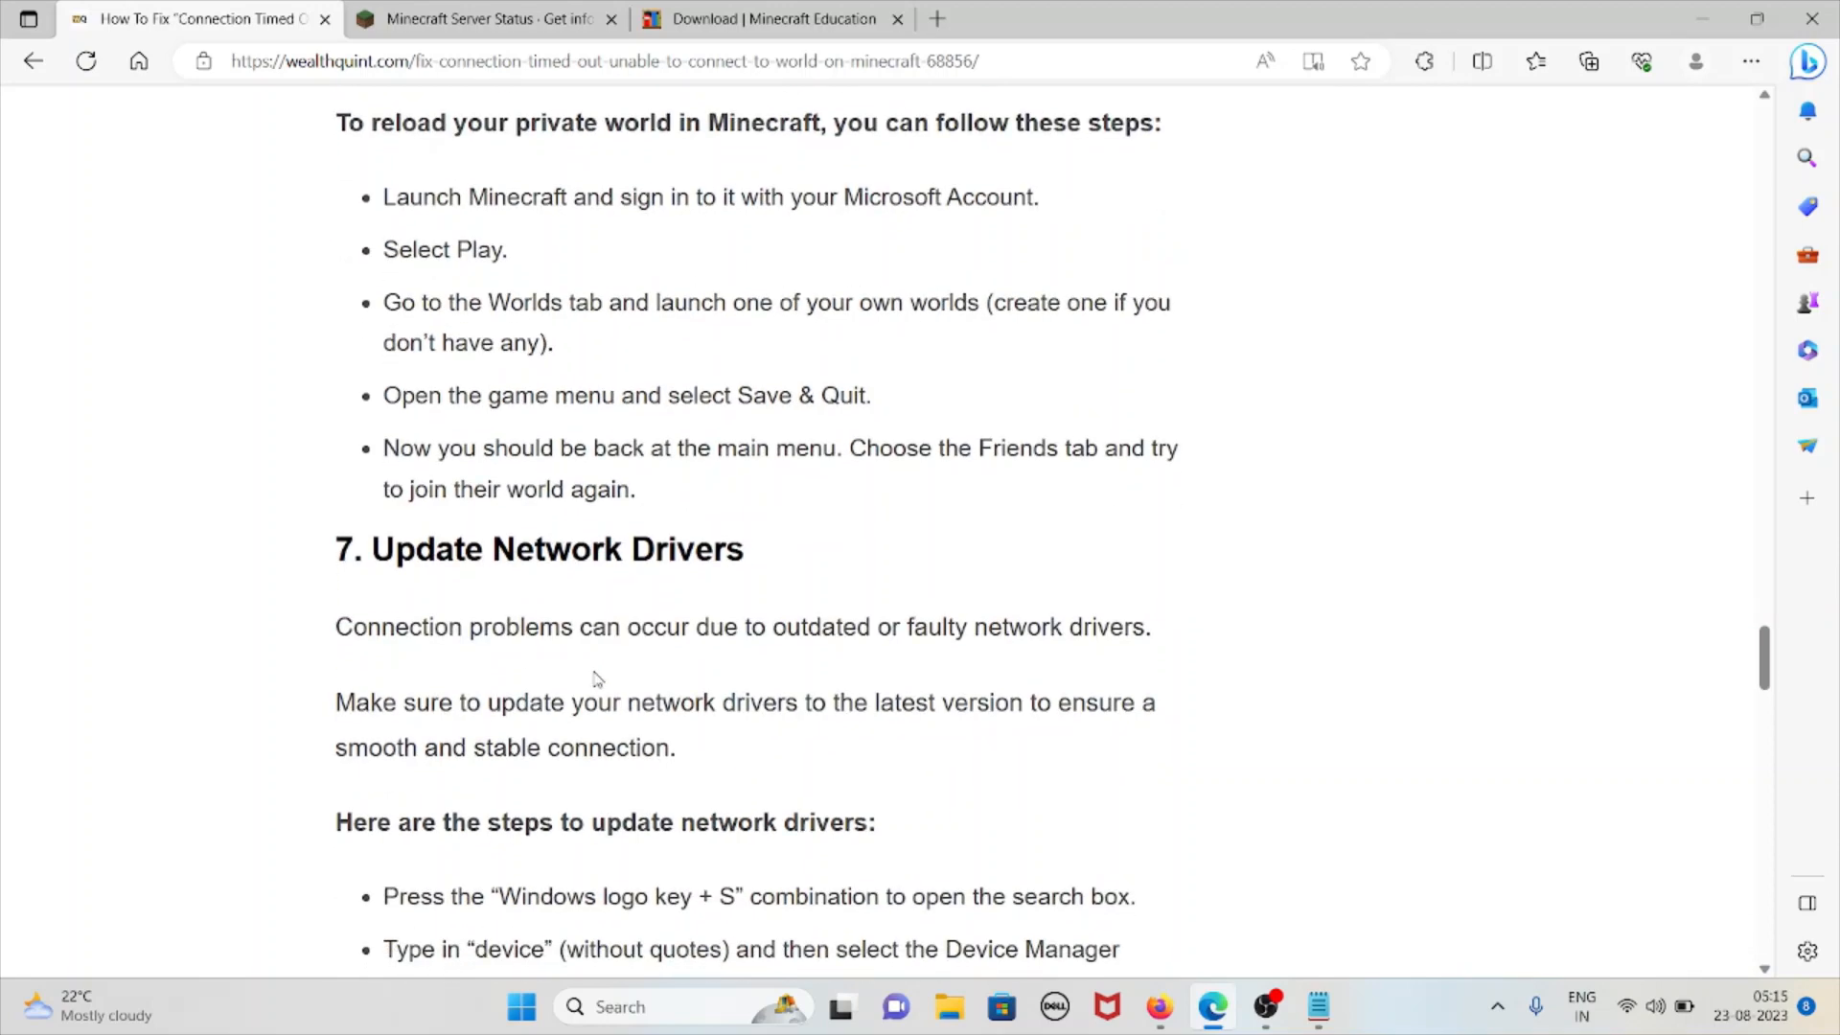
Step: Scroll until all network-driver update bullets and the FIFA 23 Also Check link are visible
scroll(down, 3)
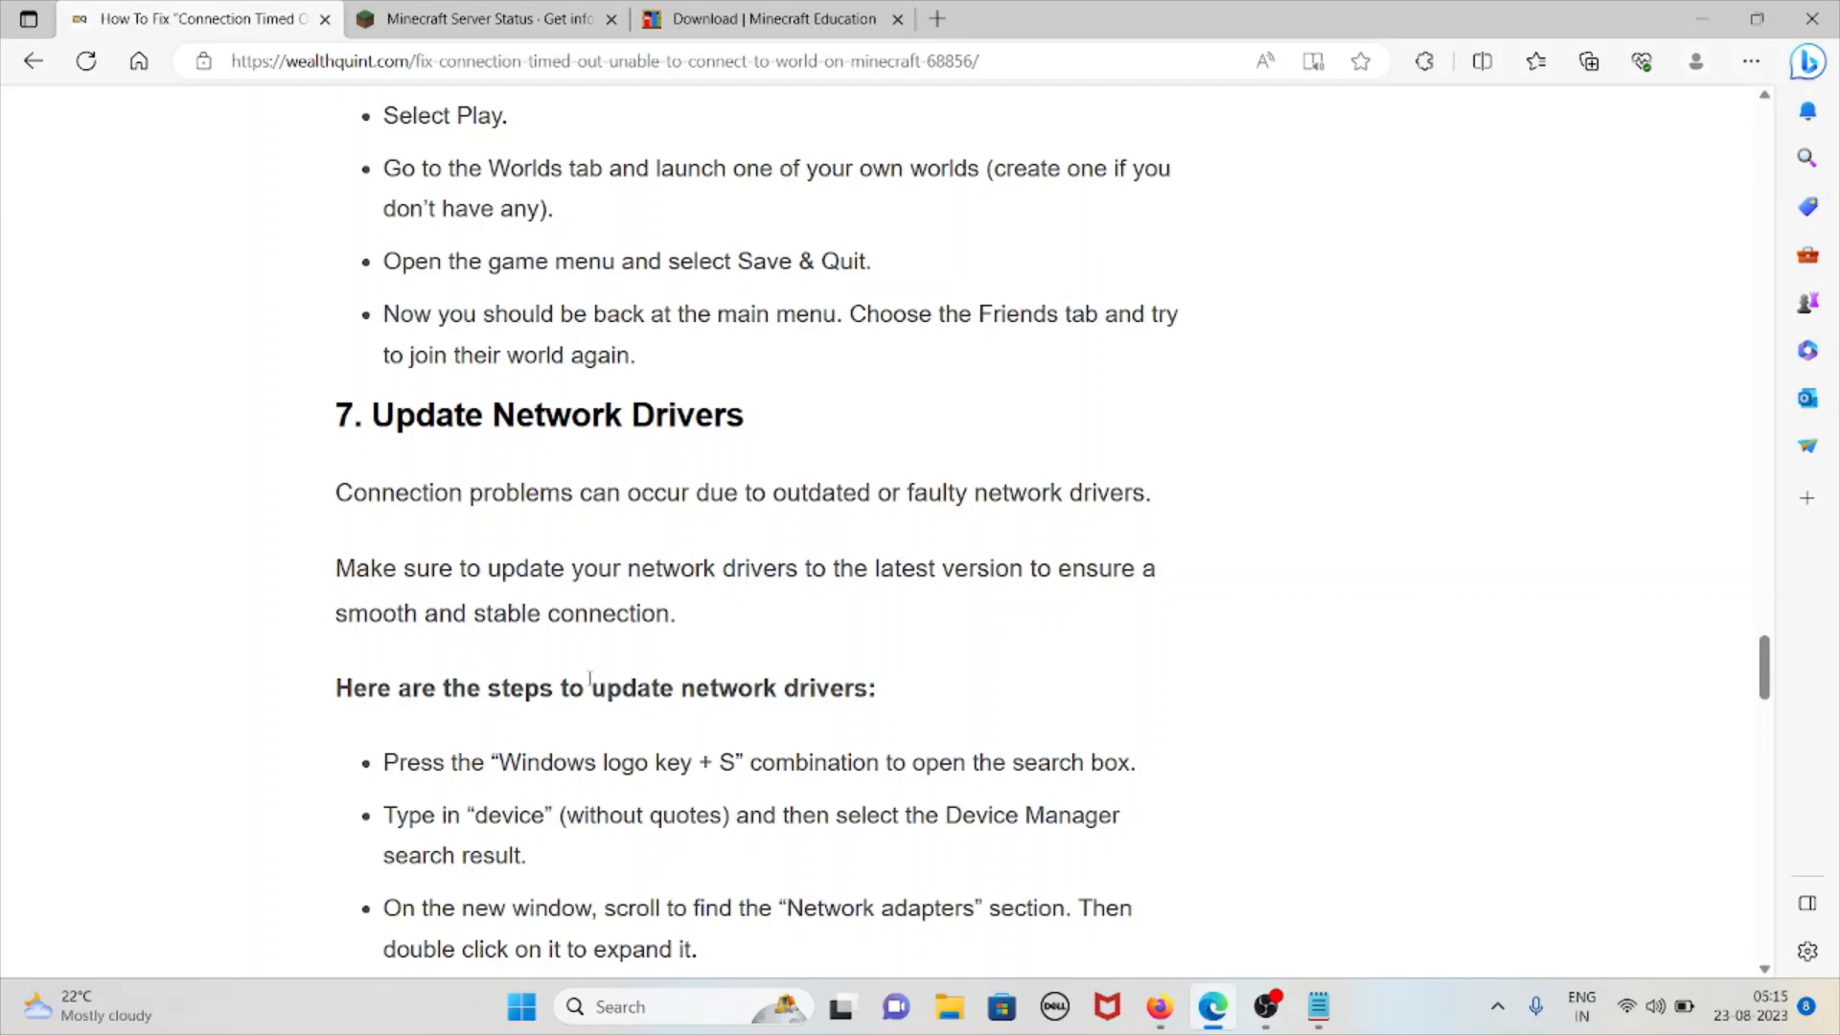
scroll(down, 3)
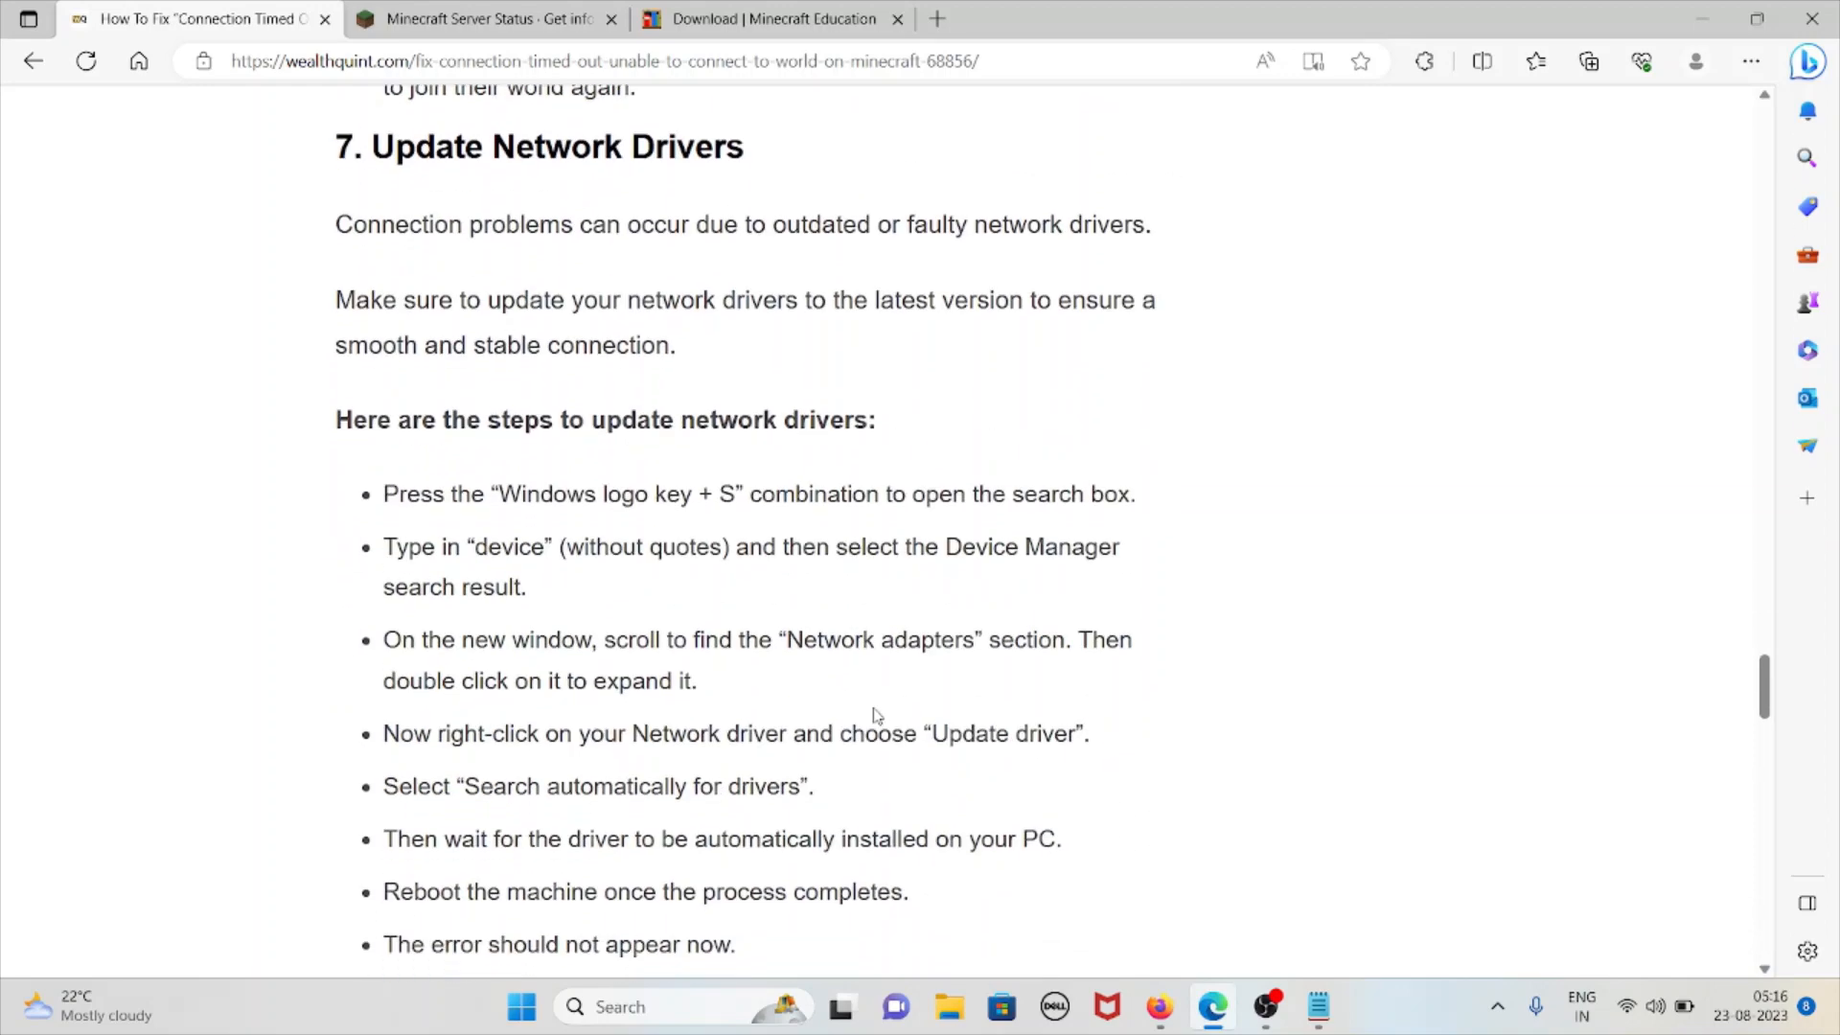
scroll(down, 3)
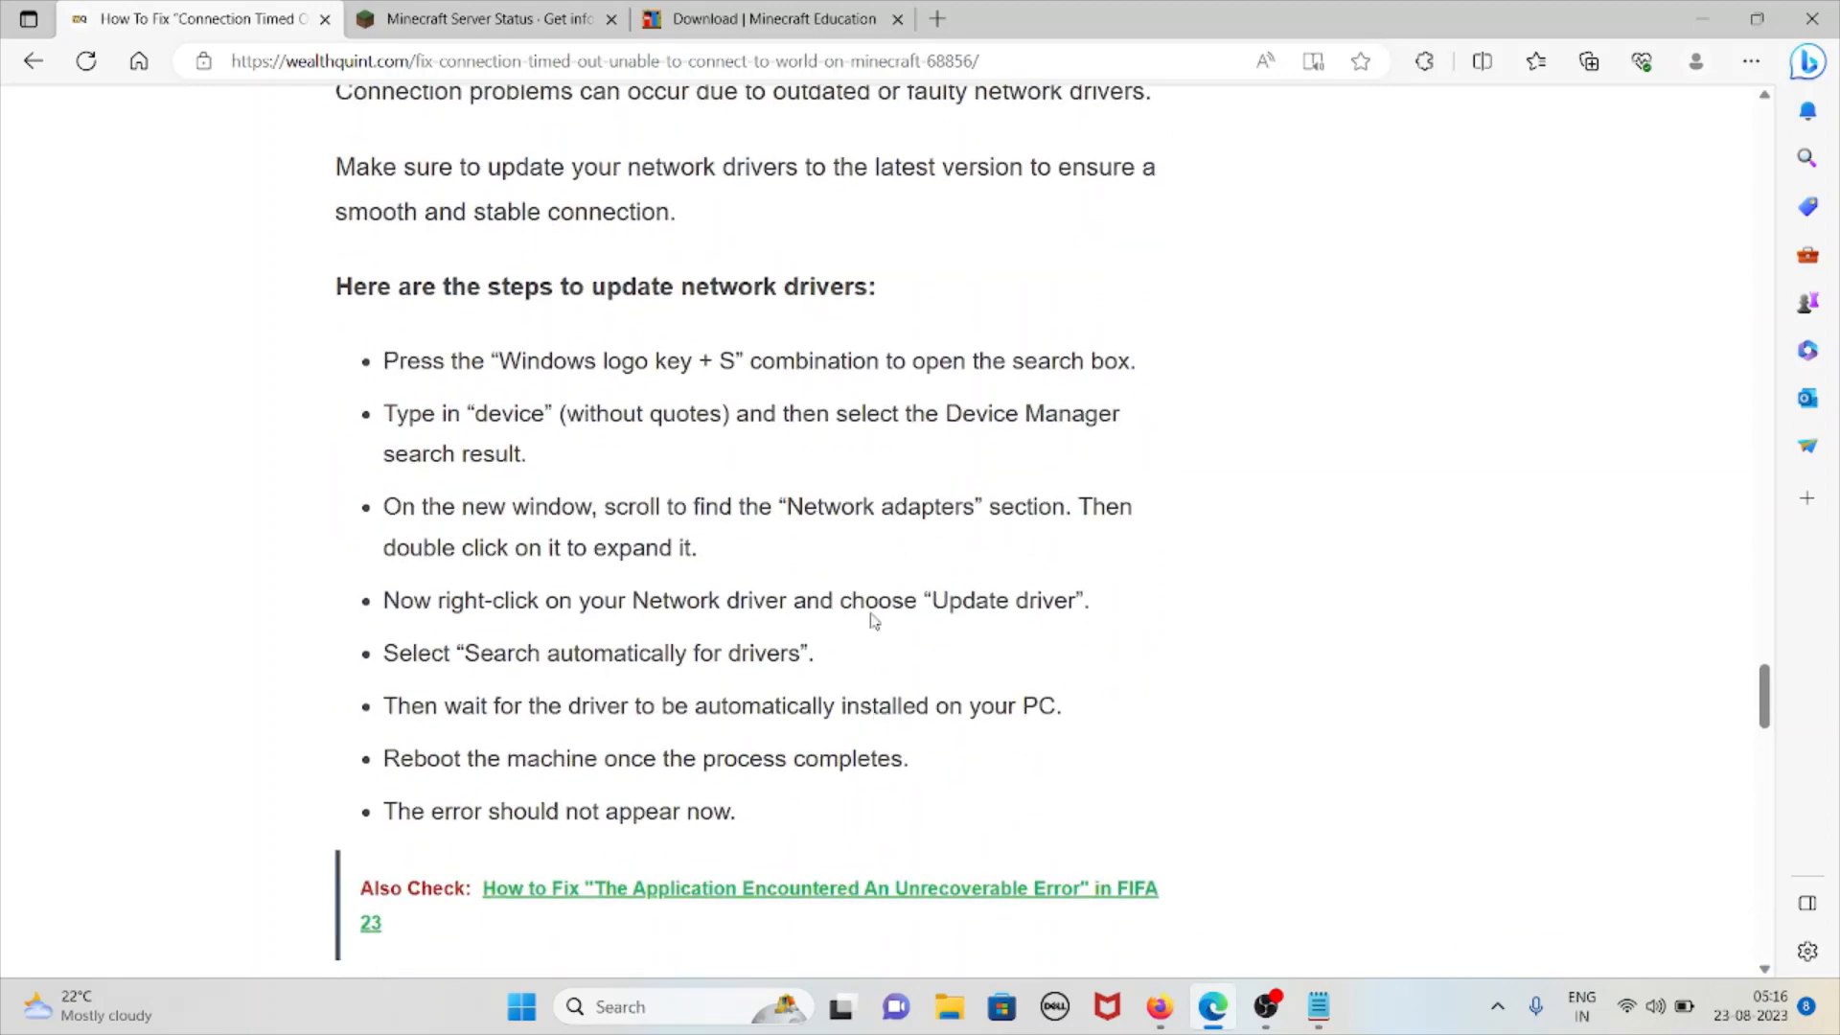
mouse_move(715, 404)
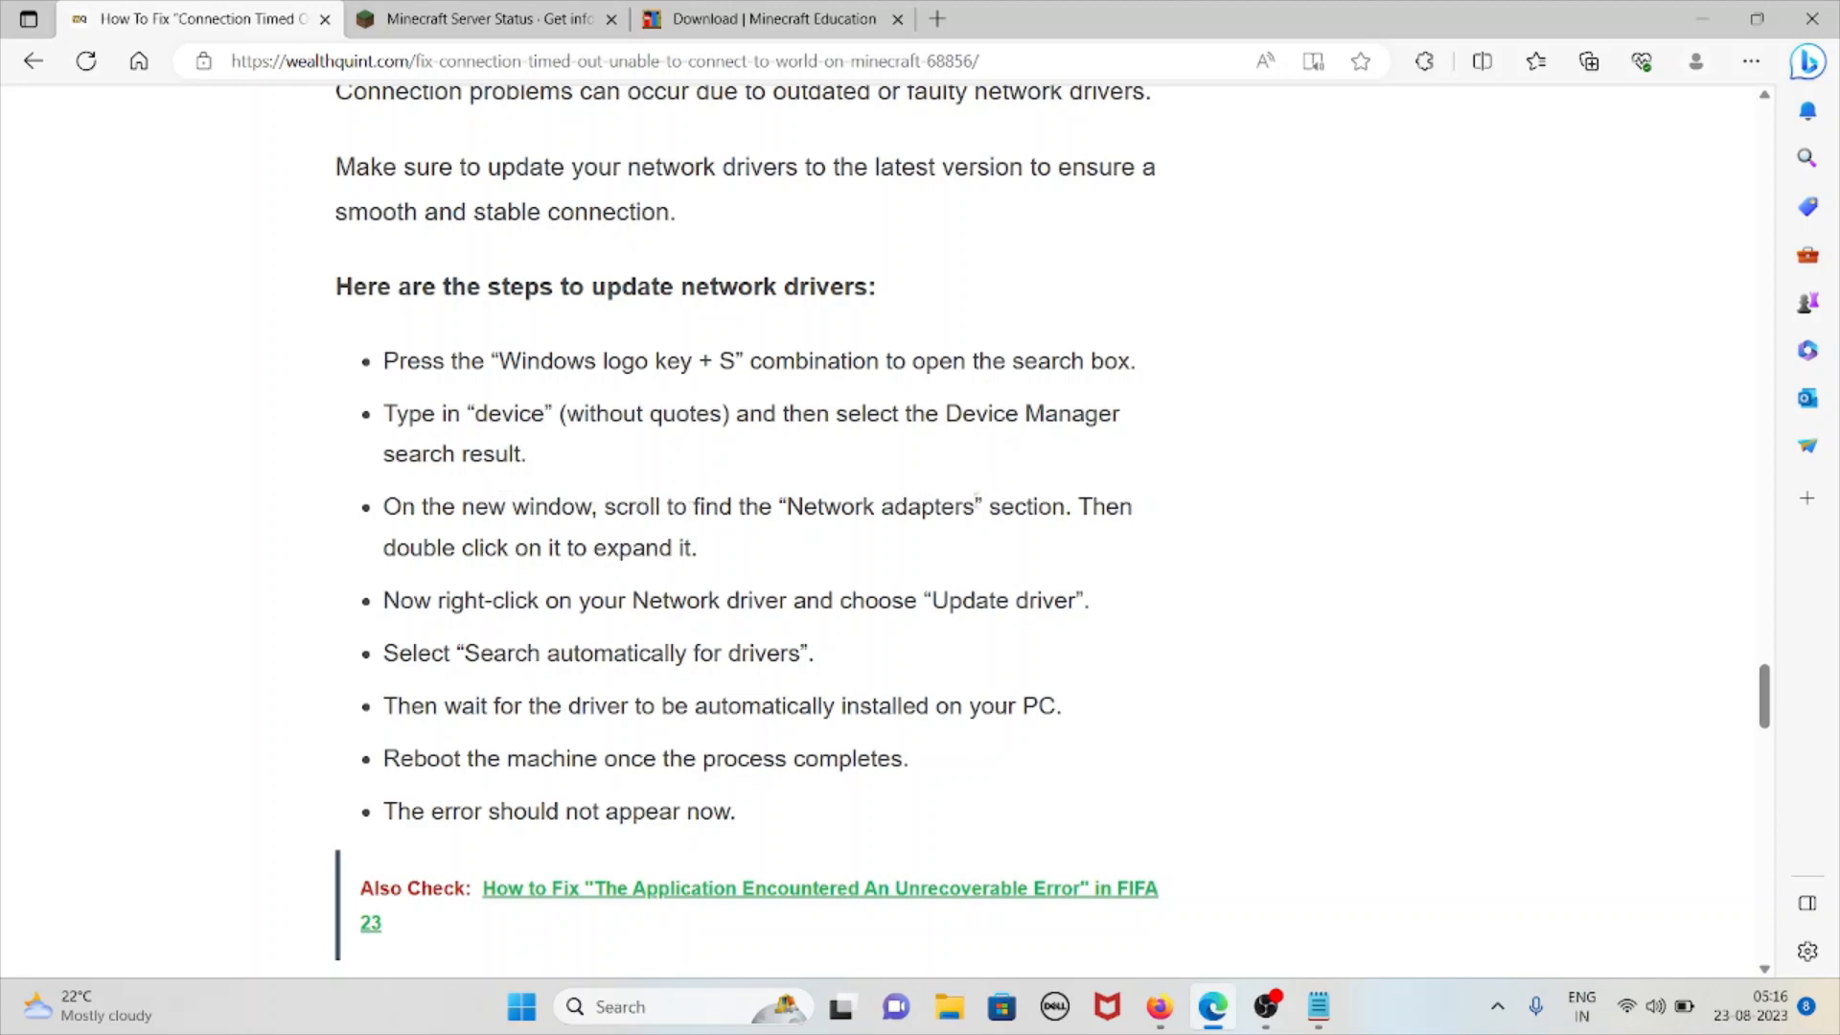
mouse_move(1254, 383)
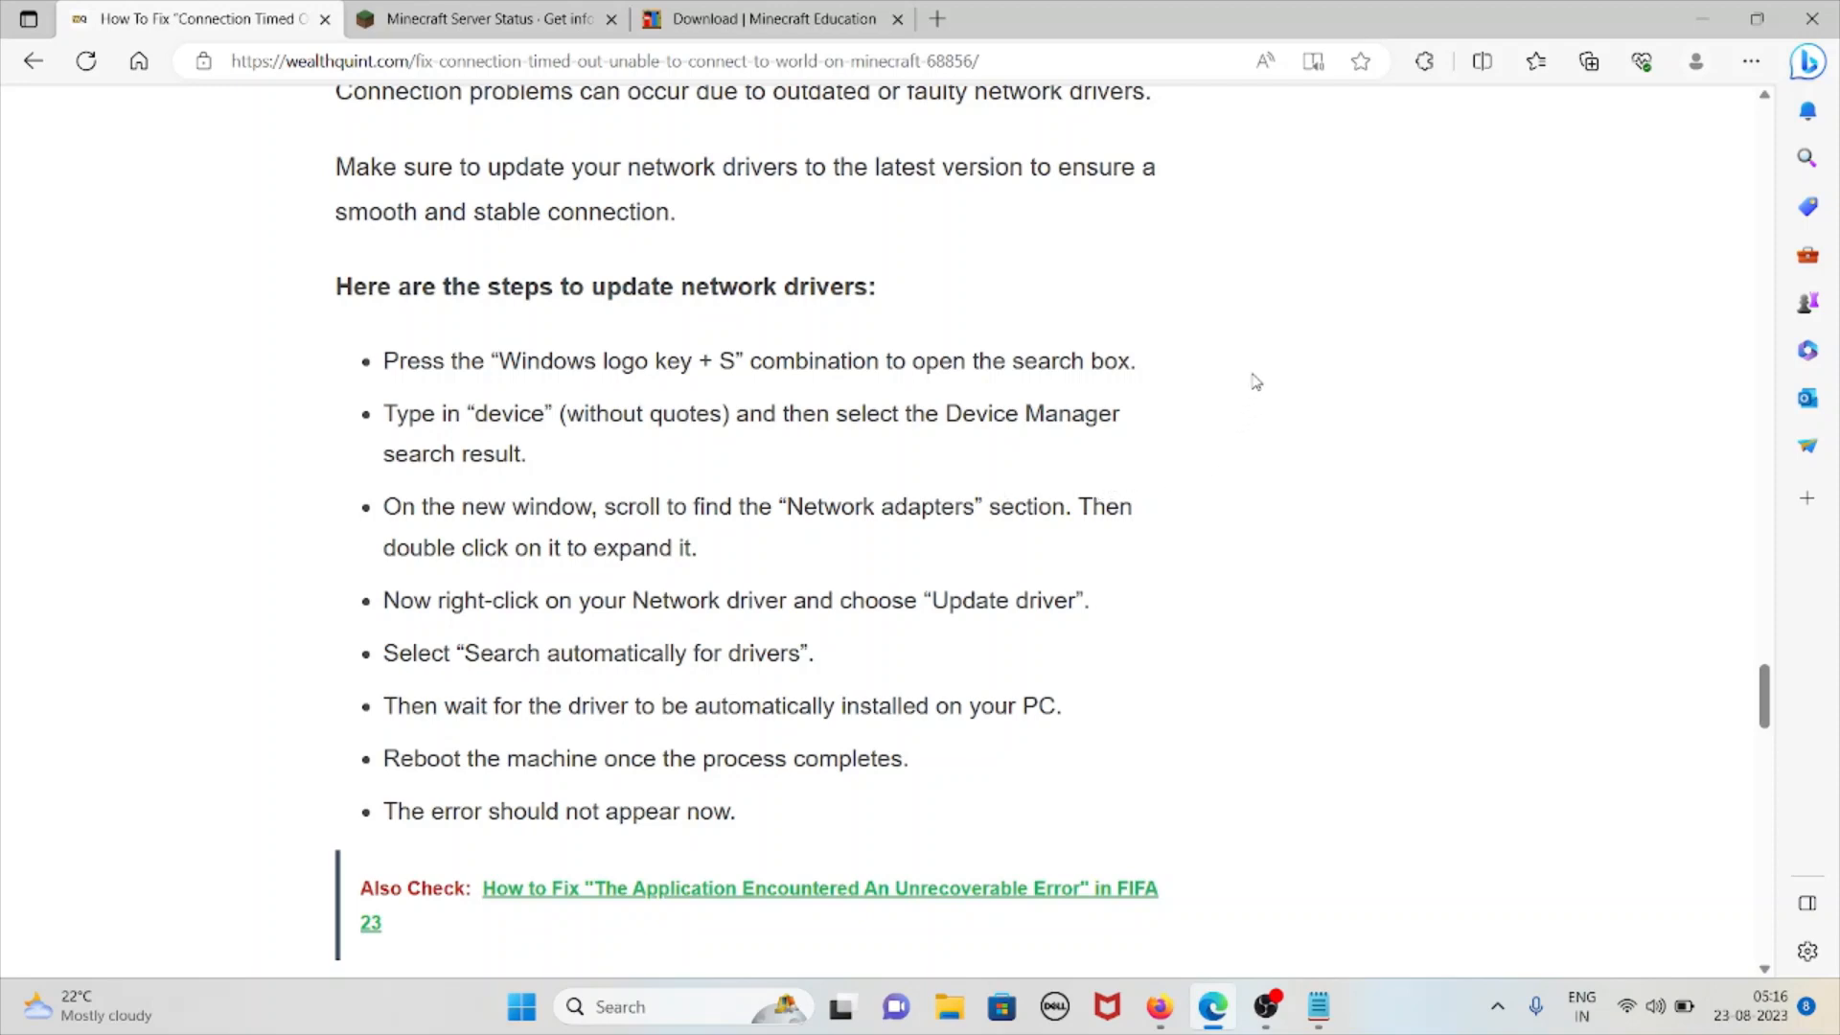
mouse_move(1202, 374)
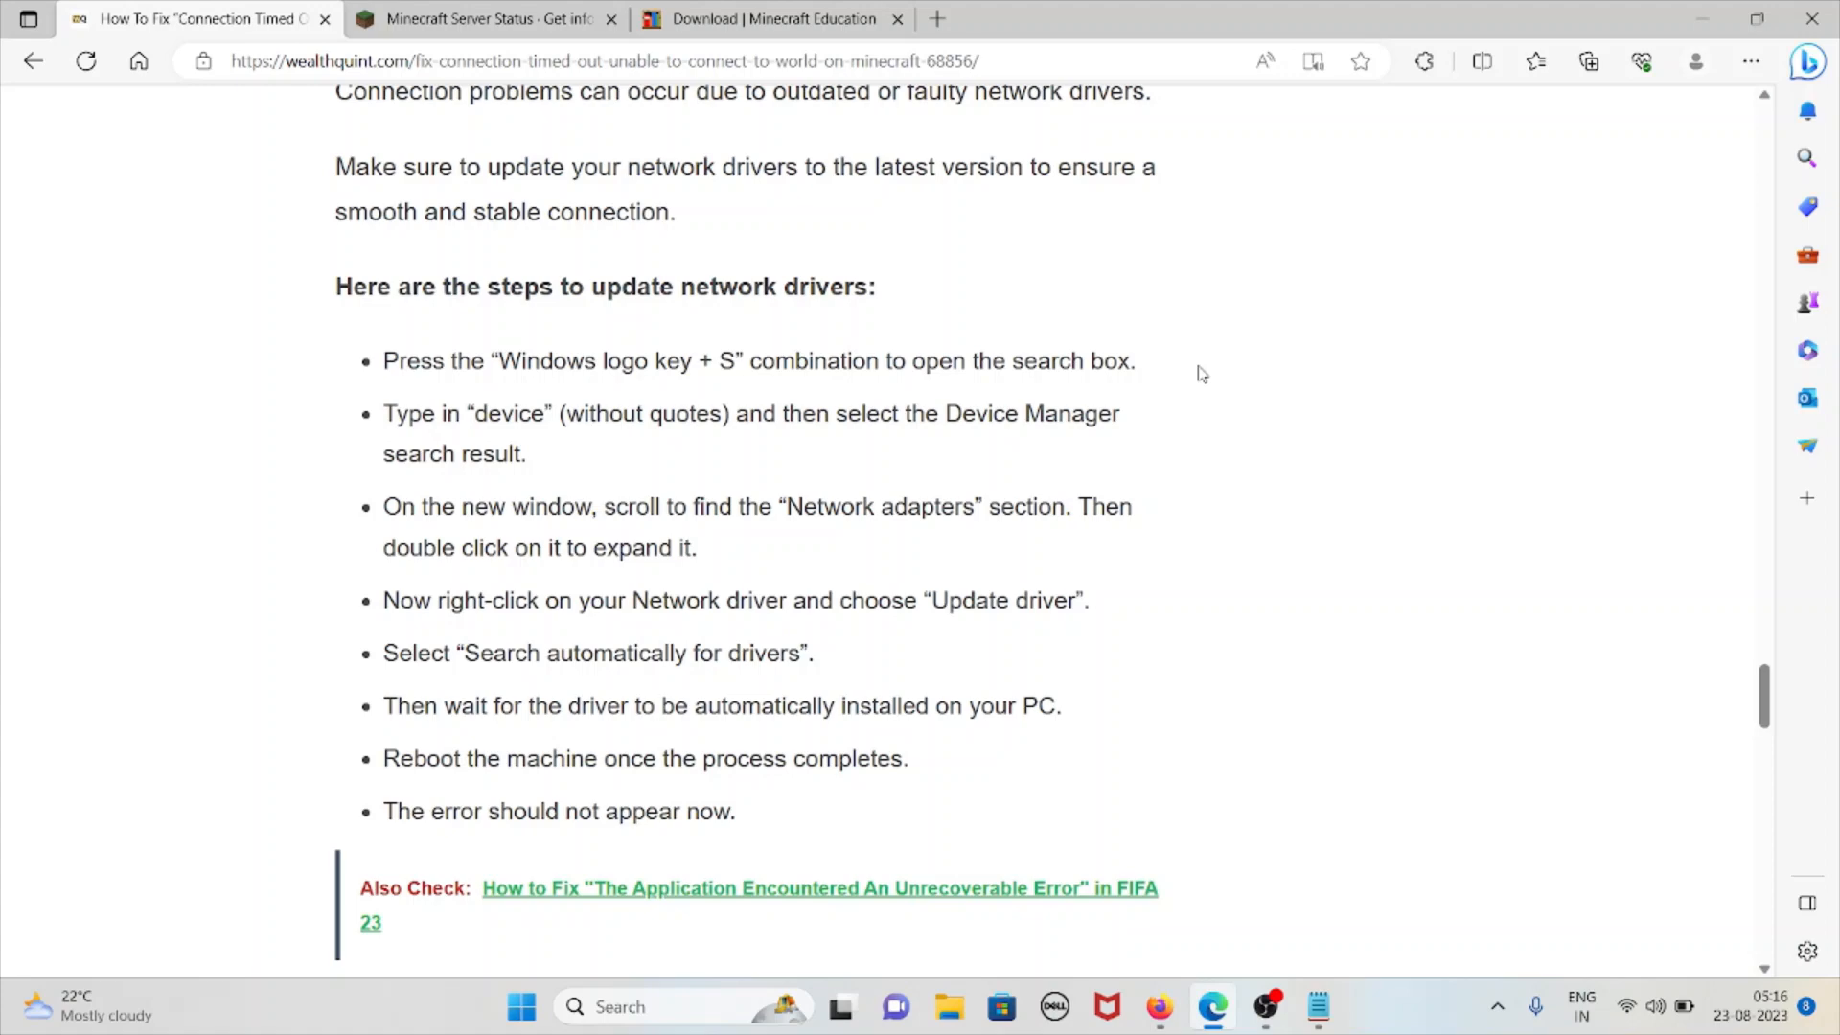
Step: Scroll through section 8 Uninstall And Reinstall Minecraft to the '9. Contact Minecraft Support' heading
scroll(down, 3)
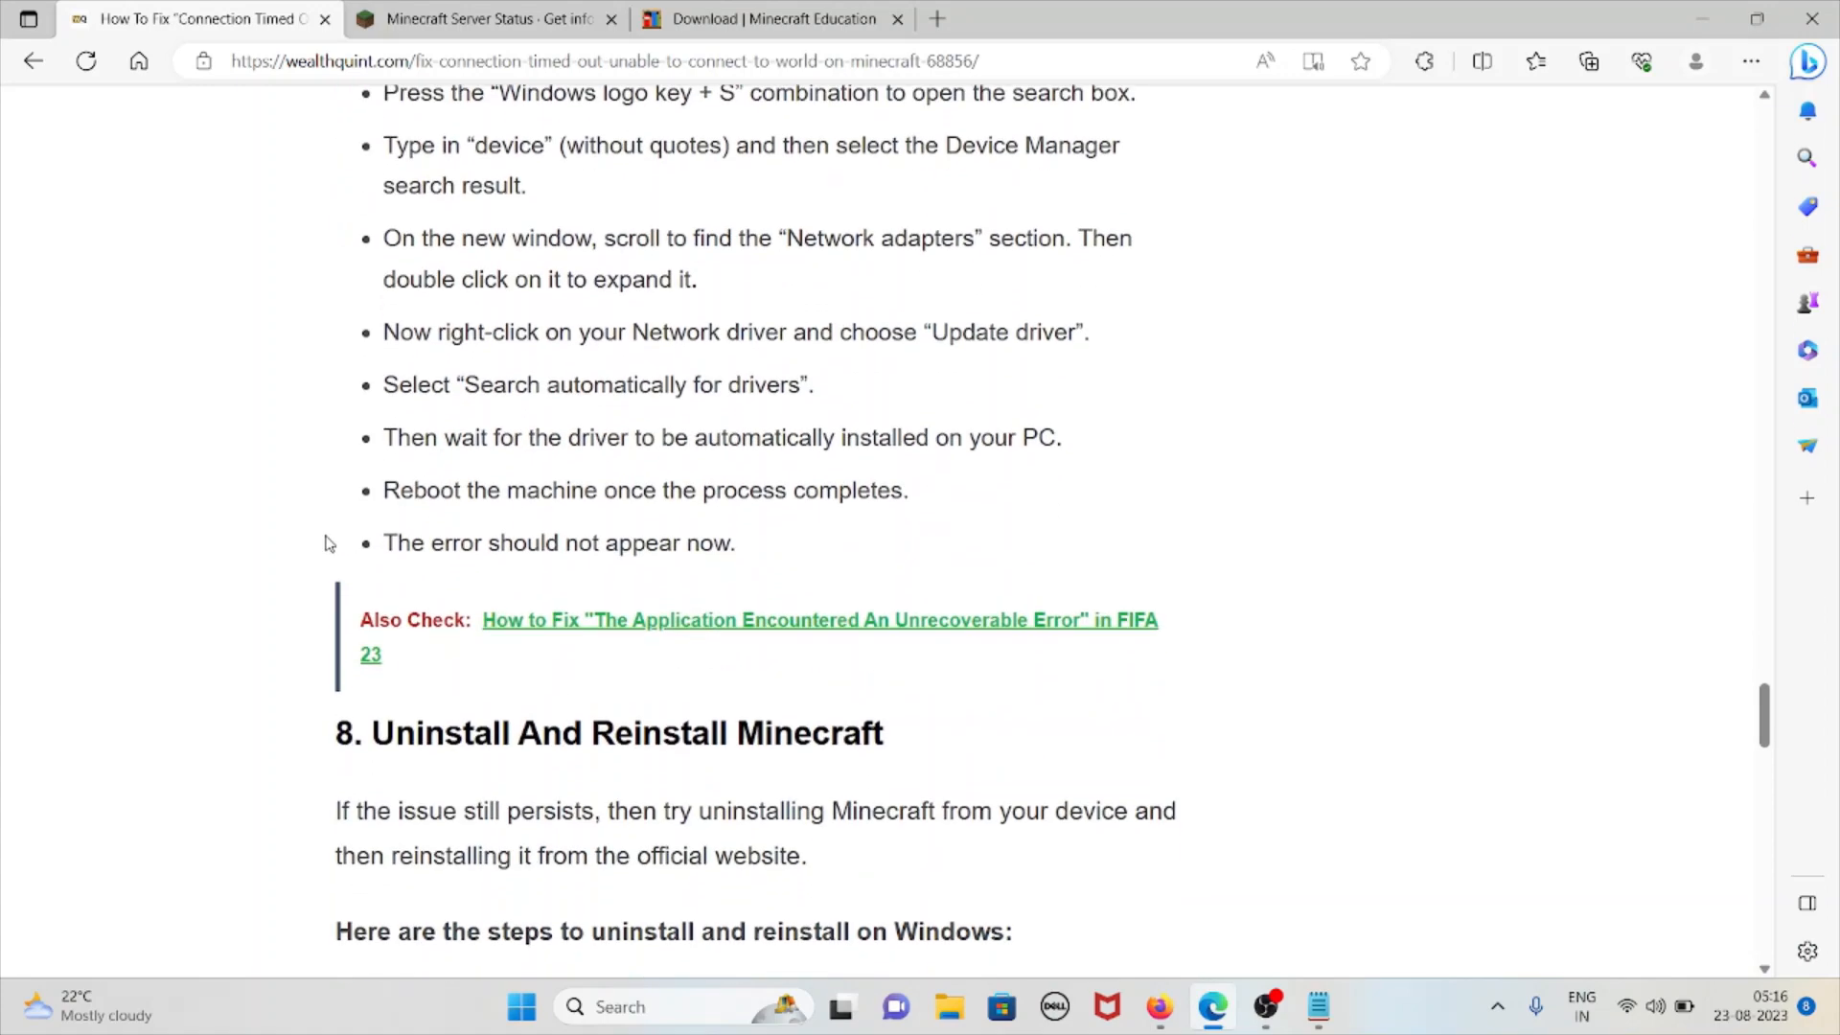
scroll(down, 3)
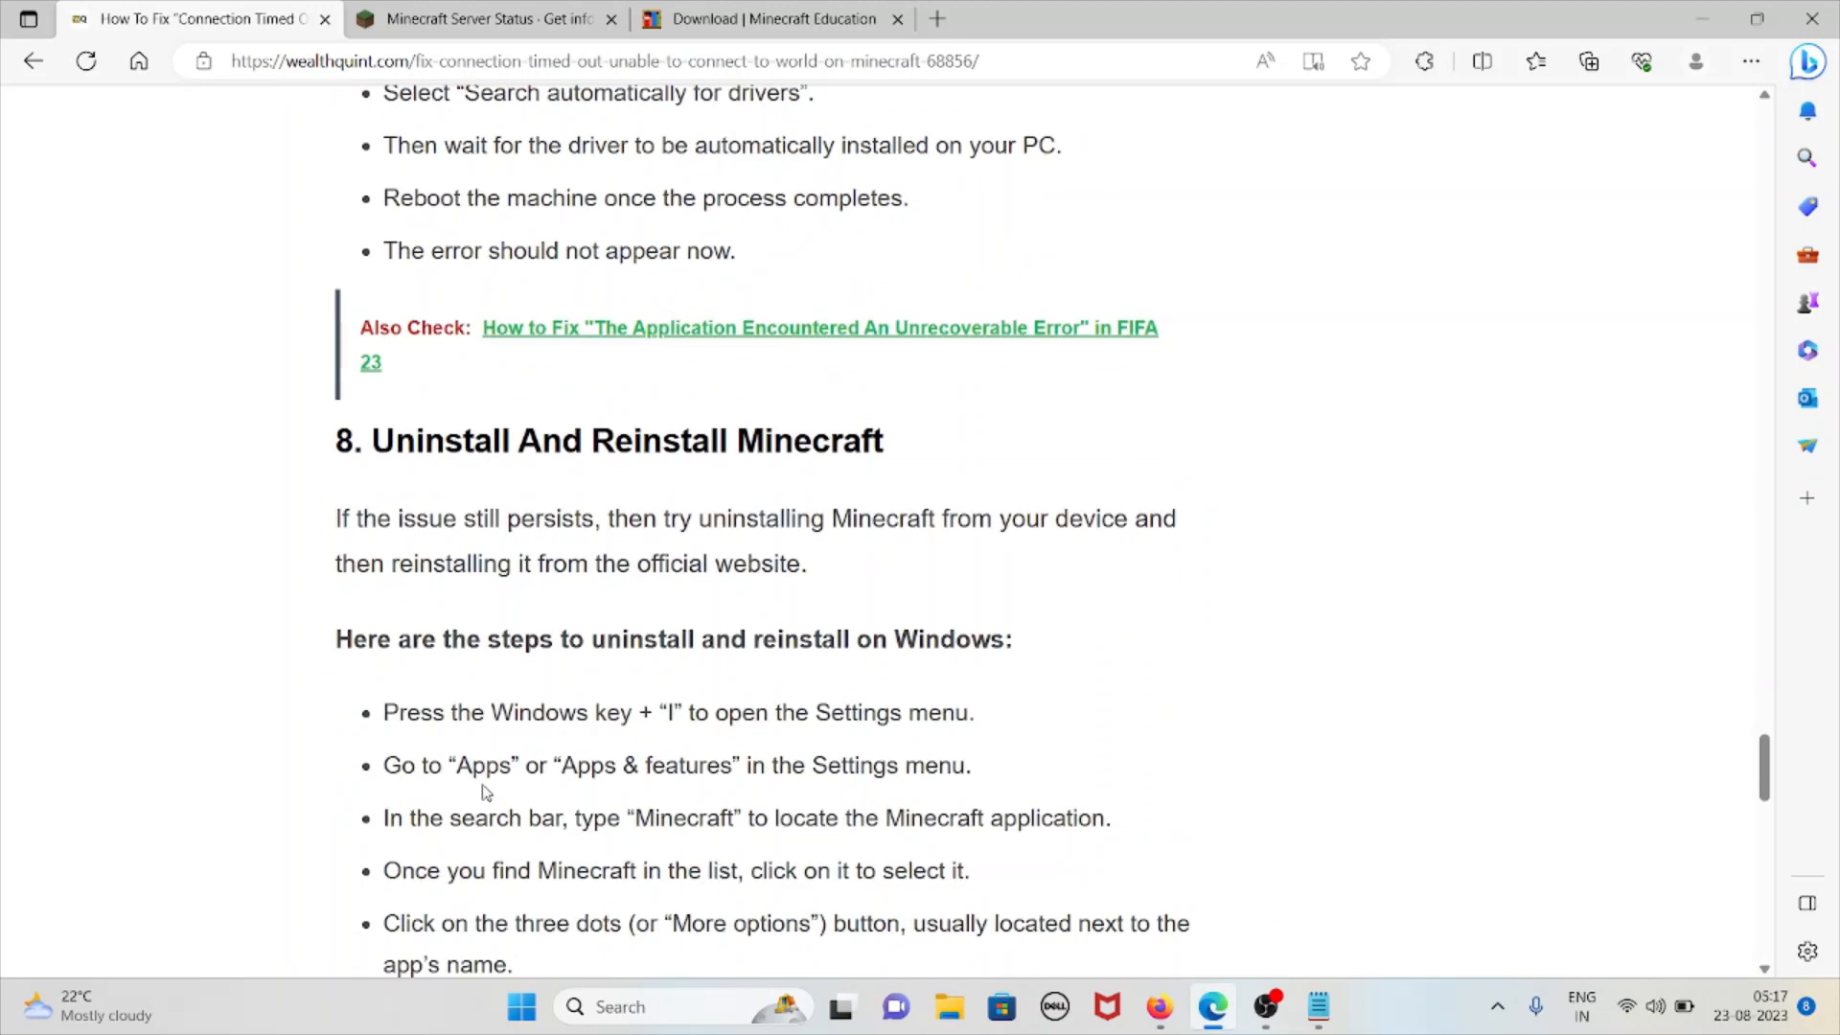
scroll(down, 3)
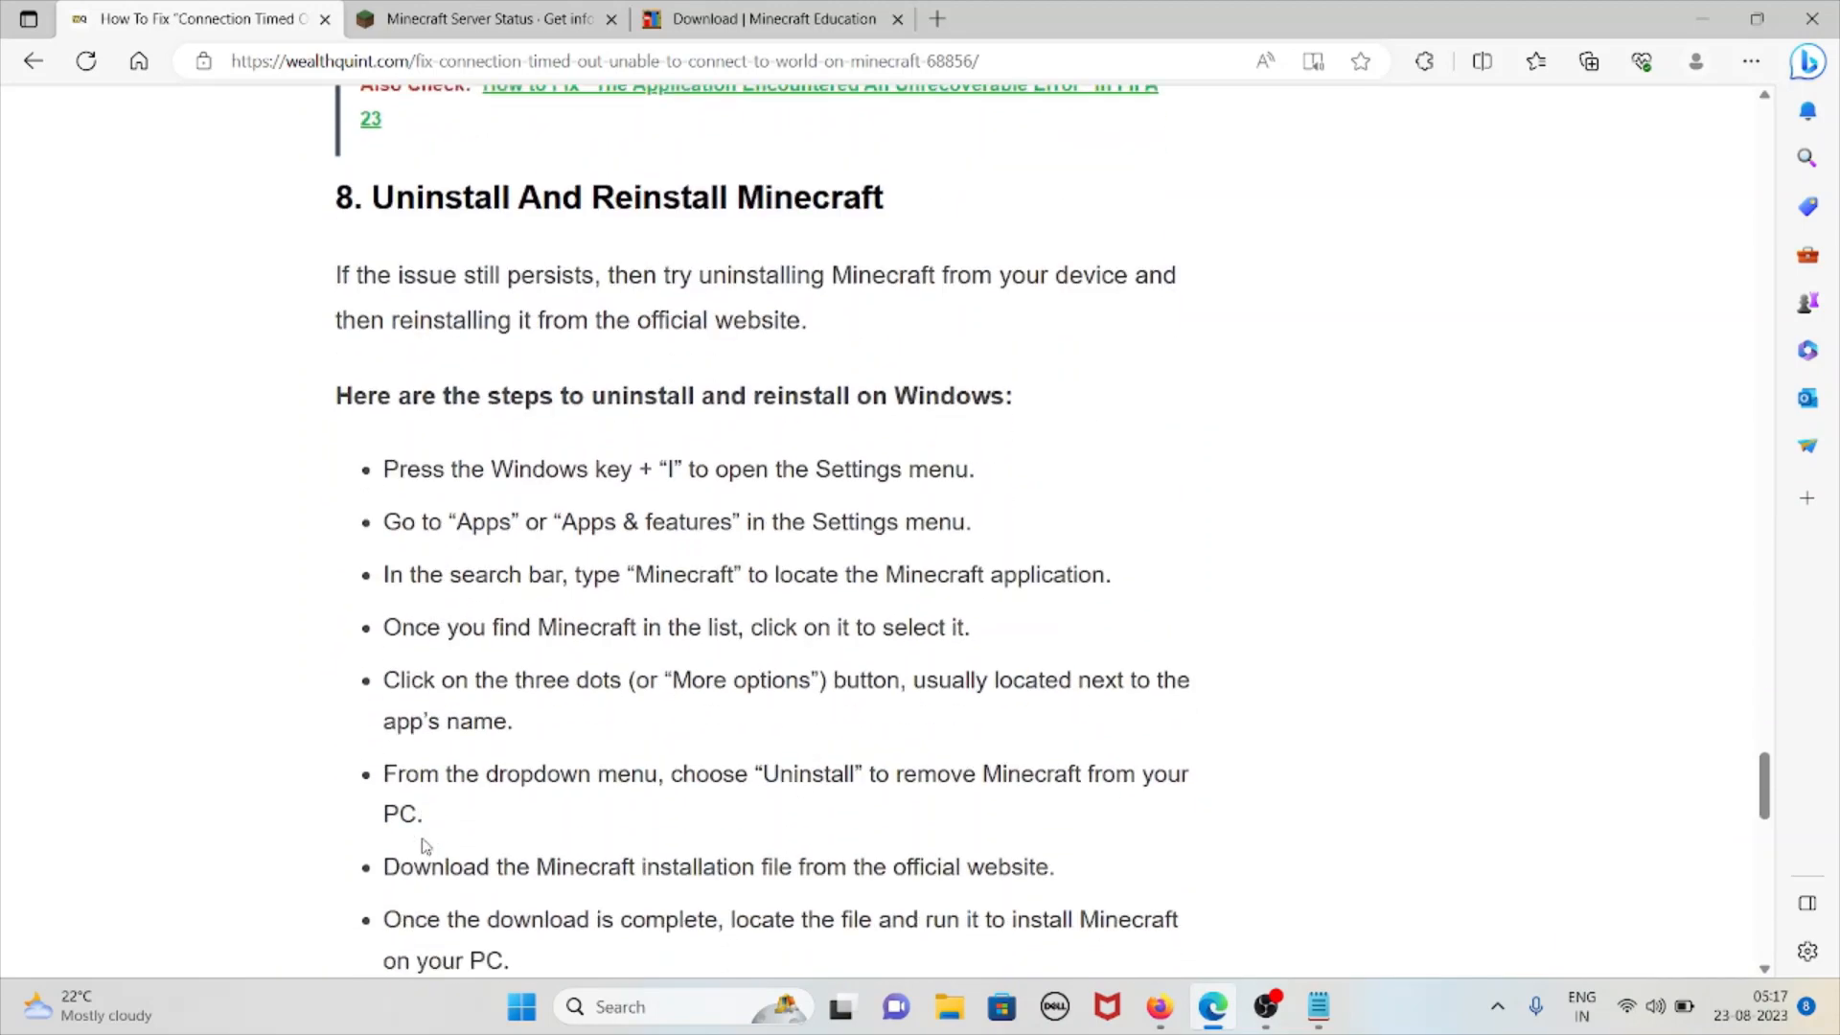
mouse_move(436, 833)
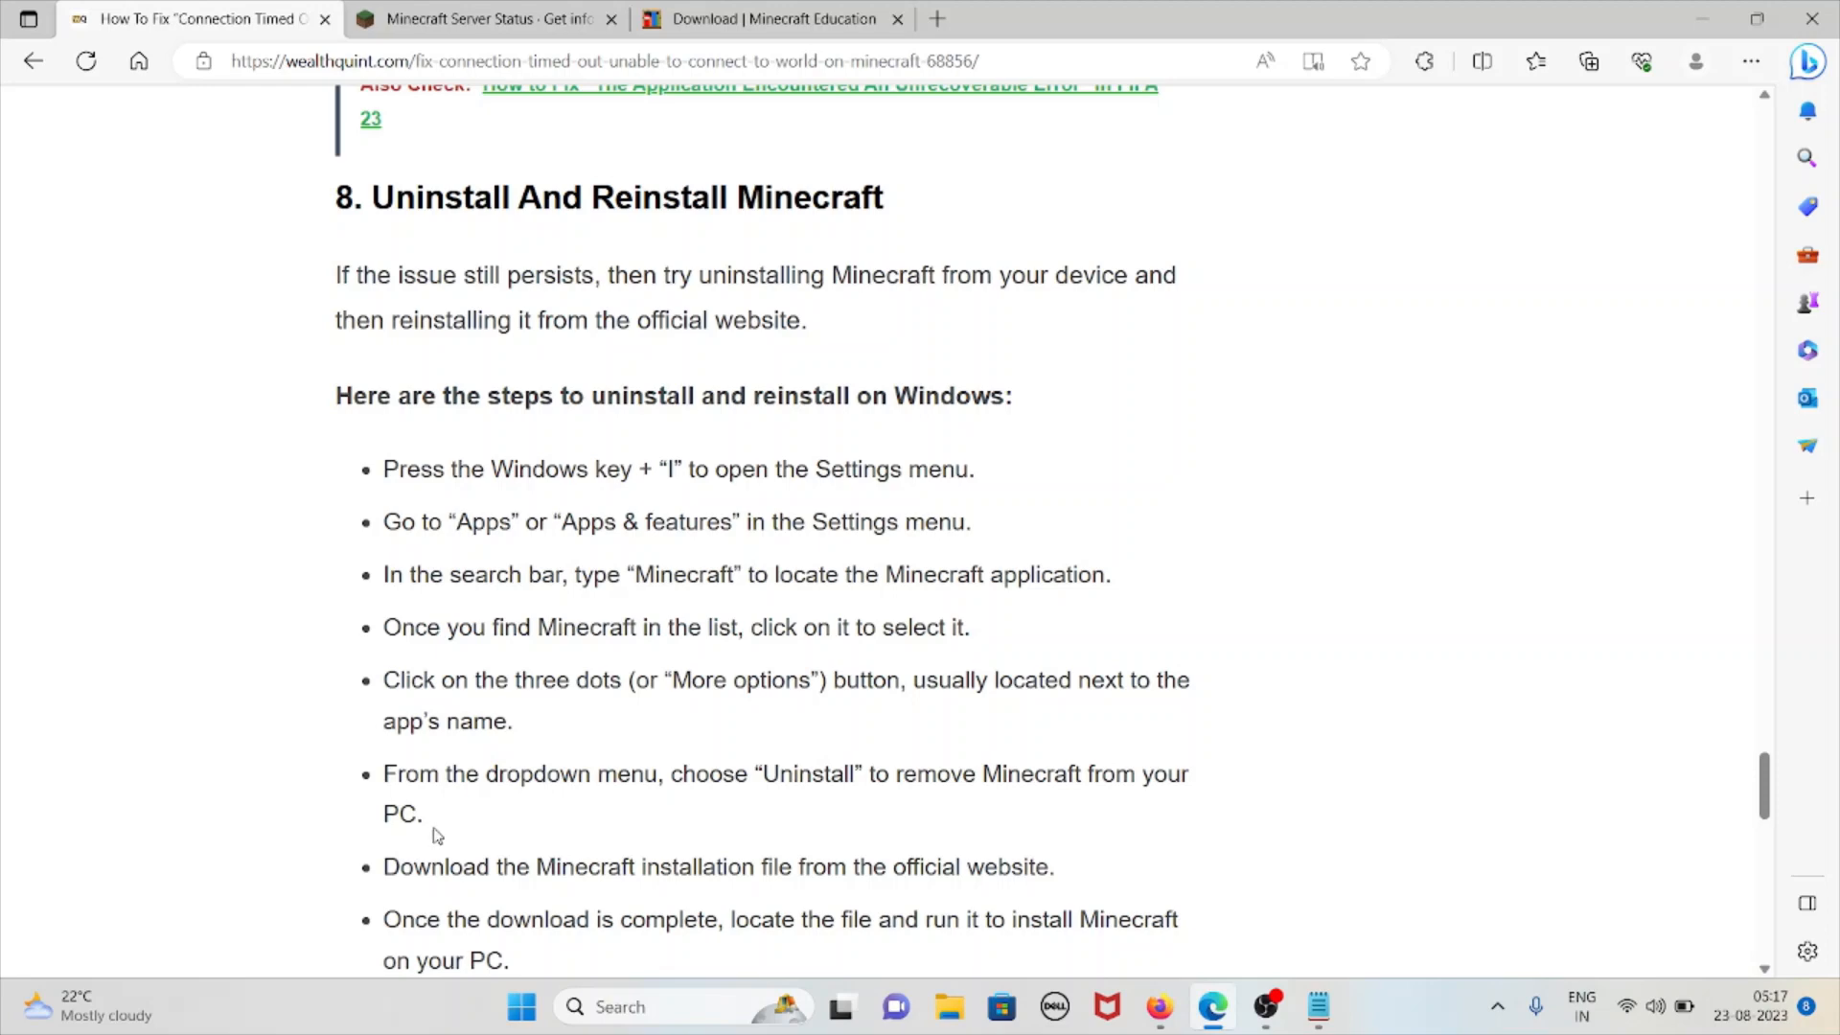
mouse_move(458, 837)
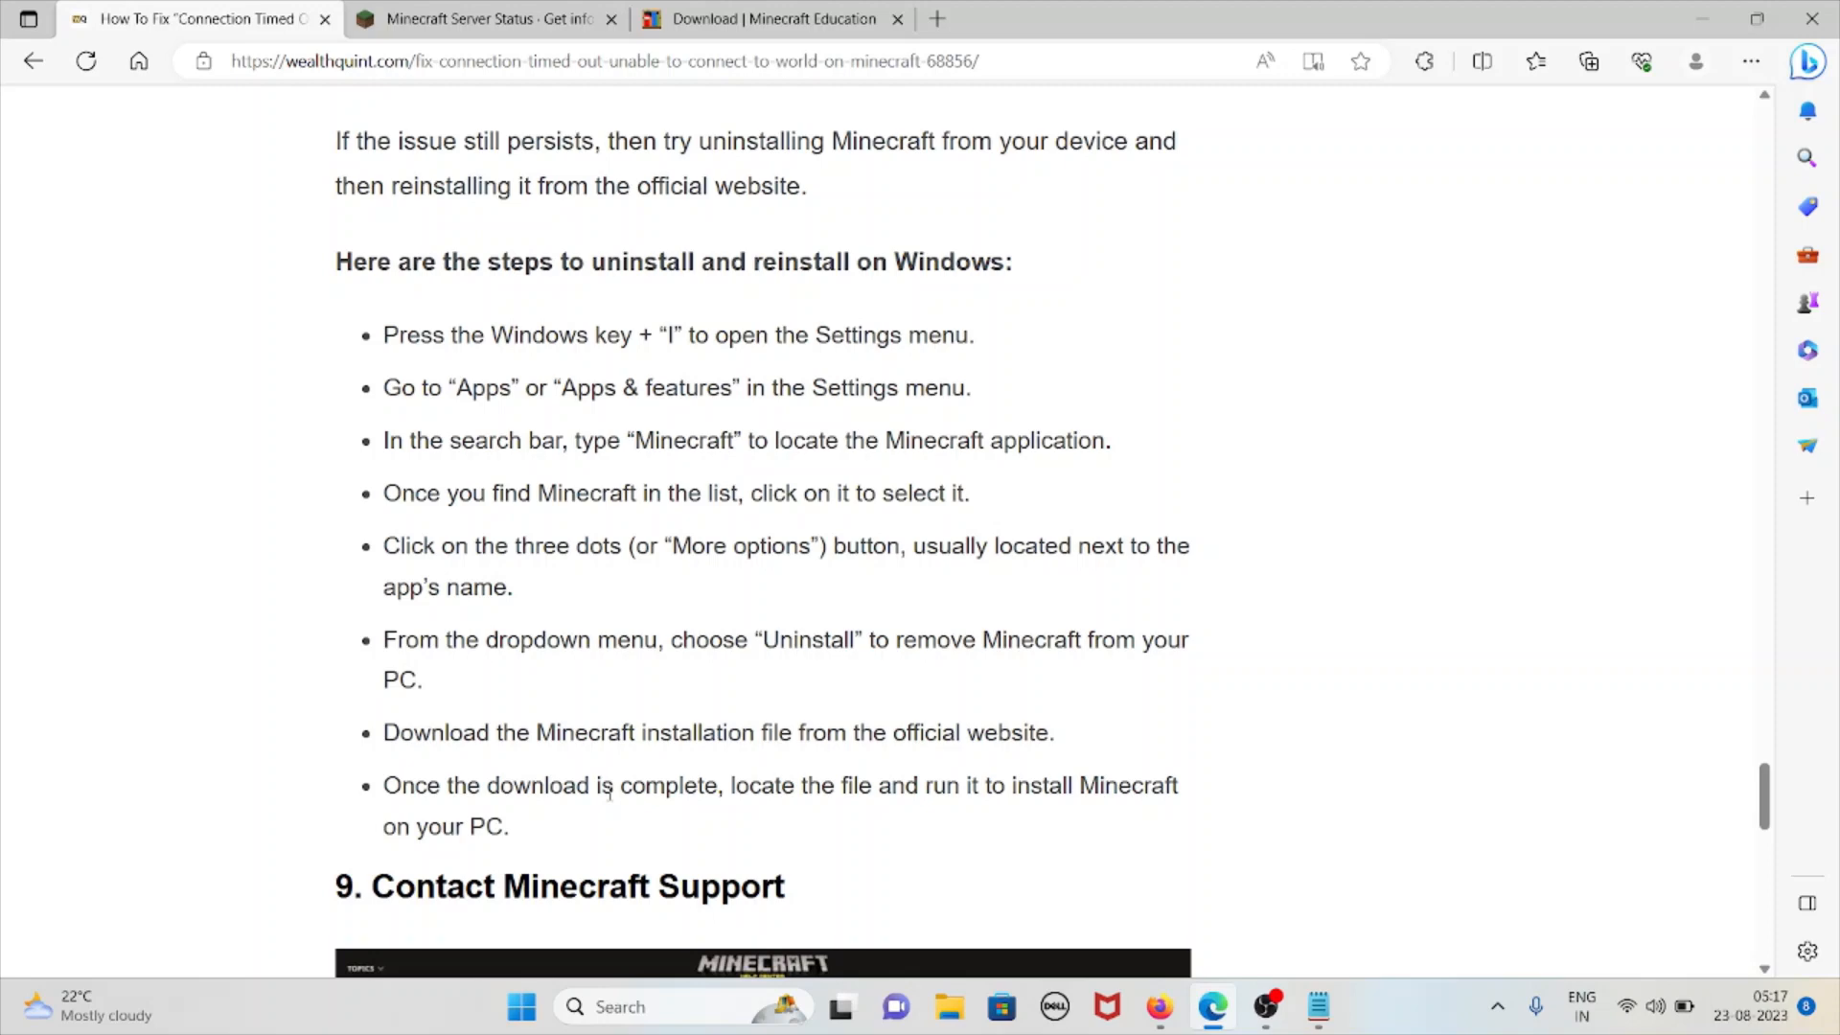
mouse_move(600, 807)
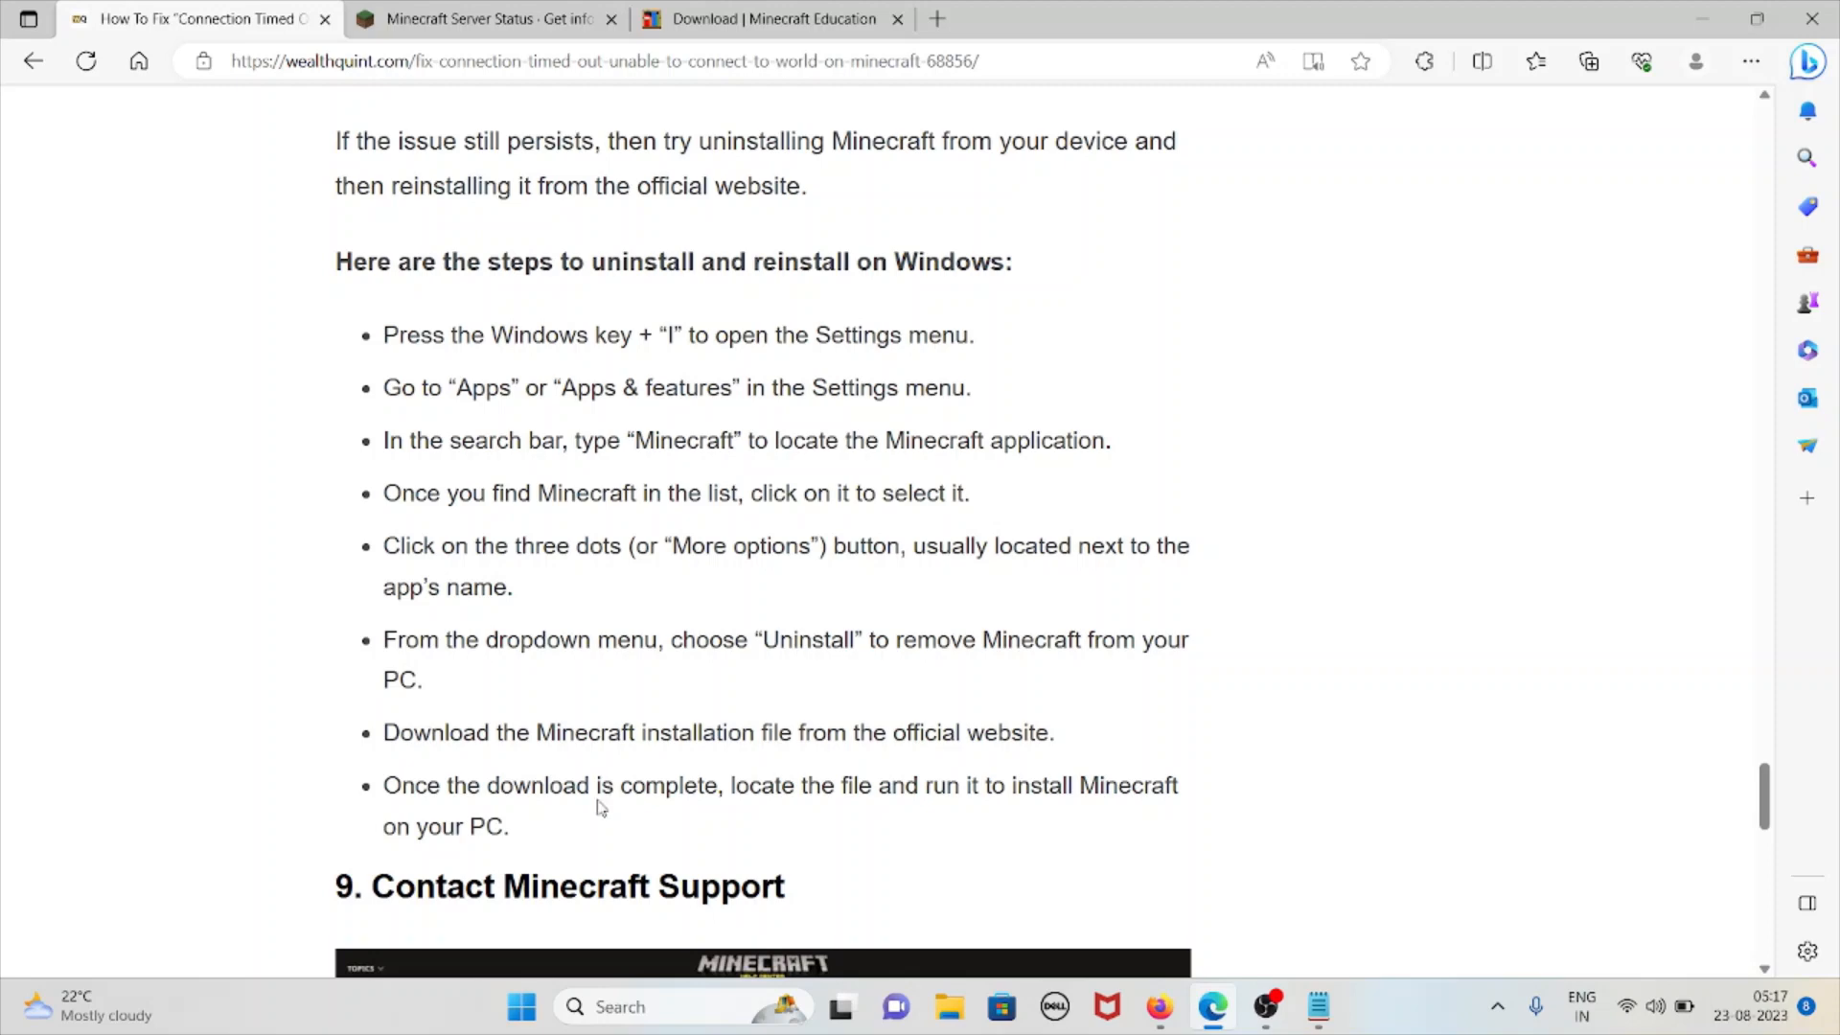
mouse_move(416, 692)
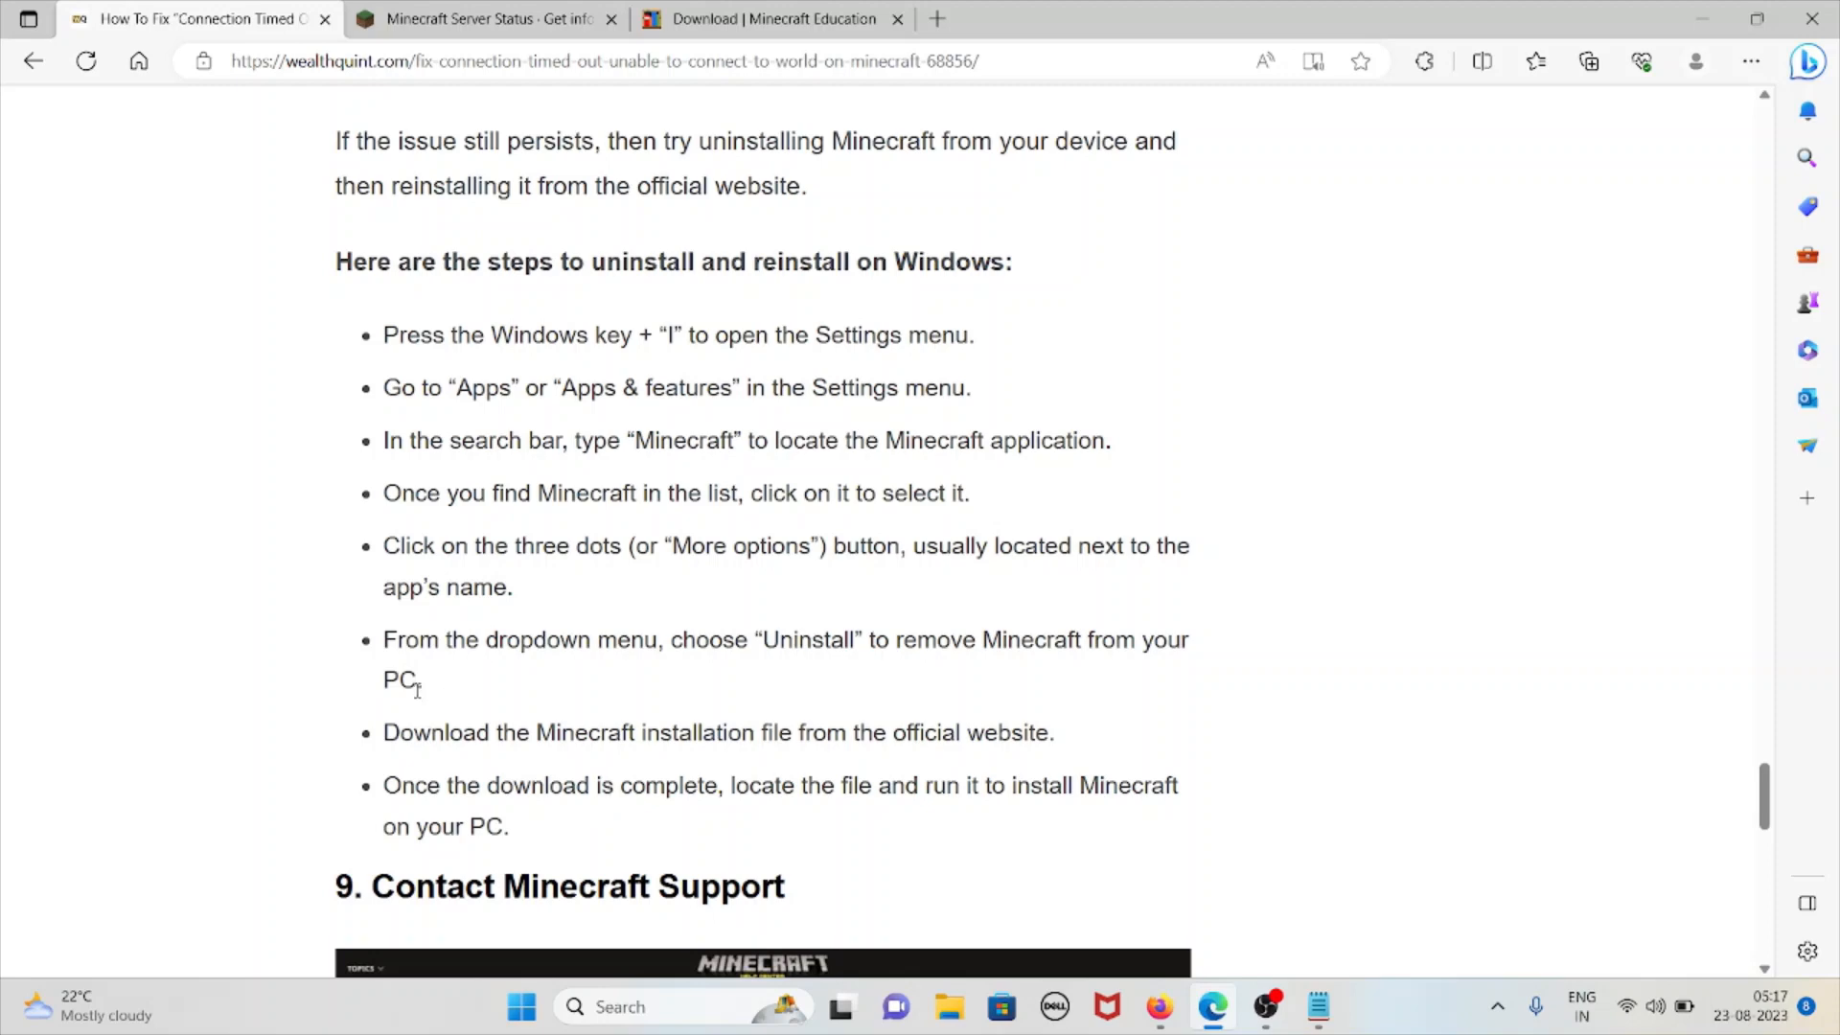
mouse_move(406, 715)
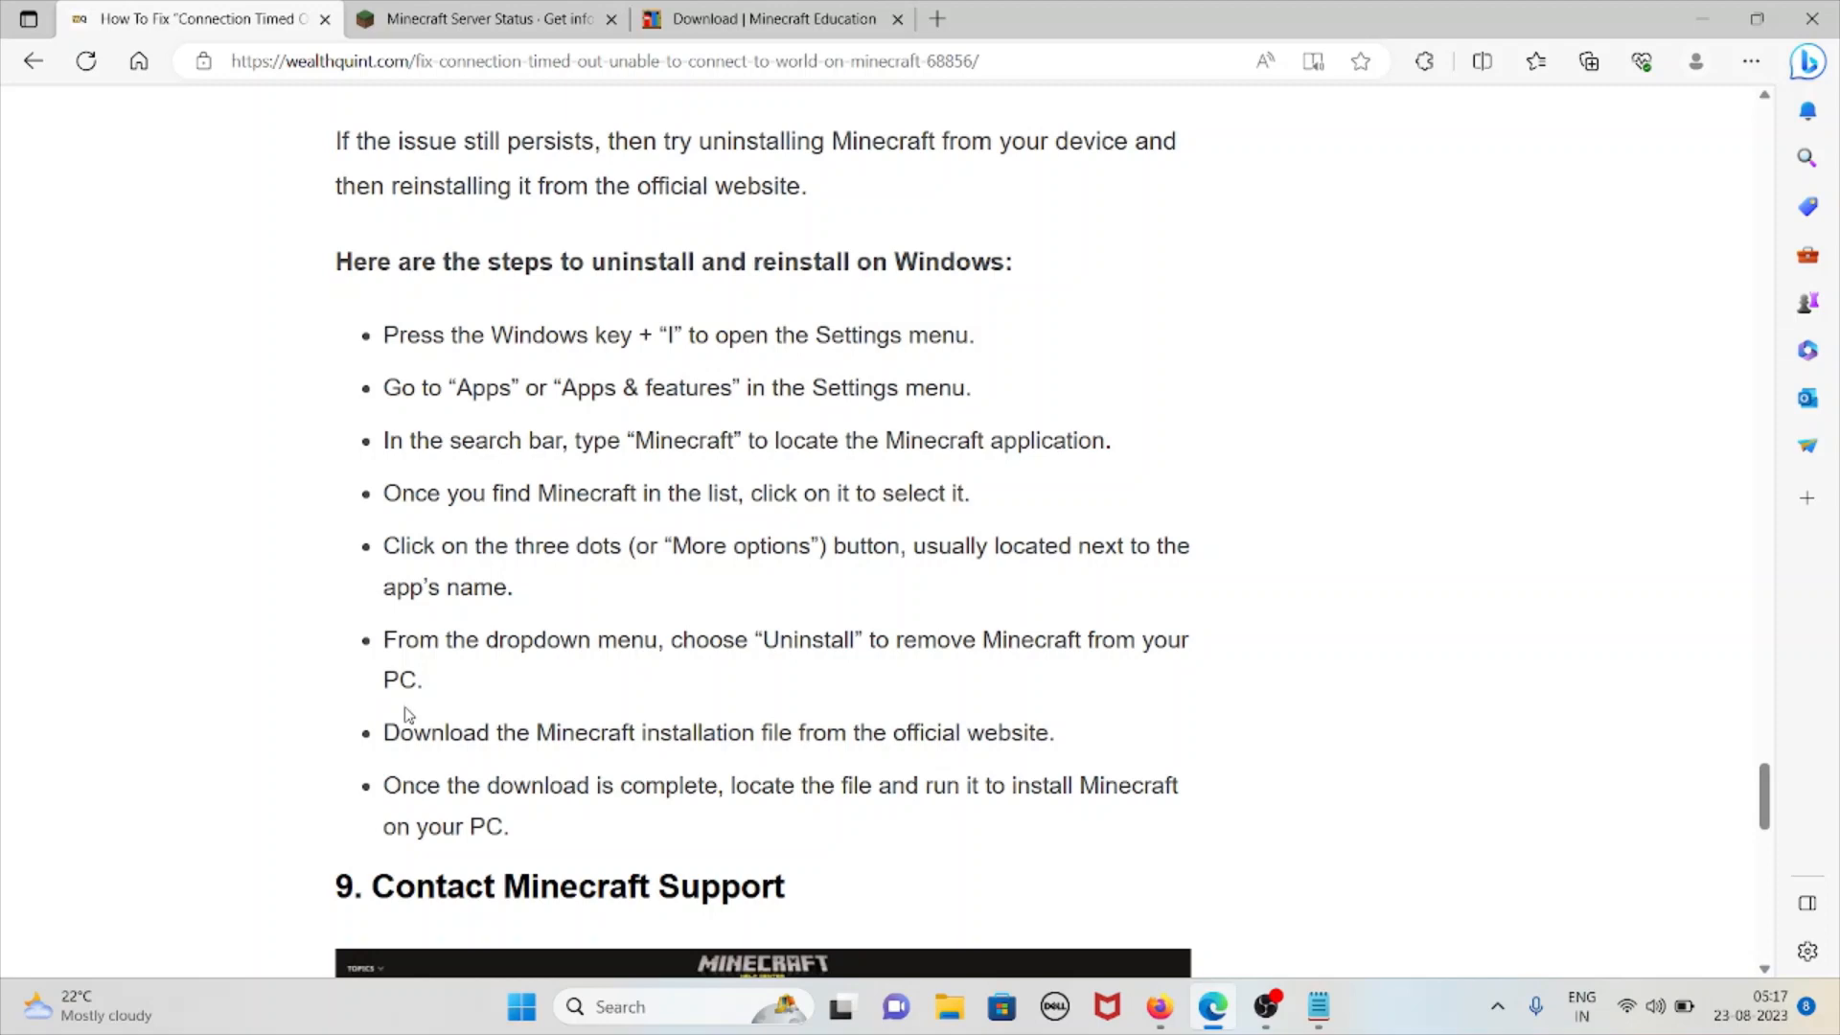
scroll(down, 3)
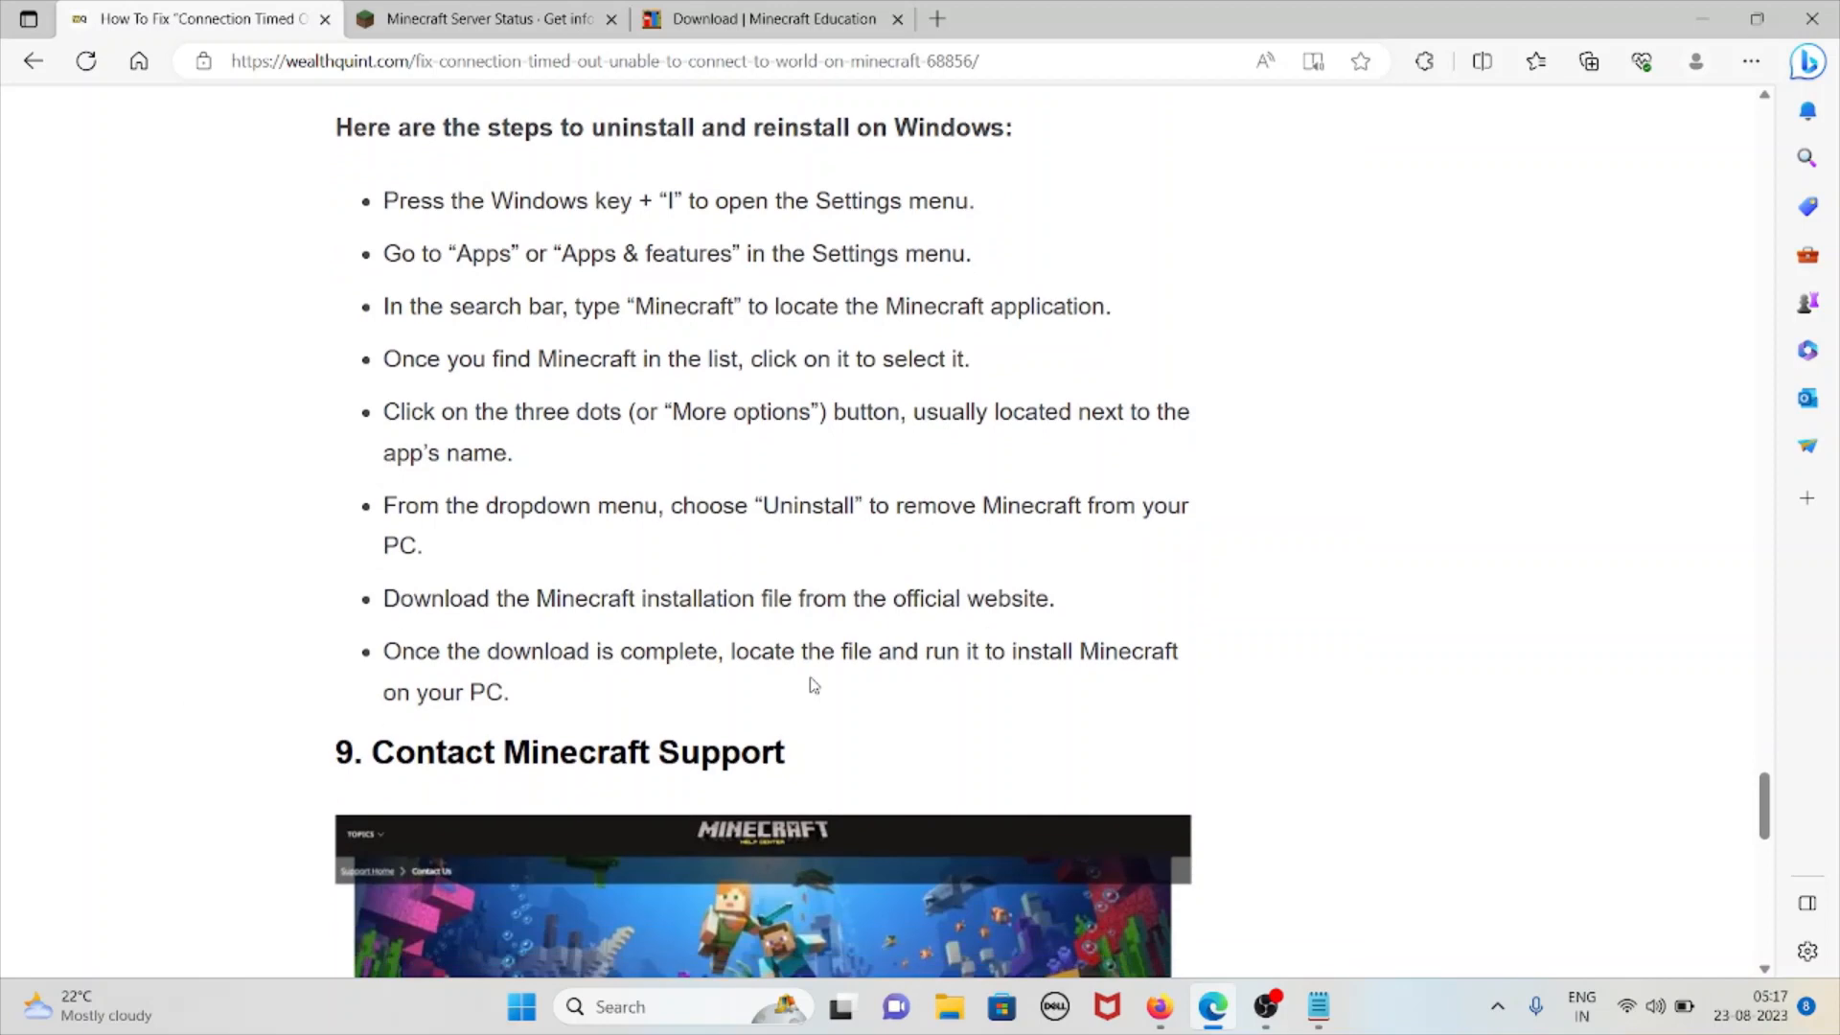
scroll(down, 3)
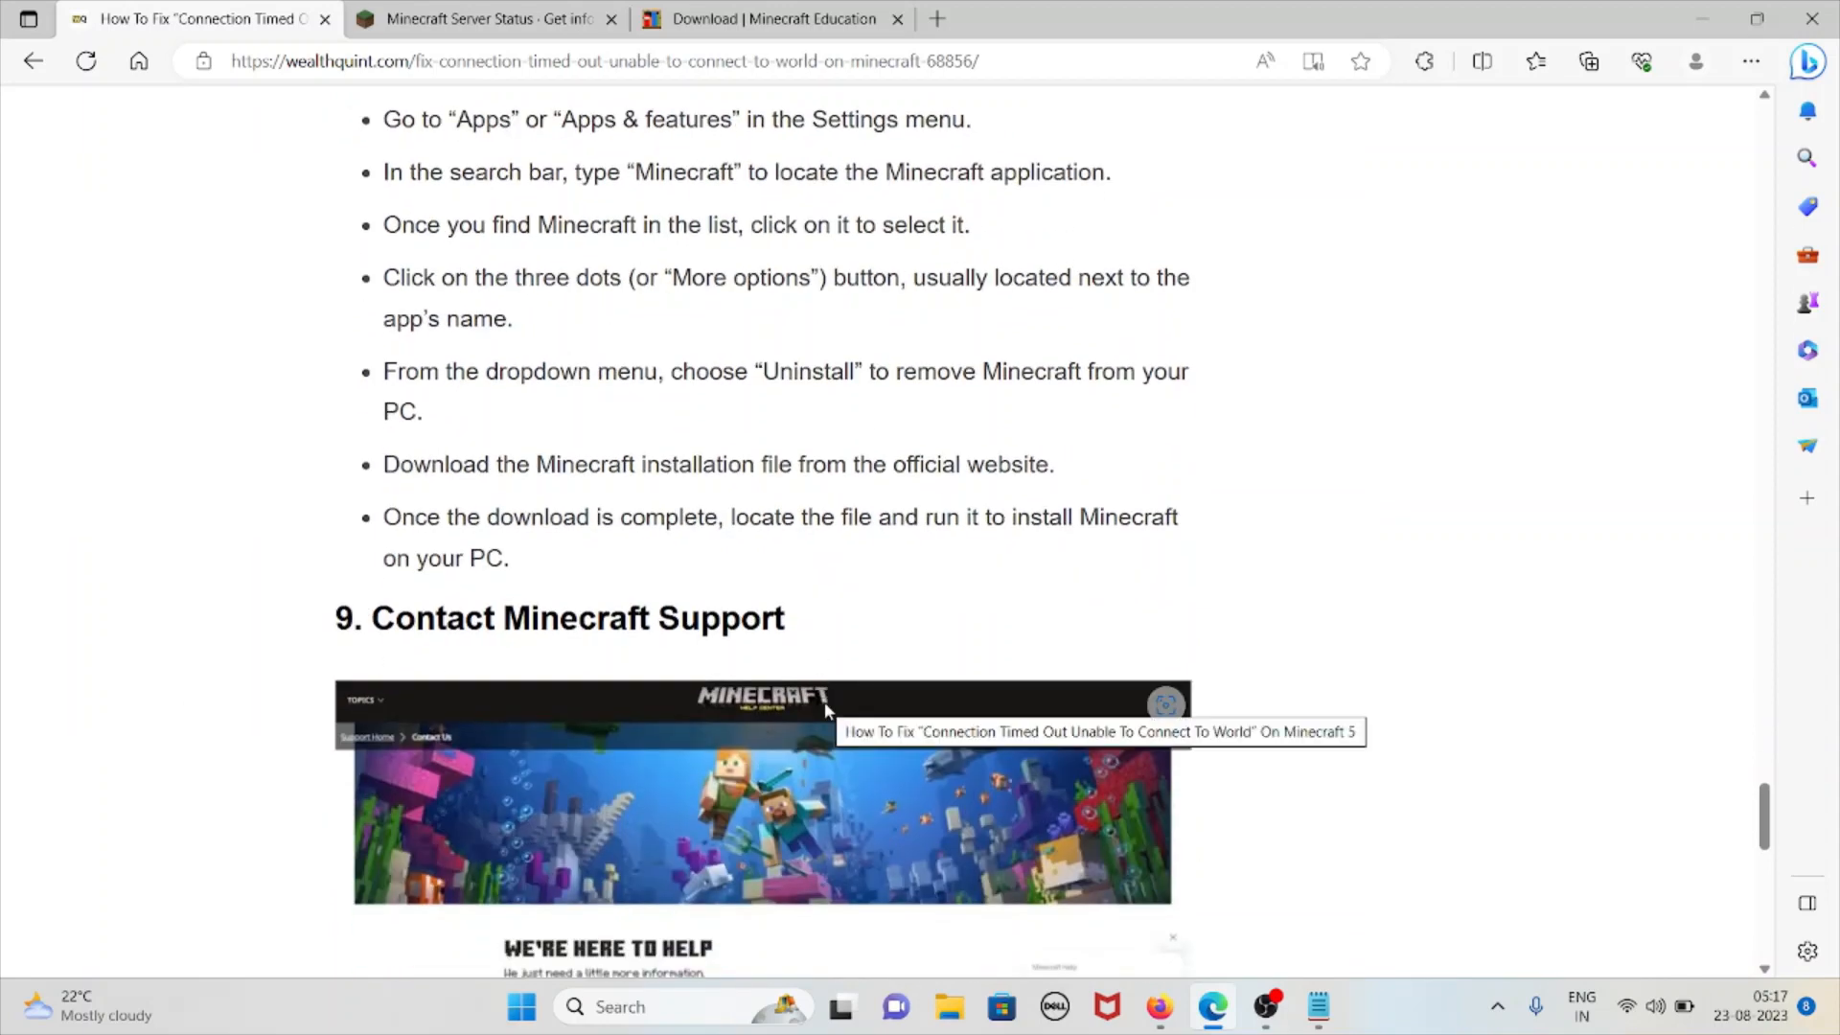
Step: Scroll to section 9's paragraph with the Minecraft support link and the 'Similar Posts' heading
scroll(down, 3)
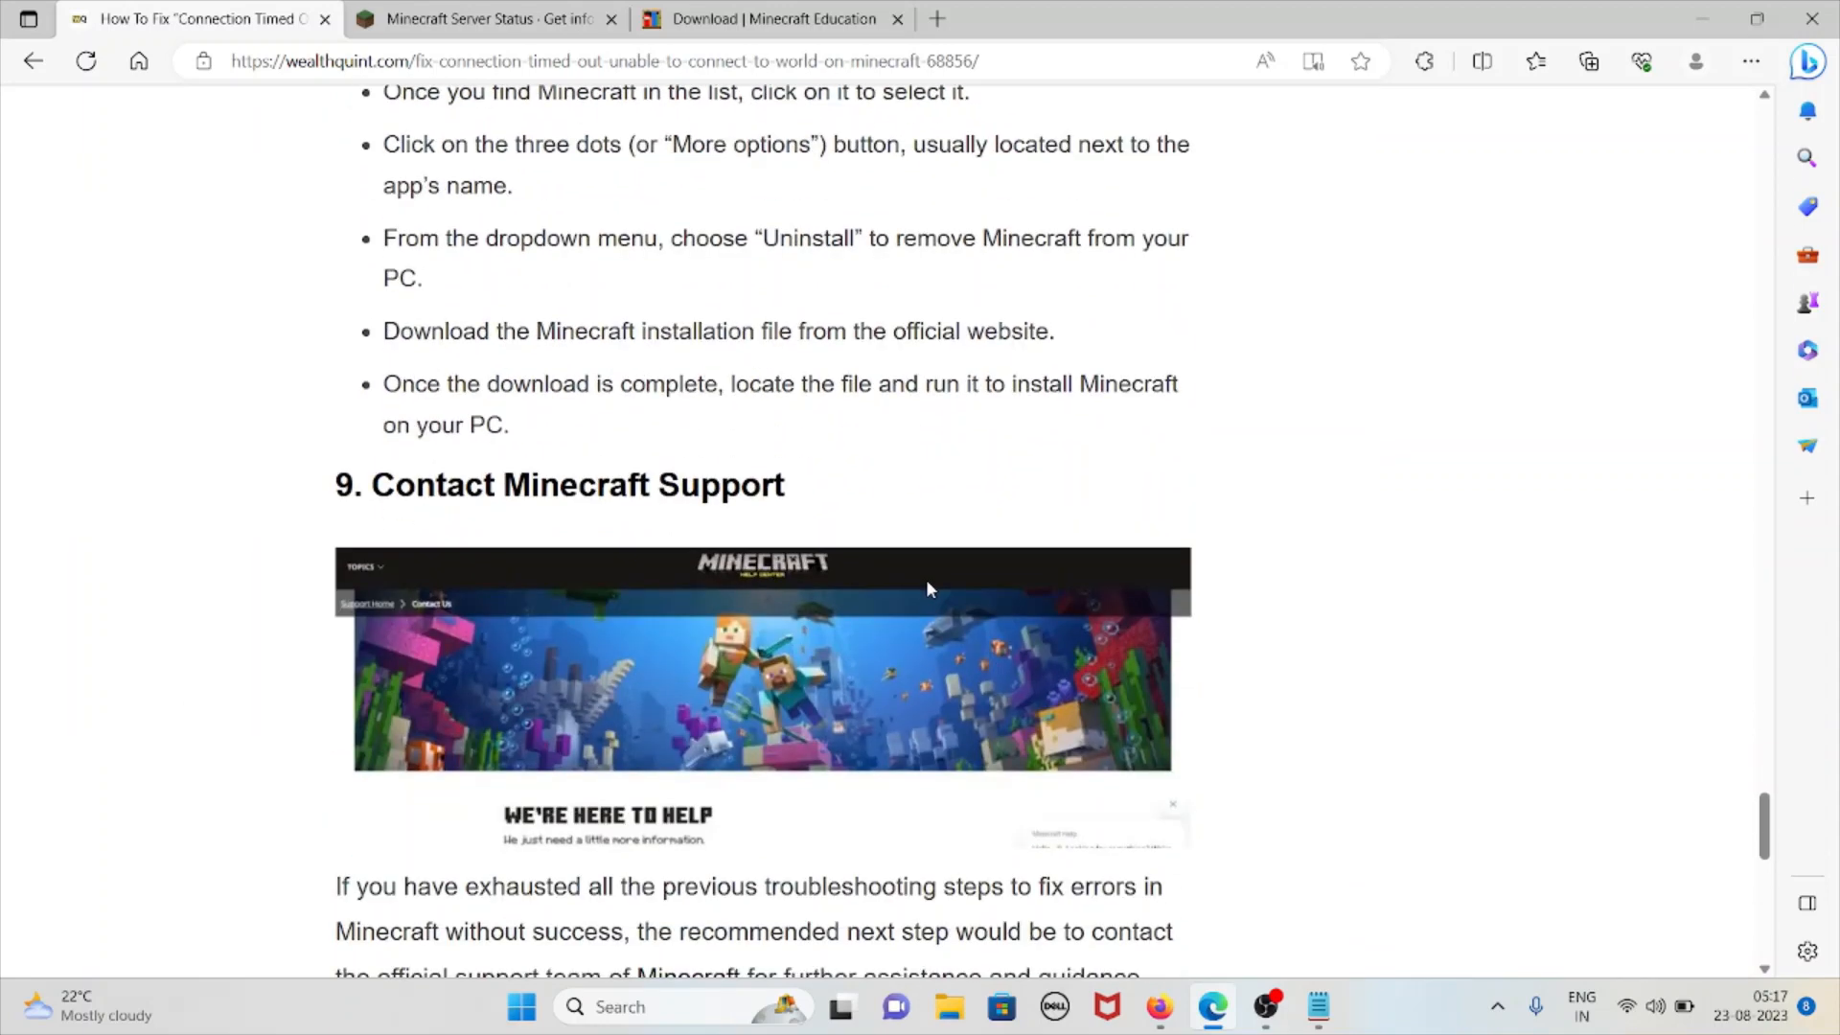
scroll(down, 3)
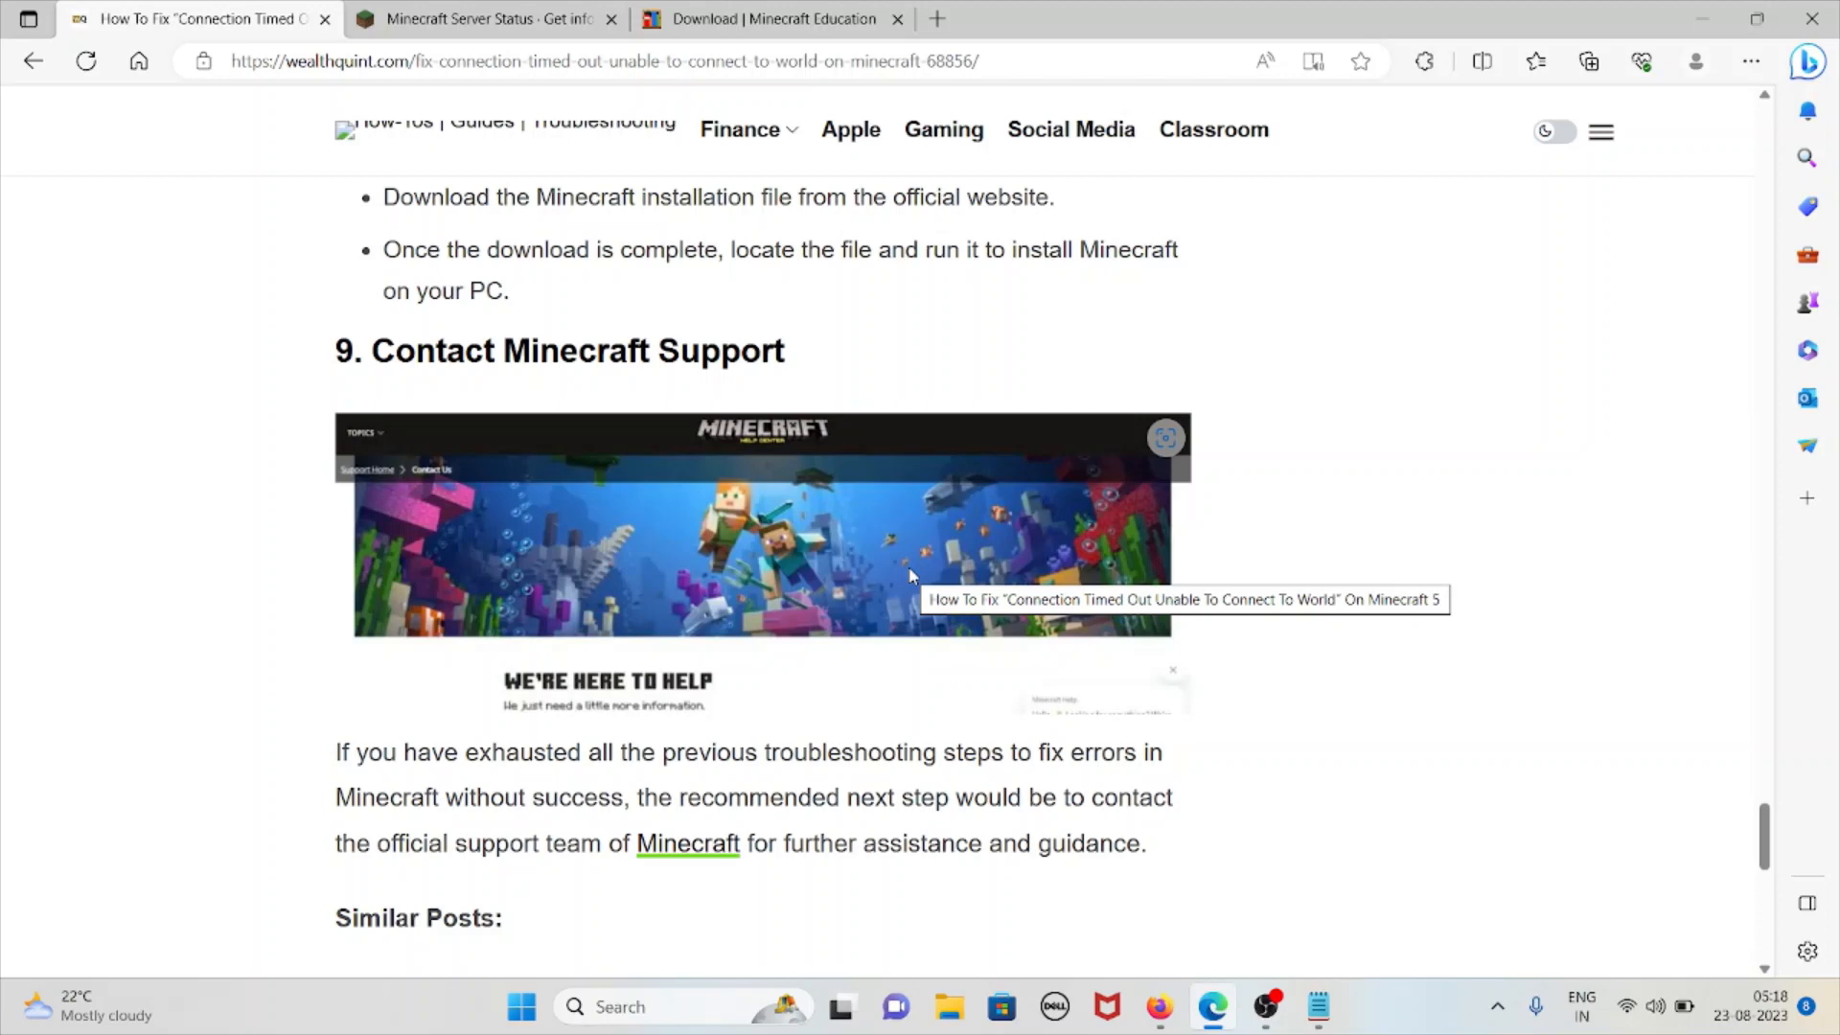
mouse_move(999, 552)
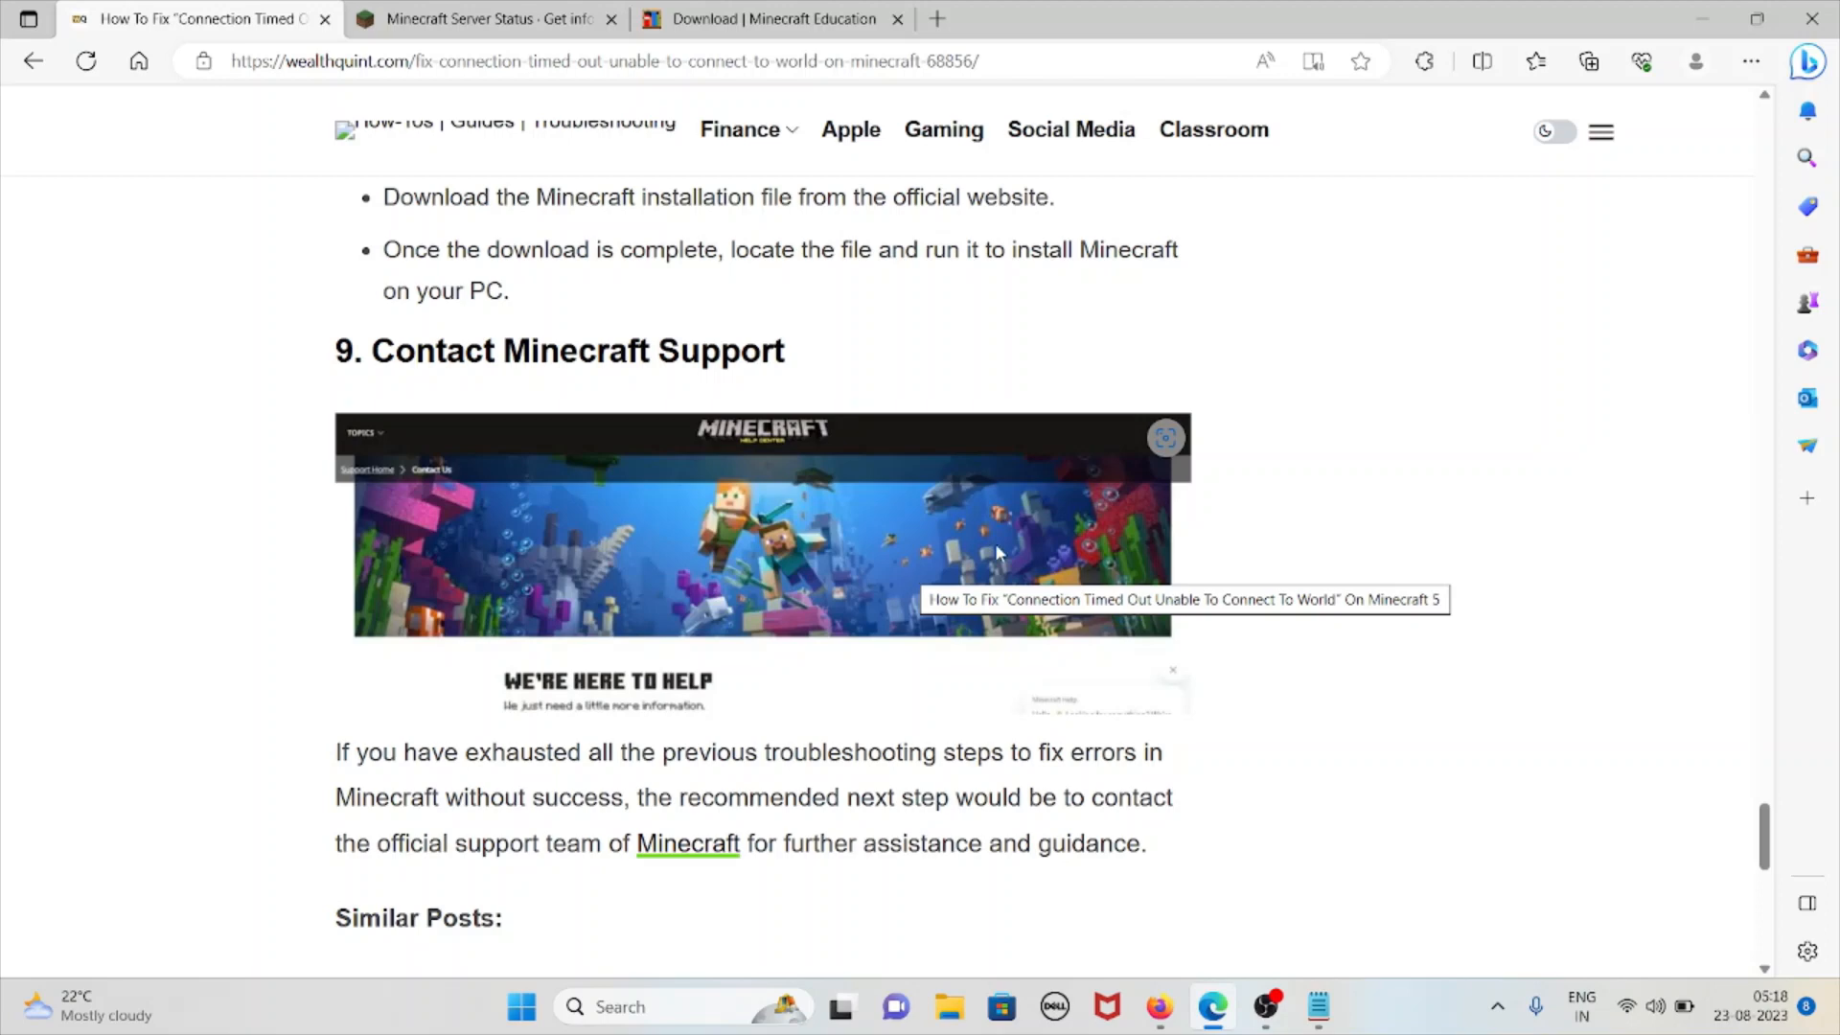
mouse_move(730, 880)
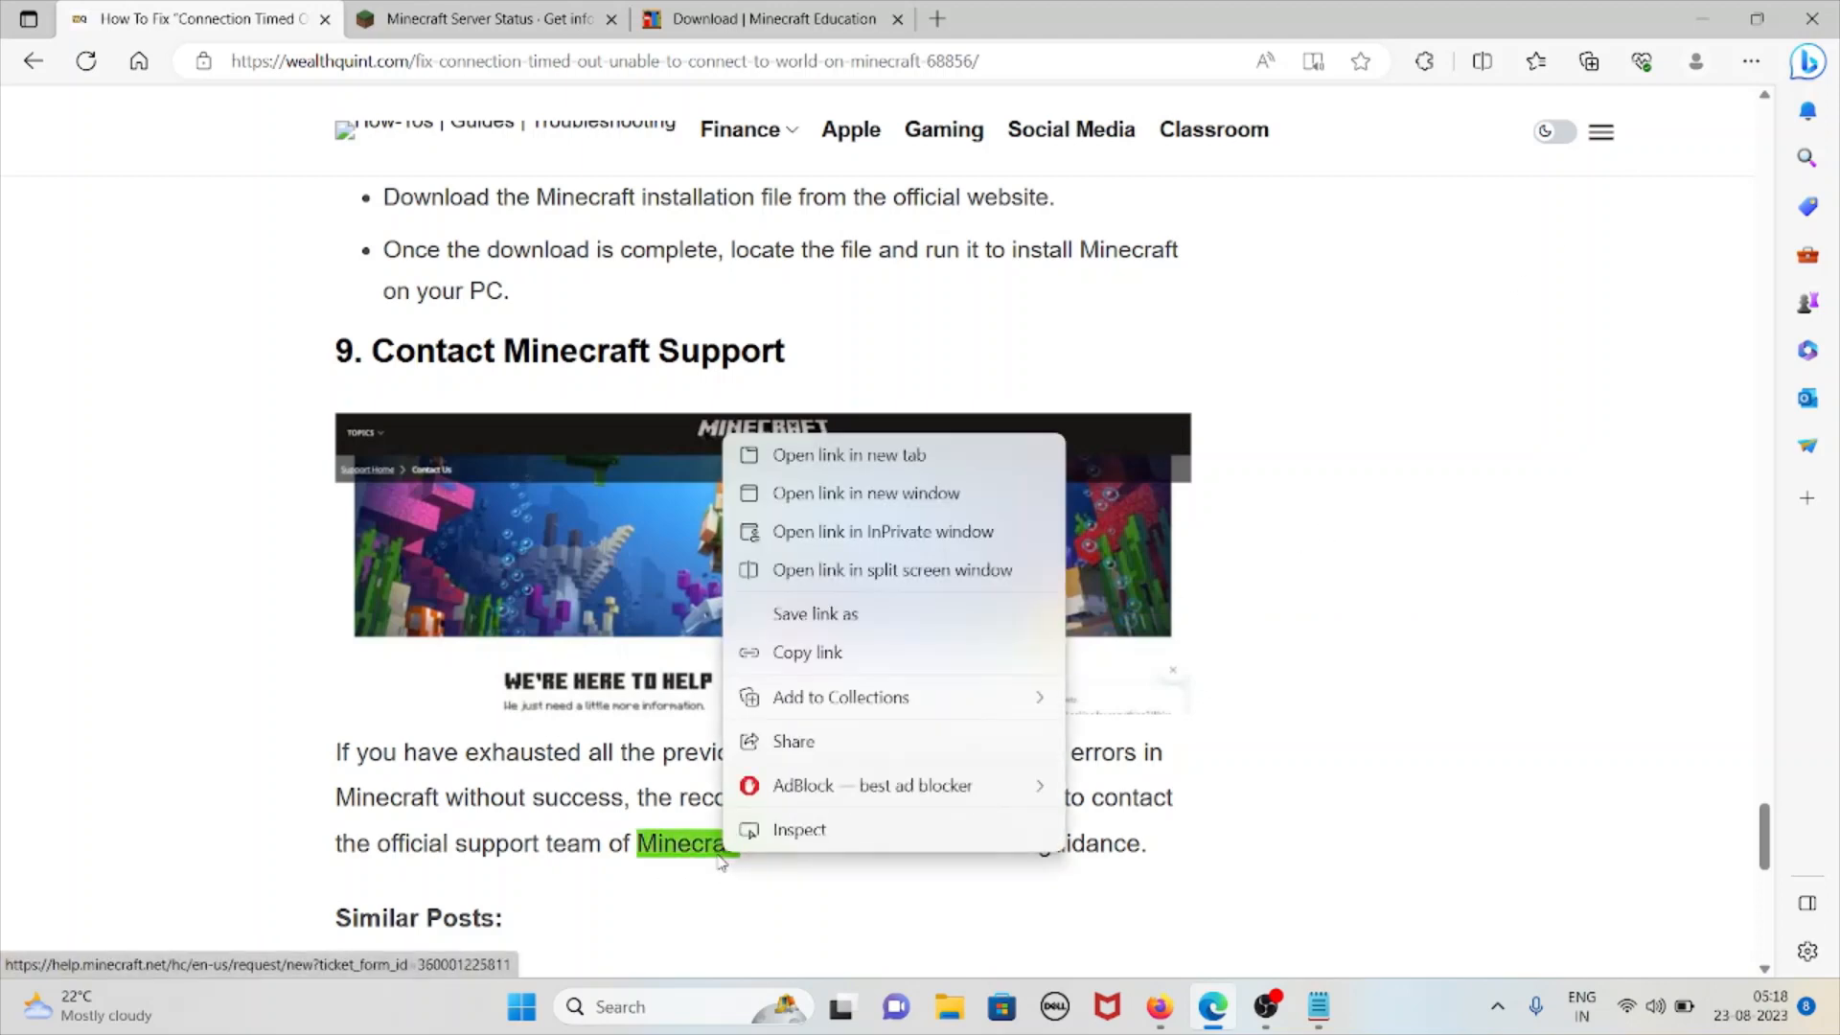
Step: Open the Minecraft Help contact page in a new tab, start its chat assistant, and return to the article
click(850, 456)
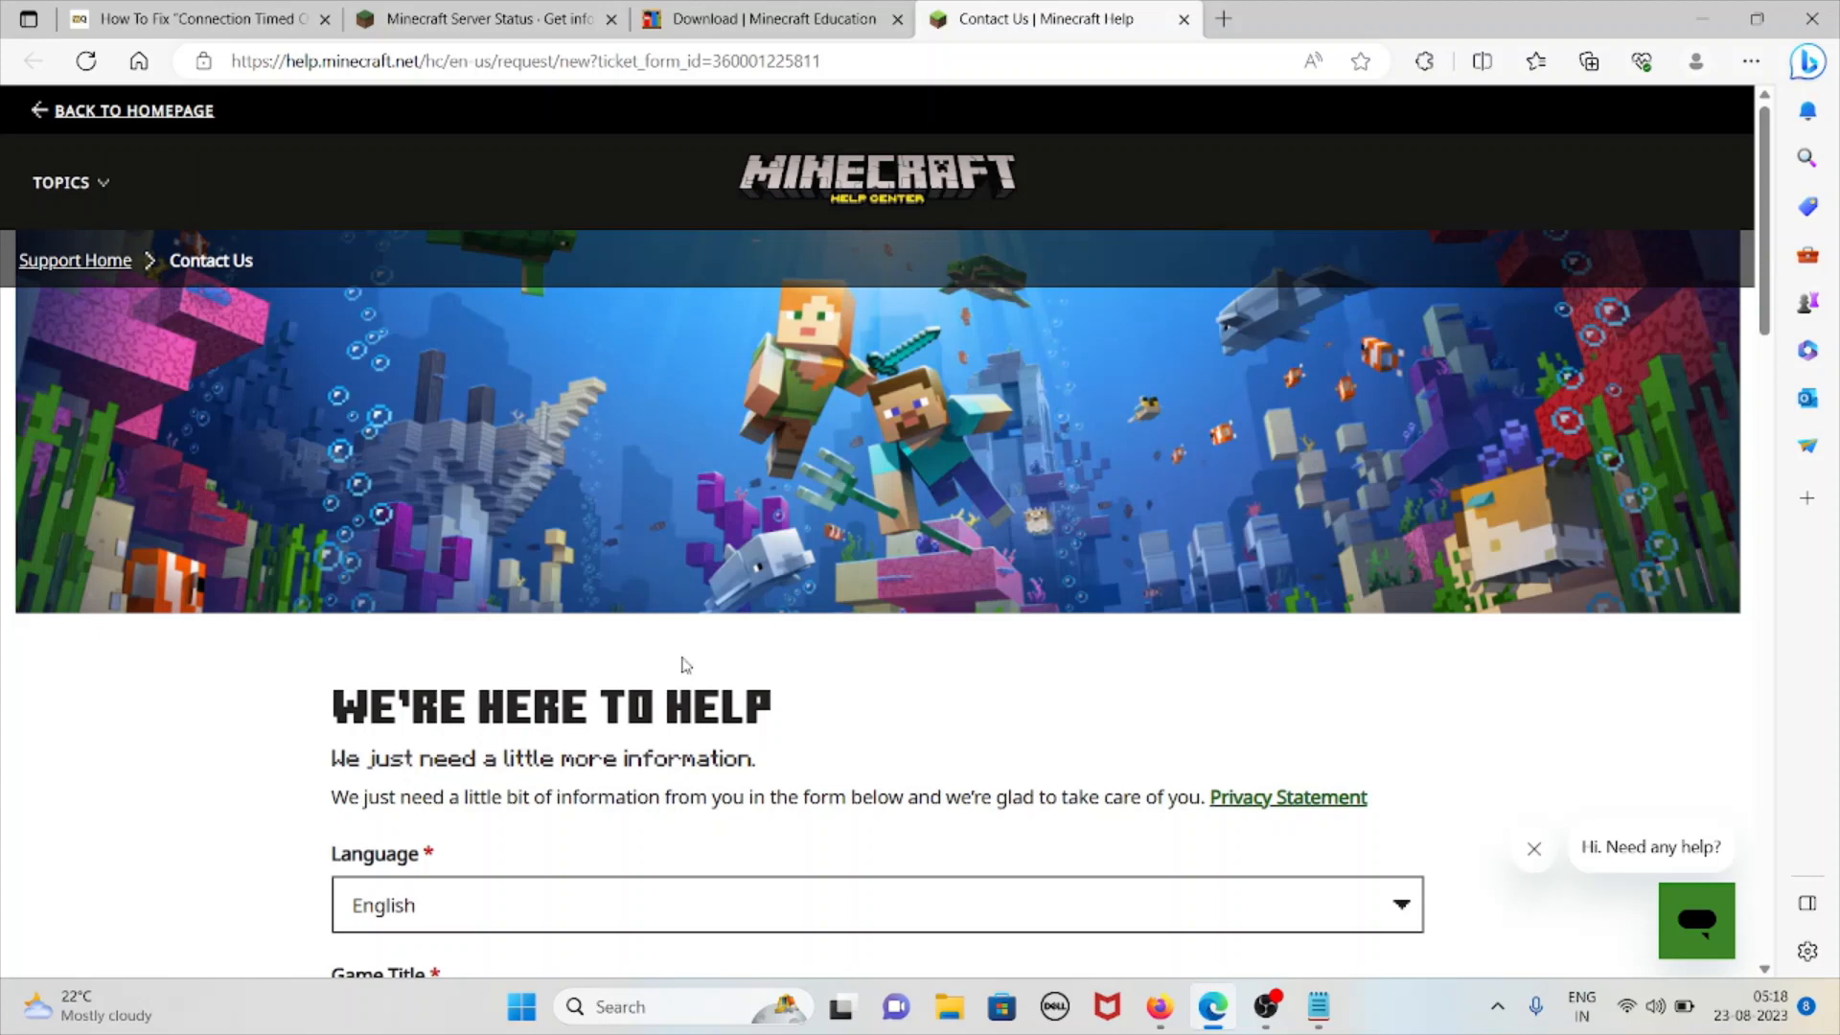
scroll(down, 3)
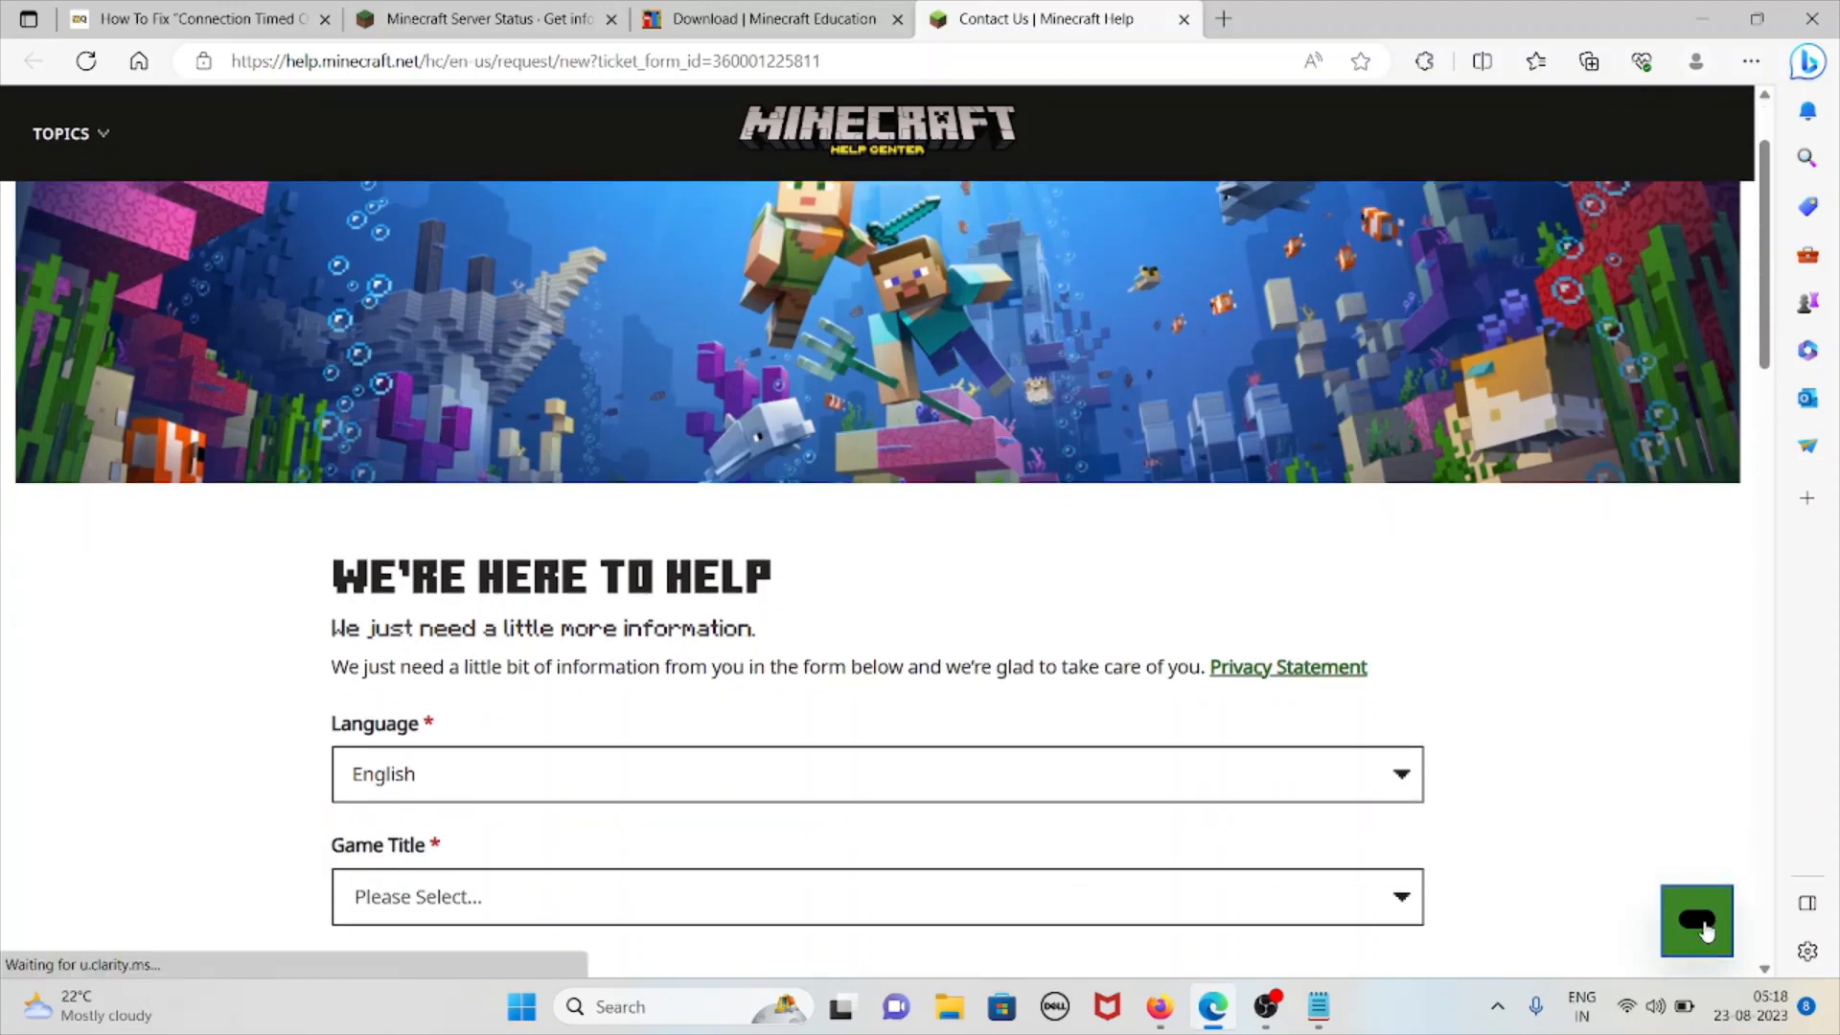
click(1696, 922)
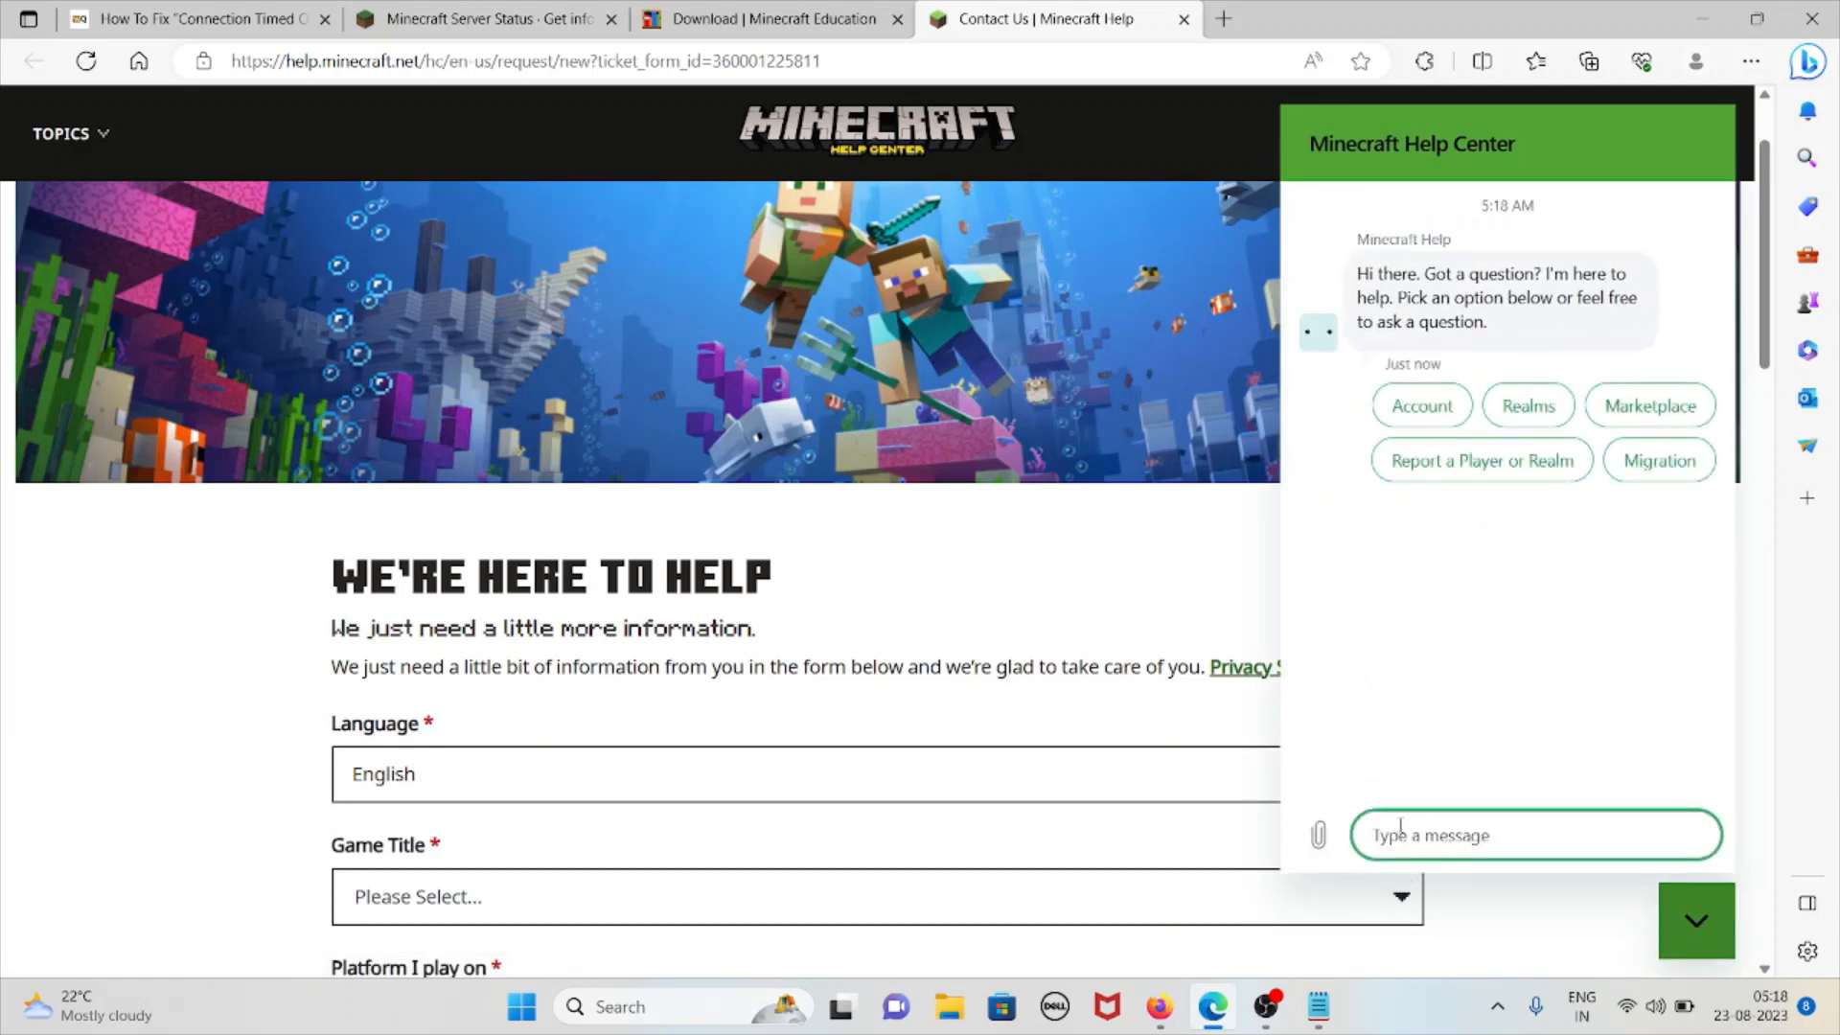
click(200, 20)
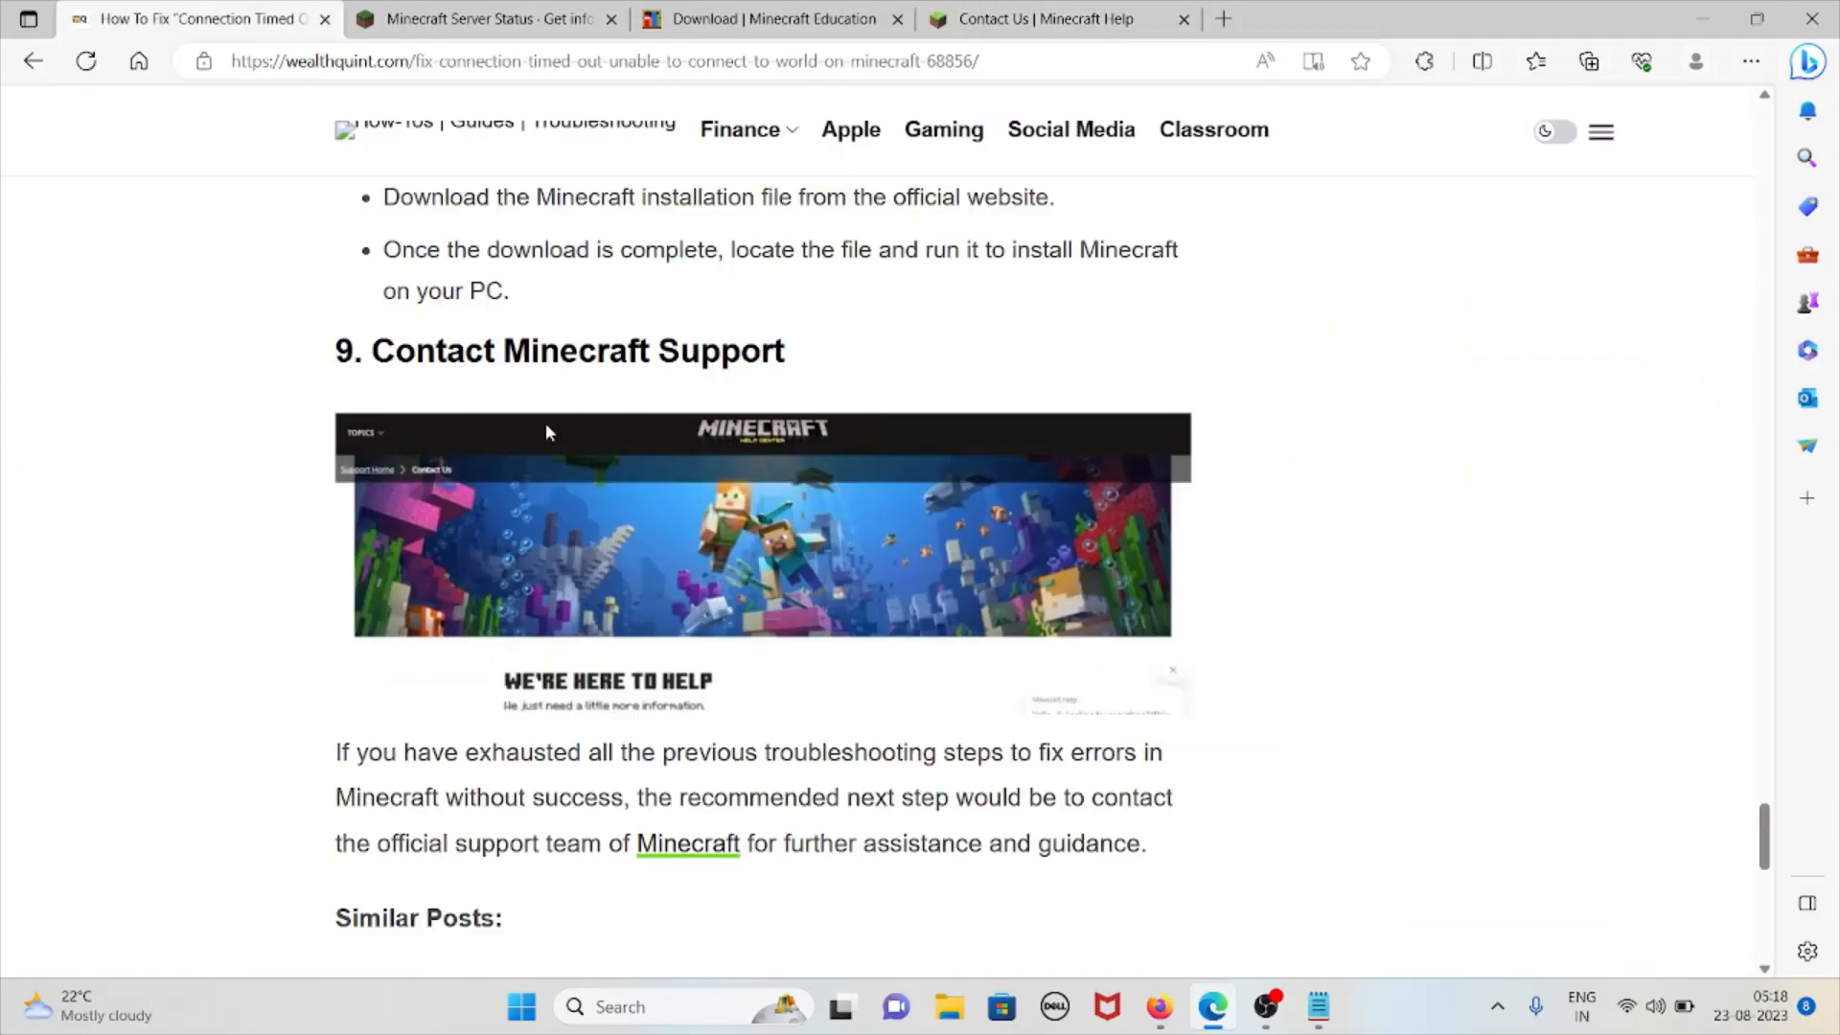
mouse_move(1097, 840)
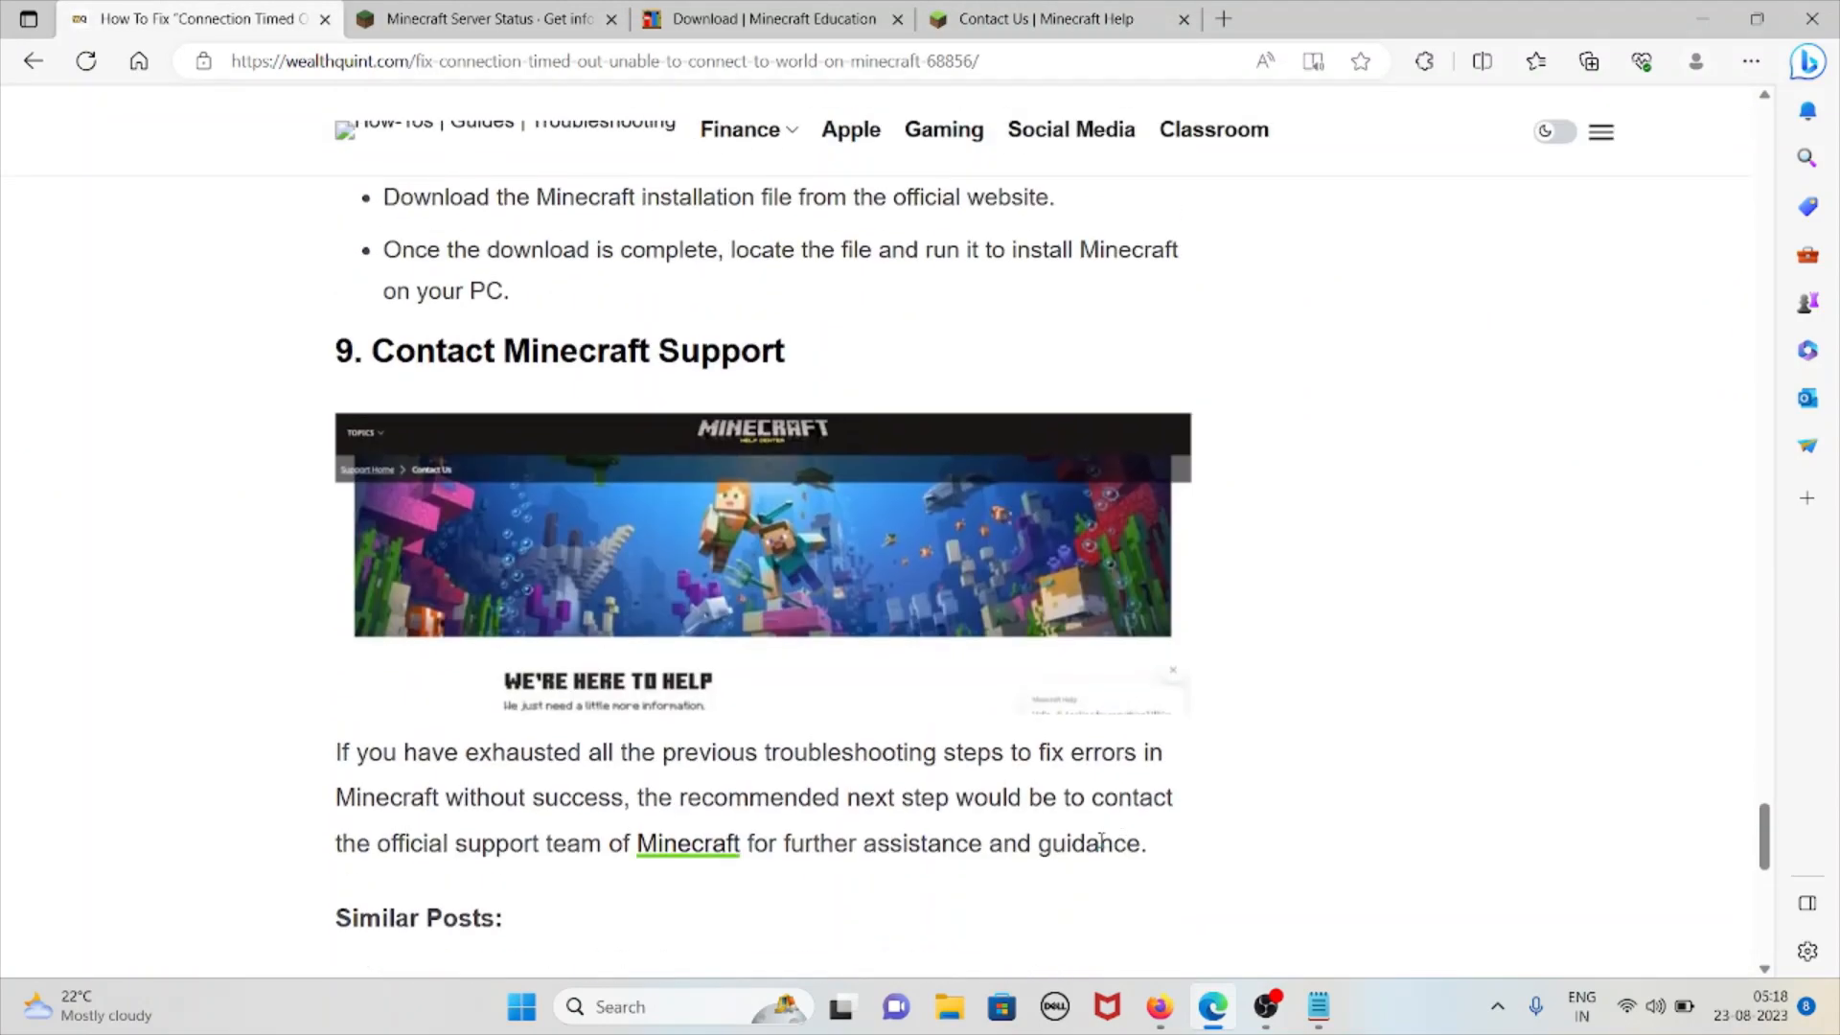
Step: Scroll back up to the article's introduction and 'What Causes' section
scroll(up, 3)
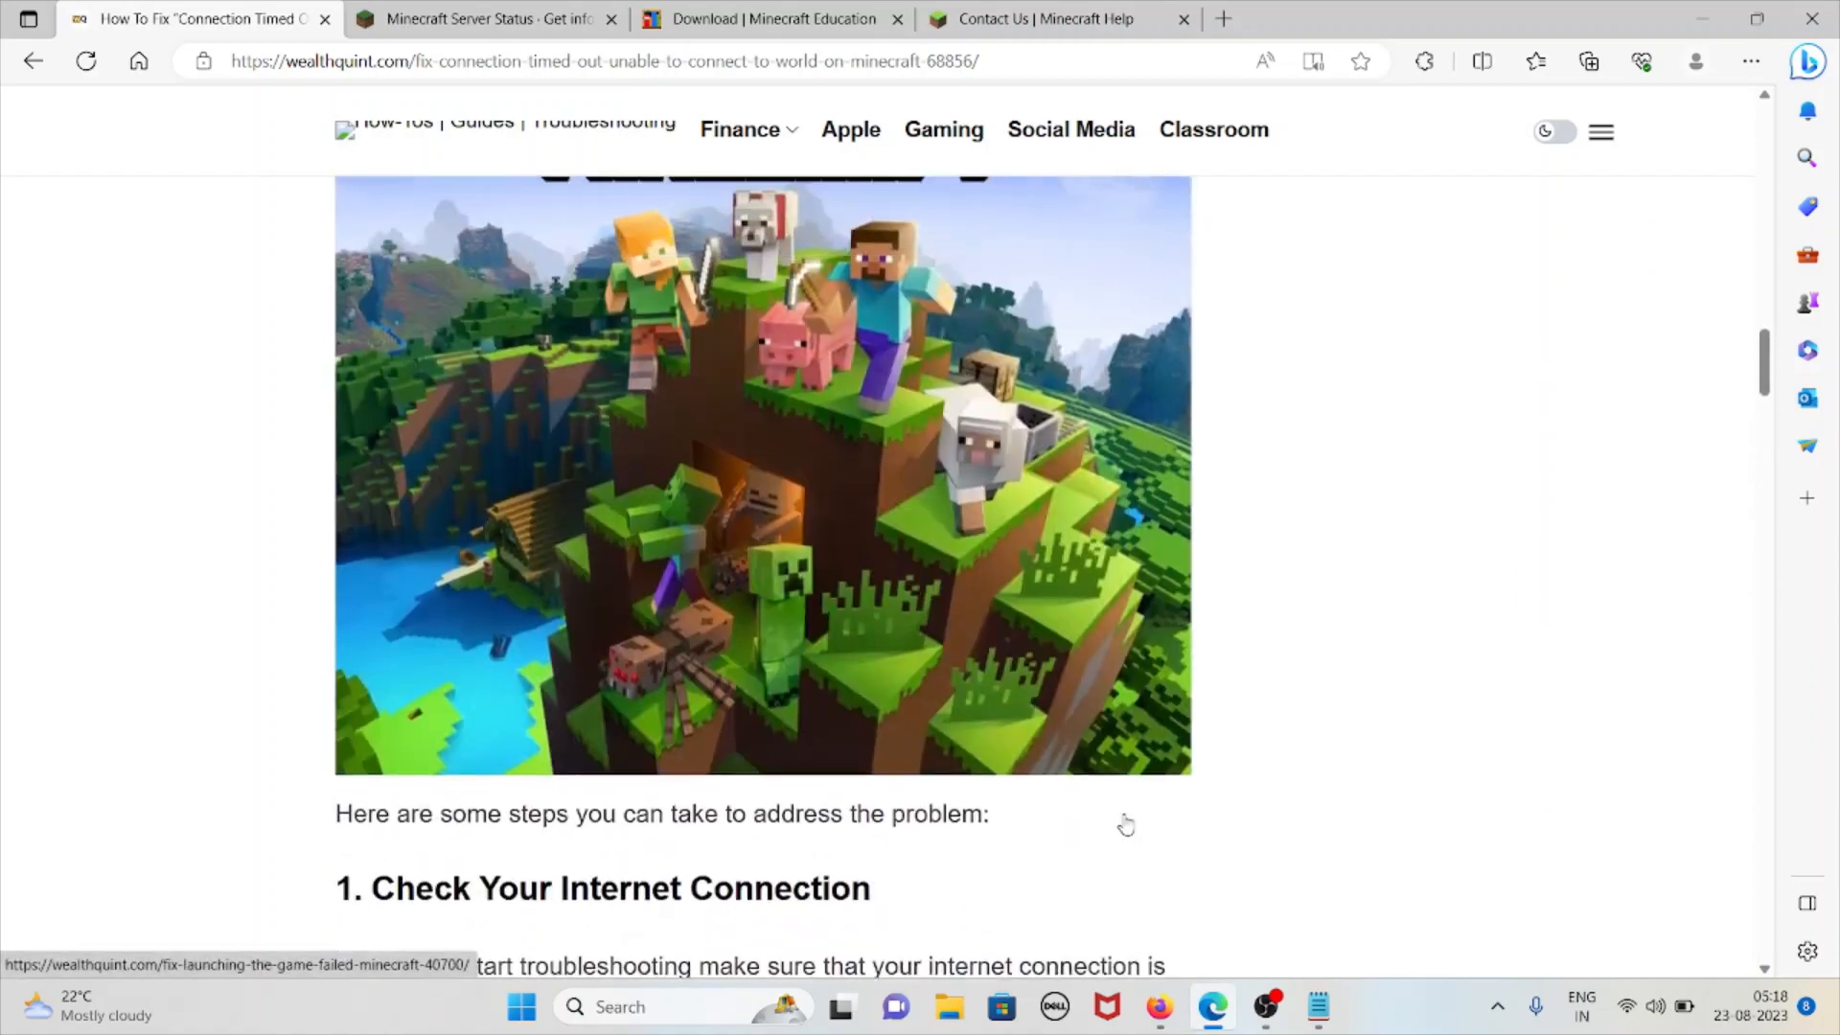
scroll(up, 3)
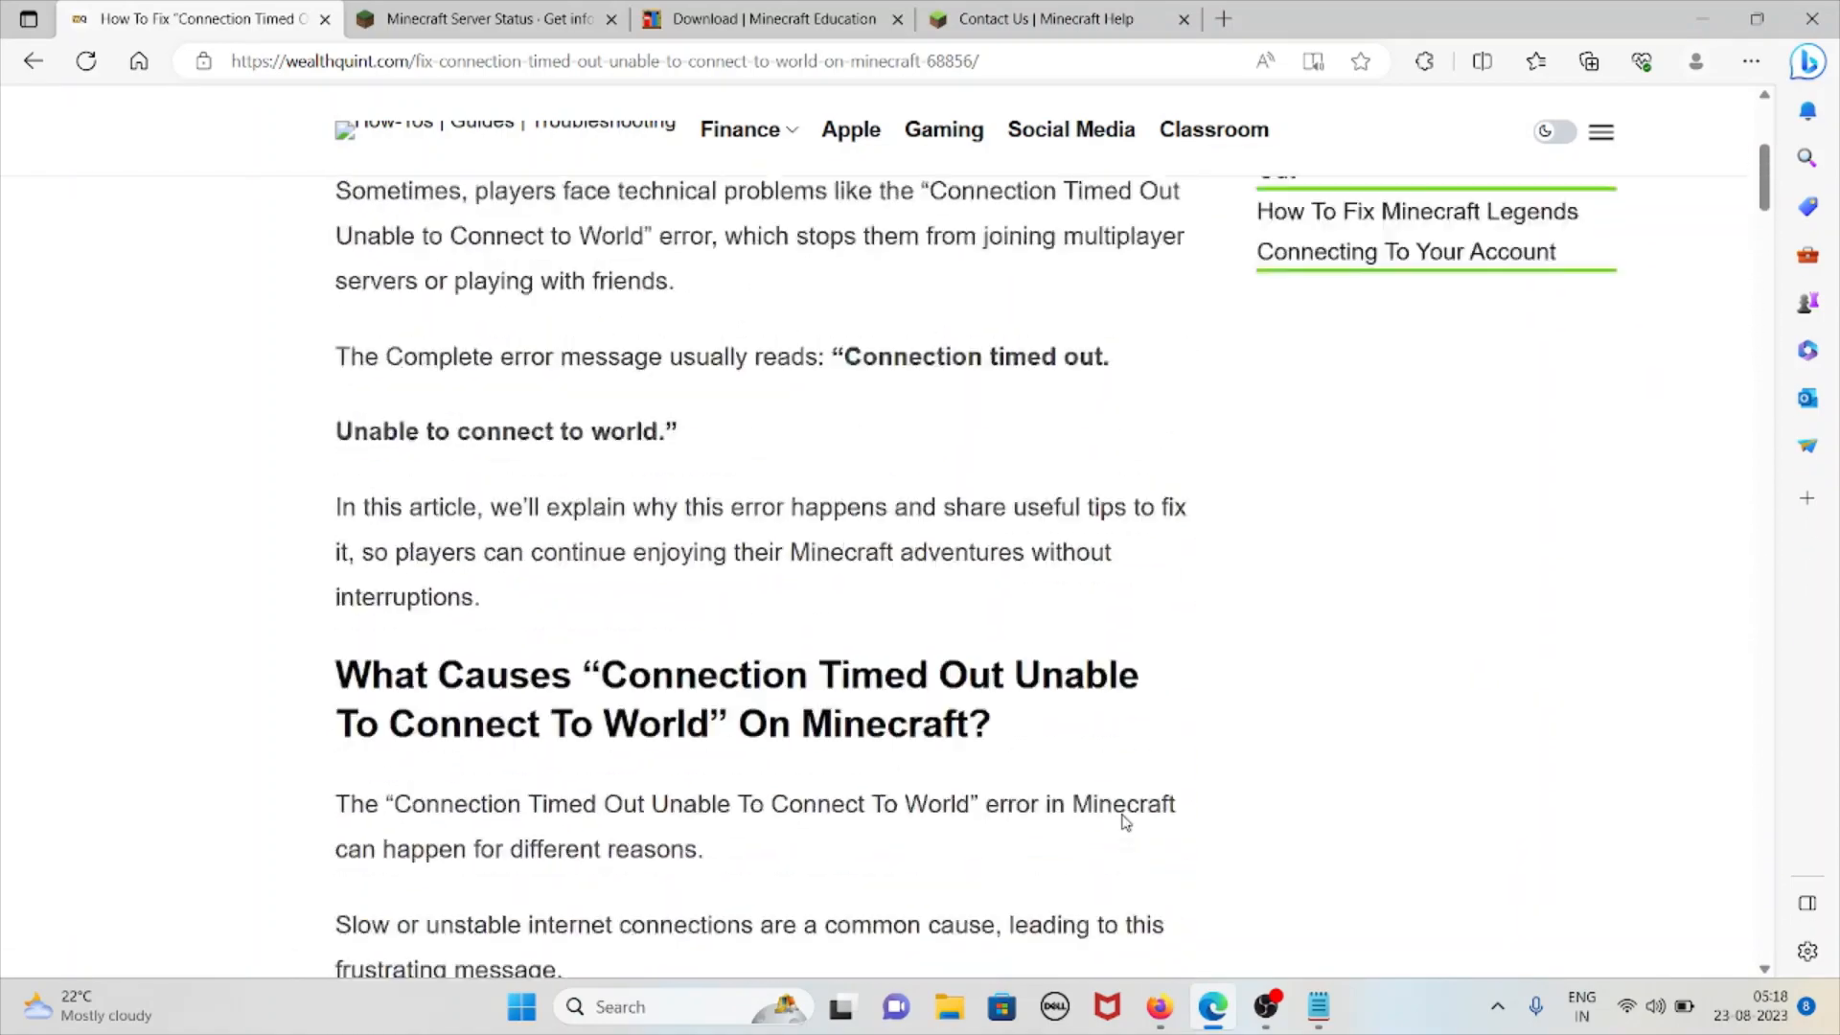